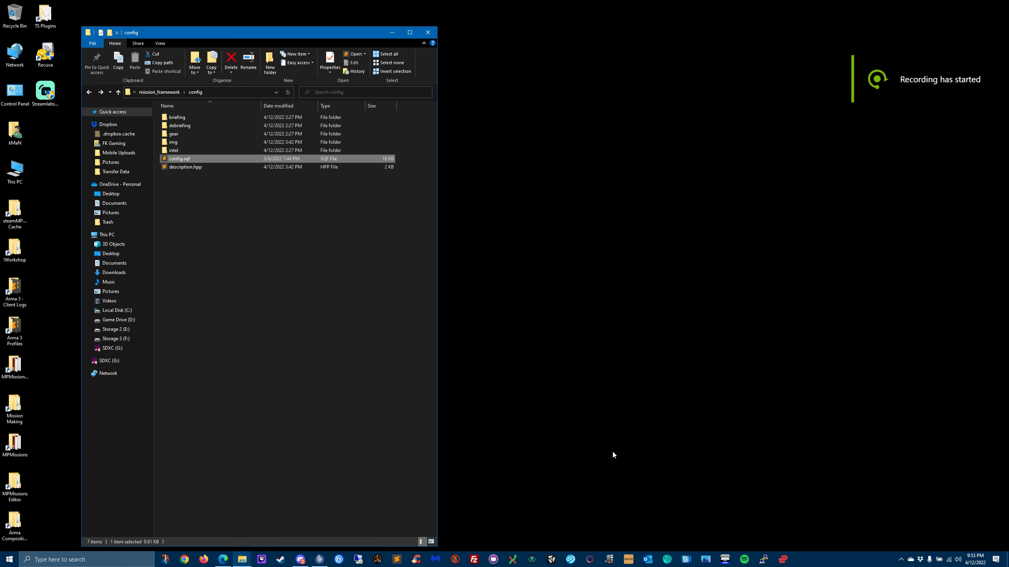
mouse_move(526, 384)
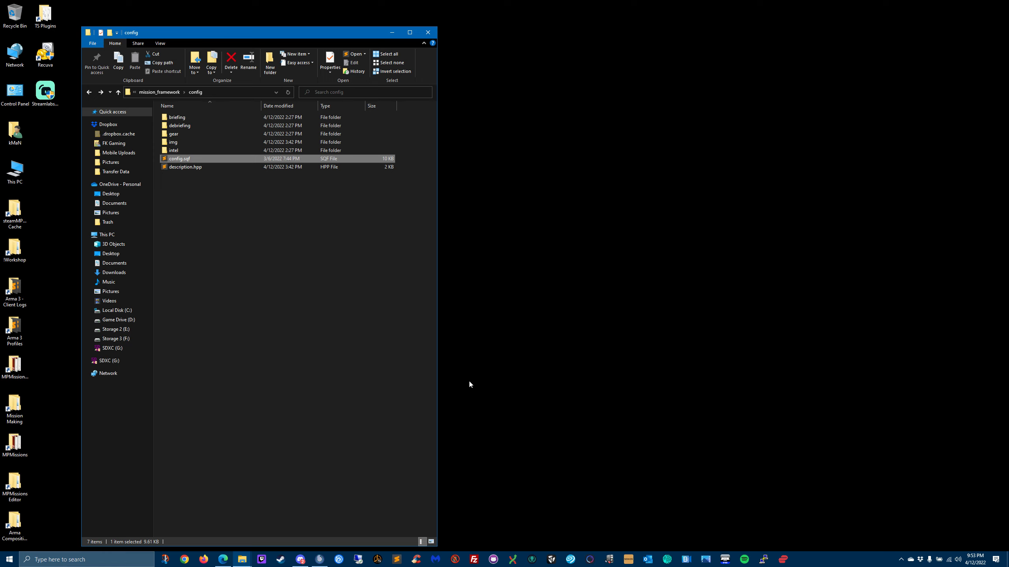
mouse_move(205, 206)
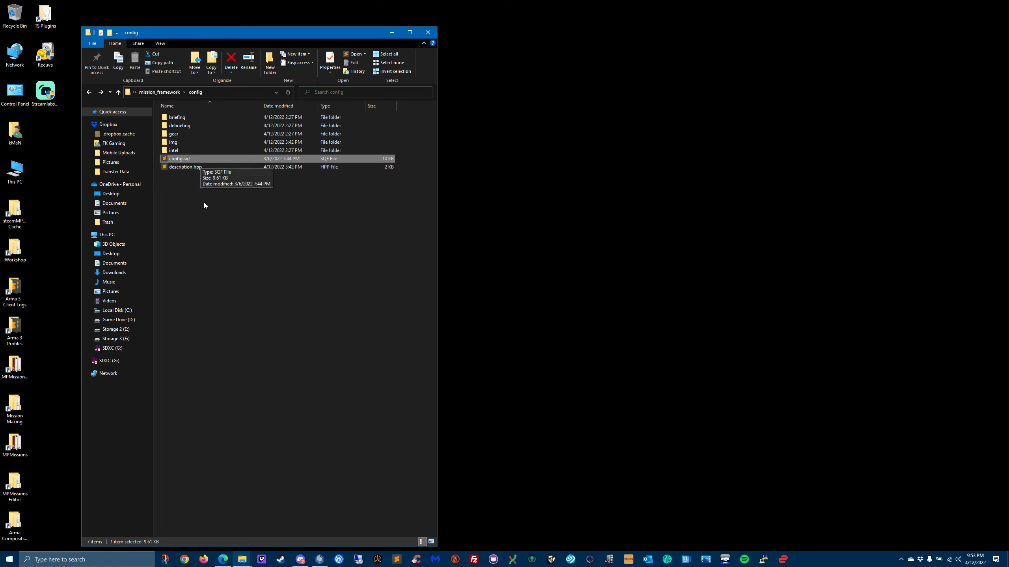
mouse_move(196, 176)
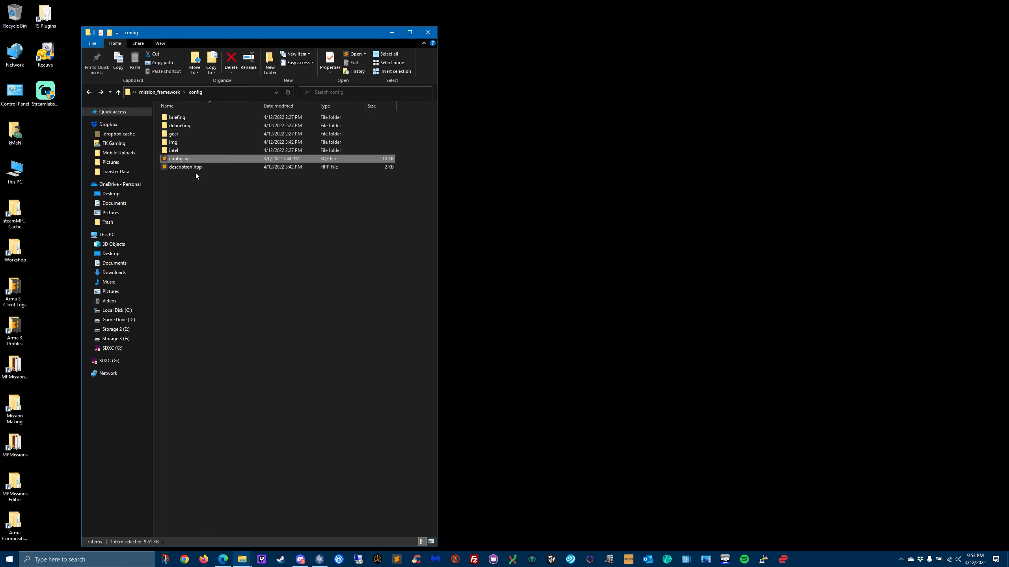
double_click(179, 159)
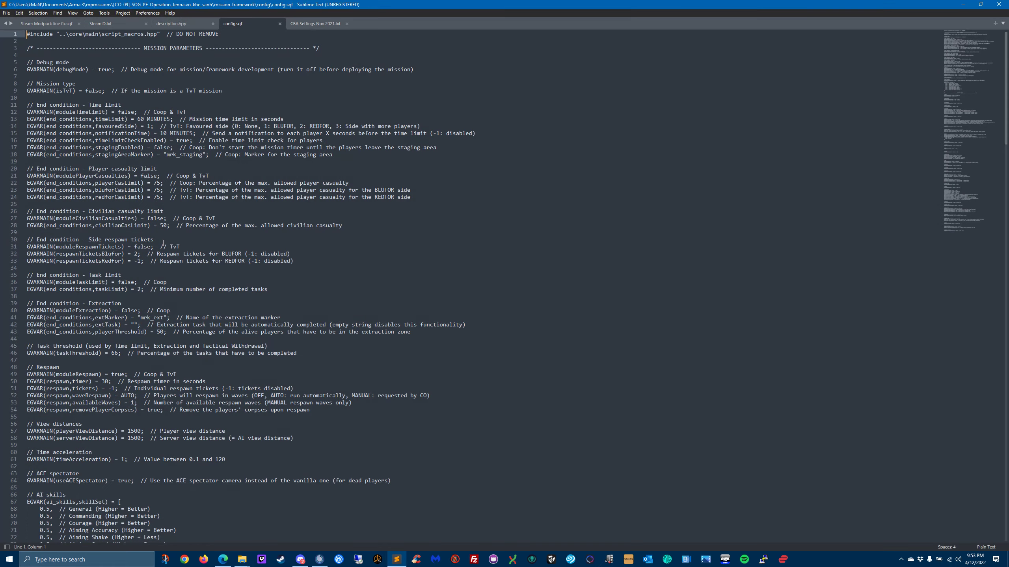
mouse_move(295, 288)
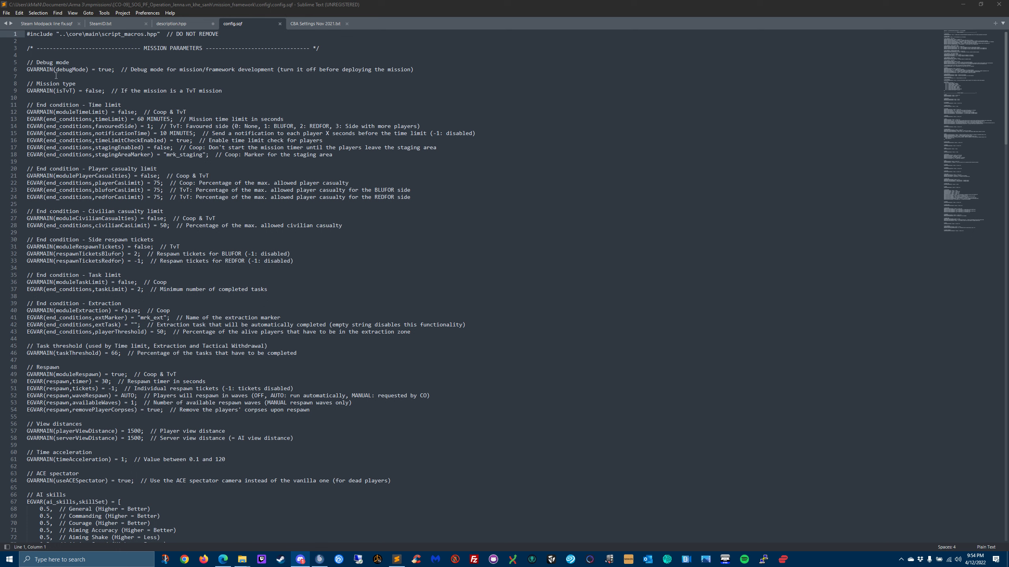
mouse_move(107, 81)
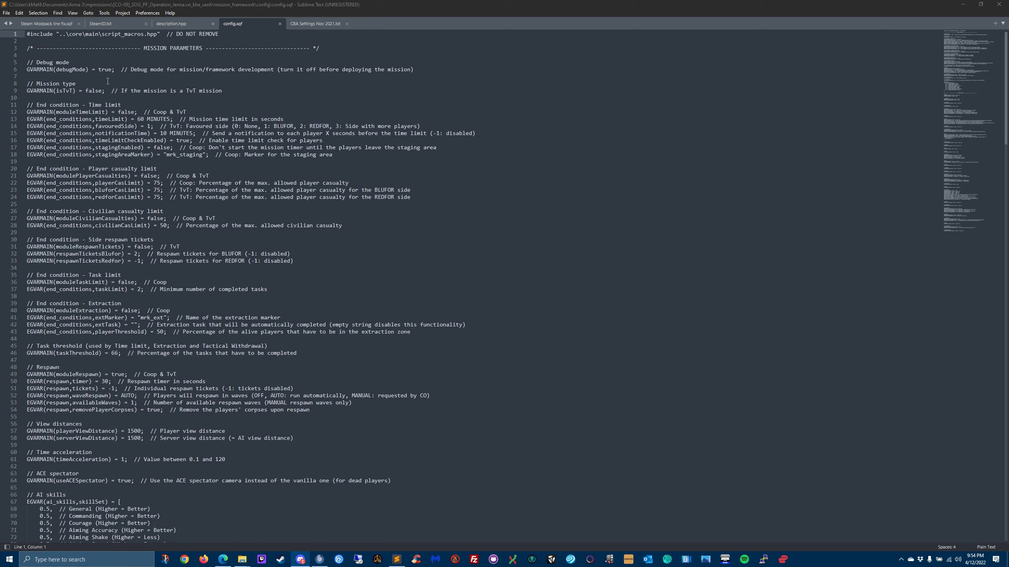
mouse_move(226, 83)
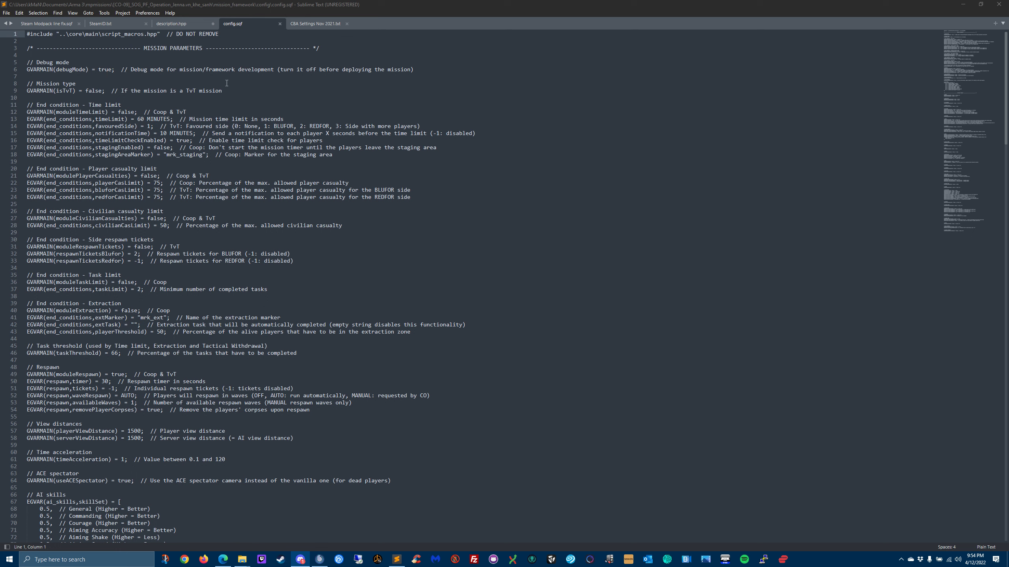
mouse_move(104, 71)
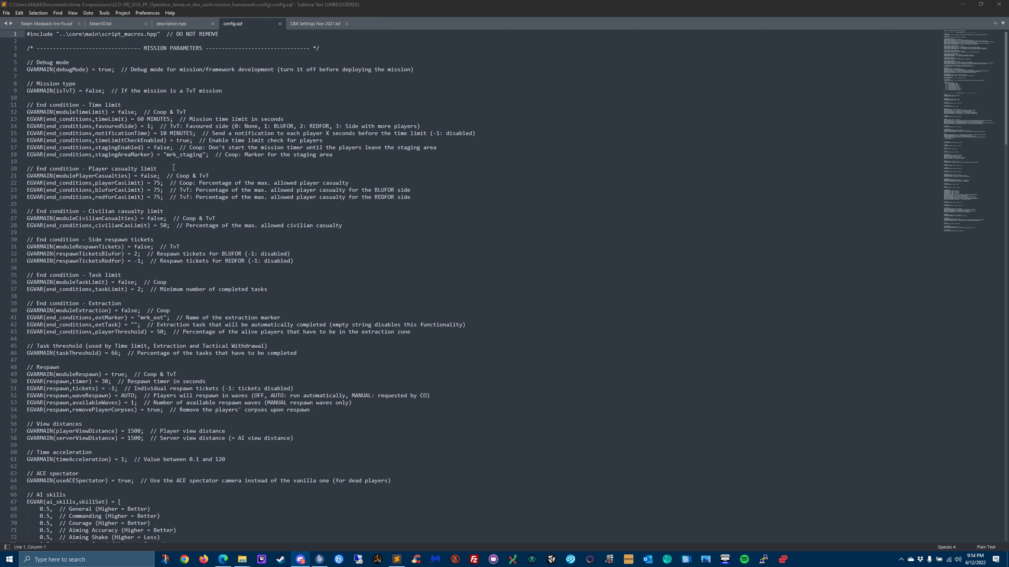
mouse_move(112, 107)
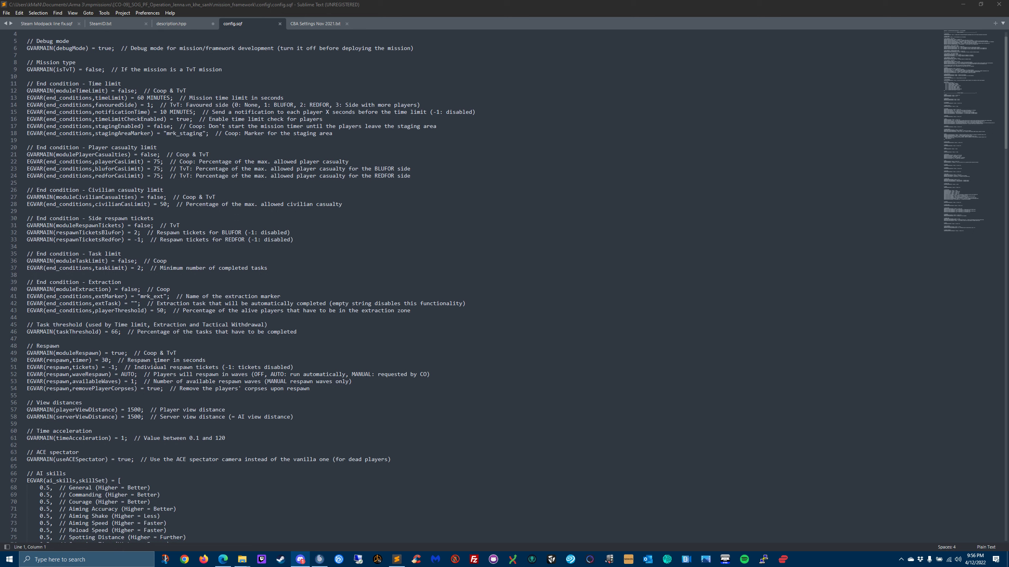
scroll(down, 3)
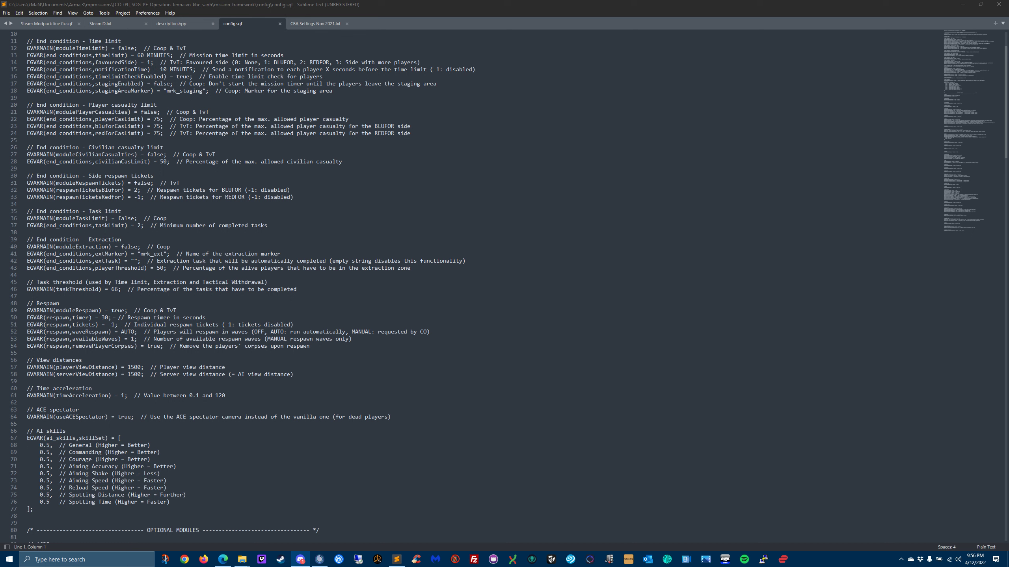
mouse_move(7, 351)
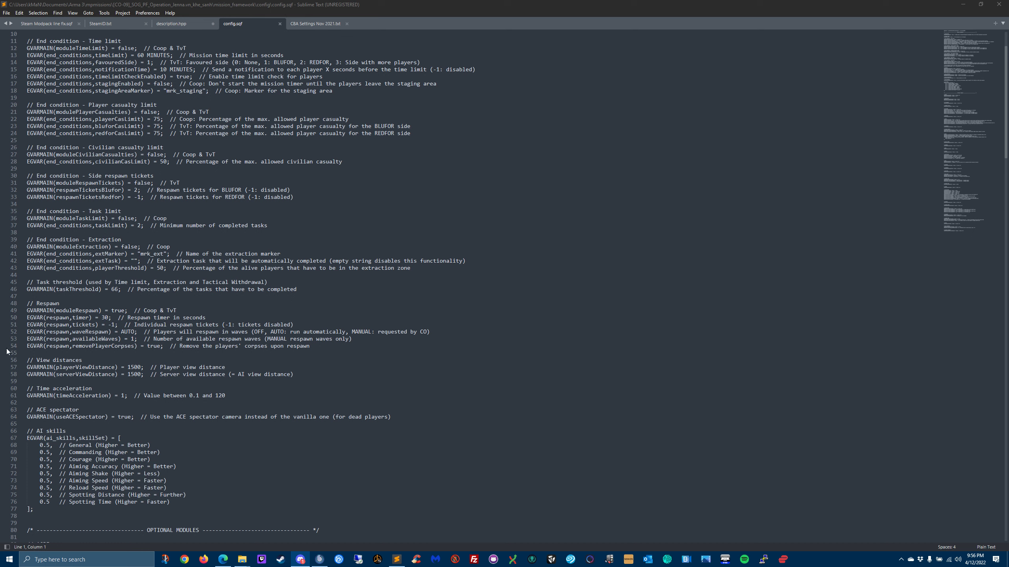
mouse_move(16, 345)
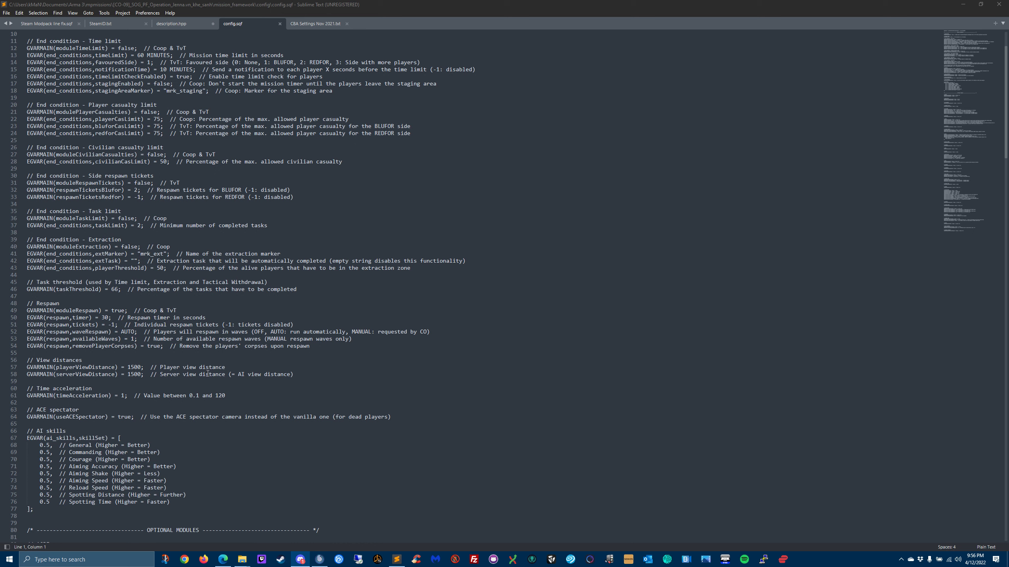
mouse_move(159, 352)
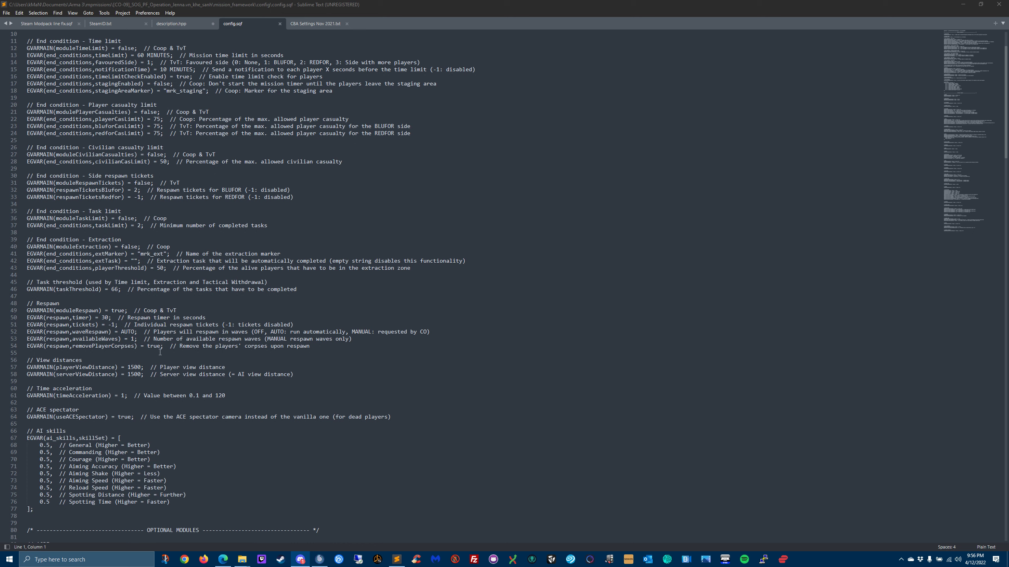
scroll(down, 3)
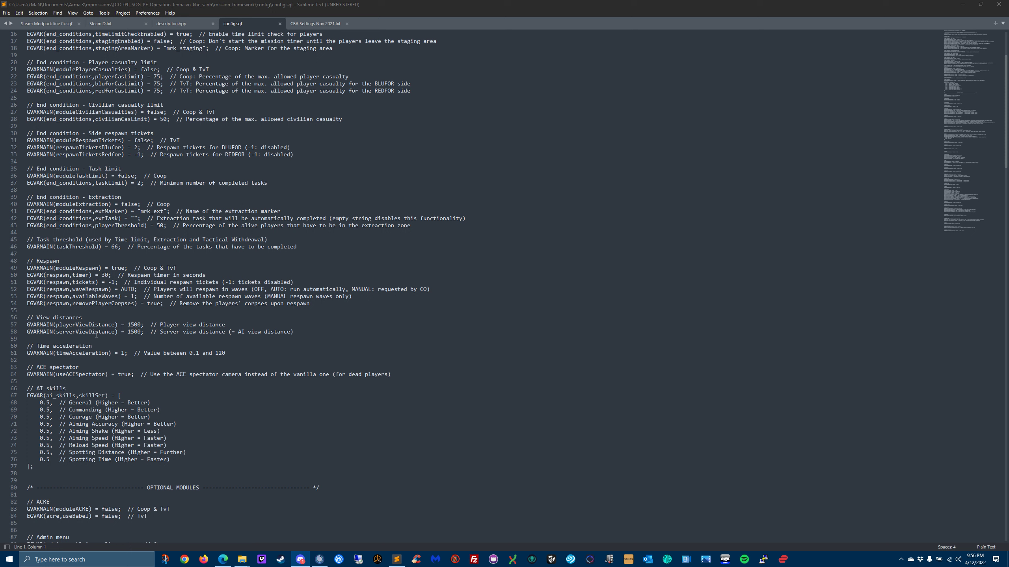
mouse_move(142, 320)
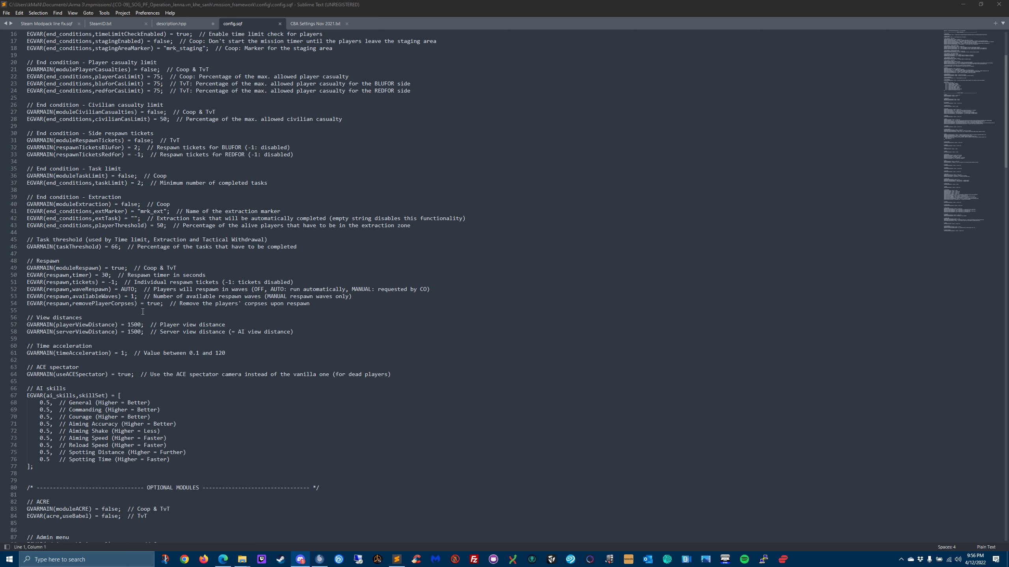
mouse_move(121, 331)
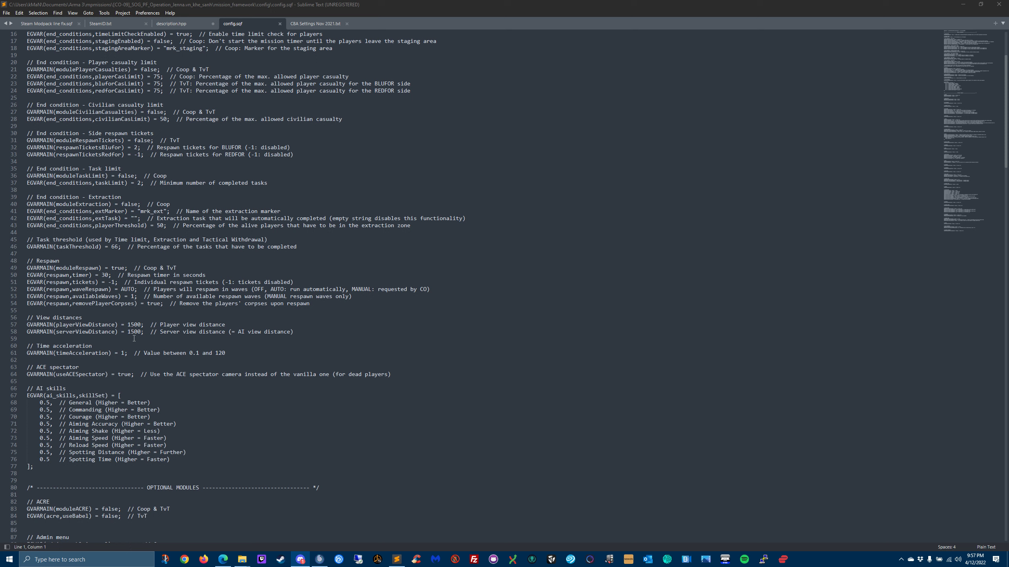
mouse_move(194, 339)
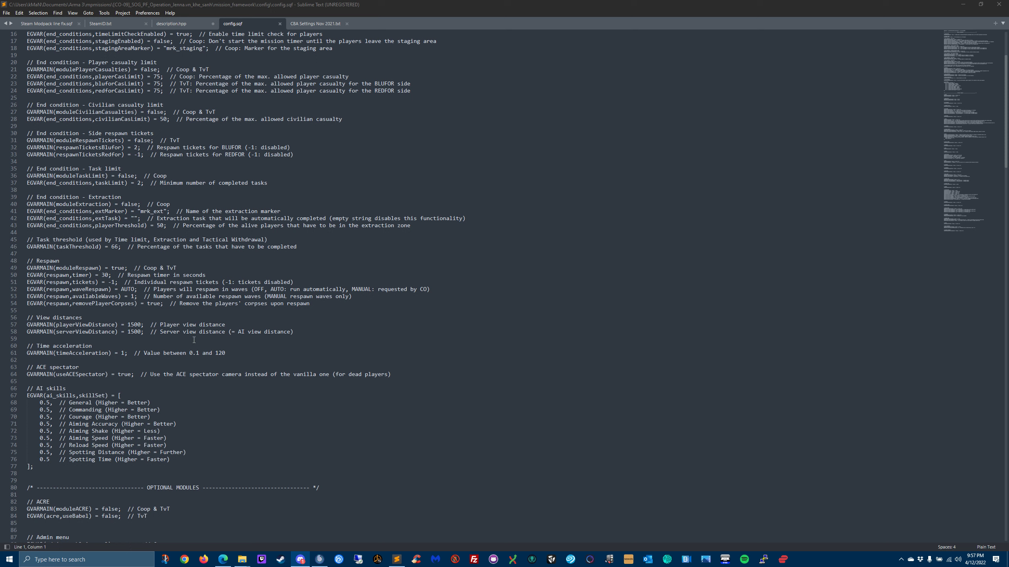
Step: Scroll config.sqf through the end condition, respawn, view distance, time acceleration and AI skills settings
scroll(down, 3)
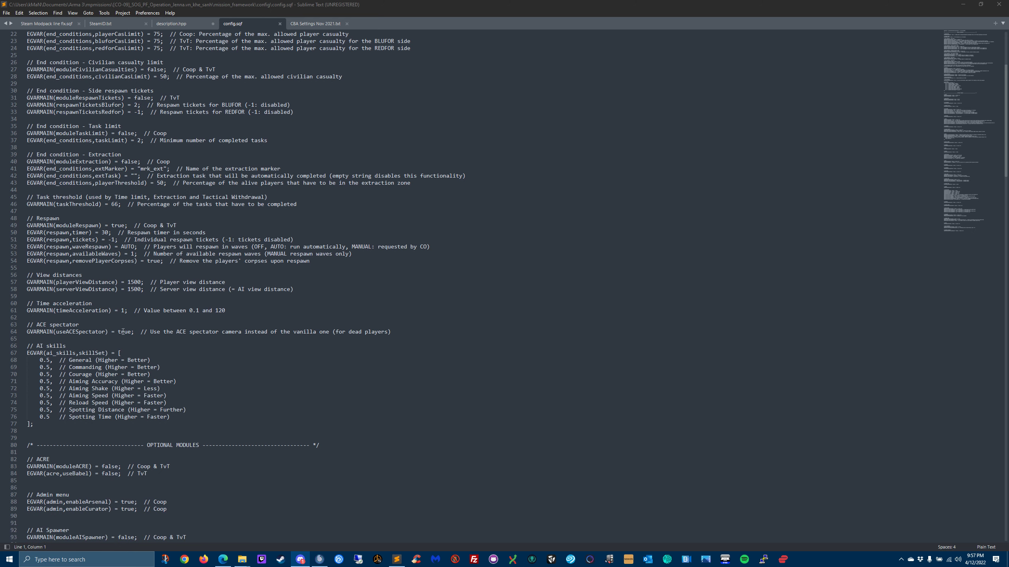
mouse_move(146, 350)
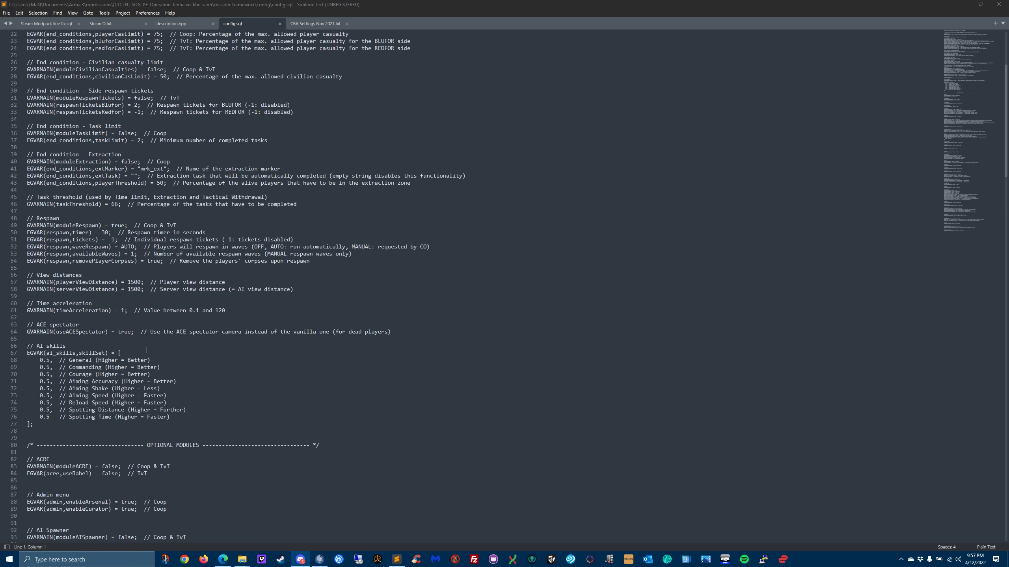
mouse_move(167, 325)
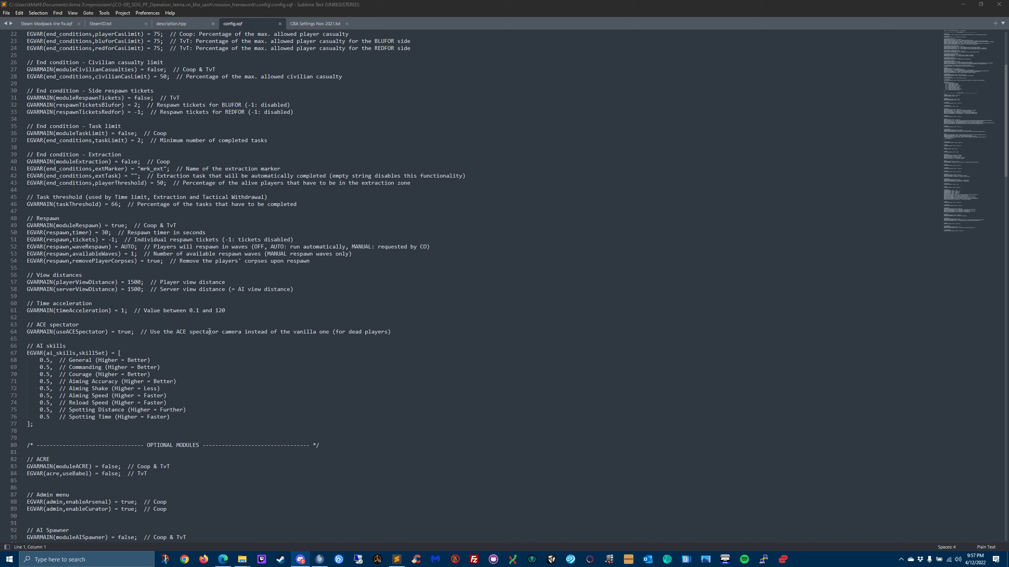
scroll(down, 3)
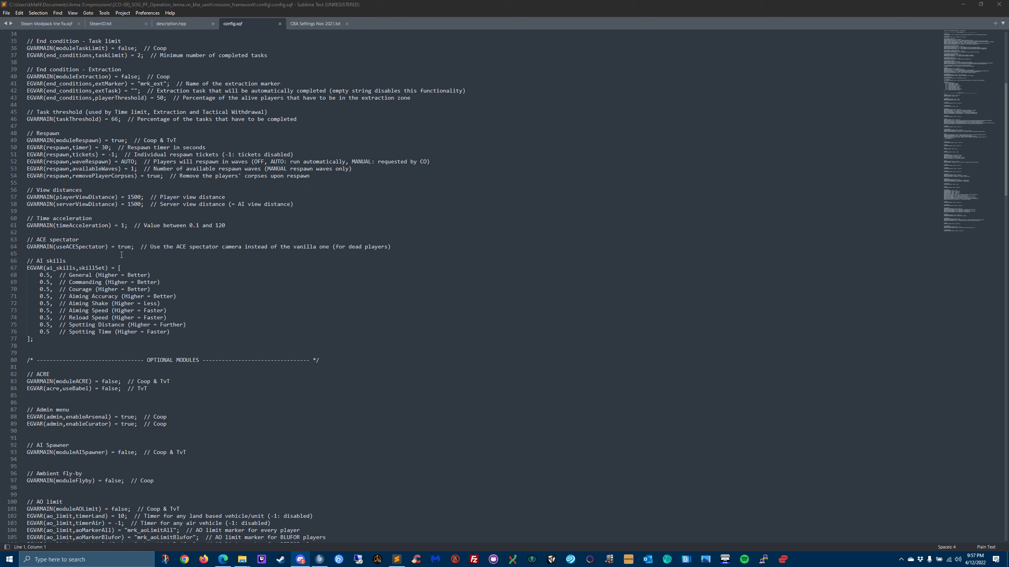
mouse_move(114, 265)
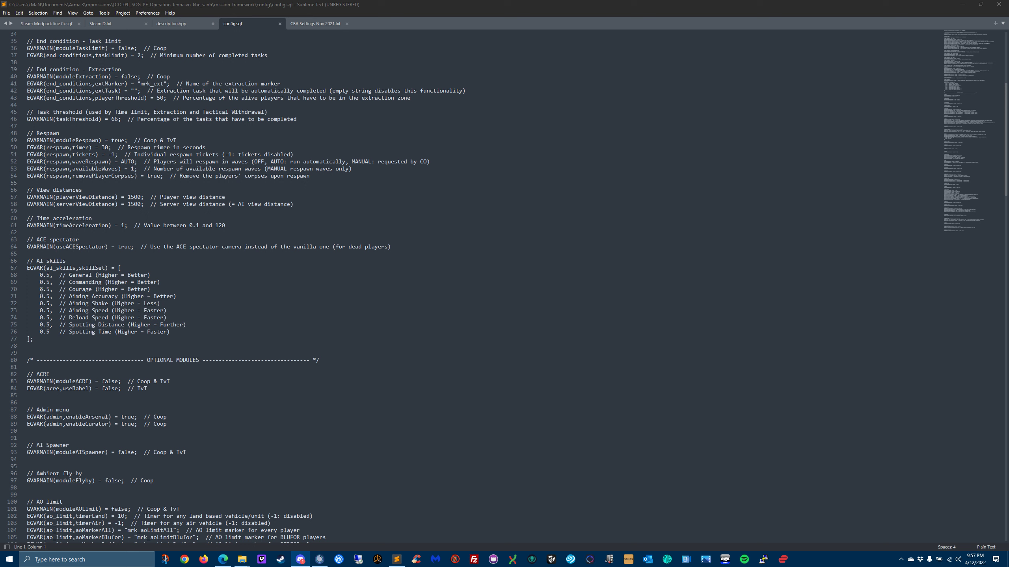
mouse_move(192, 243)
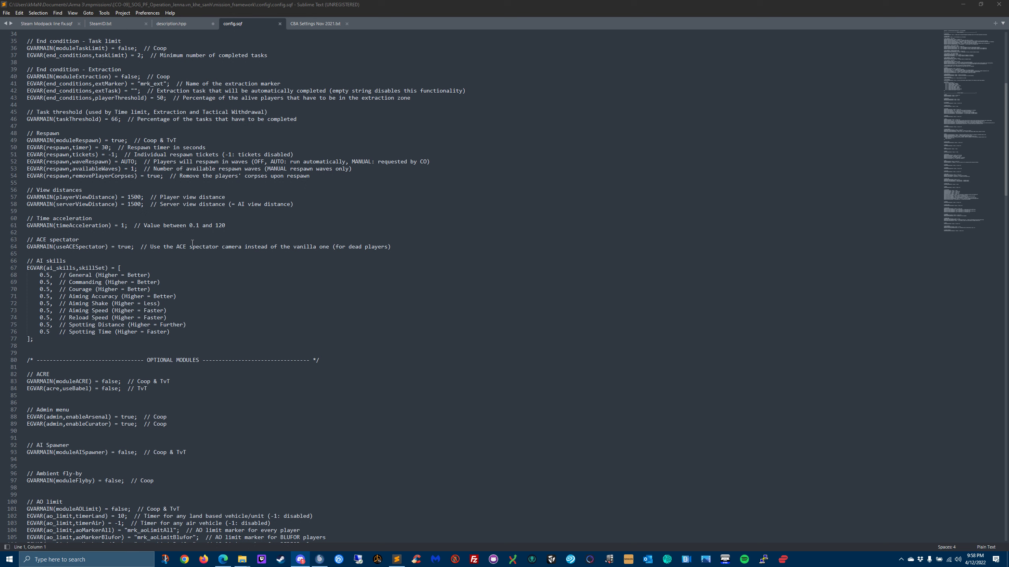
mouse_move(153, 299)
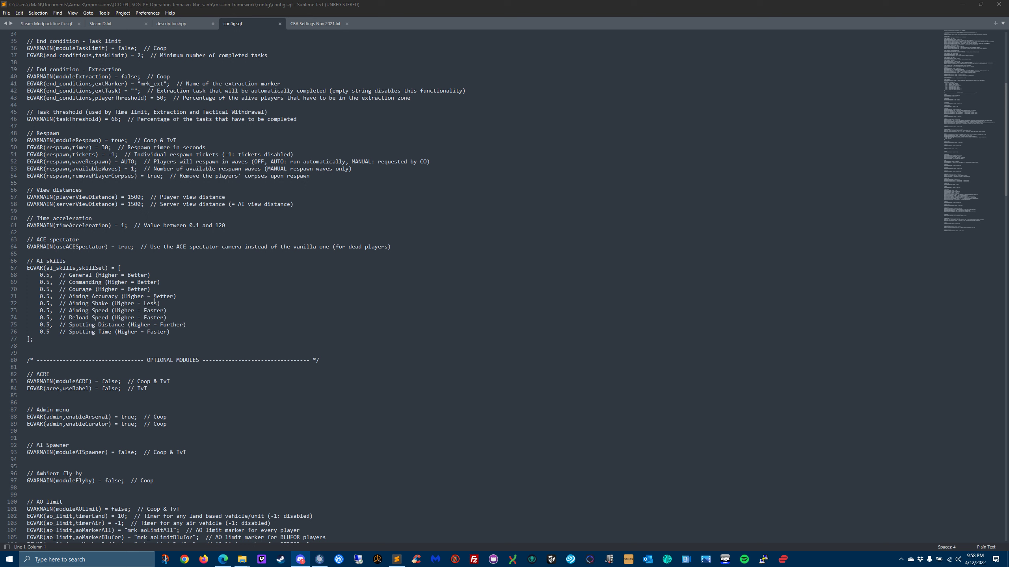
mouse_move(359, 144)
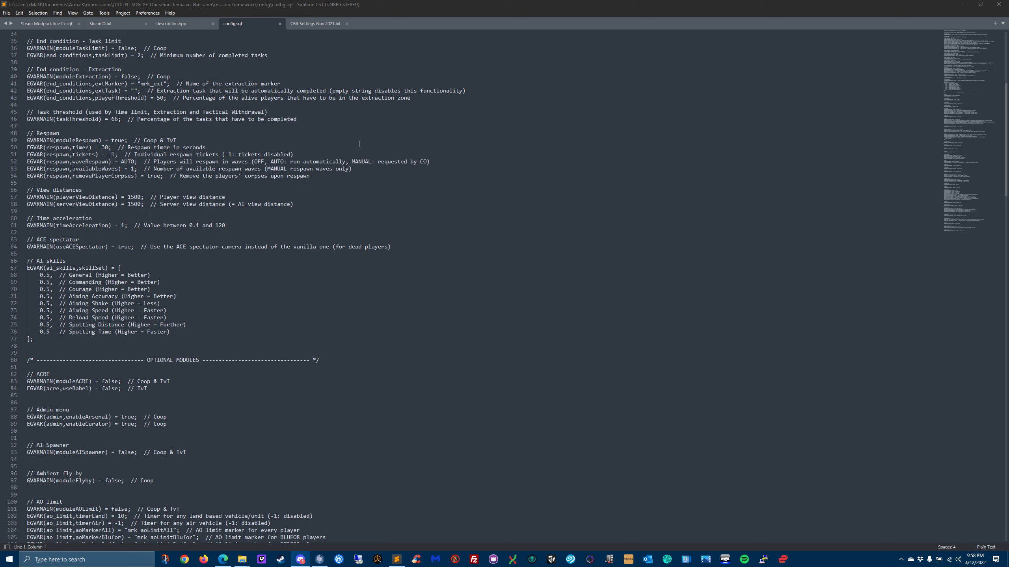
mouse_move(176, 286)
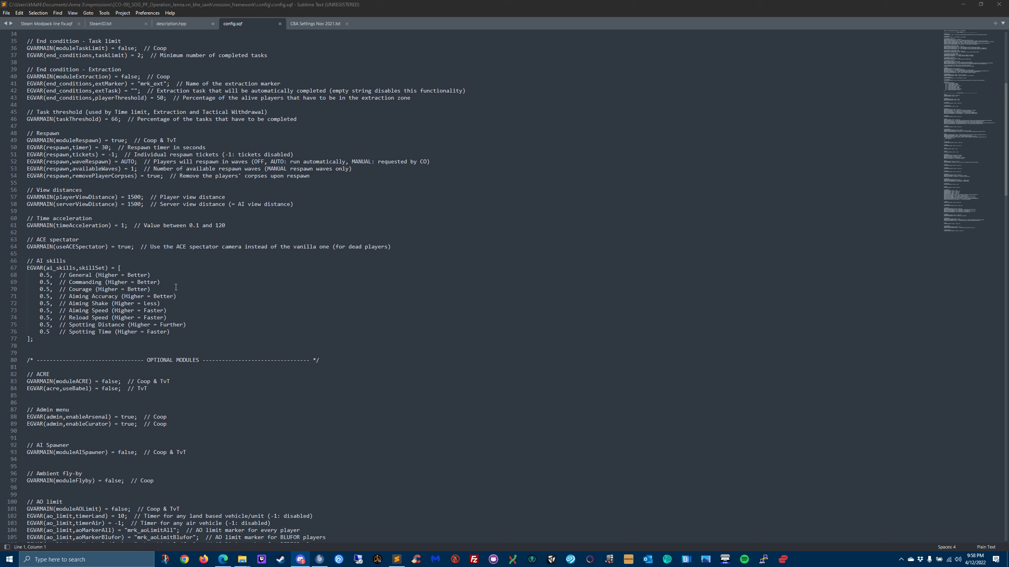
mouse_move(178, 284)
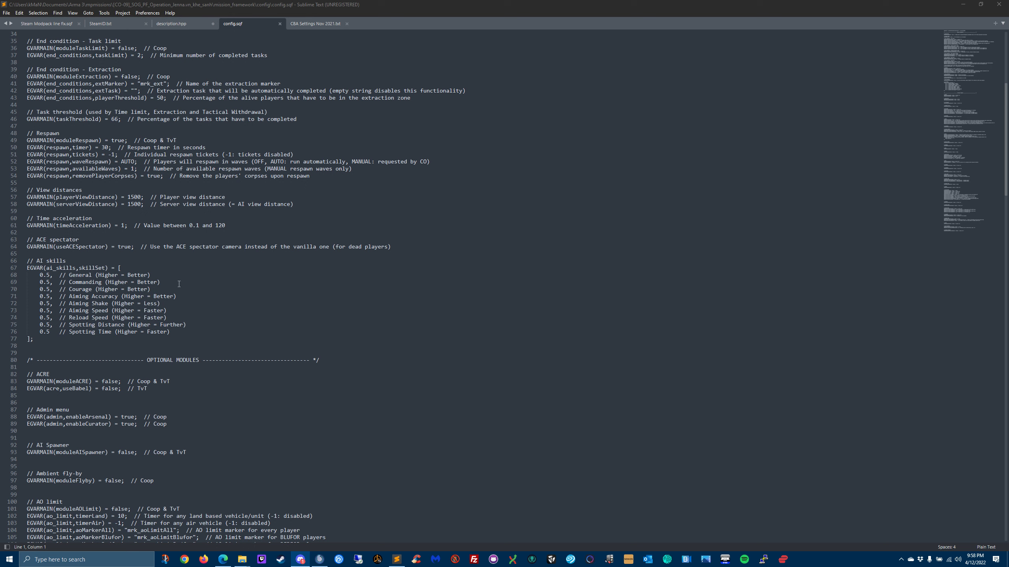
mouse_move(107, 333)
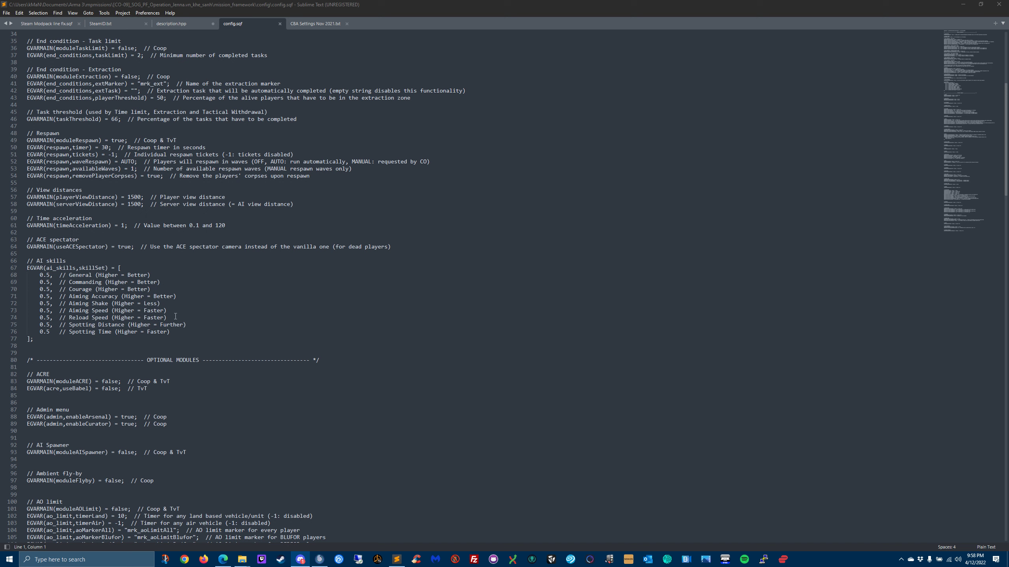
mouse_move(163, 345)
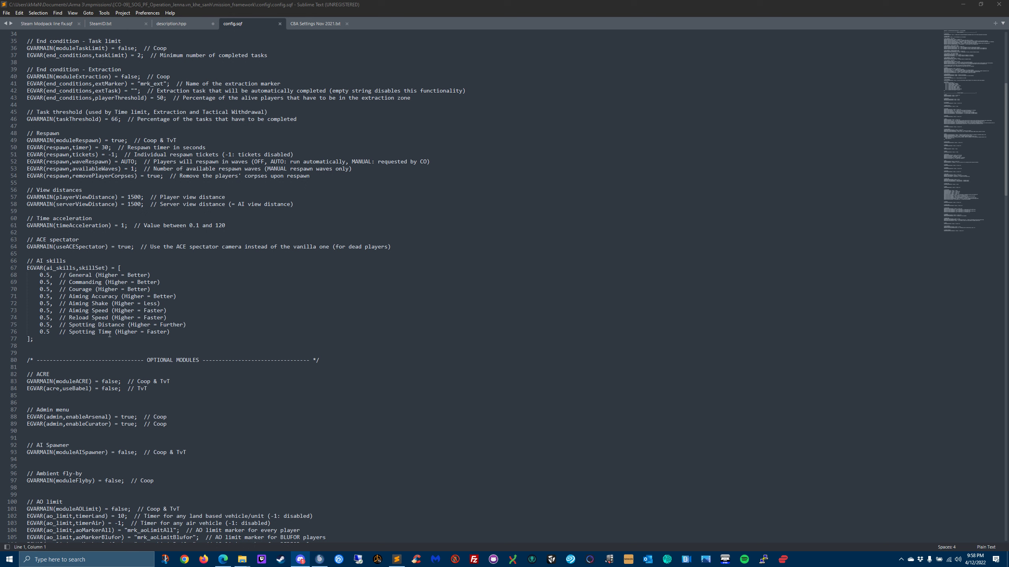
mouse_move(312, 223)
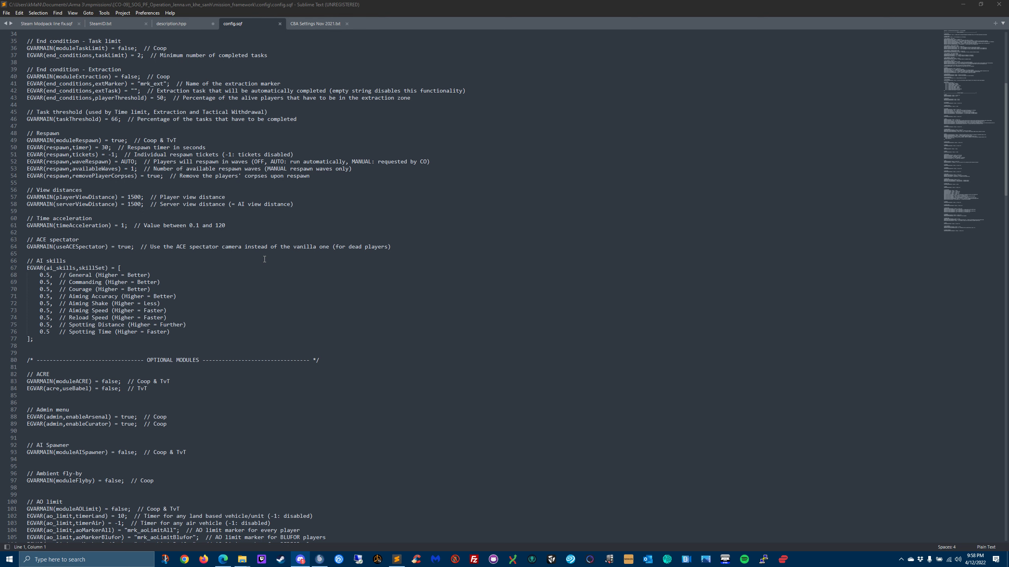
Step: Scroll over the OPTIONAL MODULES block of config.sqf, then move to the description.hpp file
scroll(down, 3)
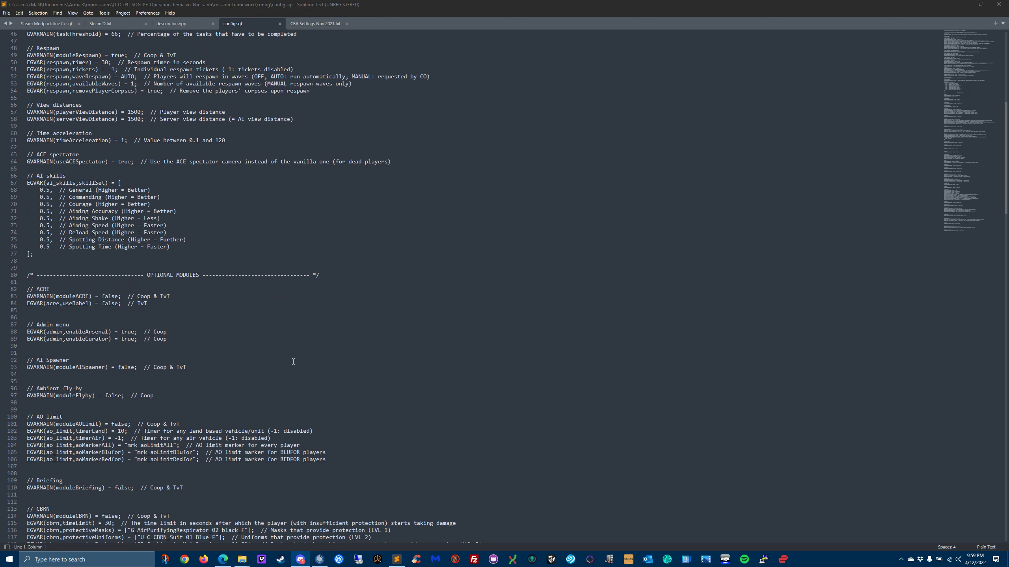
scroll(down, 3)
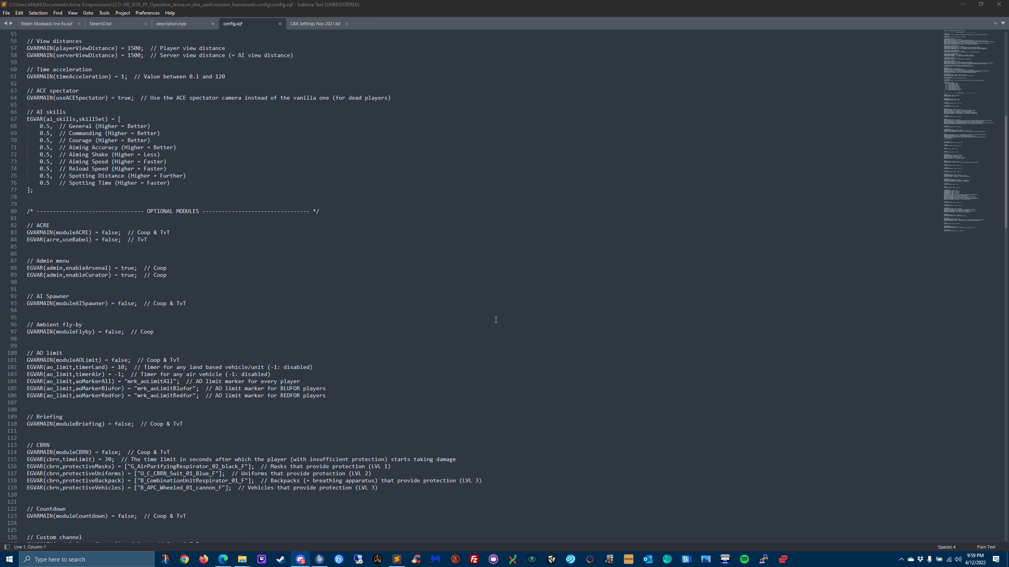
scroll(up, 3)
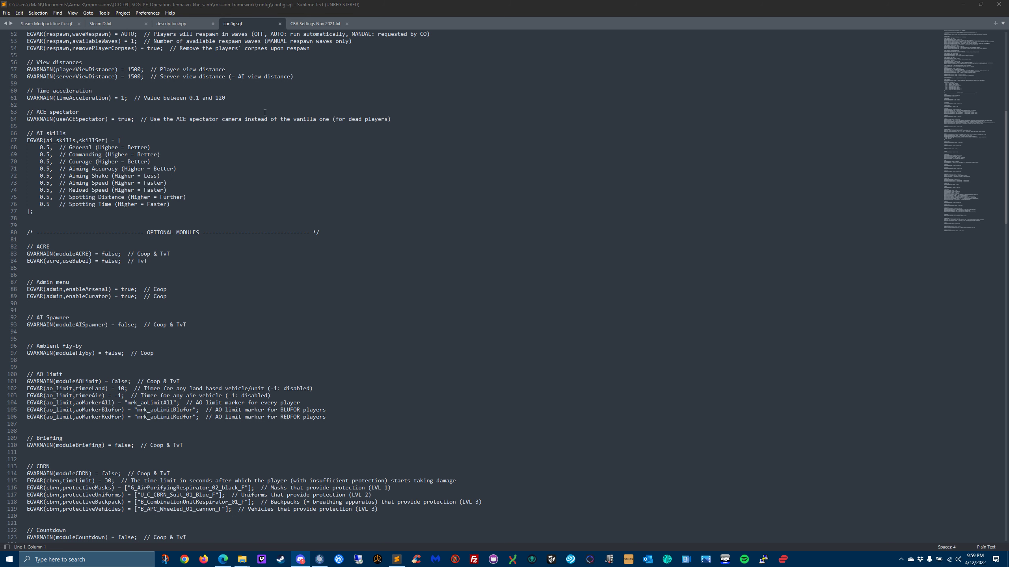
click(172, 23)
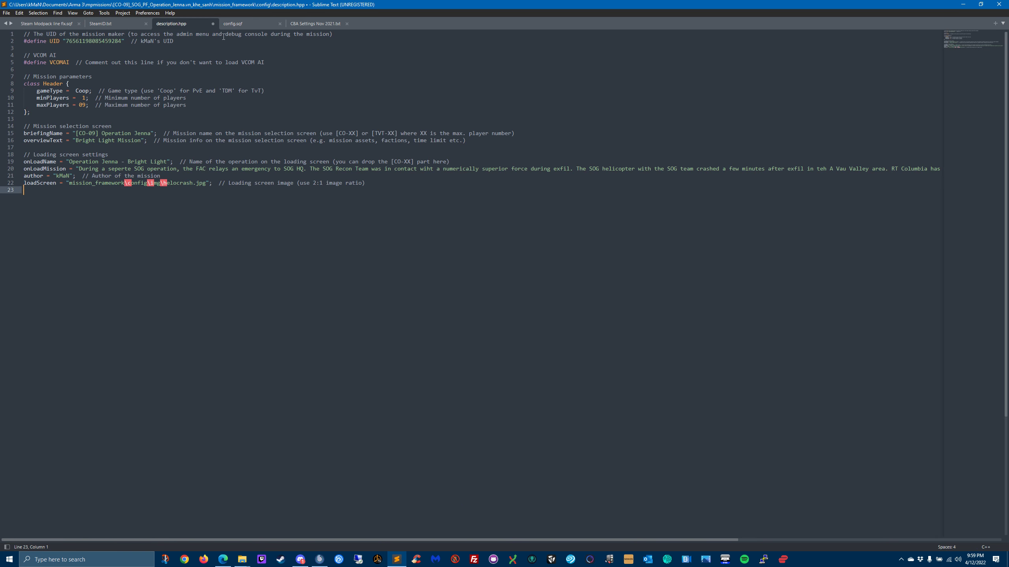
Step: Switch from Sublime Text to the Edge window on the YouTube Studio Content page
click(250, 24)
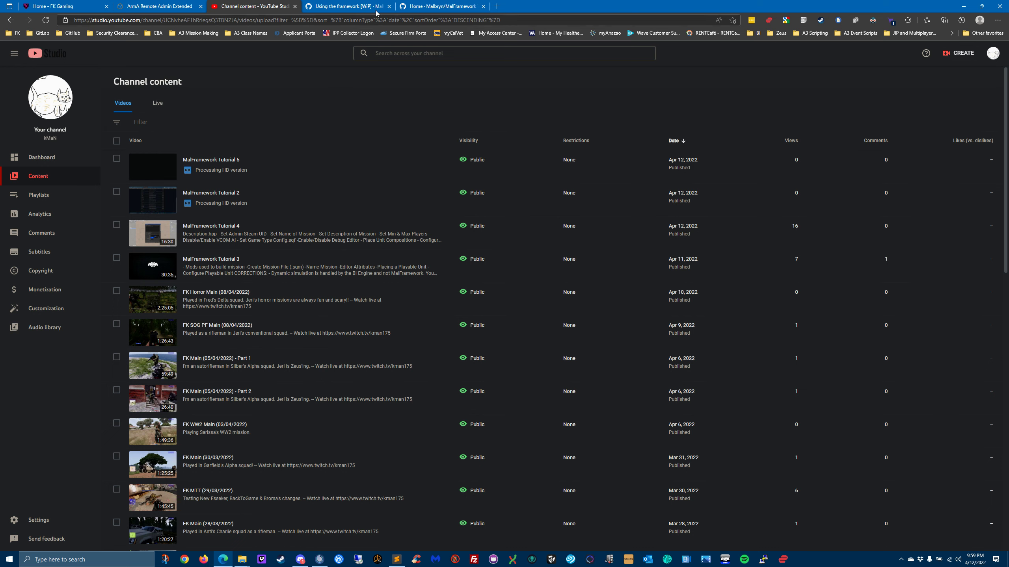
Step: Navigate the MalFramework repository to mission_framework > core > ai_spawner and view its README
click(347, 5)
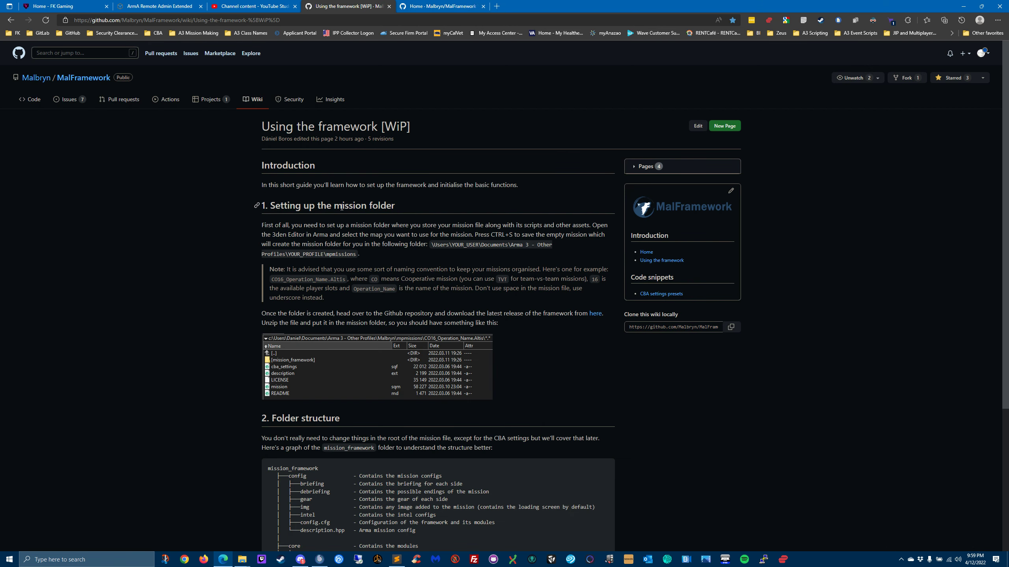
click(11, 20)
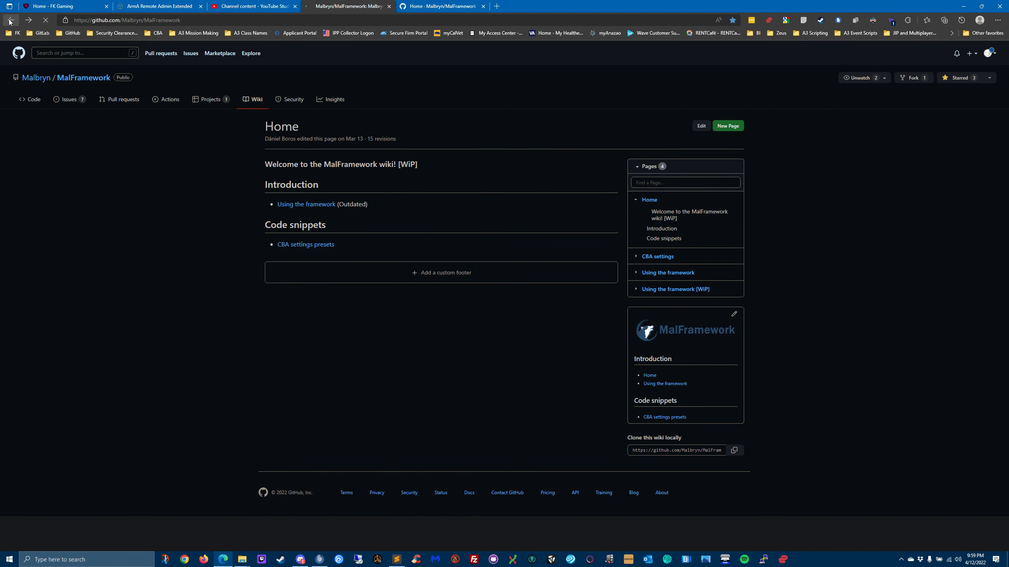
click(13, 20)
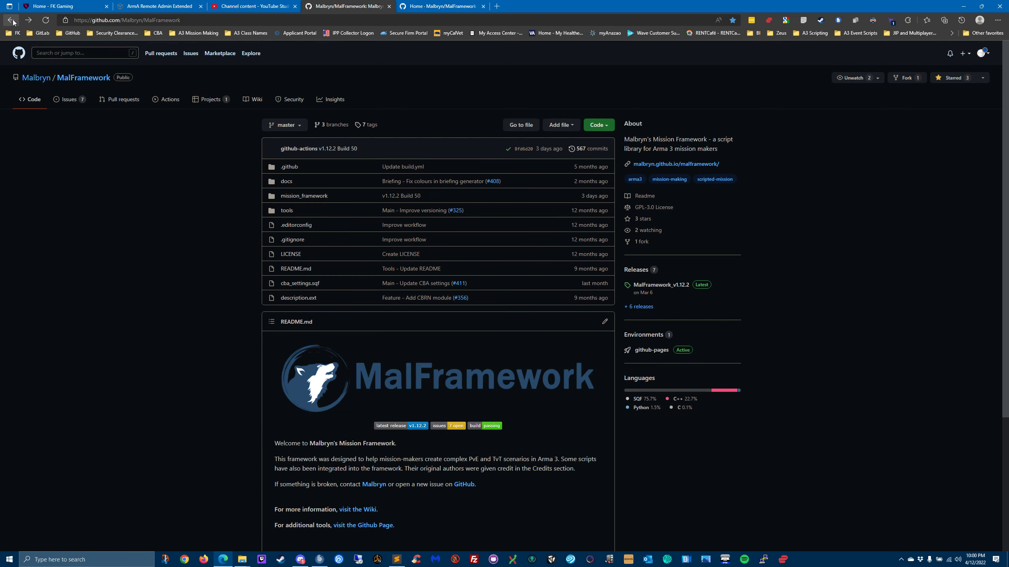
click(302, 195)
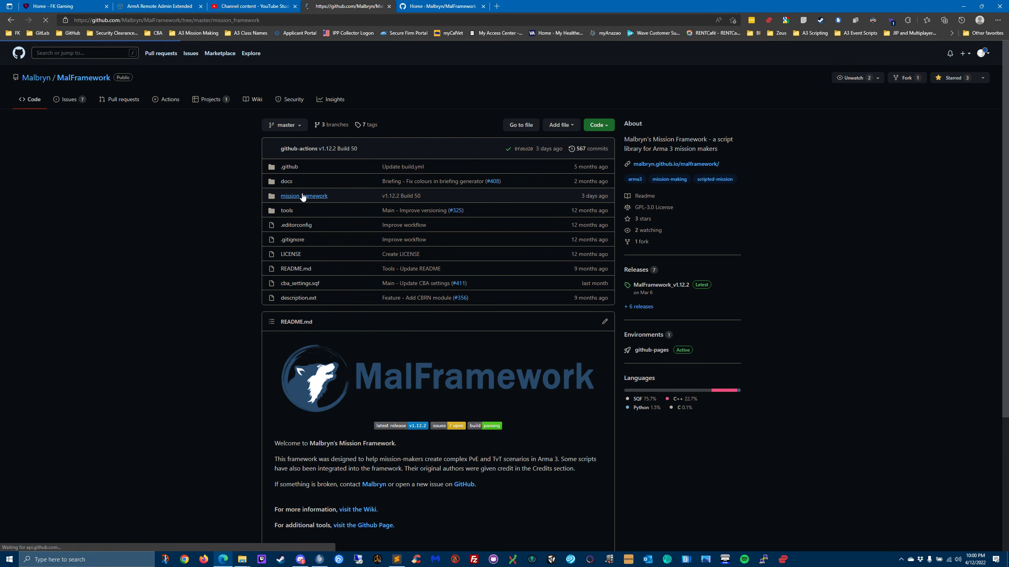
click(303, 195)
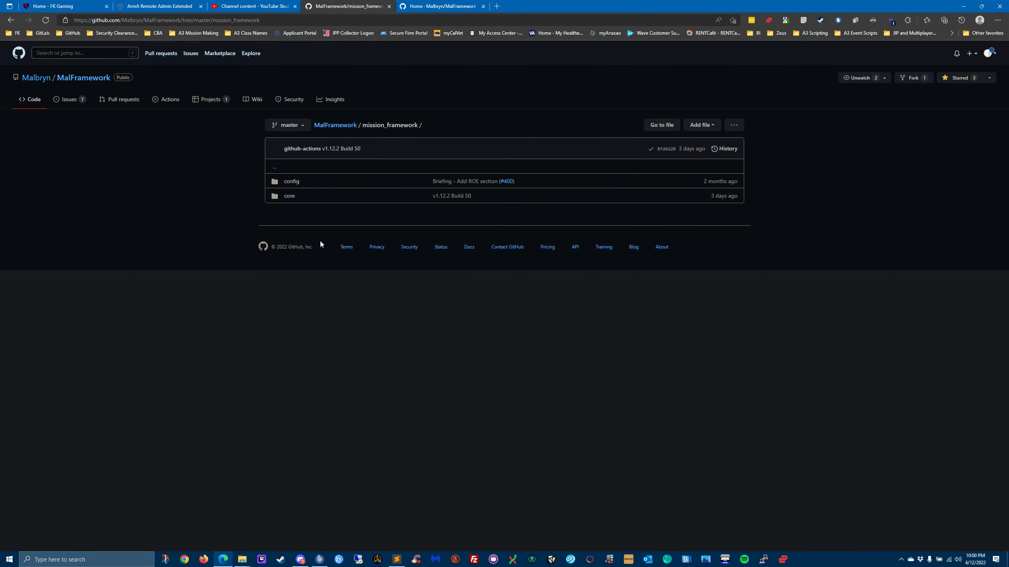
click(289, 196)
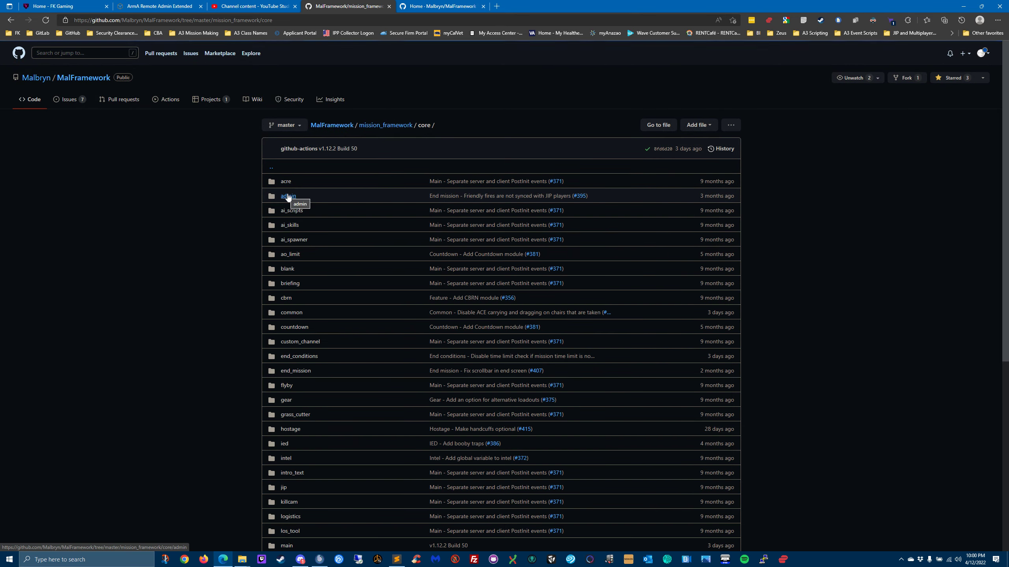
click(293, 240)
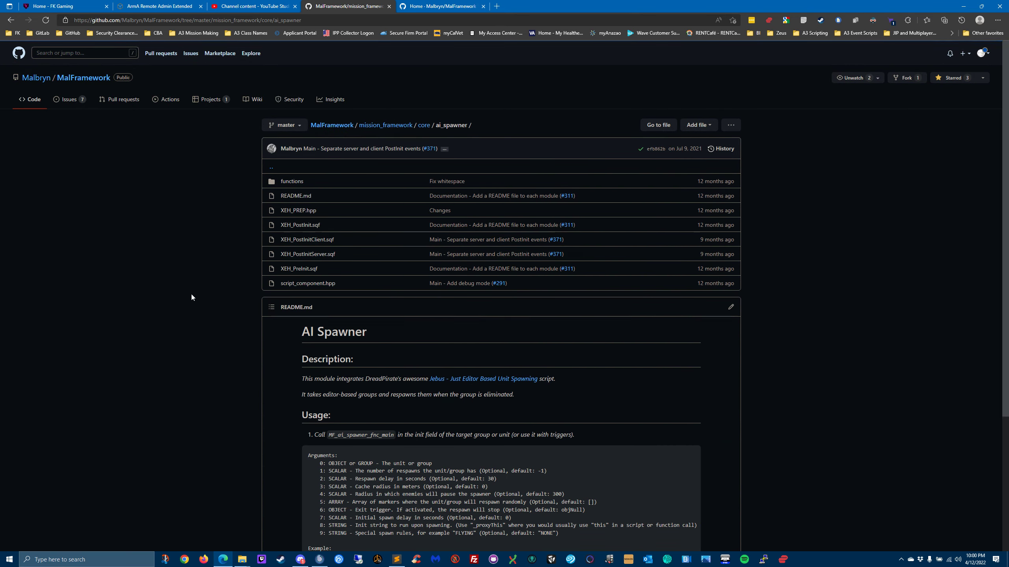
scroll(down, 3)
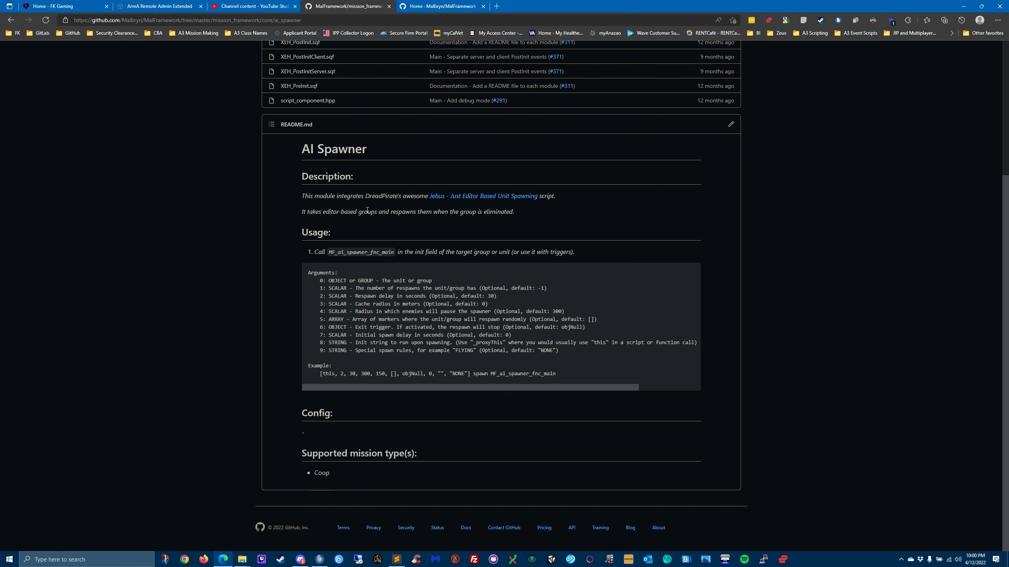
mouse_move(426, 205)
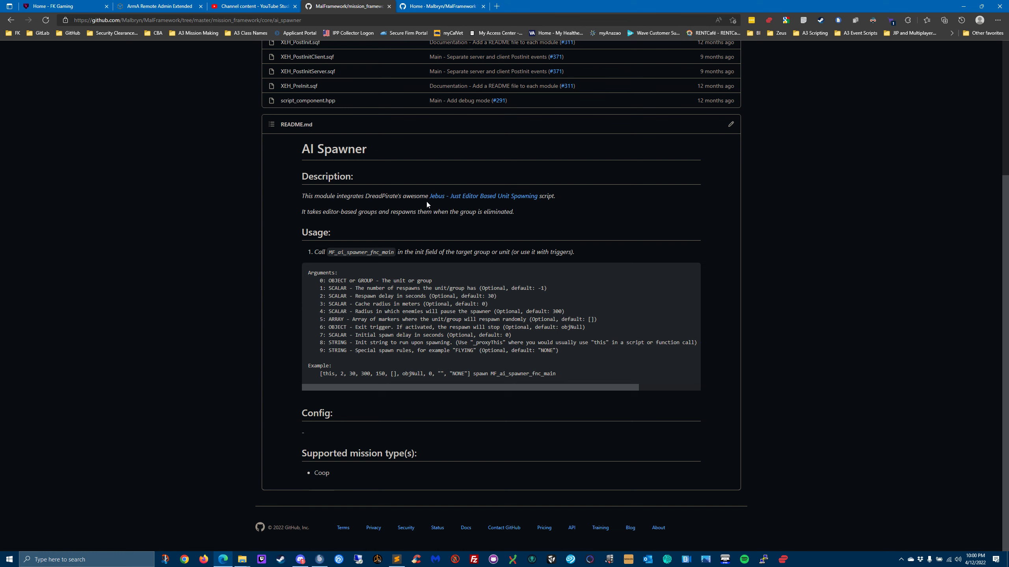
mouse_move(451, 207)
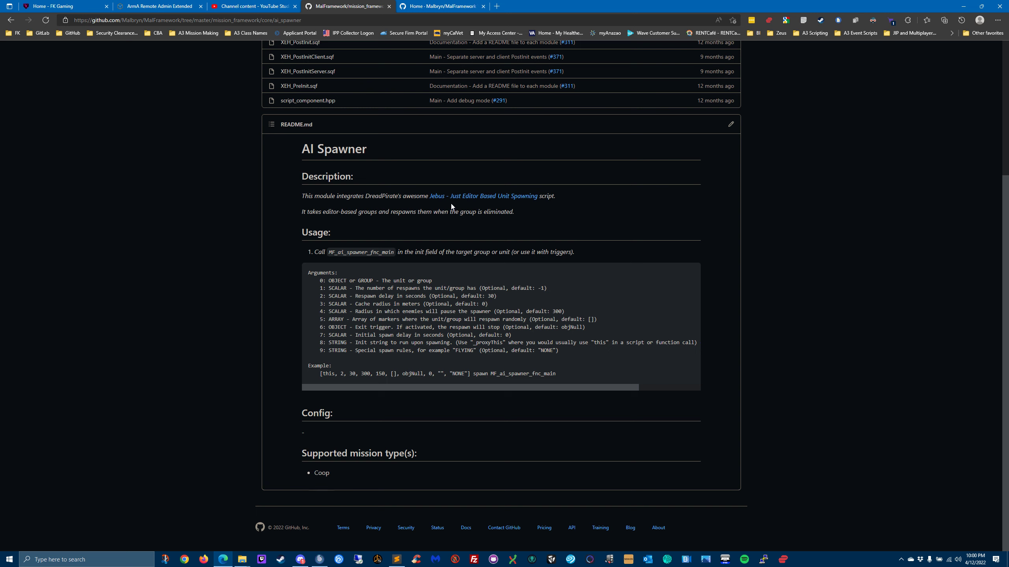
mouse_move(358, 236)
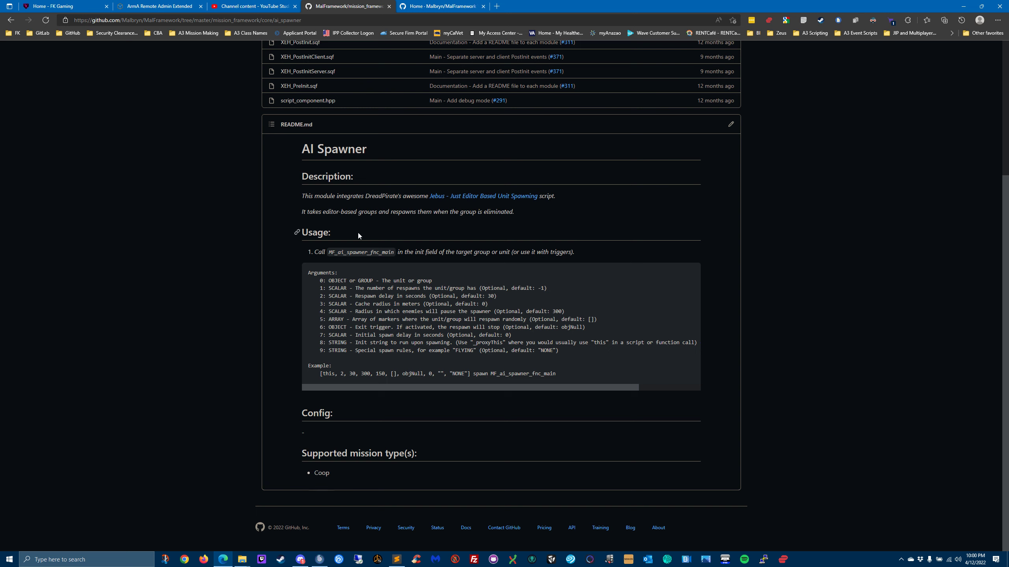
mouse_move(489, 227)
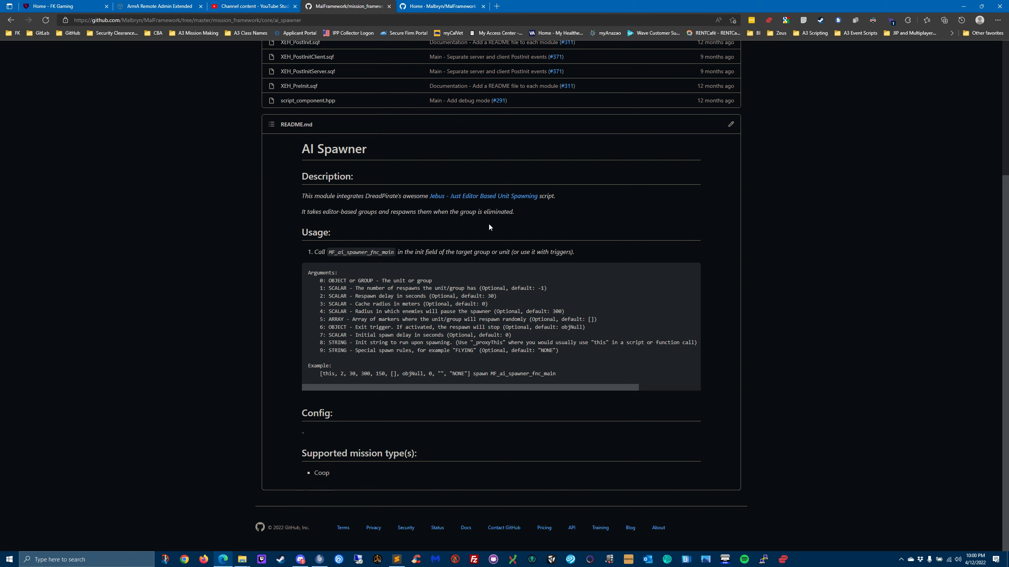
mouse_move(404, 254)
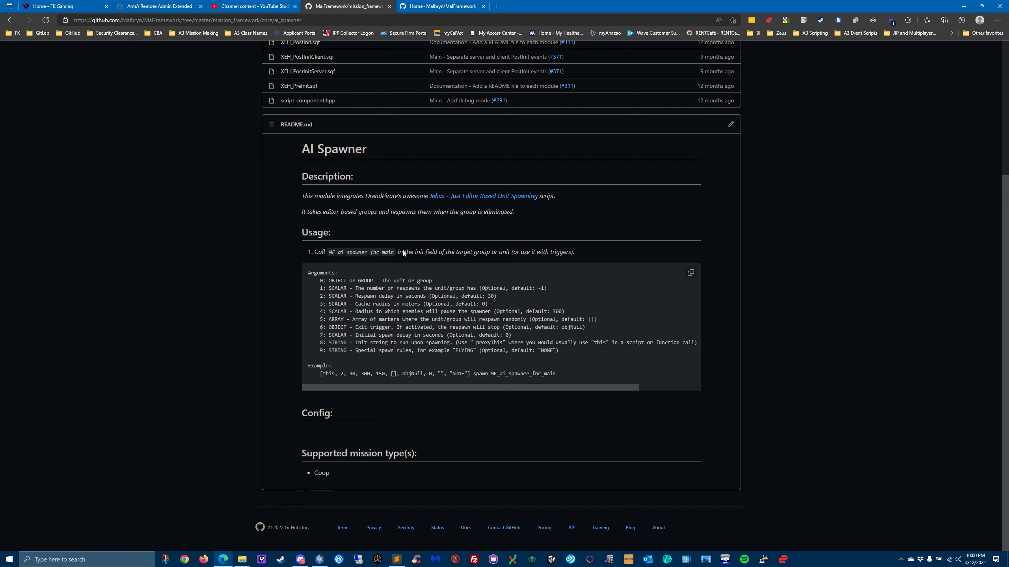
Step: Follow the README's Jebus link and look over the Jebus unit spawning forum thread
click(482, 196)
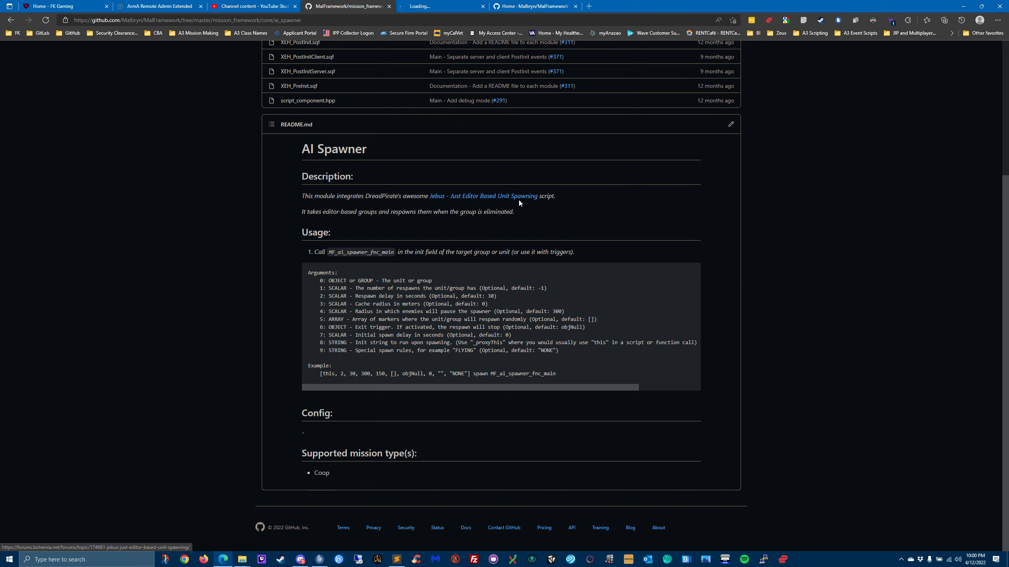
click(482, 196)
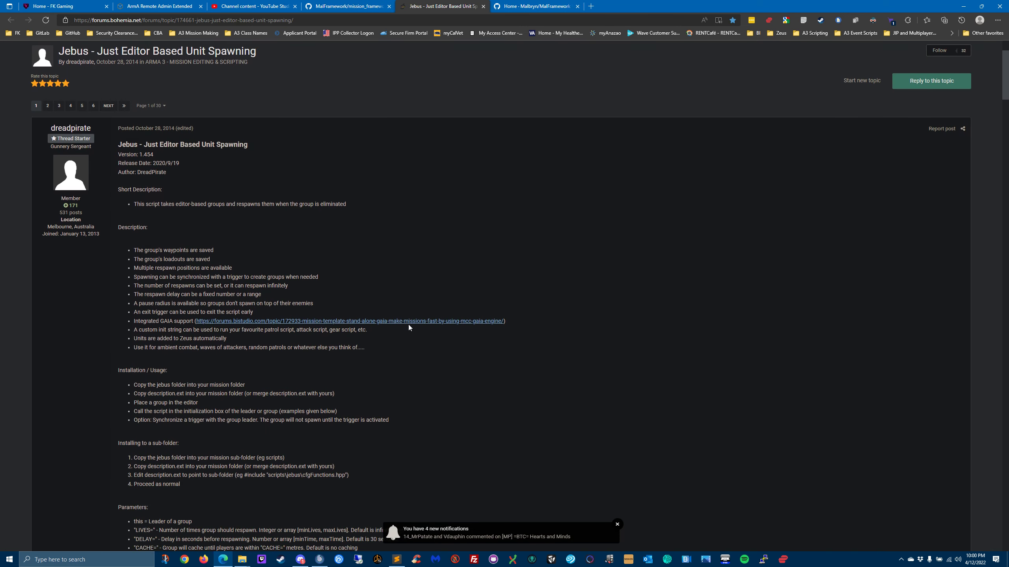
scroll(down, 3)
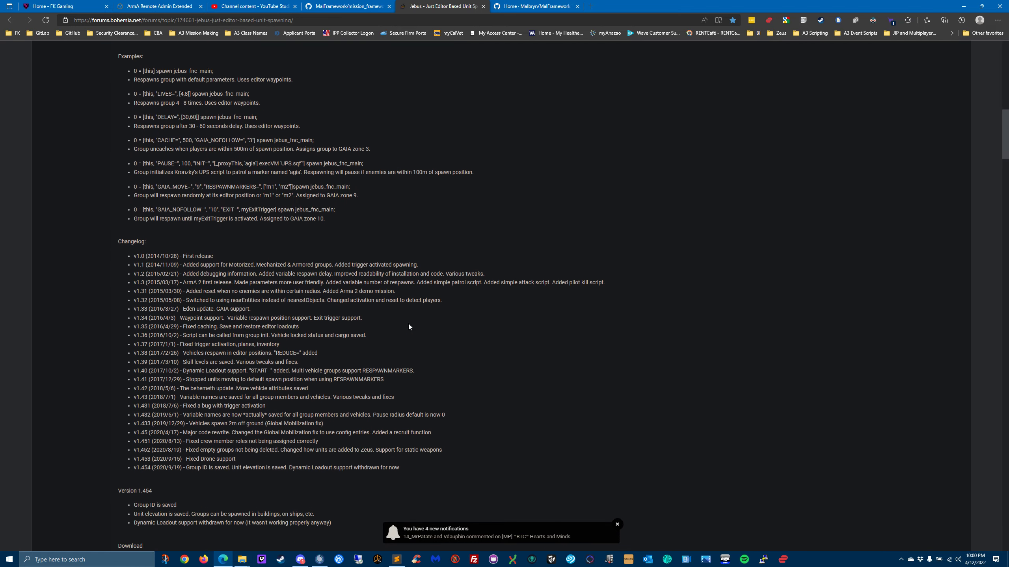
scroll(up, 3)
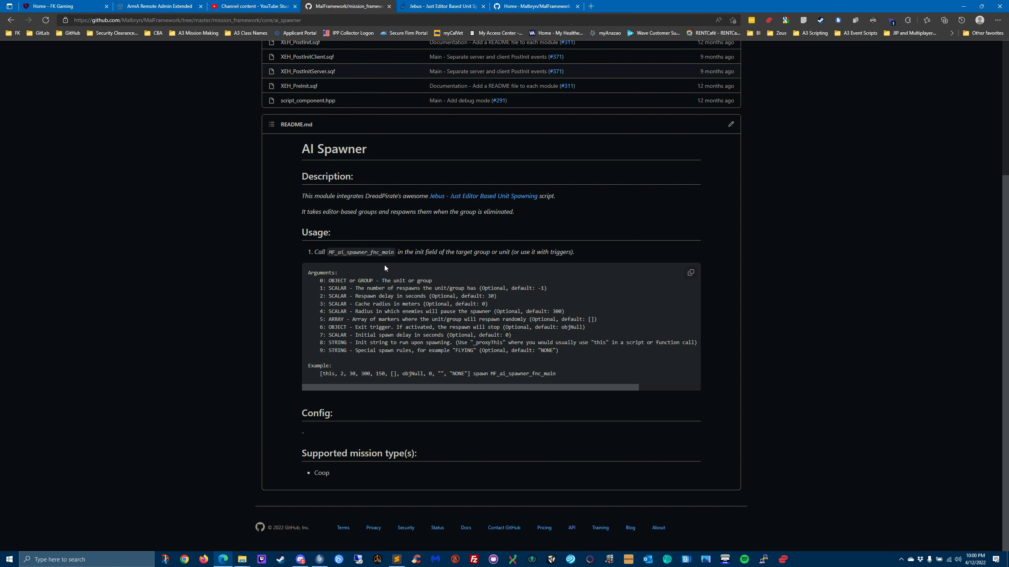
mouse_move(413, 264)
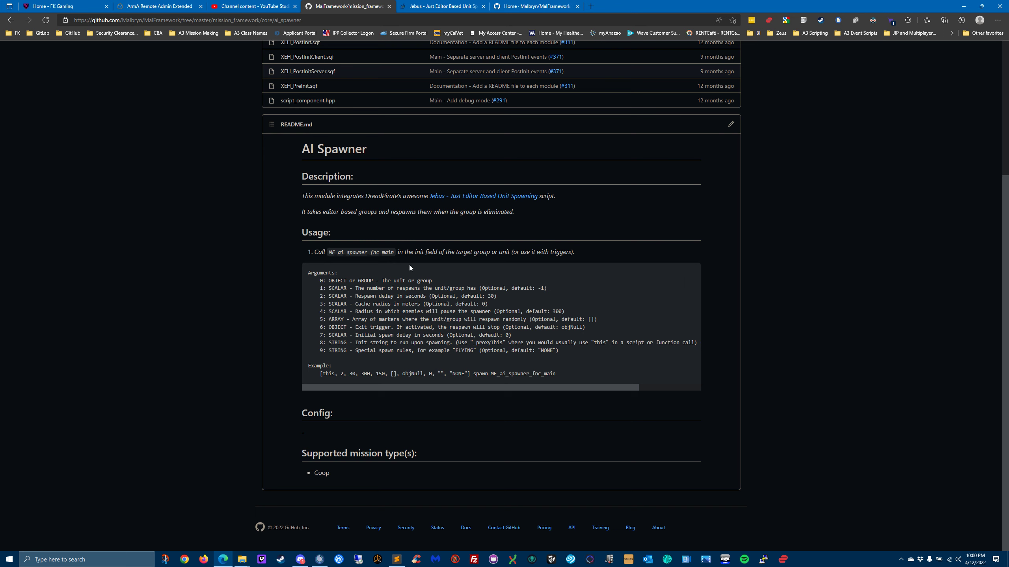
mouse_move(383, 251)
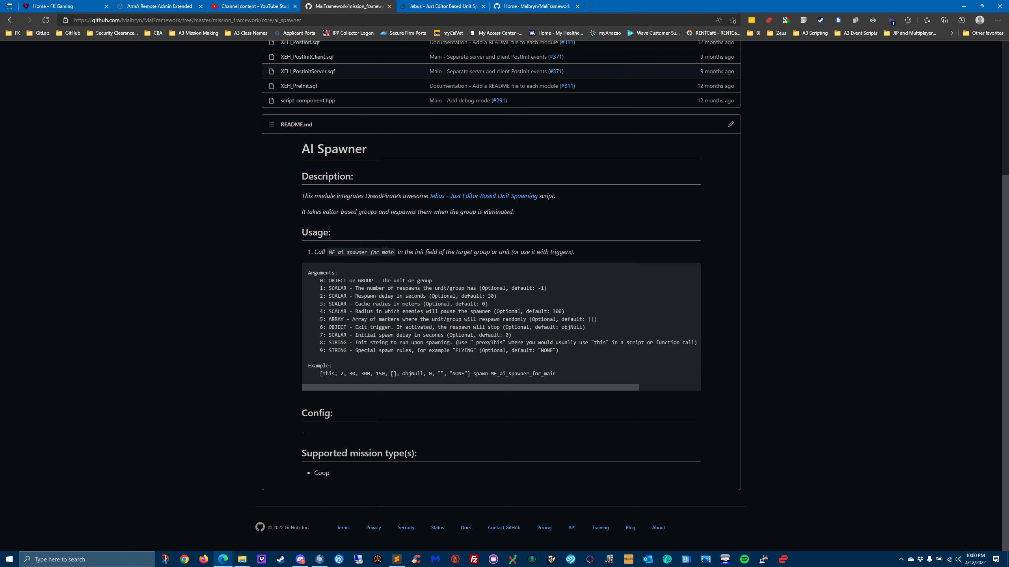
mouse_move(494, 268)
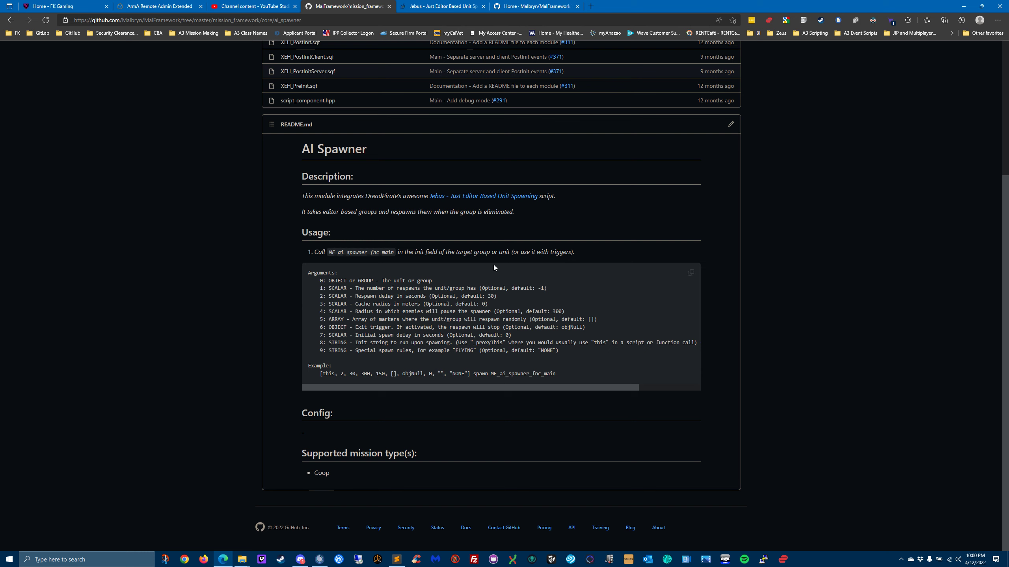
mouse_move(639, 300)
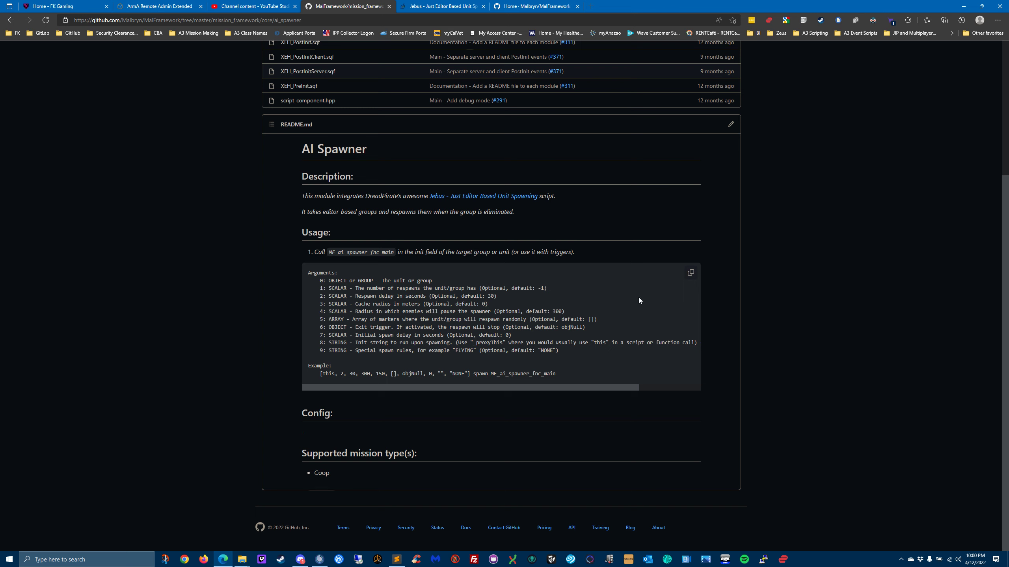
mouse_move(372, 254)
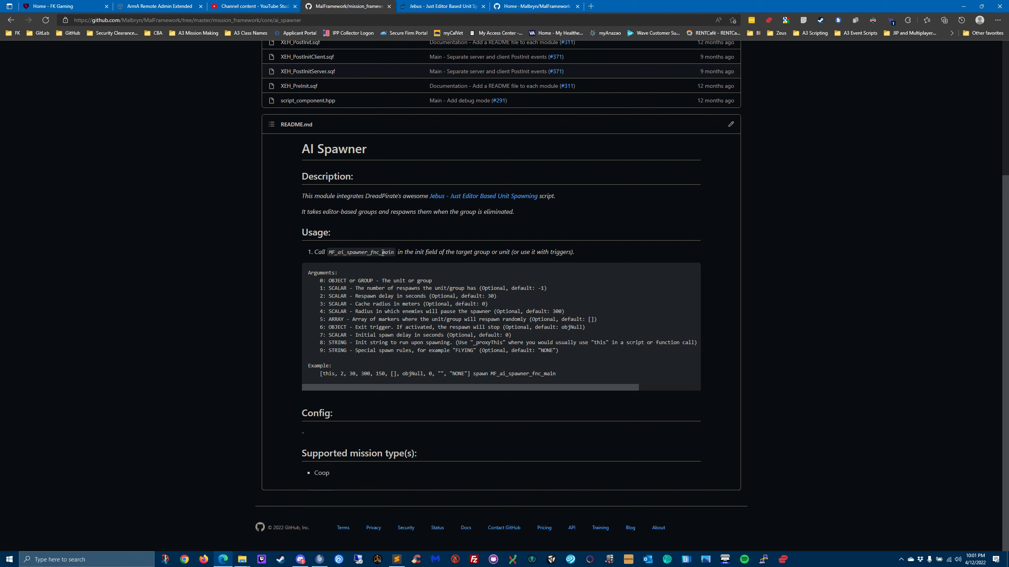
mouse_move(342, 373)
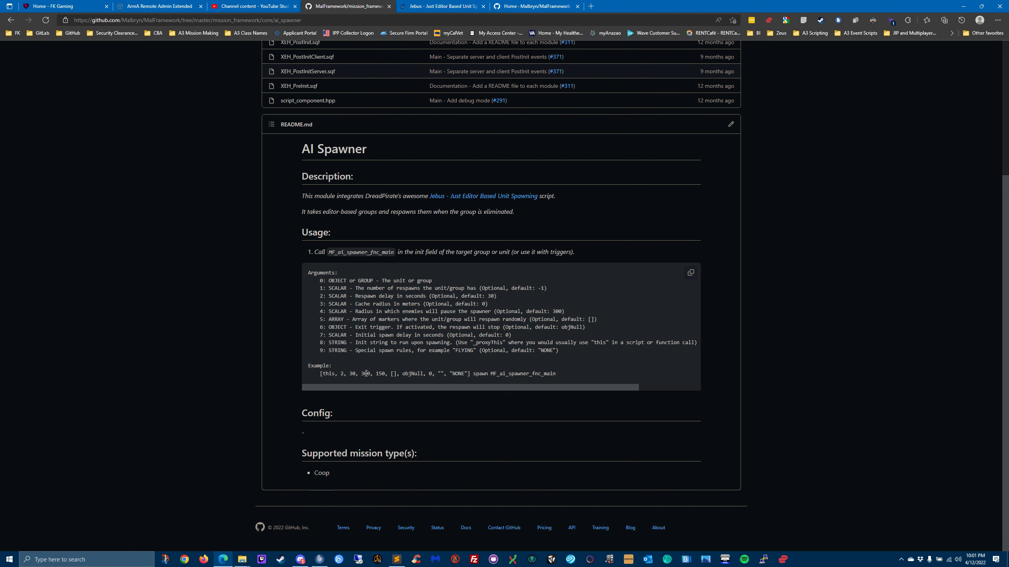
mouse_move(387, 310)
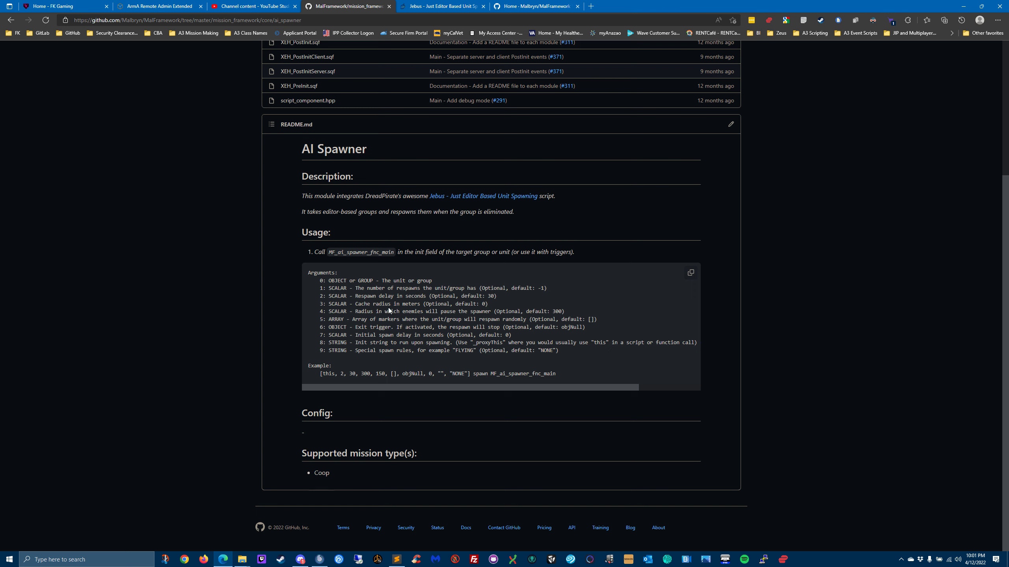
mouse_move(373, 345)
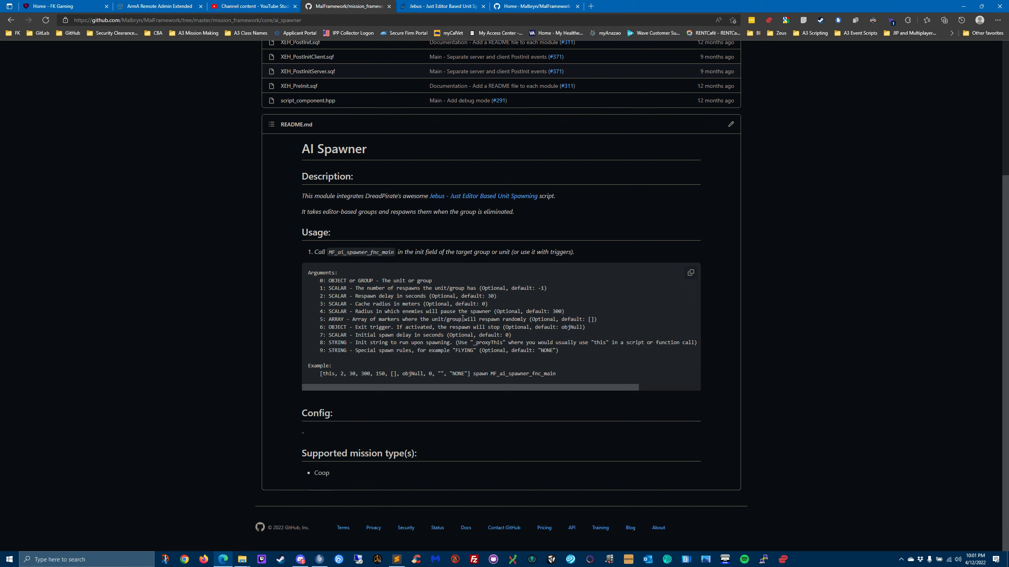
mouse_move(372, 373)
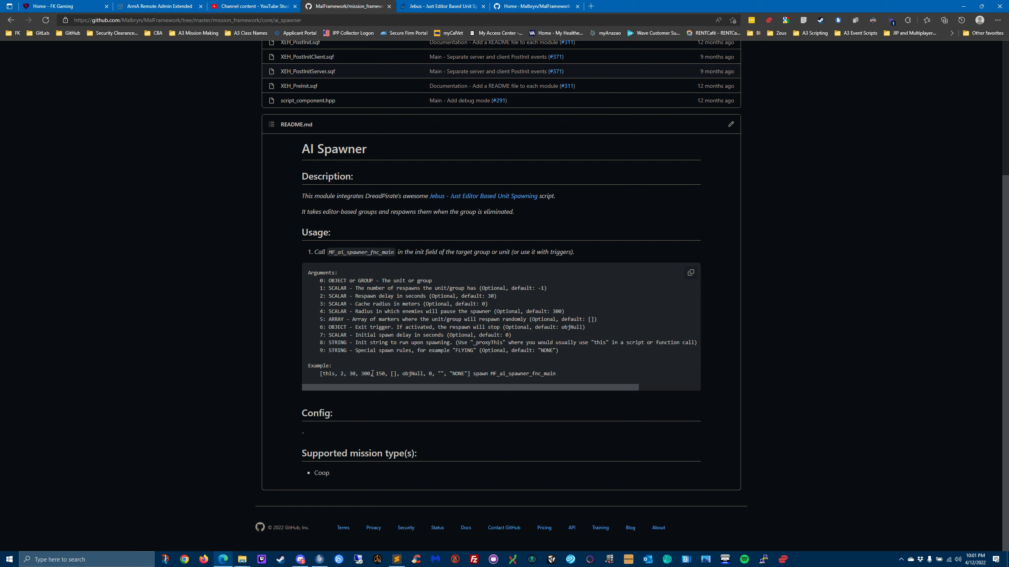
mouse_move(525, 316)
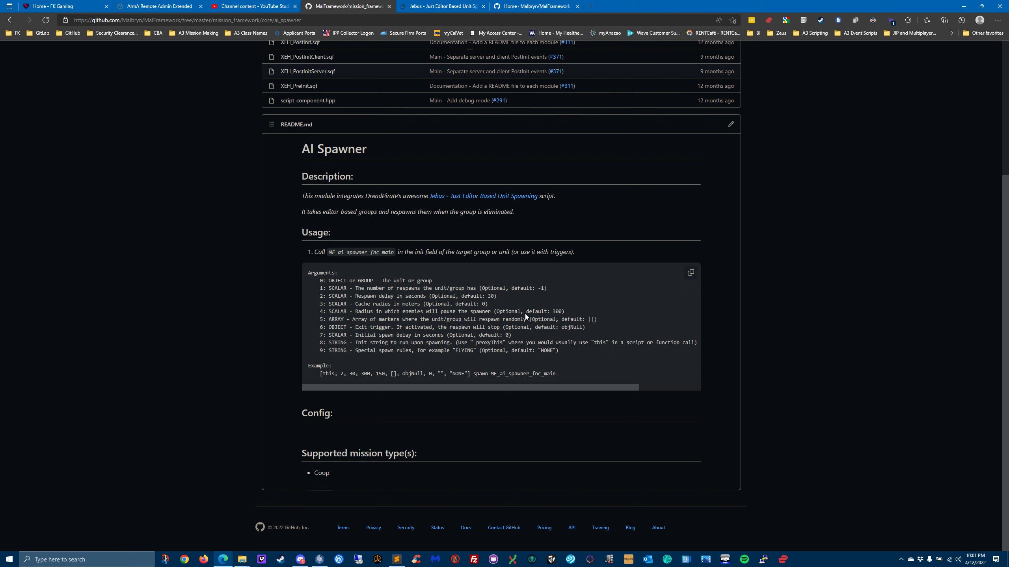
mouse_move(366, 314)
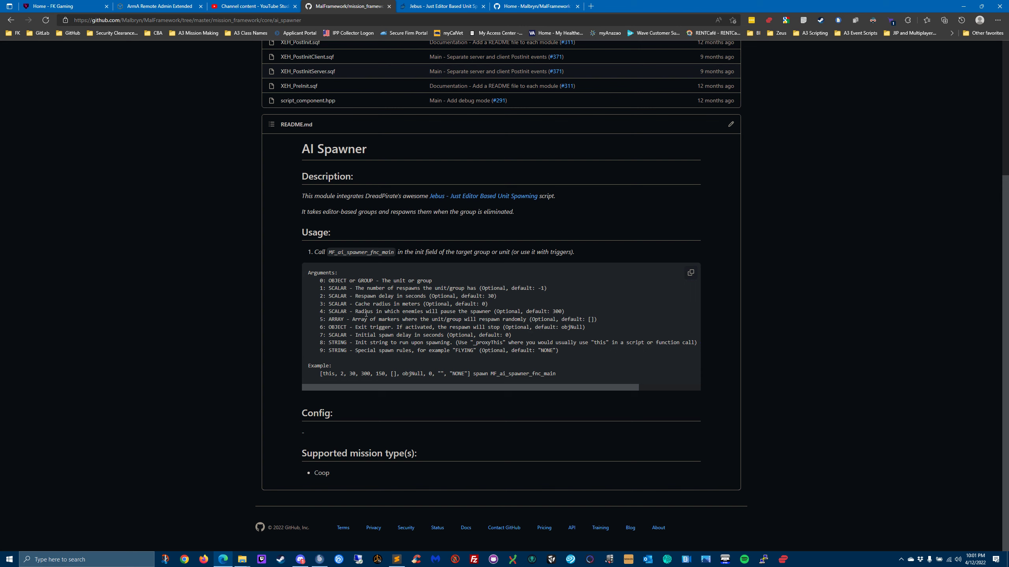
mouse_move(475, 319)
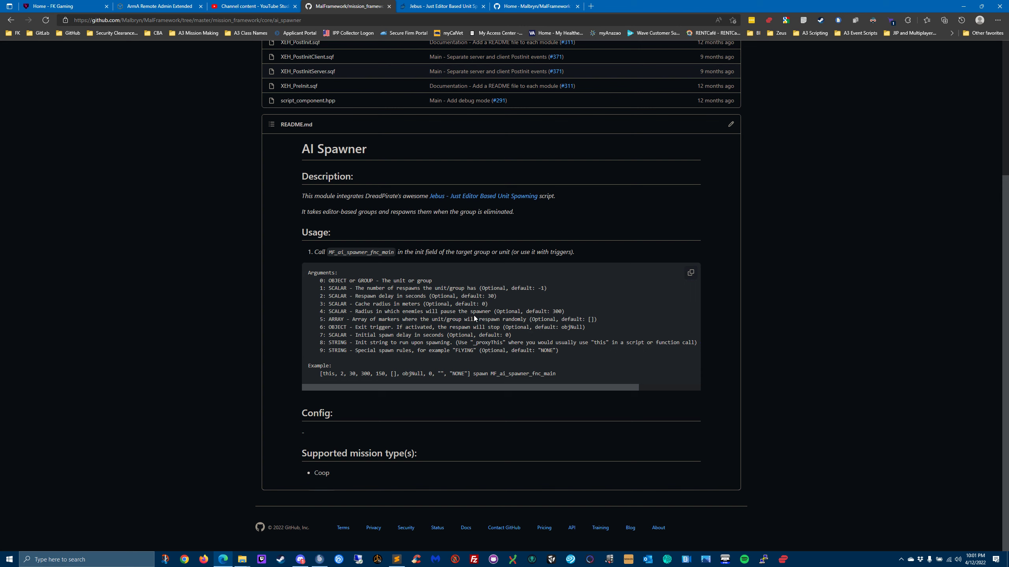
mouse_move(526, 314)
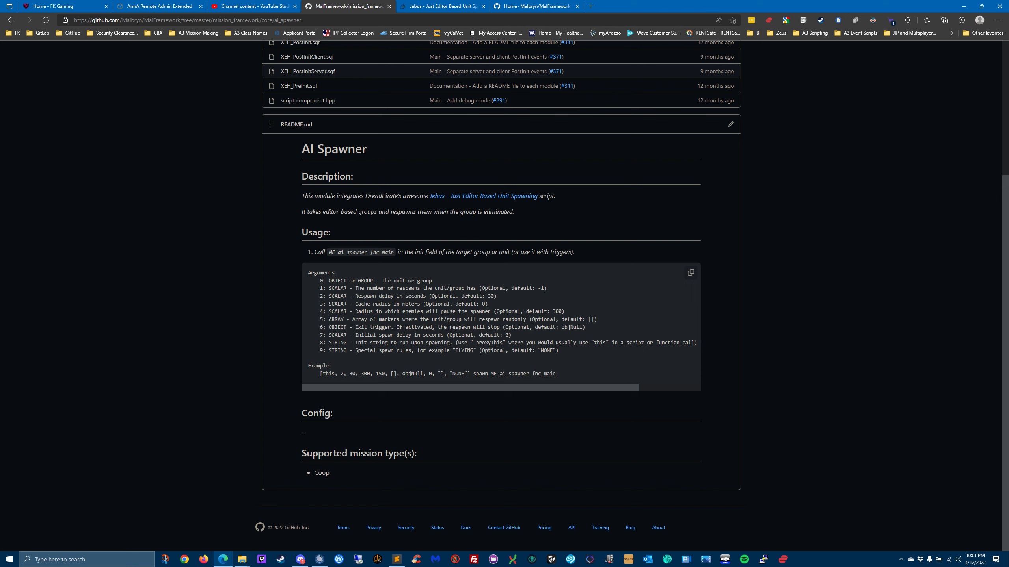
mouse_move(565, 316)
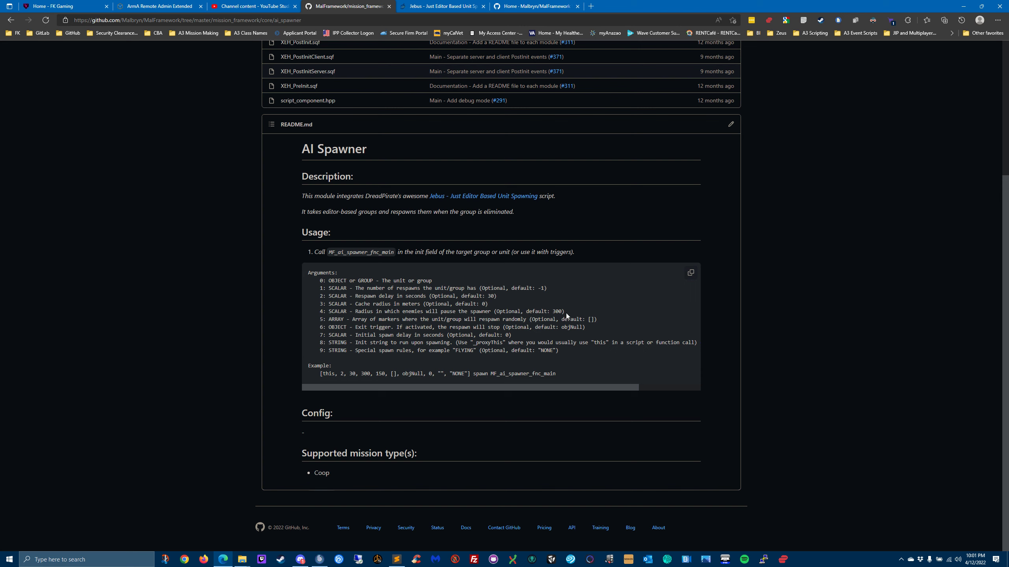
mouse_move(369, 373)
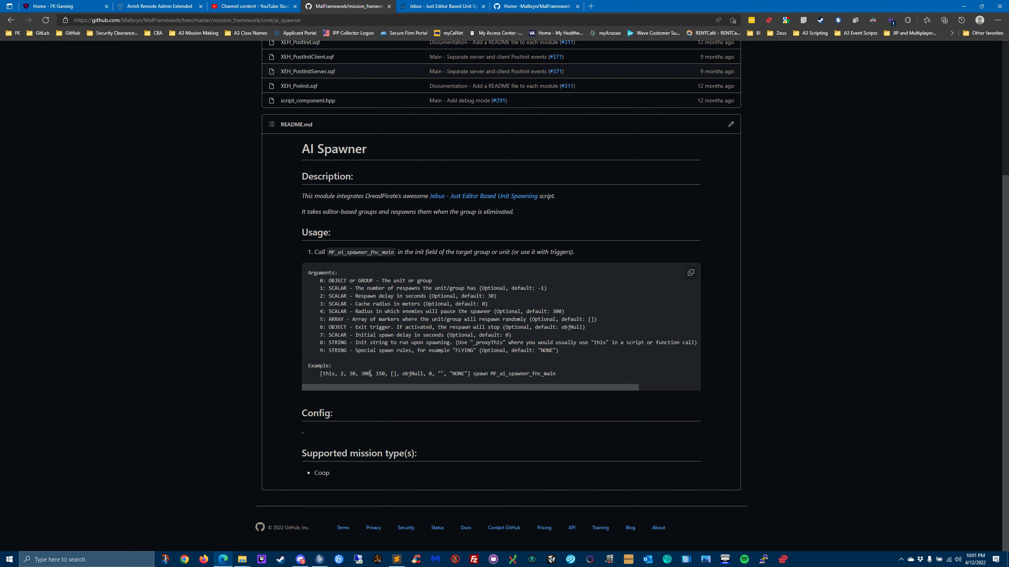
mouse_move(481, 337)
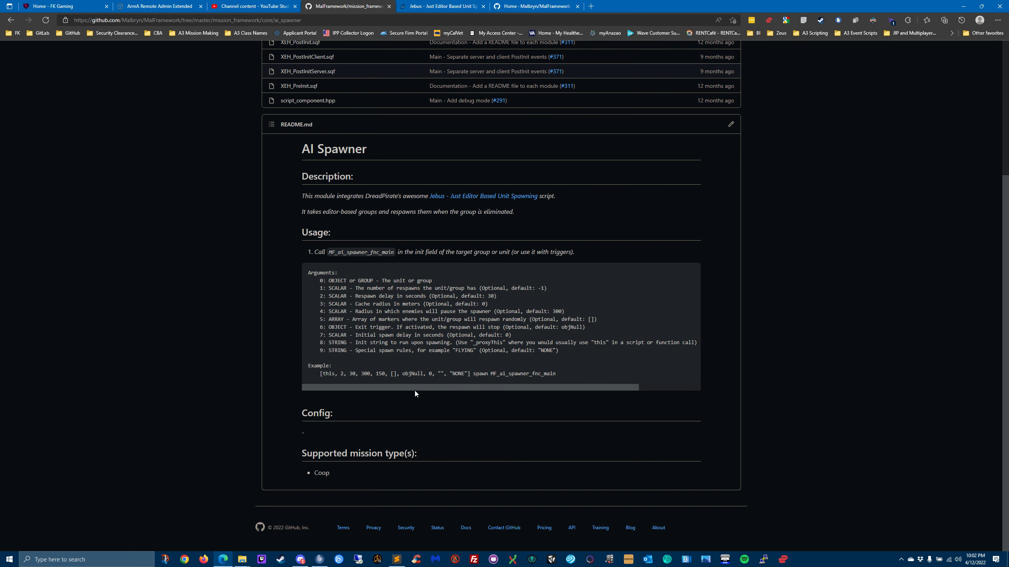
mouse_move(313, 82)
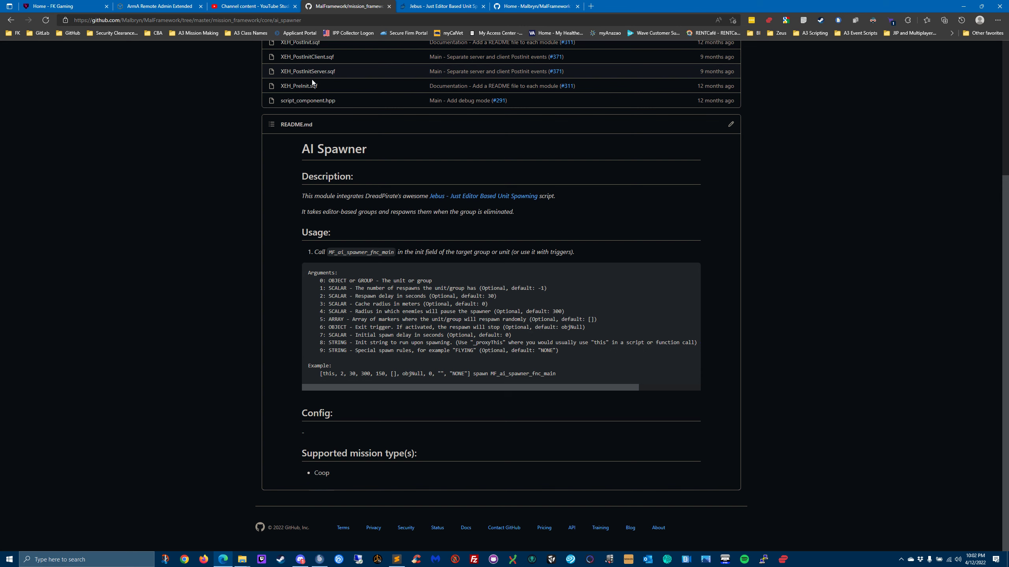
scroll(up, 3)
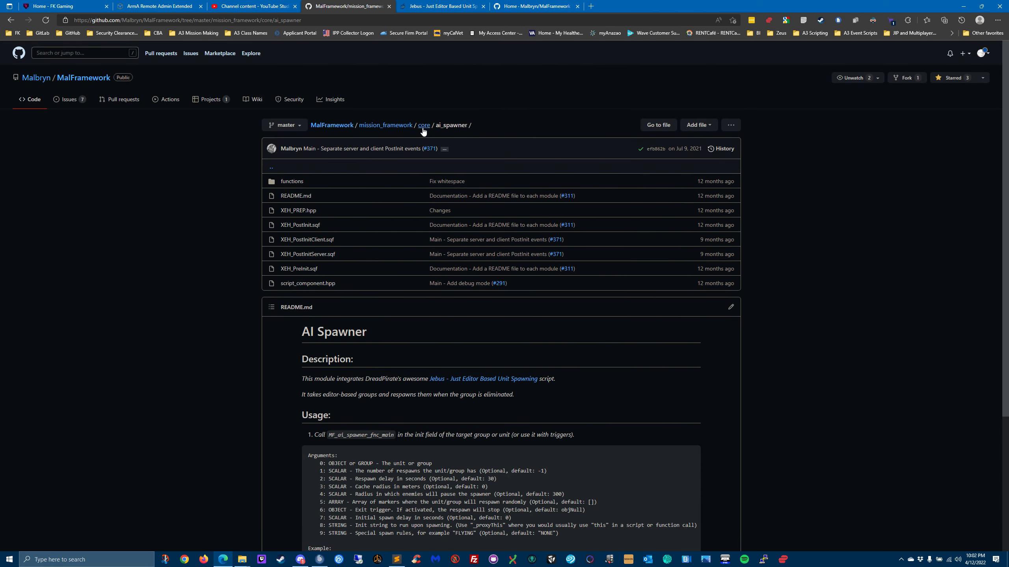
Step: Return to the core modules folder and view the admin module's README
click(424, 124)
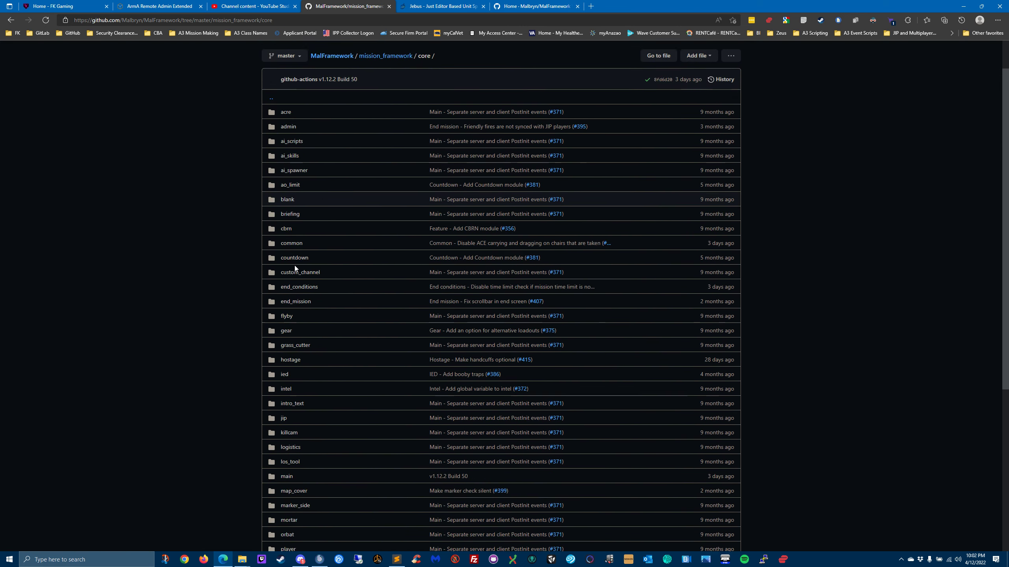
scroll(up, 3)
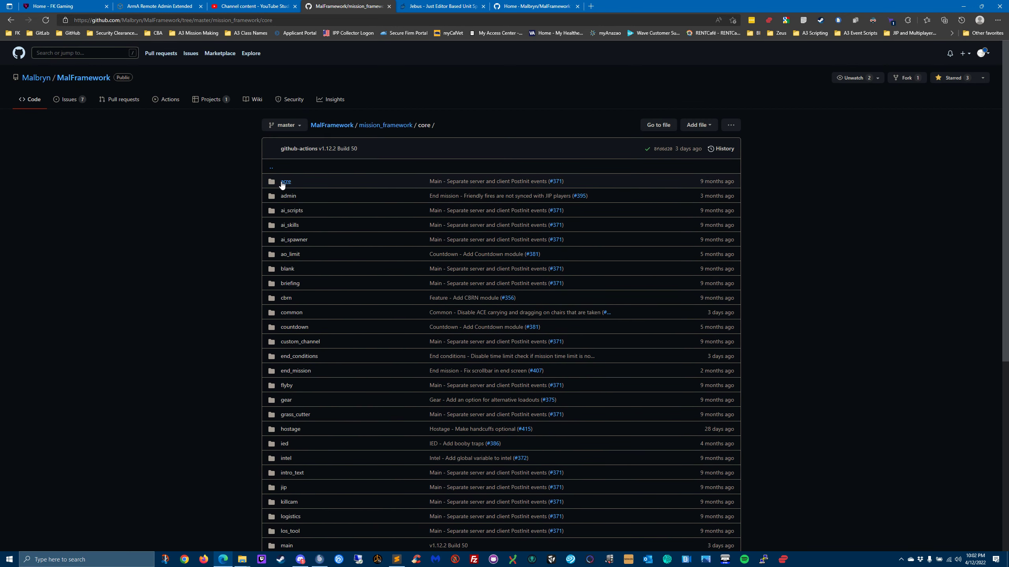
click(285, 181)
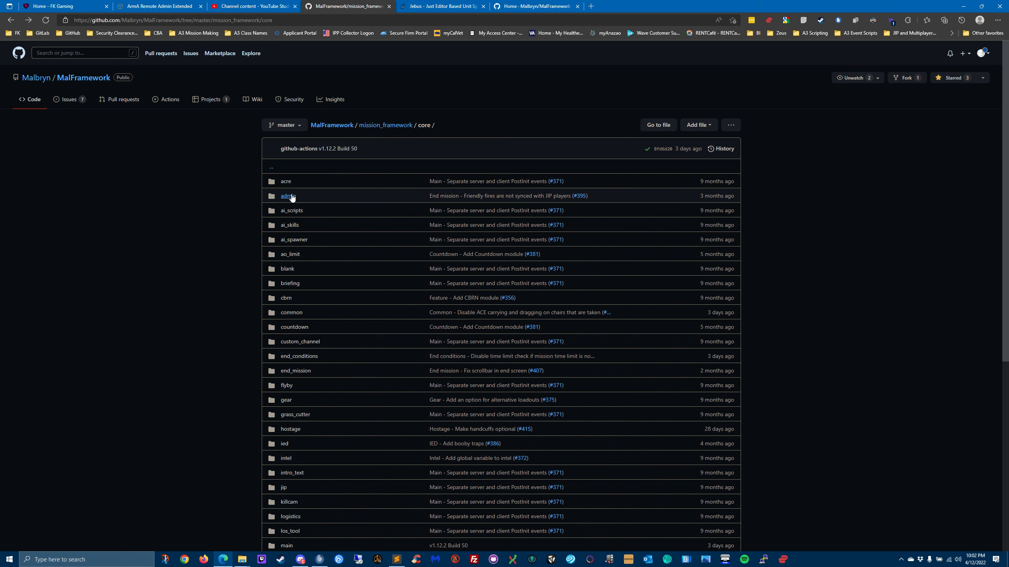
click(287, 196)
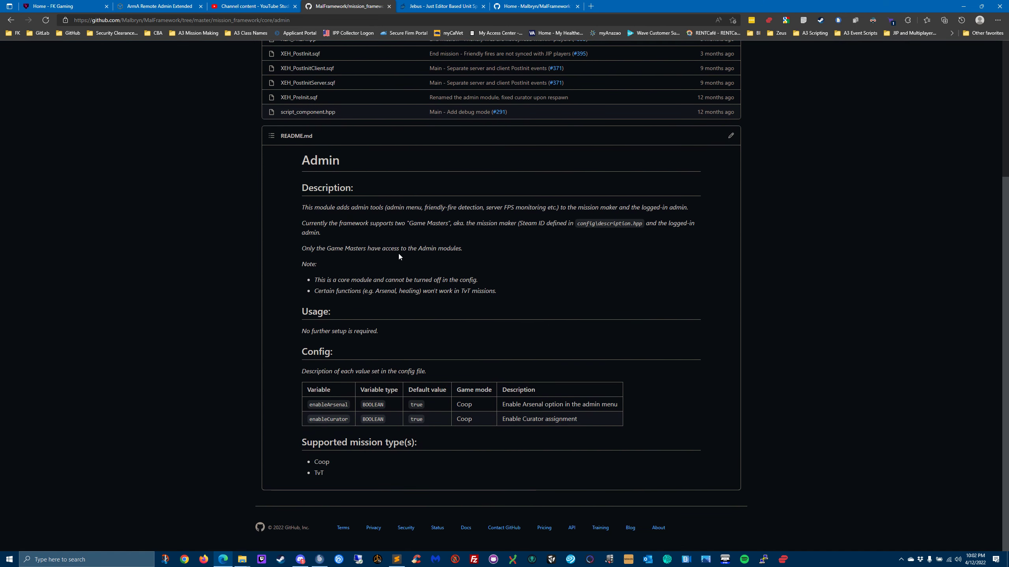
mouse_move(323, 385)
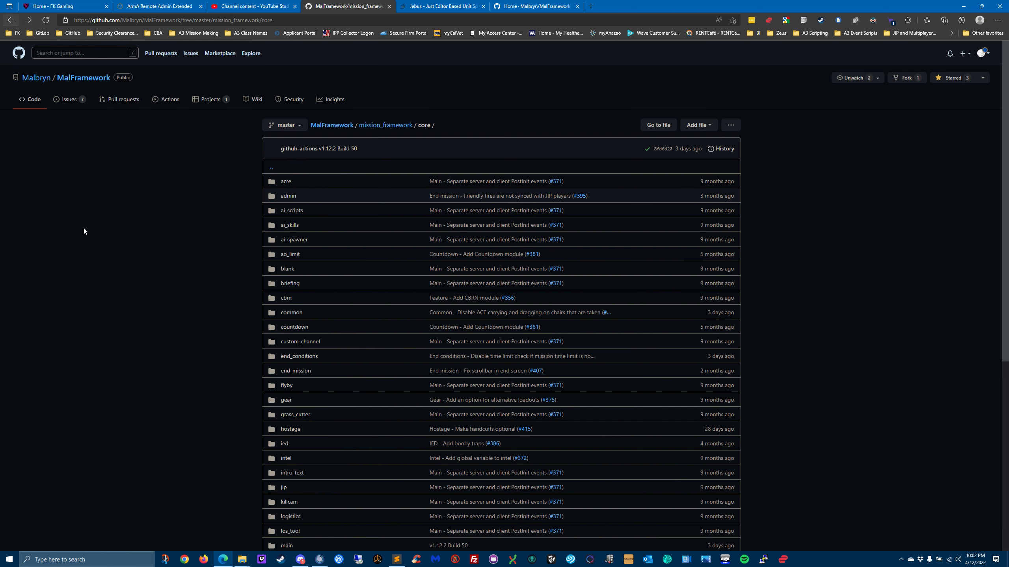
mouse_move(291, 210)
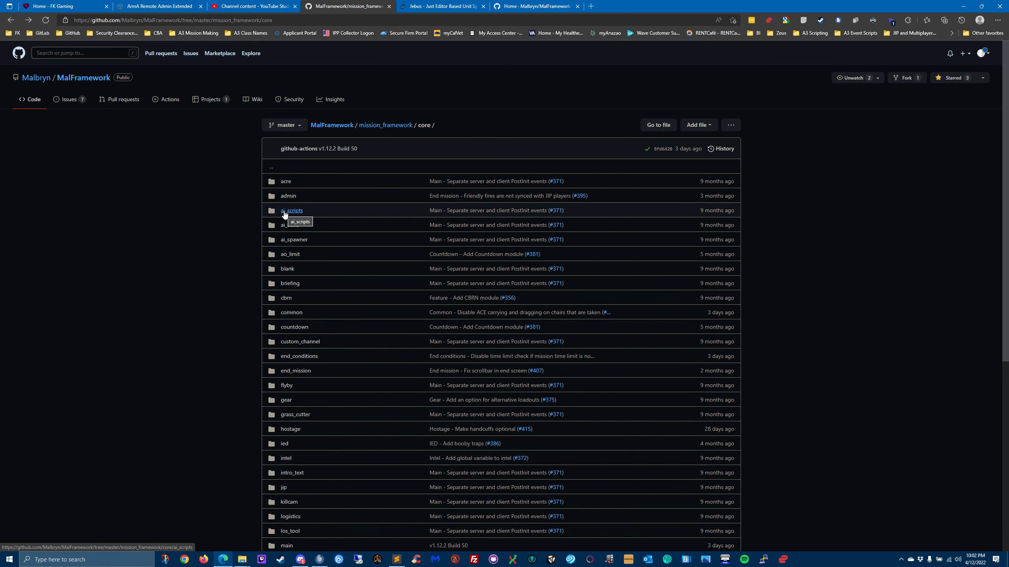
Step: View the ai_scripts and ai_skills module READMEs in turn from the core folder list
click(293, 210)
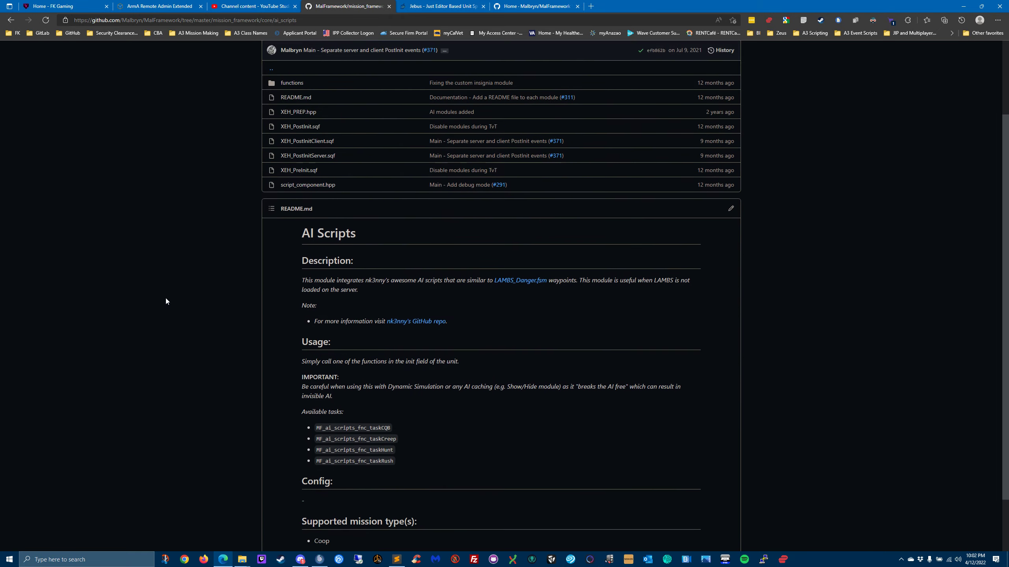
scroll(down, 3)
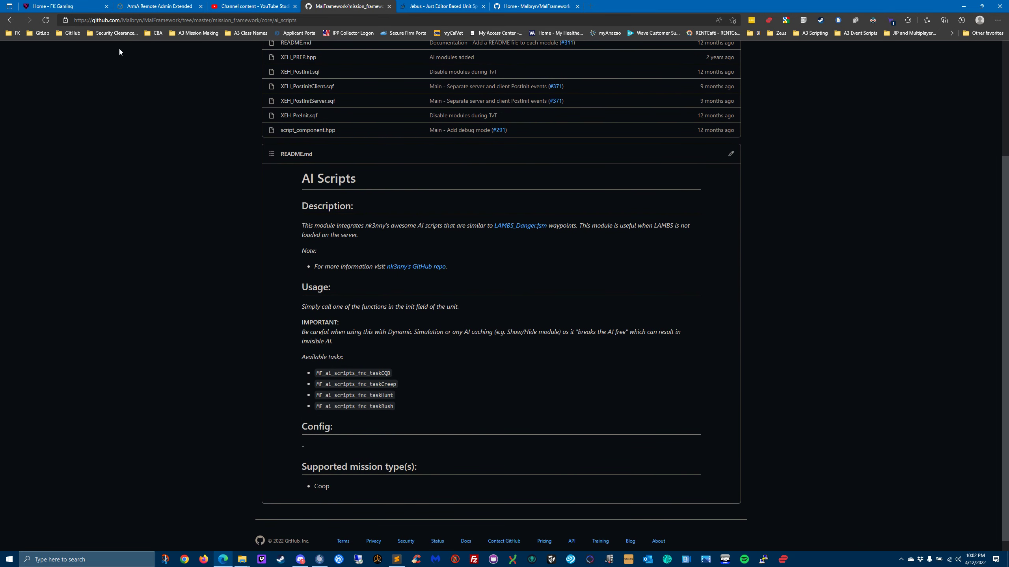
click(11, 20)
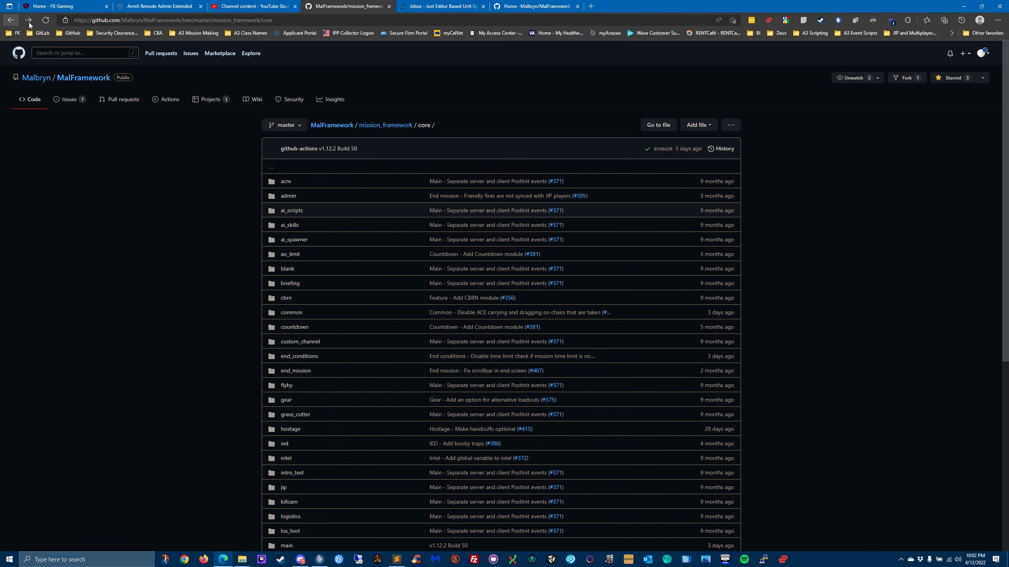
click(289, 225)
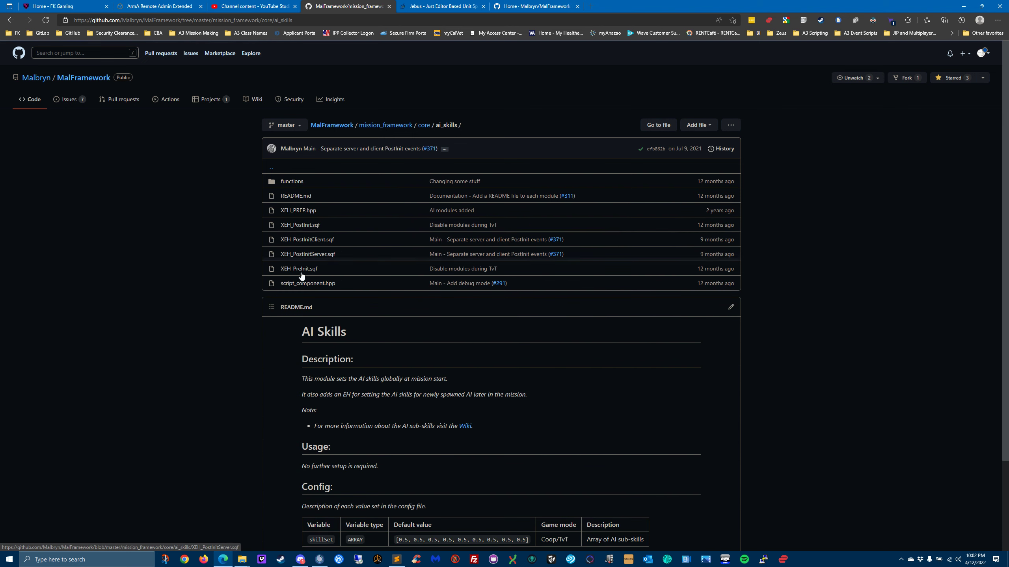
scroll(down, 3)
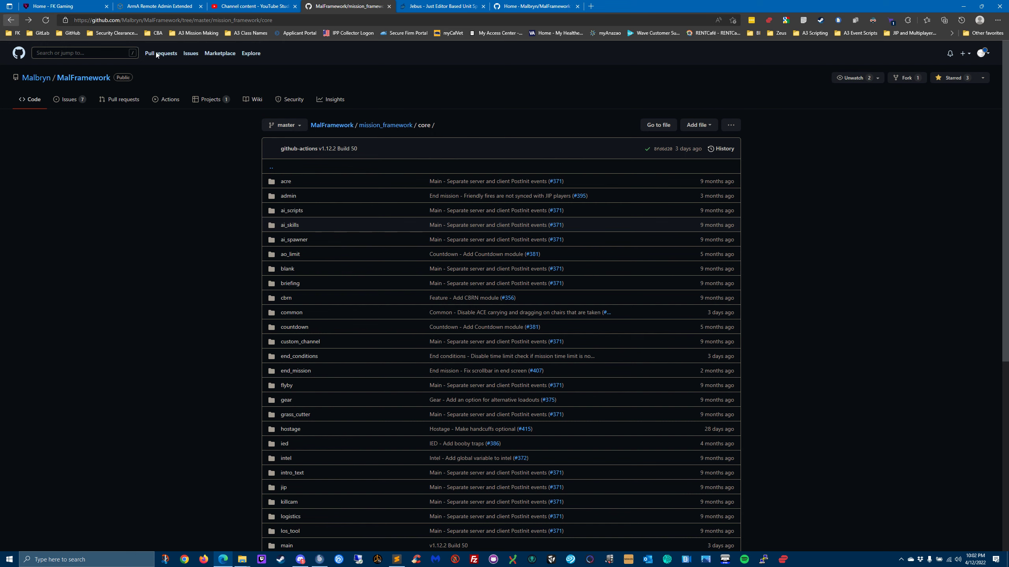
mouse_move(964, 7)
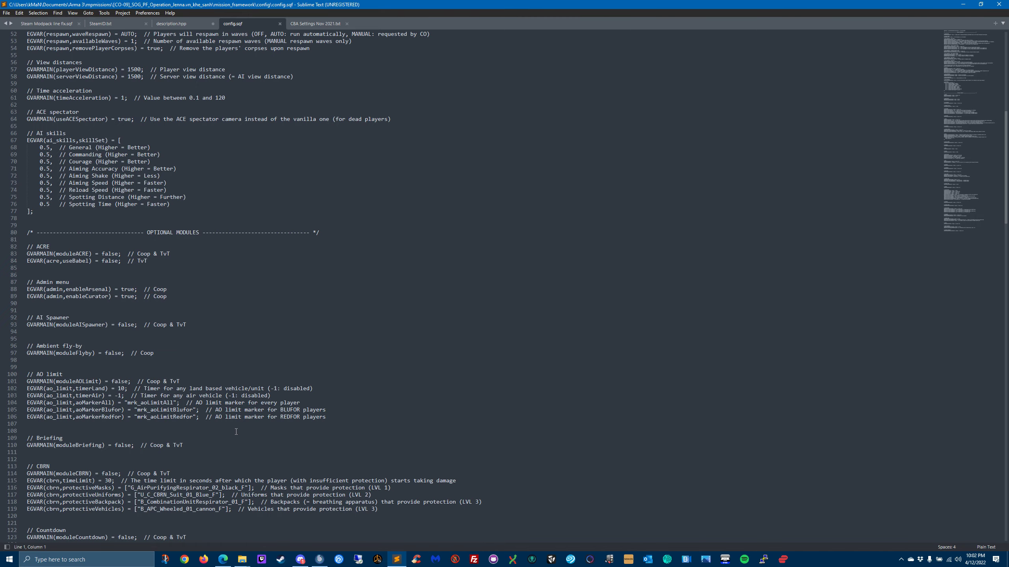
Step: Scroll config.sqf through the AI skills and OPTIONAL MODULES settings again
scroll(down, 3)
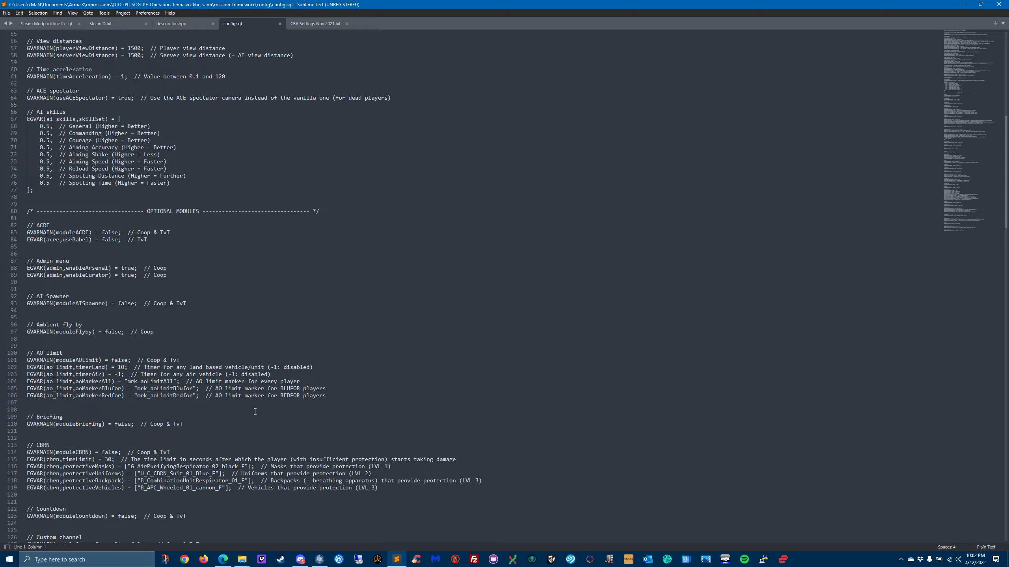
mouse_move(296, 313)
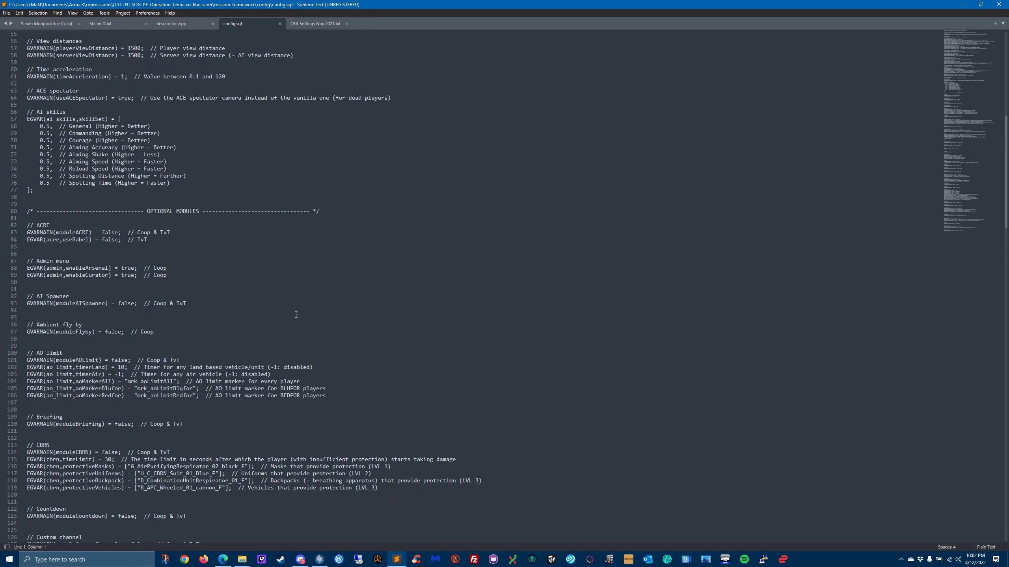
mouse_move(89, 299)
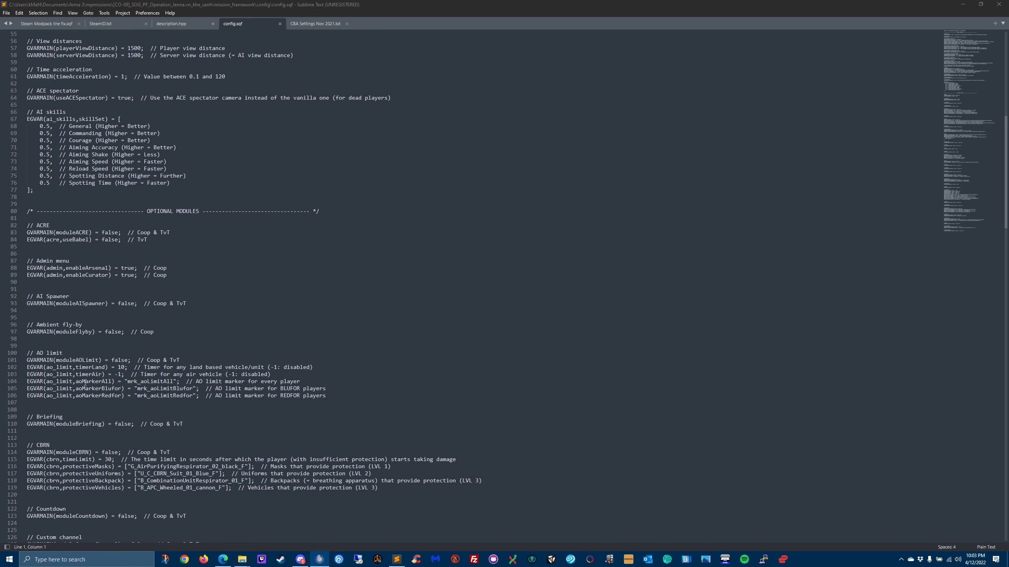
scroll(down, 3)
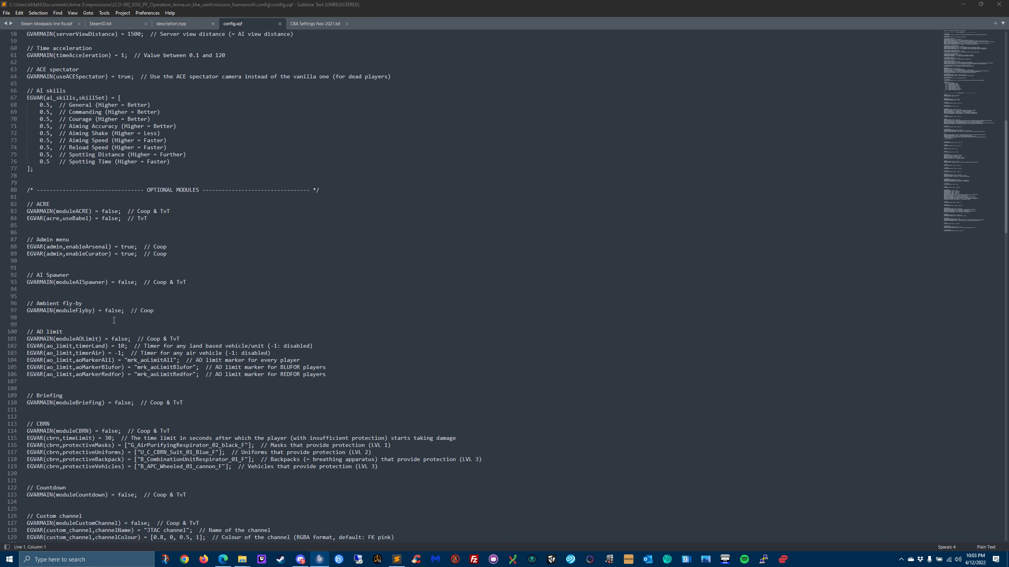
scroll(down, 3)
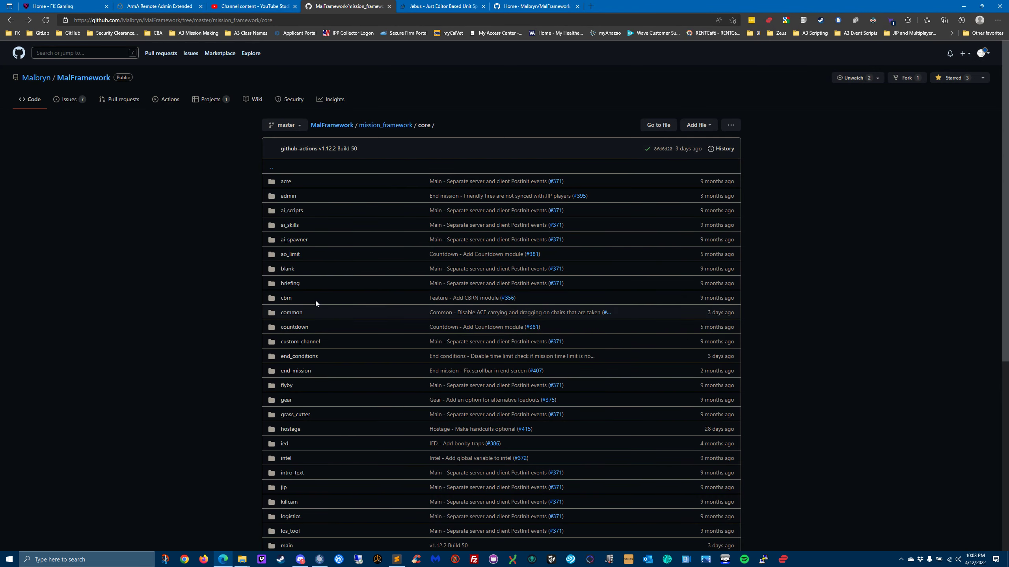
mouse_move(293, 327)
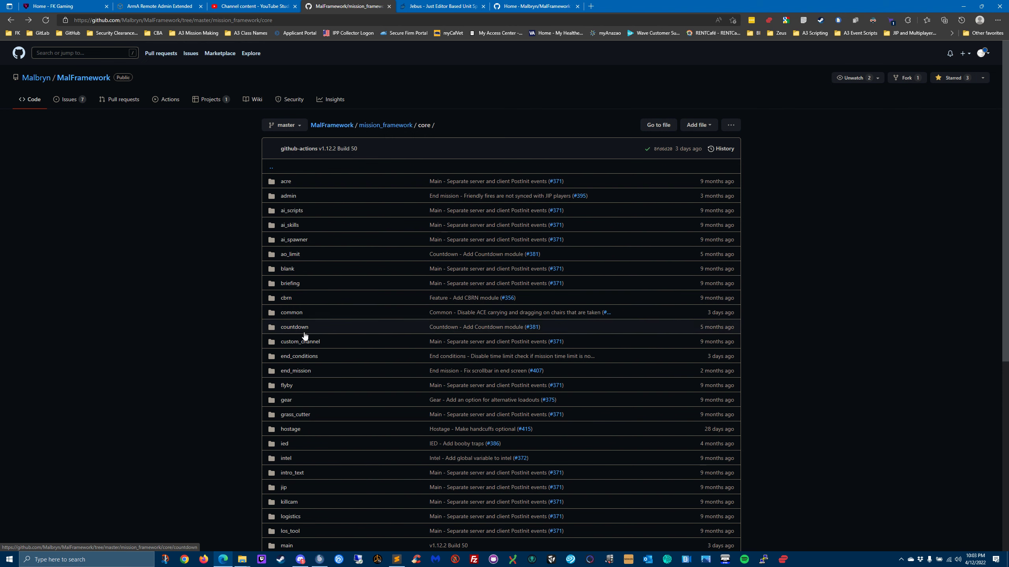
mouse_move(293, 239)
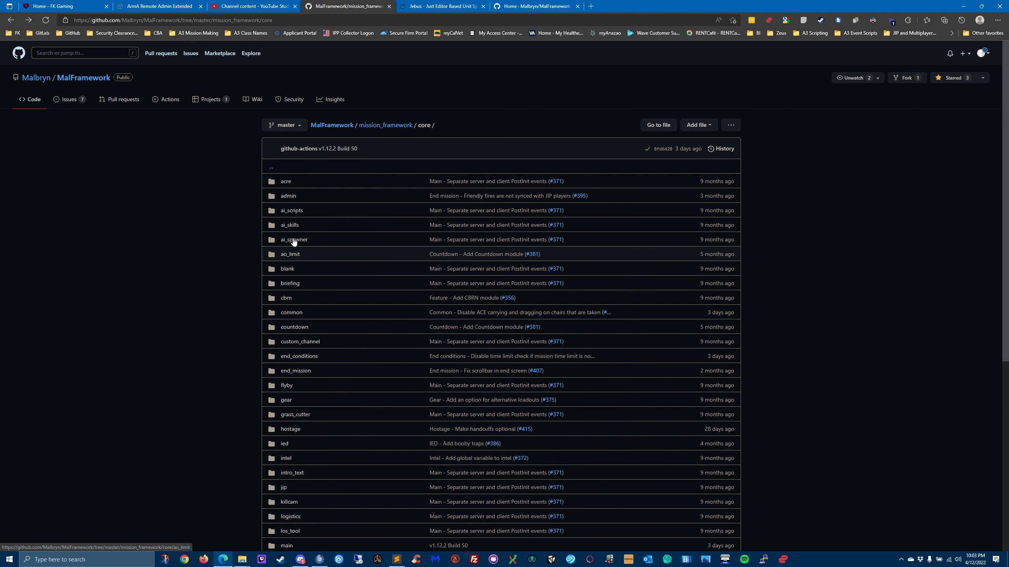
mouse_move(238, 431)
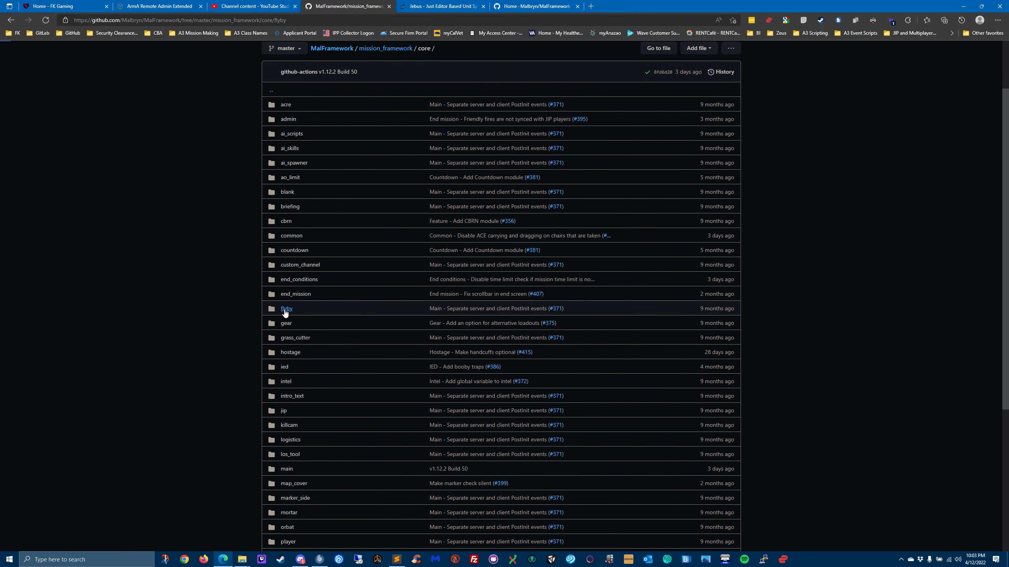
Step: View the flyby module's README with its arguments and supported mission types
click(286, 309)
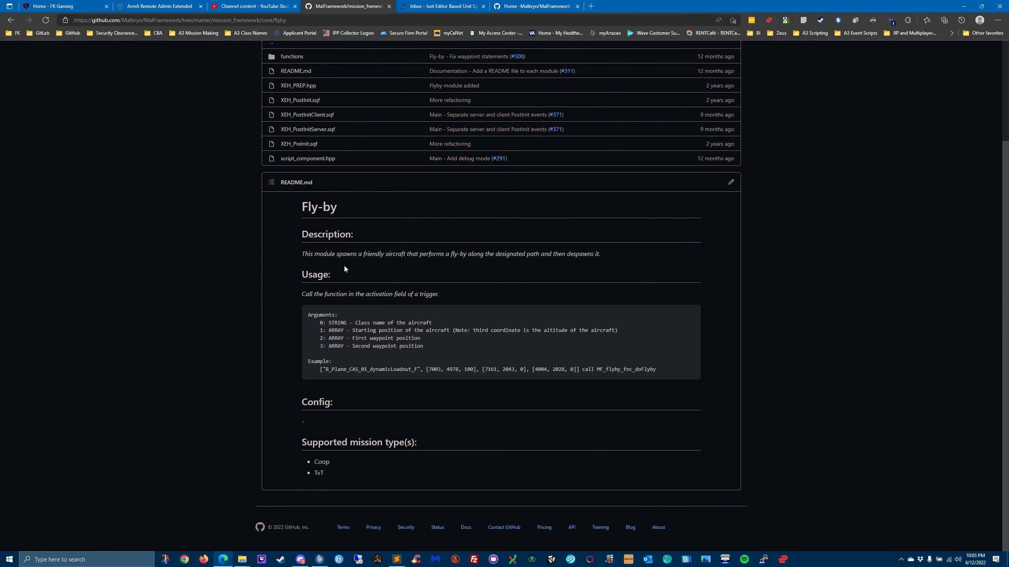
mouse_move(455, 378)
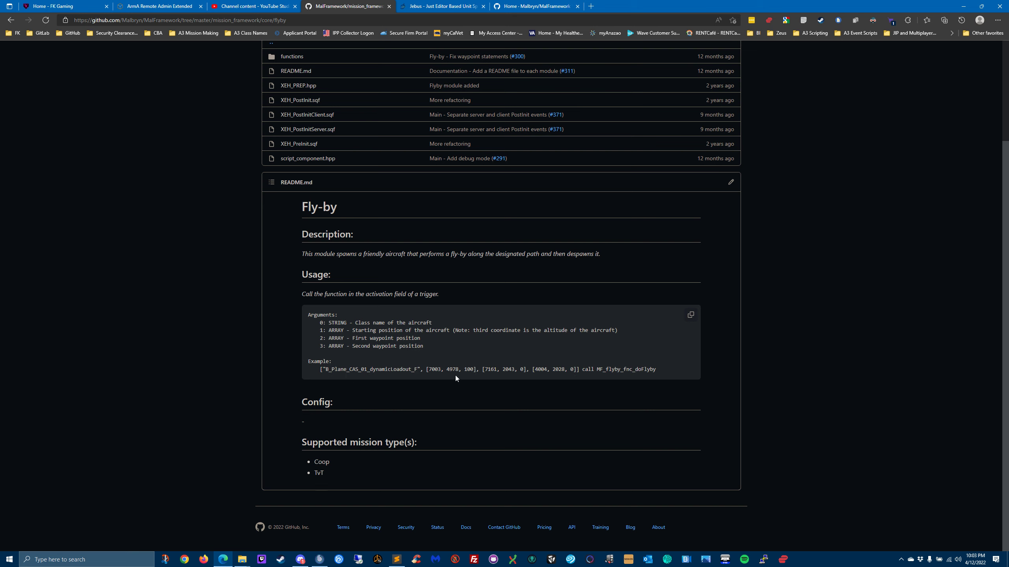
mouse_move(393, 329)
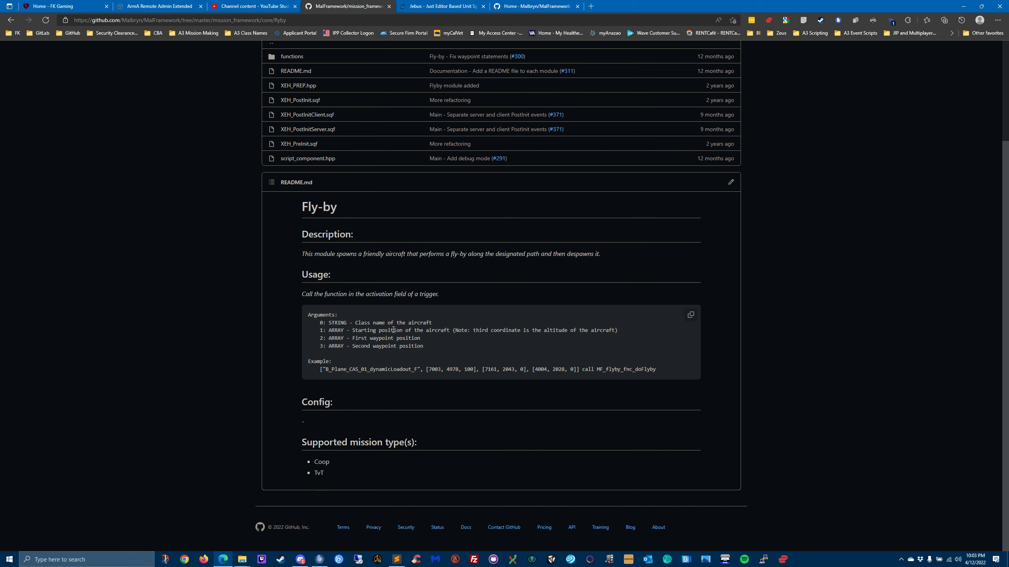
mouse_move(379, 361)
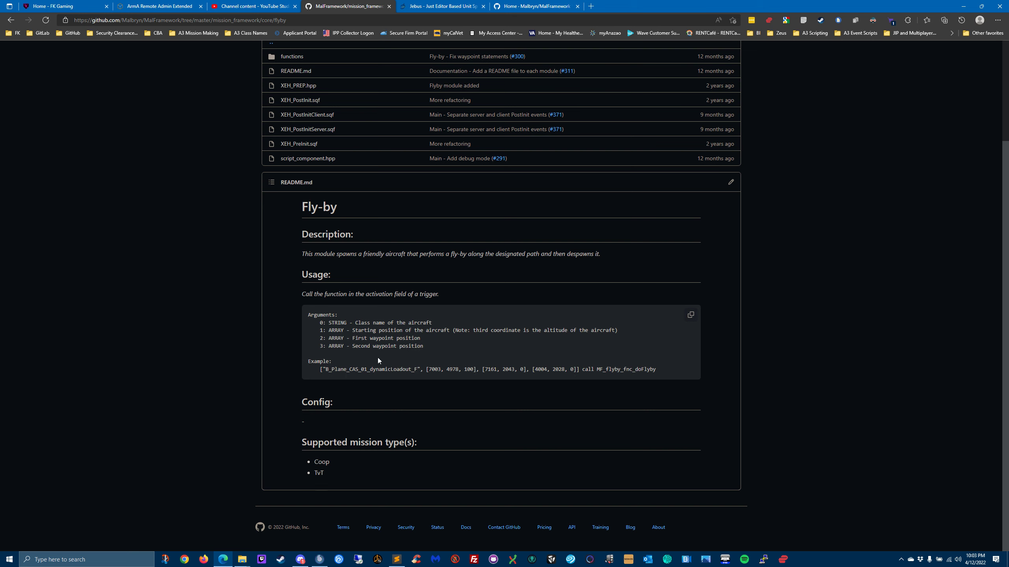
mouse_move(406, 360)
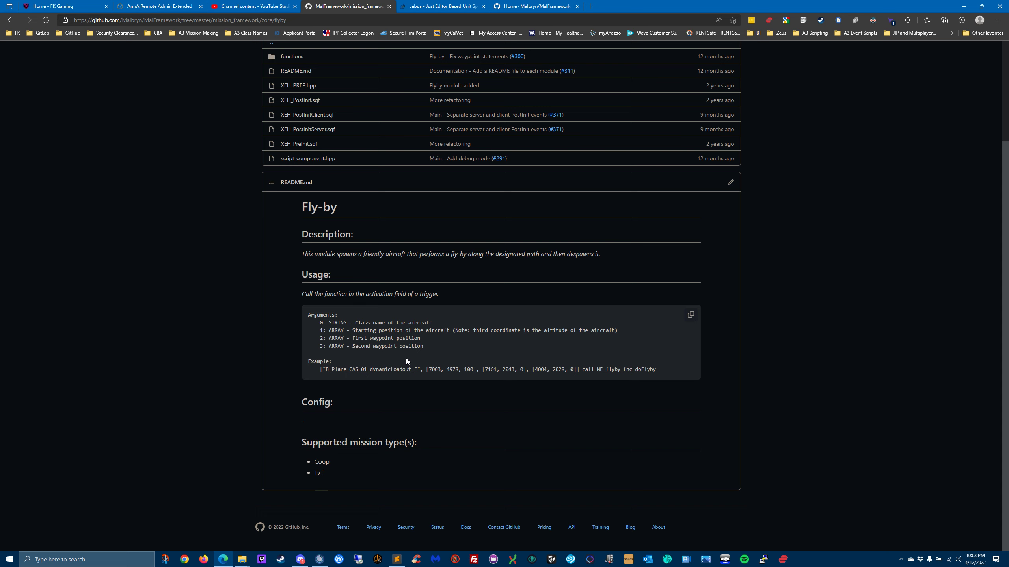
mouse_move(349, 492)
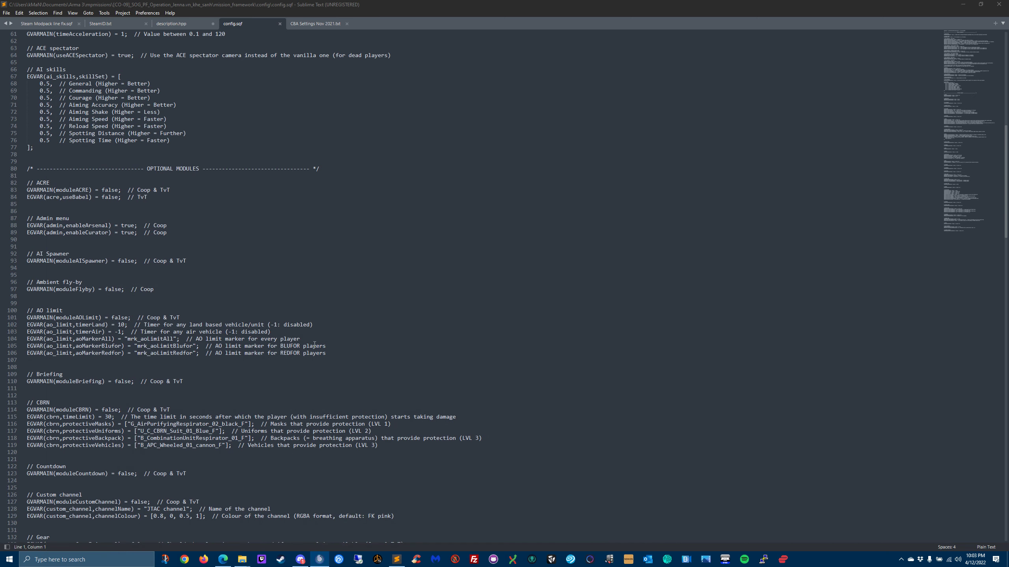
Step: Scroll config.sqf from the AO limit and fly-by settings down to the Gear, Hostage, IED and Intro text modules
scroll(down, 3)
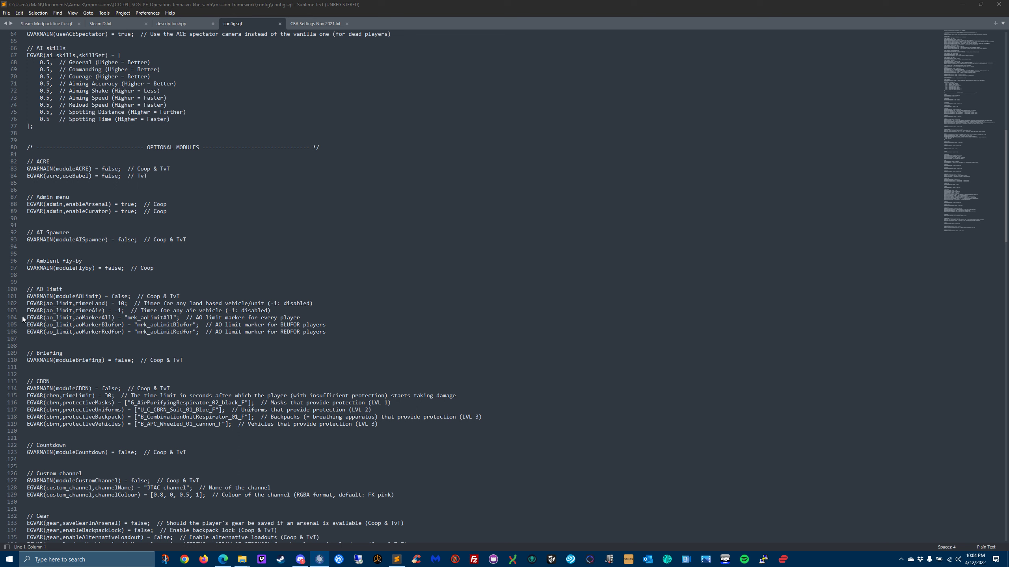
scroll(down, 3)
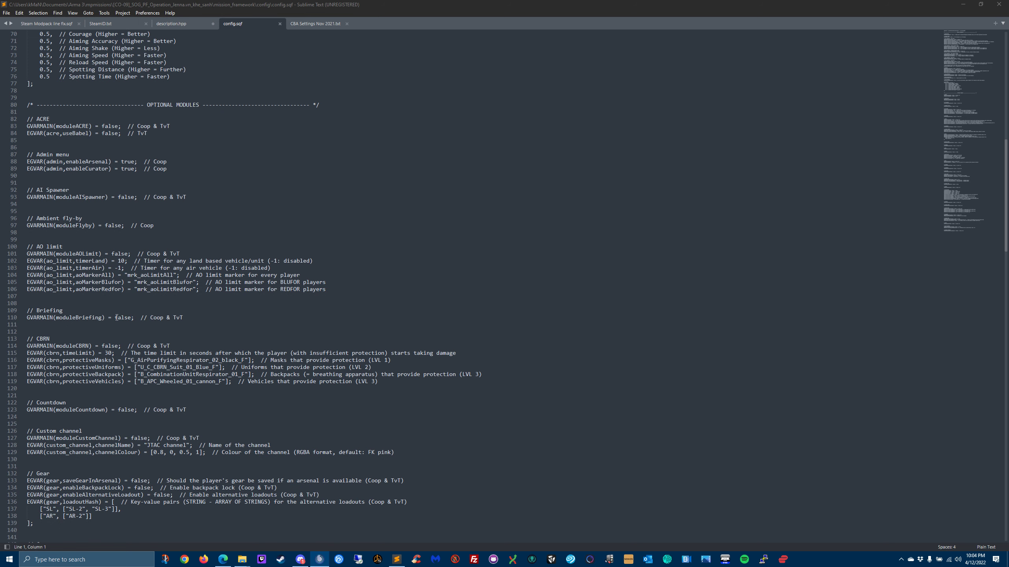
scroll(down, 3)
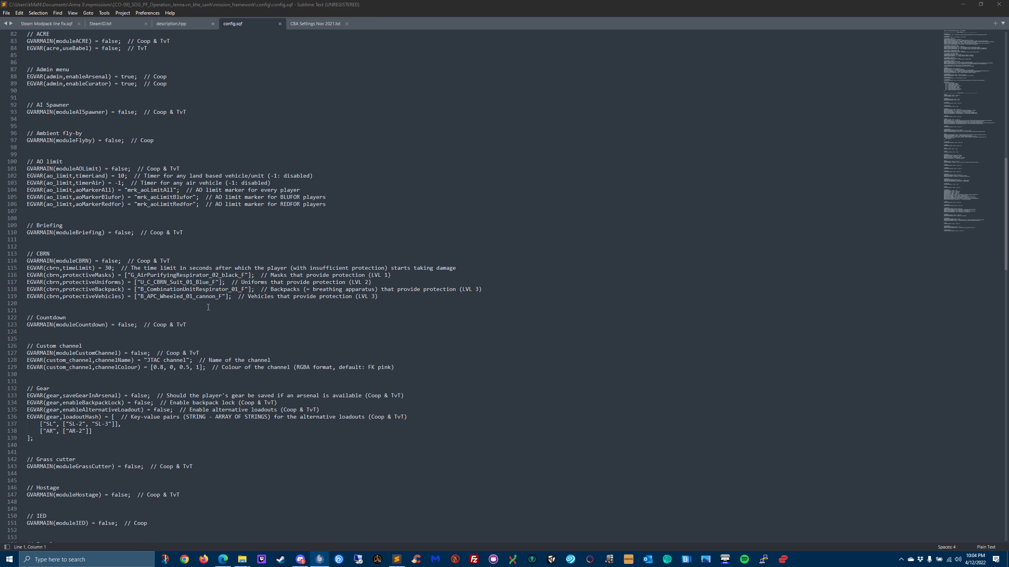
scroll(down, 3)
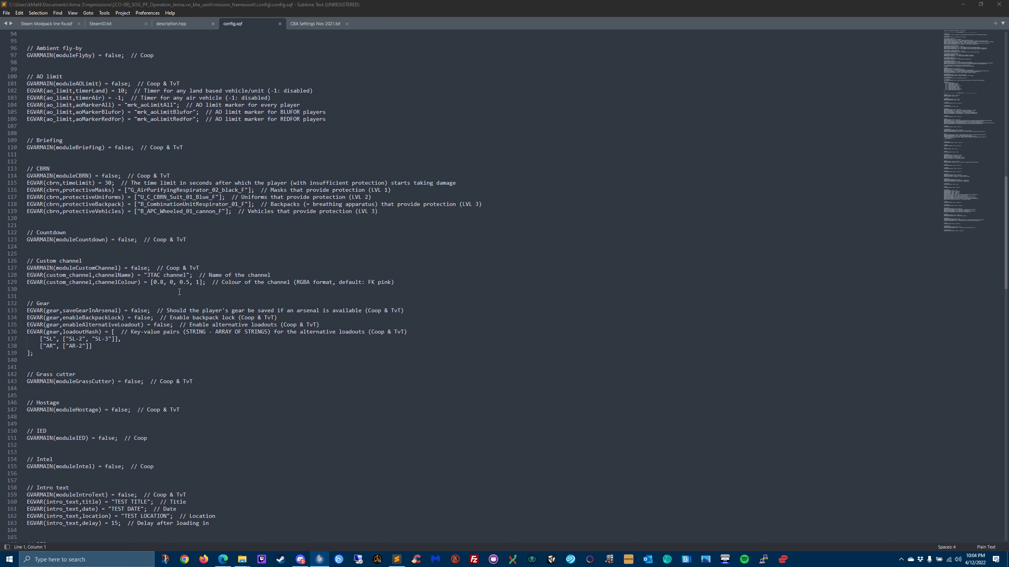
mouse_move(391, 421)
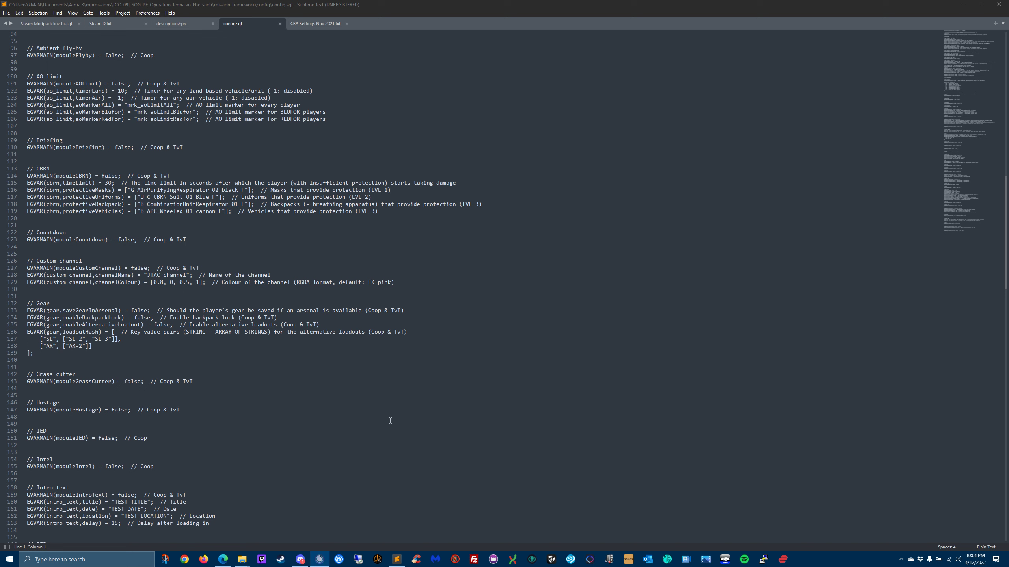
mouse_move(112, 241)
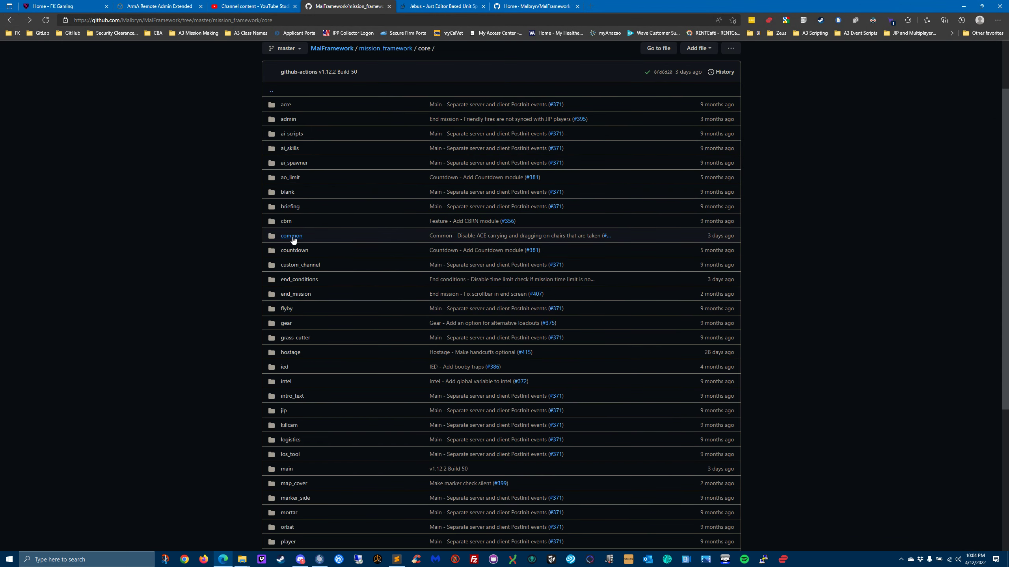
Step: Read the Countdown module's README and return to the core module list
click(294, 250)
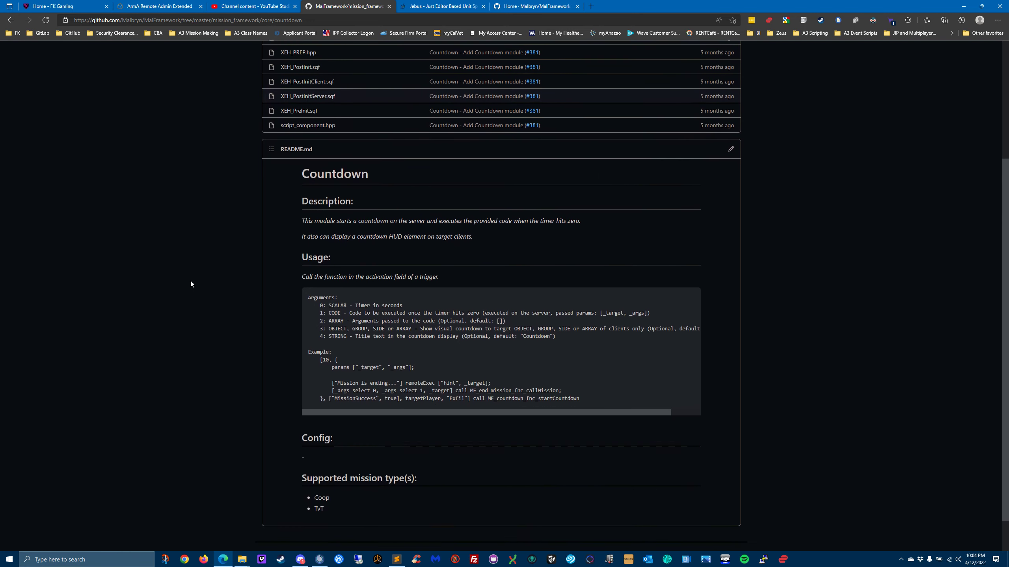
scroll(down, 3)
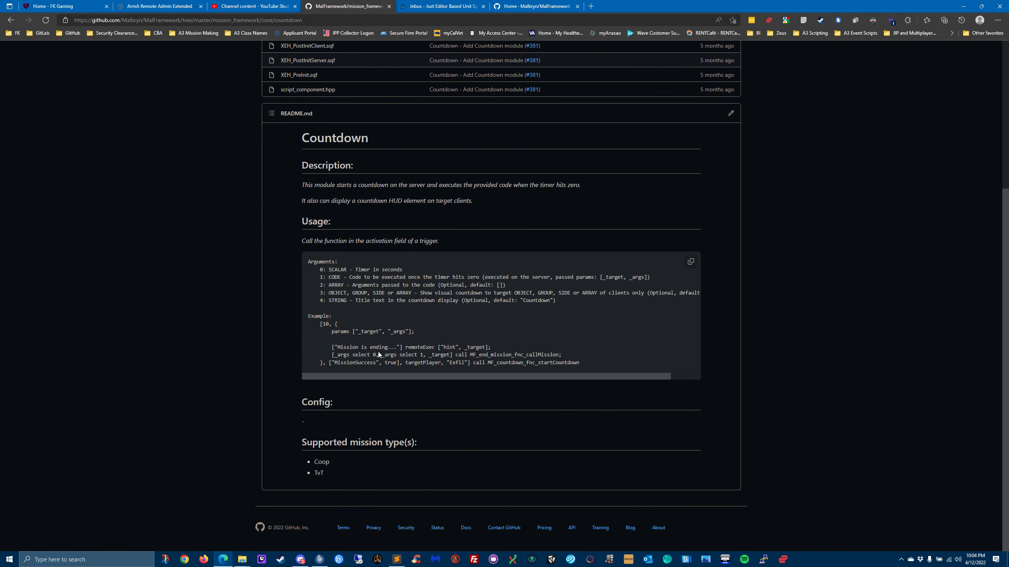
mouse_move(367, 320)
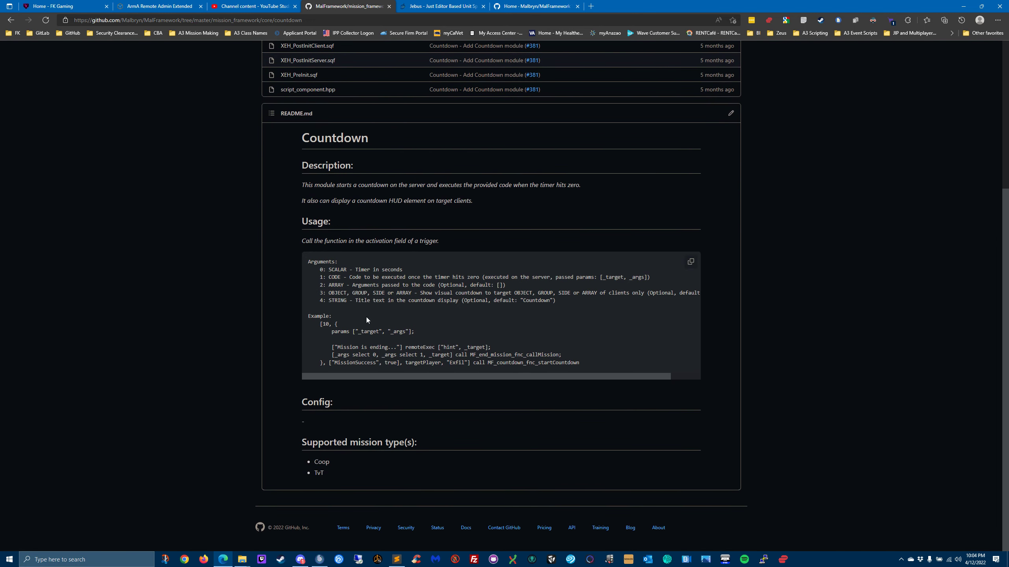
mouse_move(717, 156)
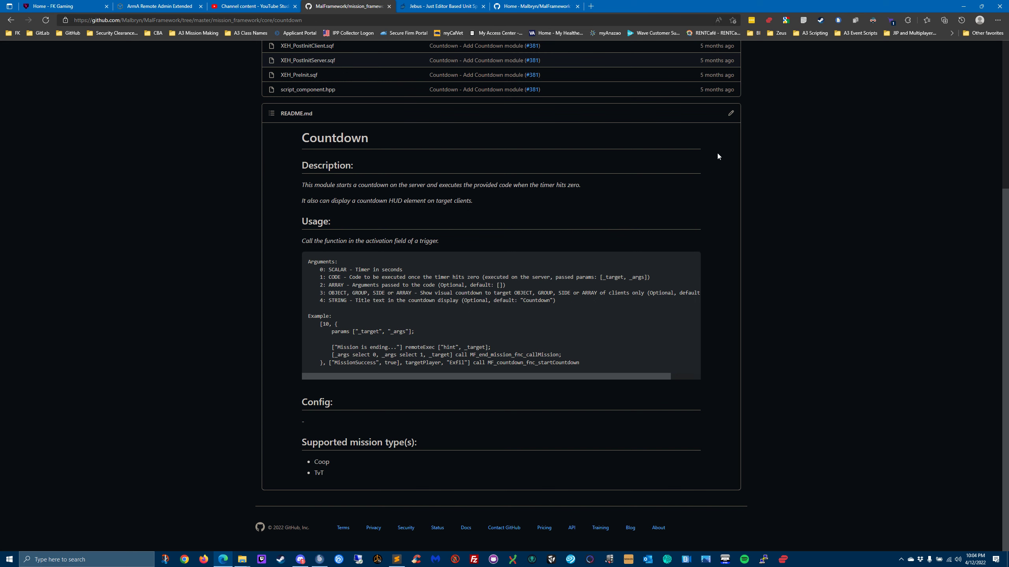
mouse_move(947, 12)
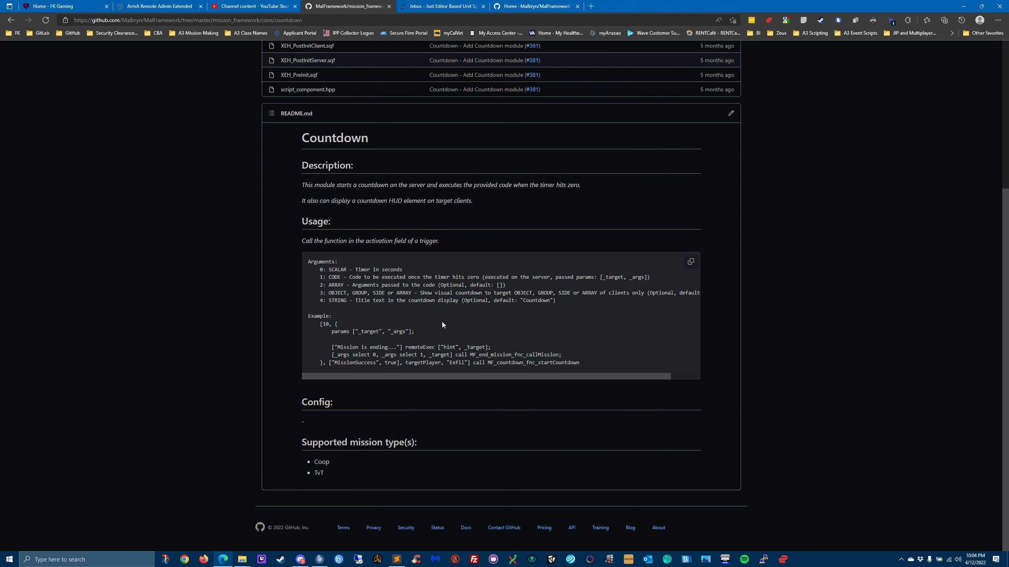
click(406, 48)
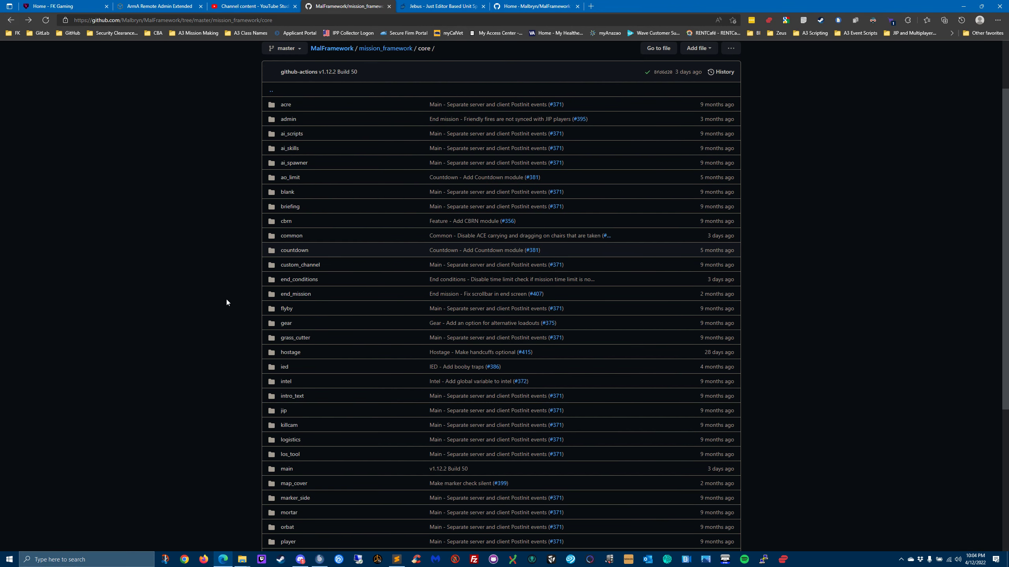
mouse_move(246, 299)
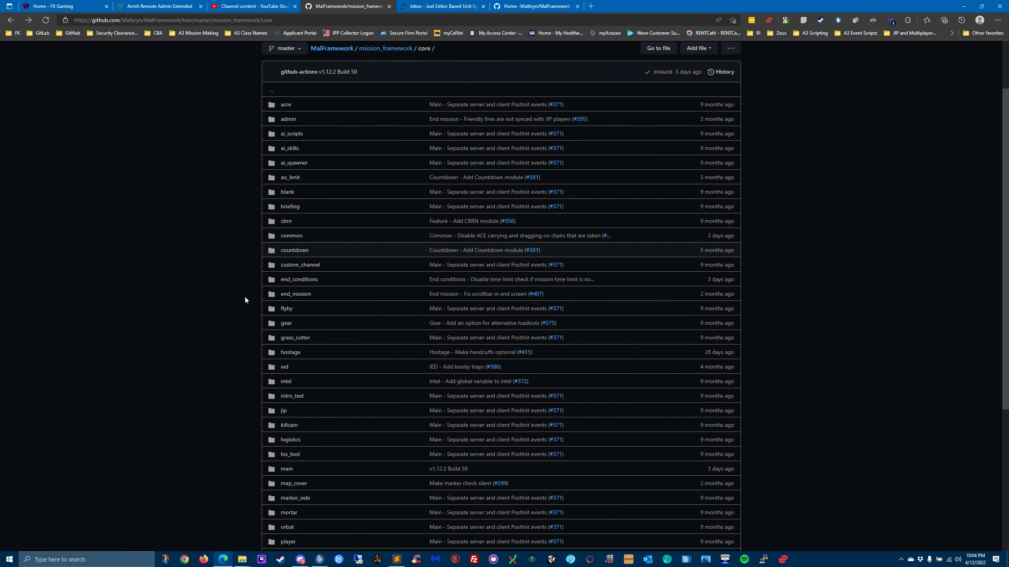
mouse_move(286, 277)
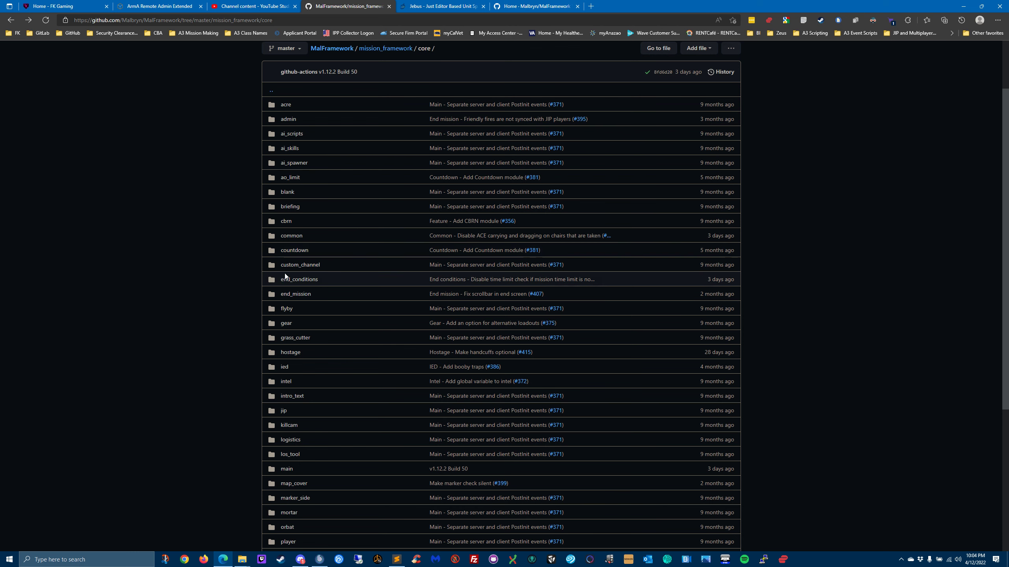
Step: View the Custom Channel module's README with its usage and config table
click(300, 265)
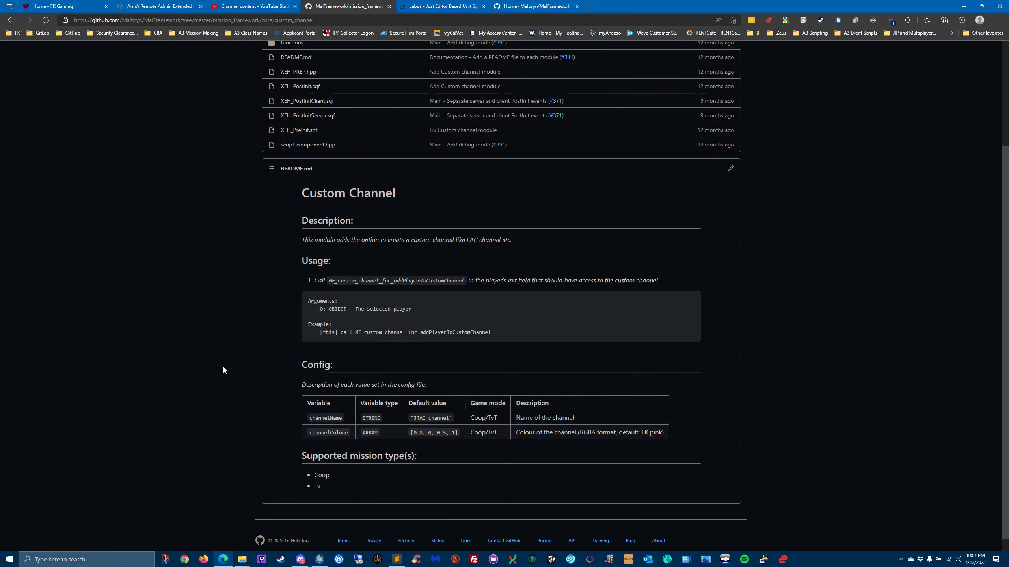
scroll(down, 3)
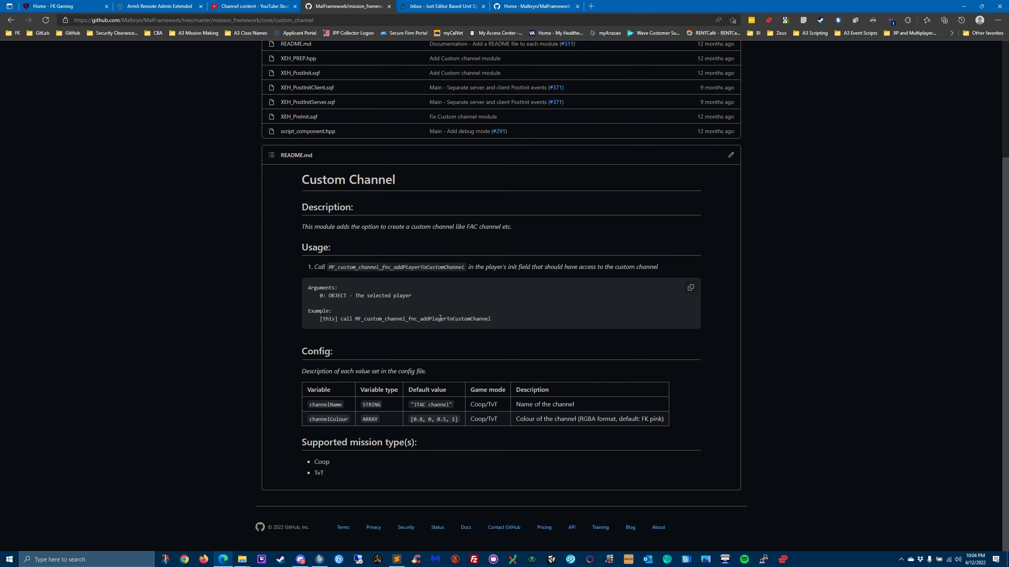
mouse_move(748, 380)
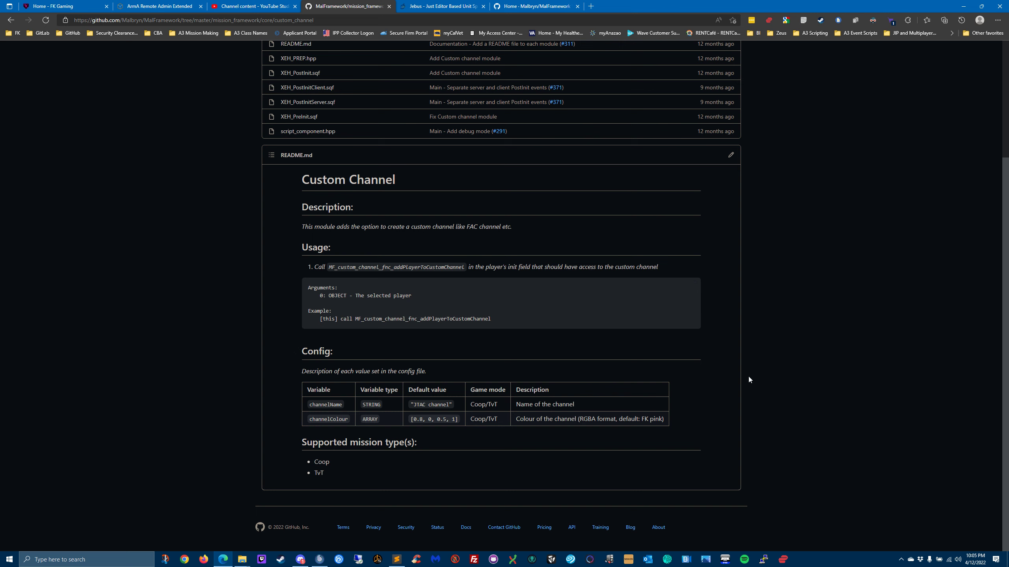
mouse_move(602, 335)
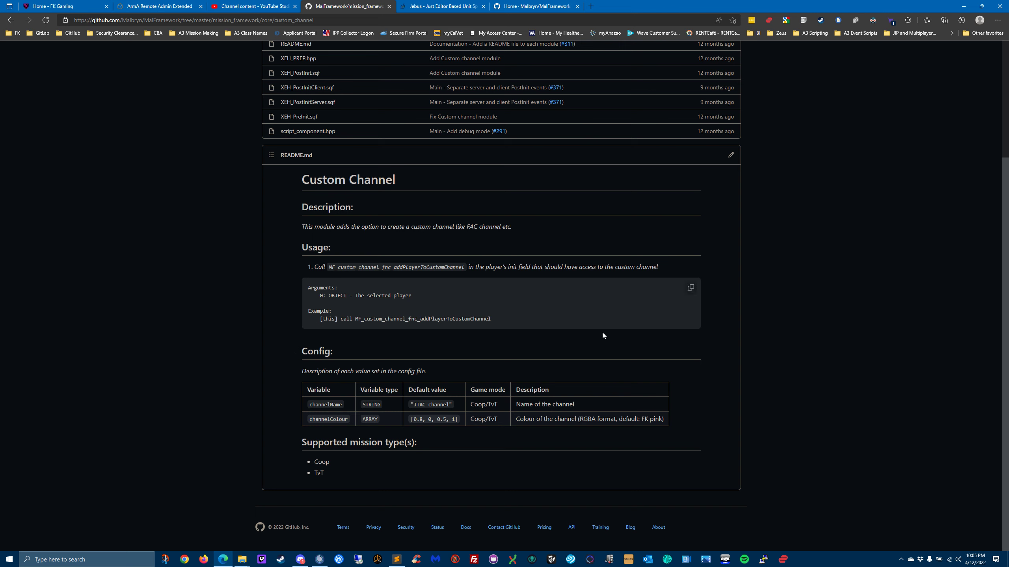
mouse_move(246, 123)
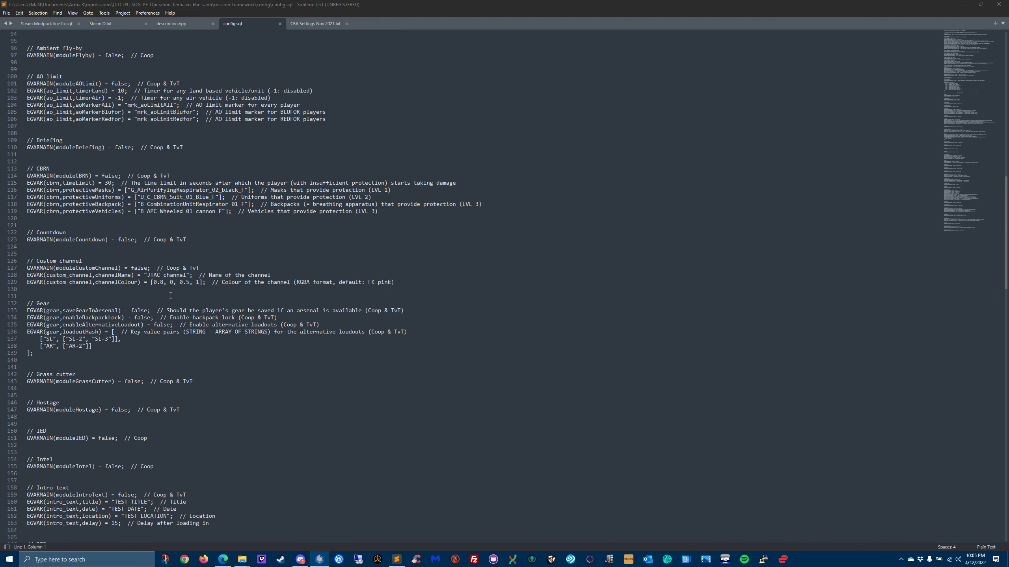
Step: Scroll config.sqf to the Custom channel and Gear module entries
scroll(down, 3)
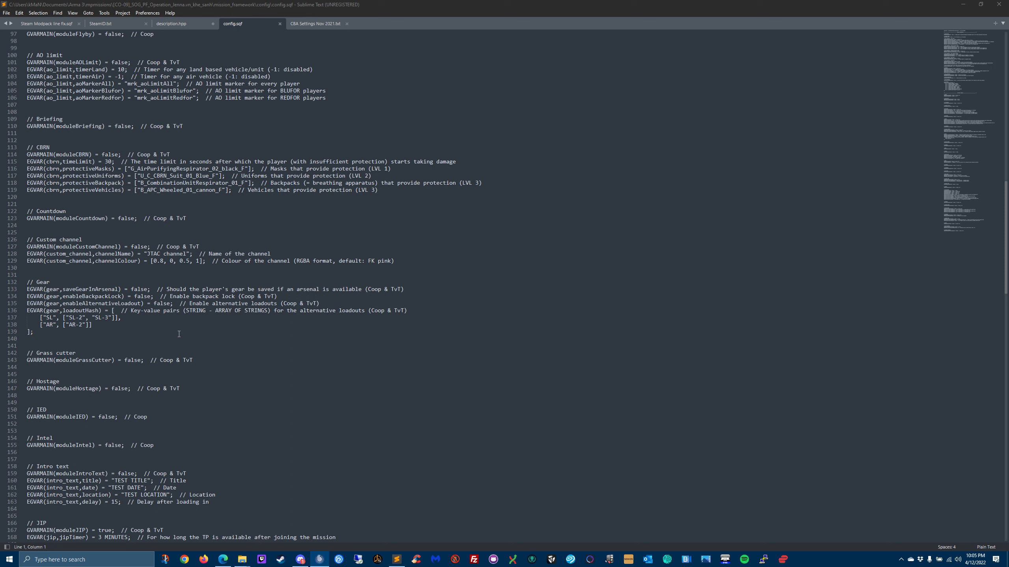
mouse_move(230, 357)
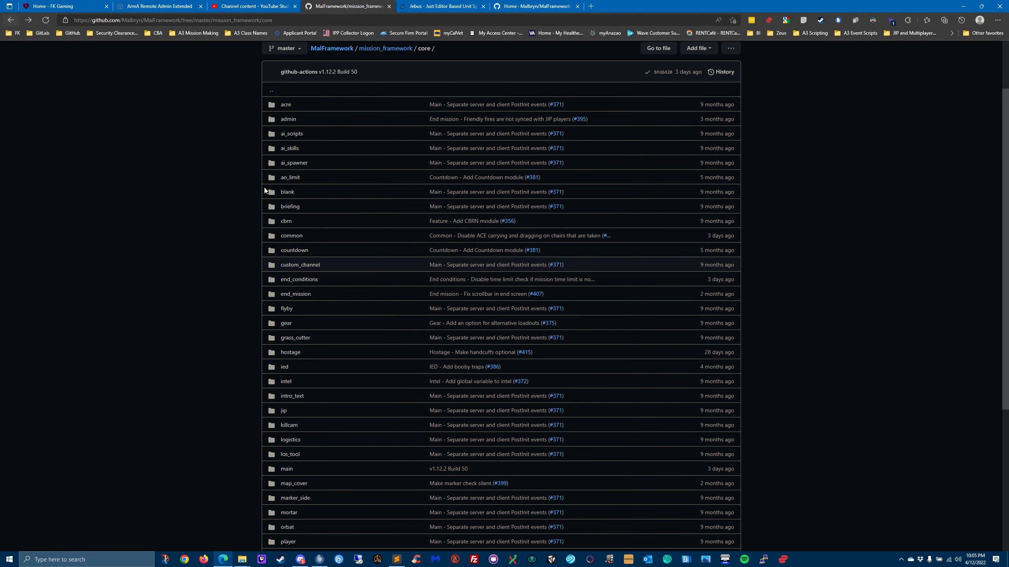
mouse_move(298, 279)
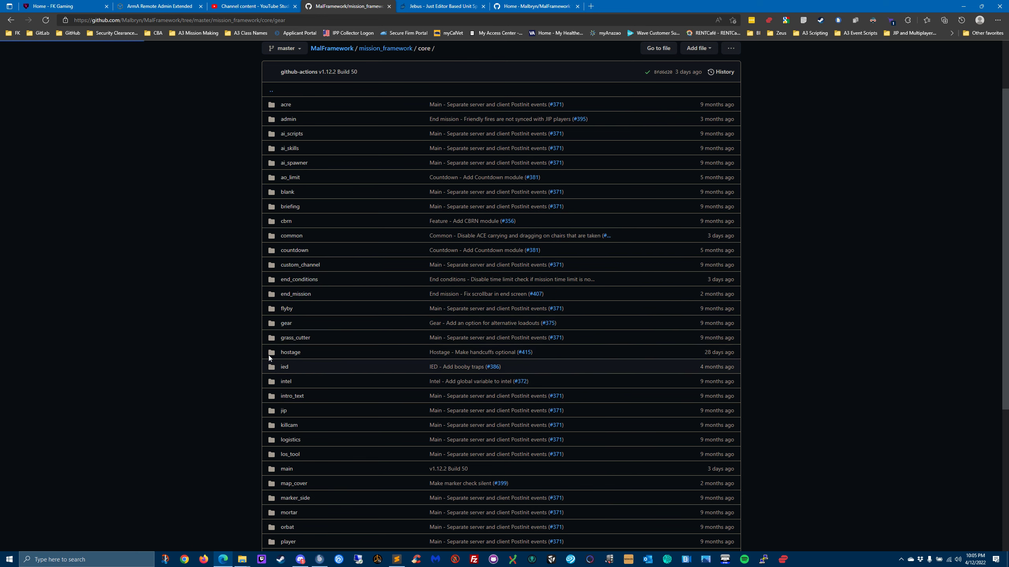
Step: Scroll the Gear module README down to its alternative loadouts usage and config table
scroll(down, 3)
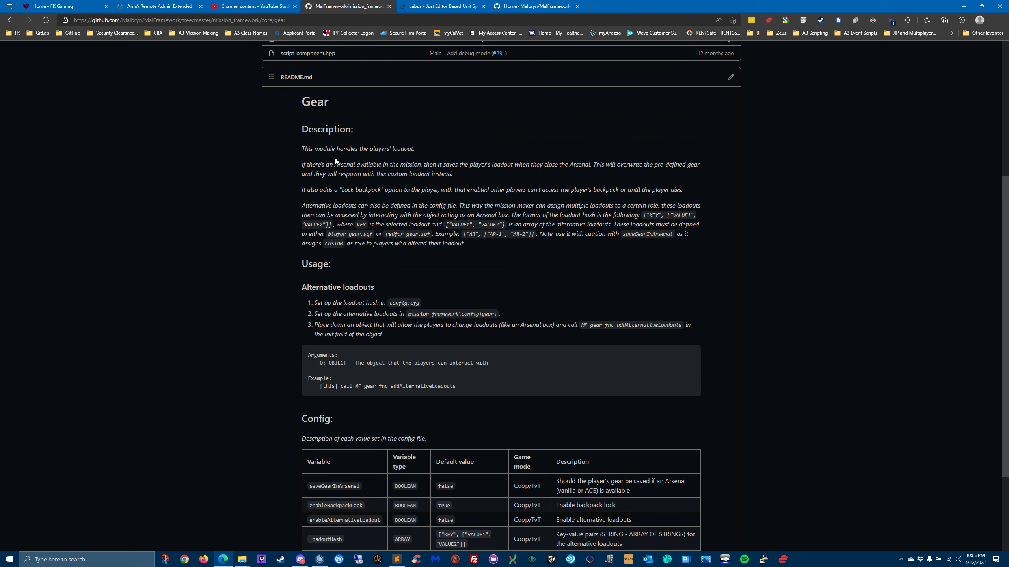
mouse_move(401, 276)
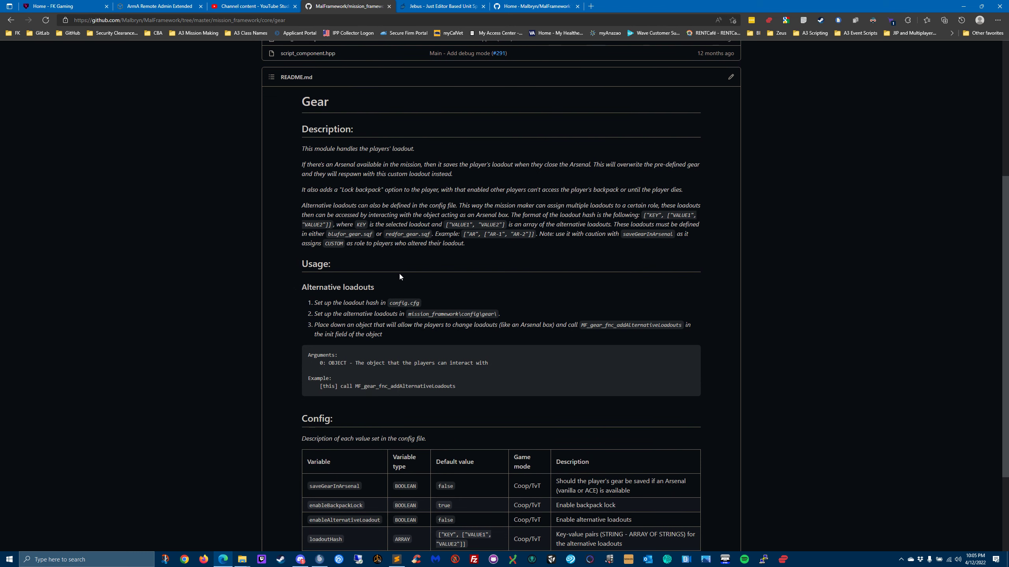
scroll(down, 3)
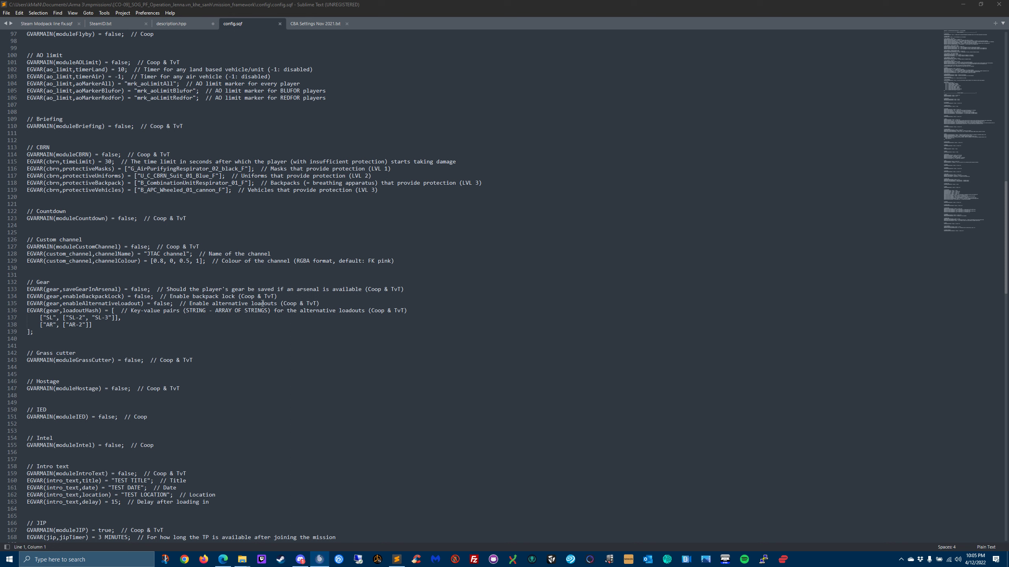
mouse_move(215, 322)
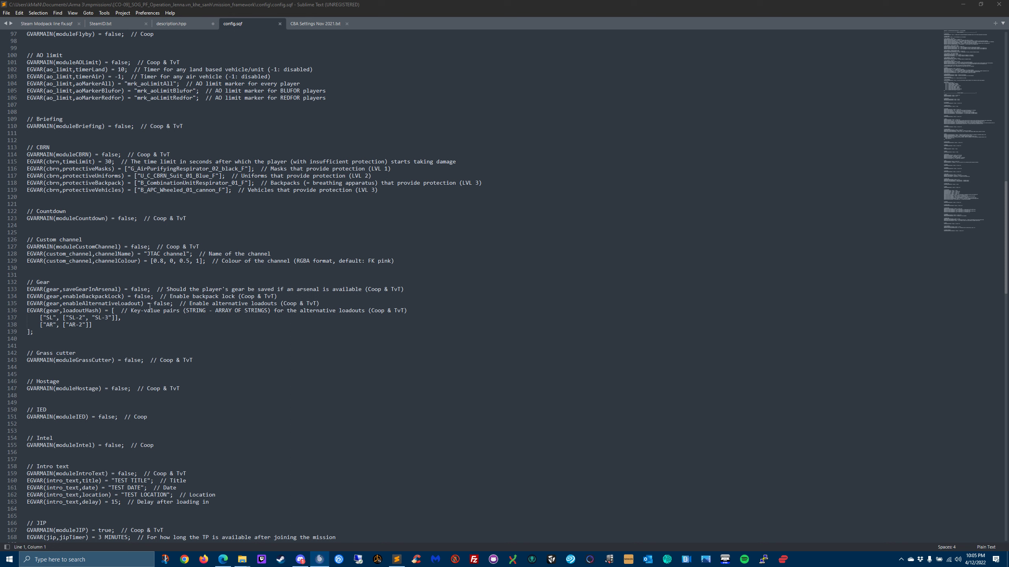
mouse_move(290, 321)
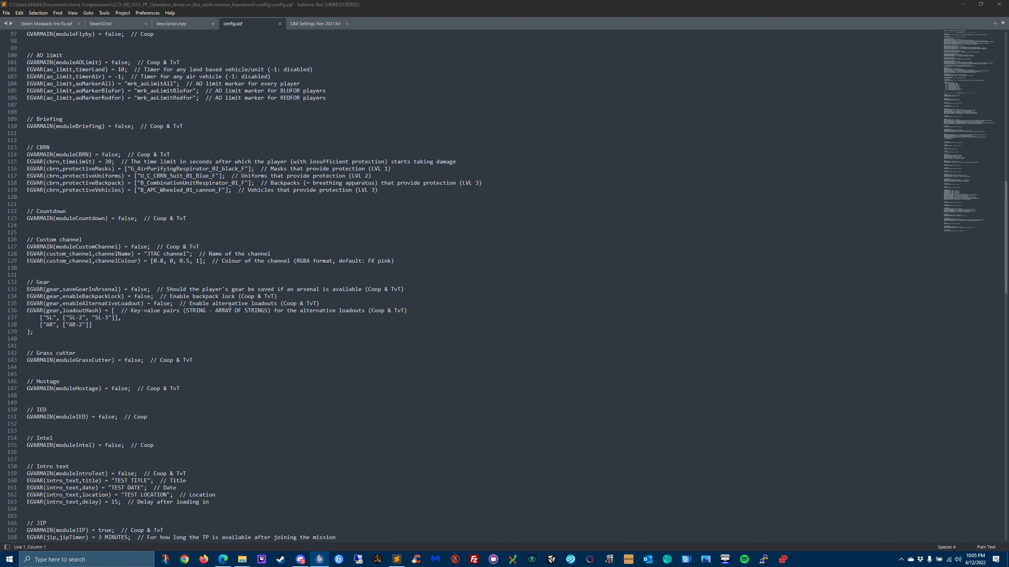
mouse_move(129, 324)
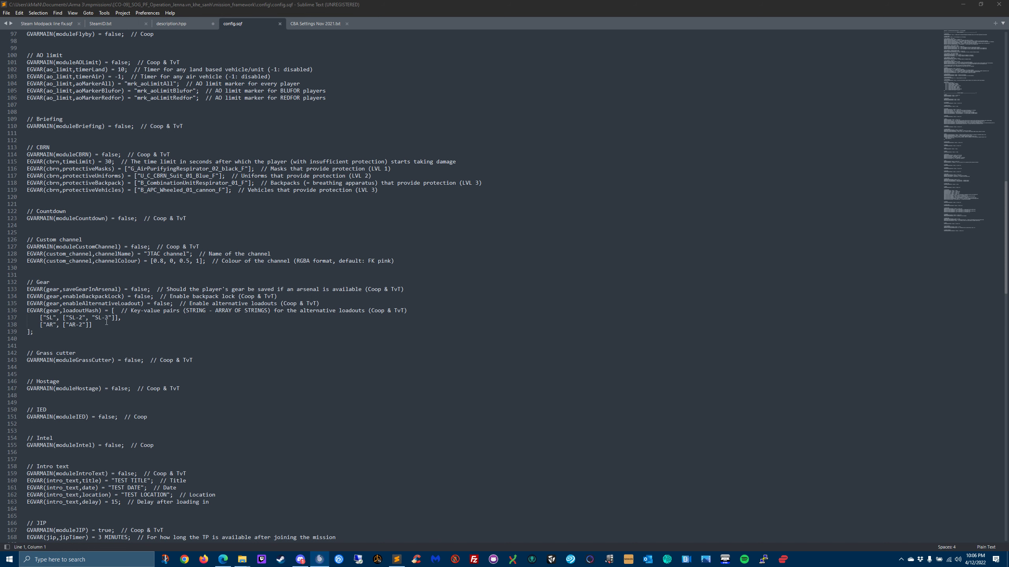
Step: Scroll config.sqf through Gear, Grass cutter, Hostage, IED and Intel settings, then return to the repository
scroll(down, 3)
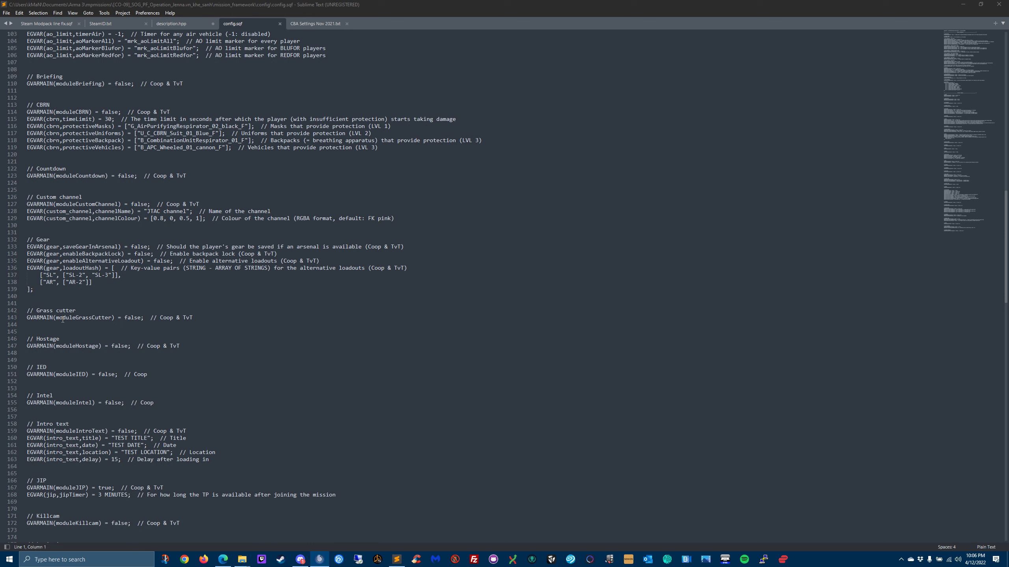
scroll(down, 3)
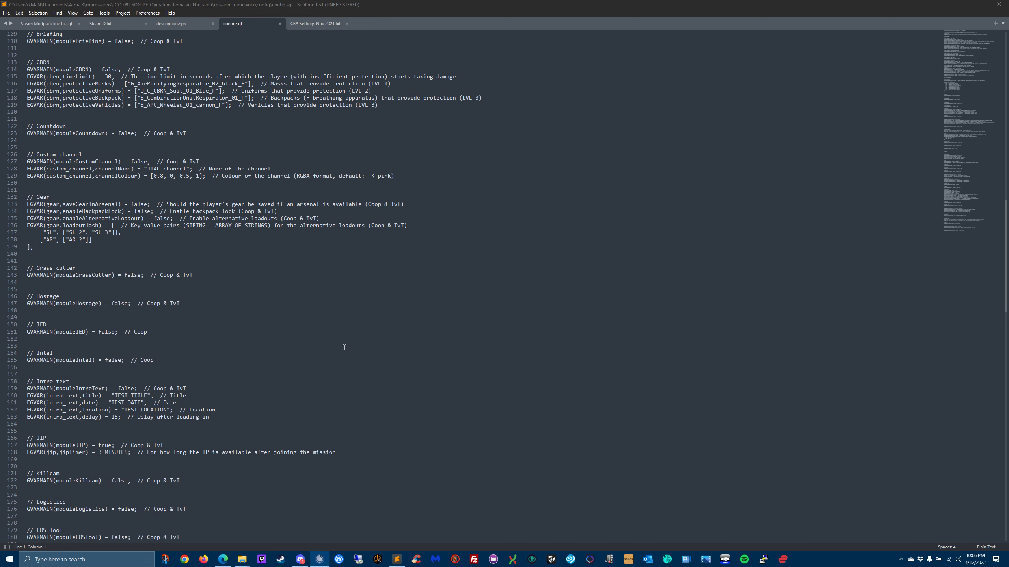
mouse_move(77, 275)
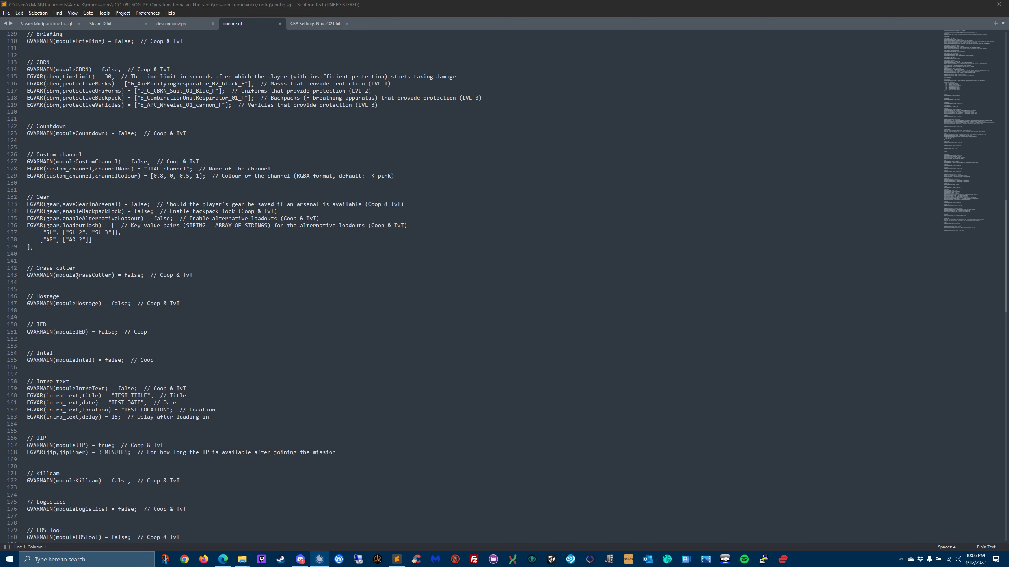
scroll(down, 3)
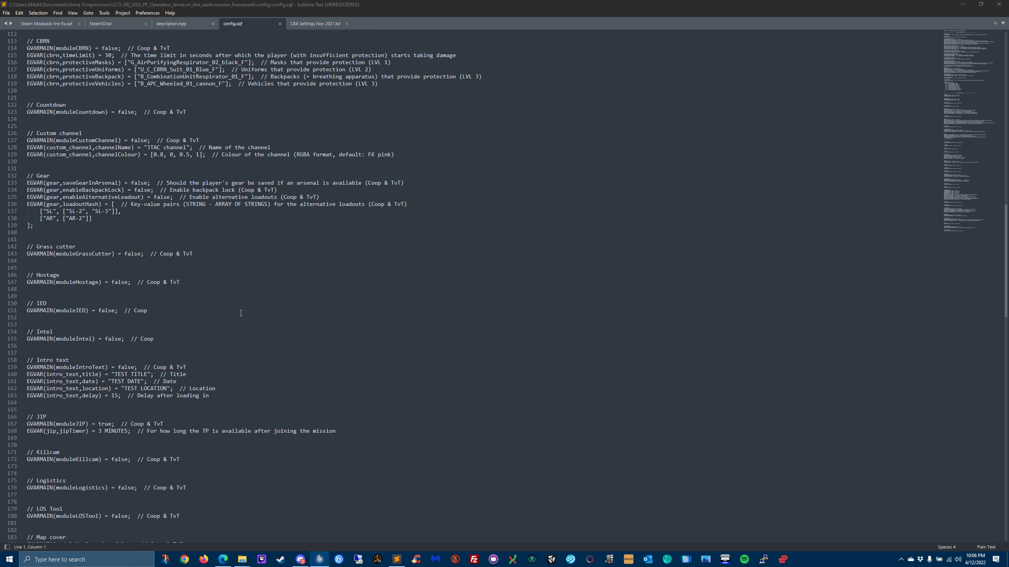
scroll(down, 3)
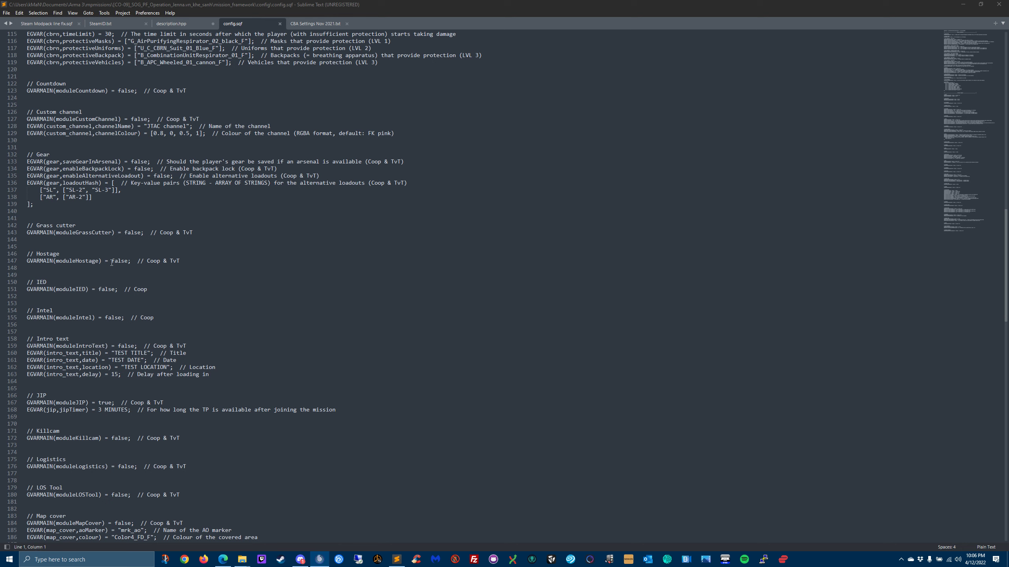
mouse_move(276, 306)
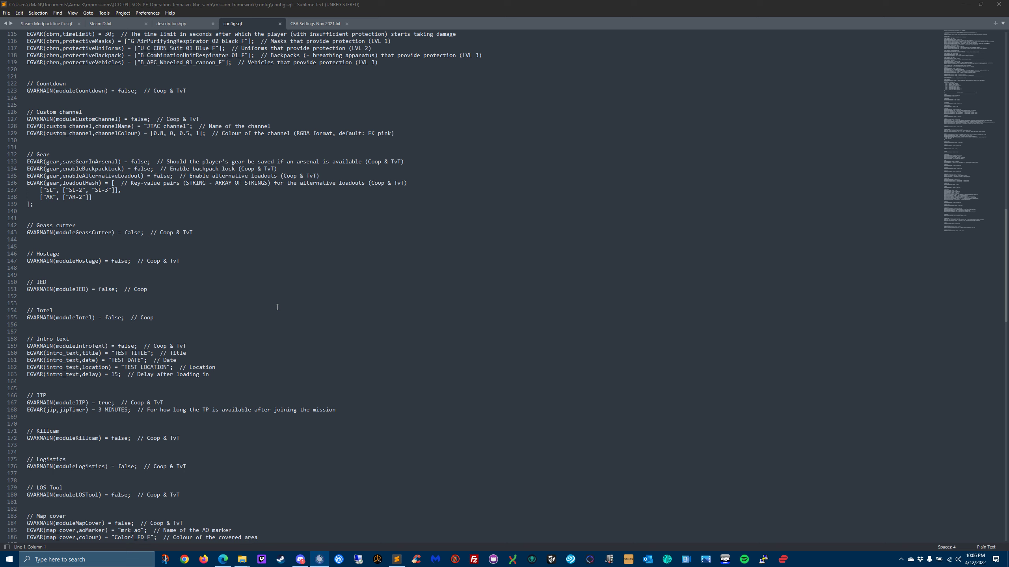
scroll(down, 3)
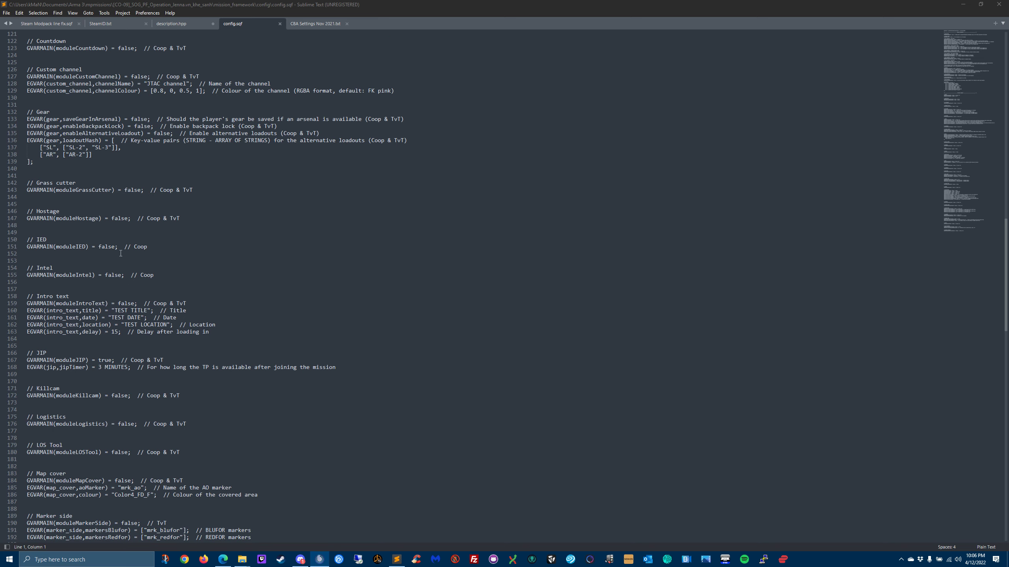
scroll(down, 3)
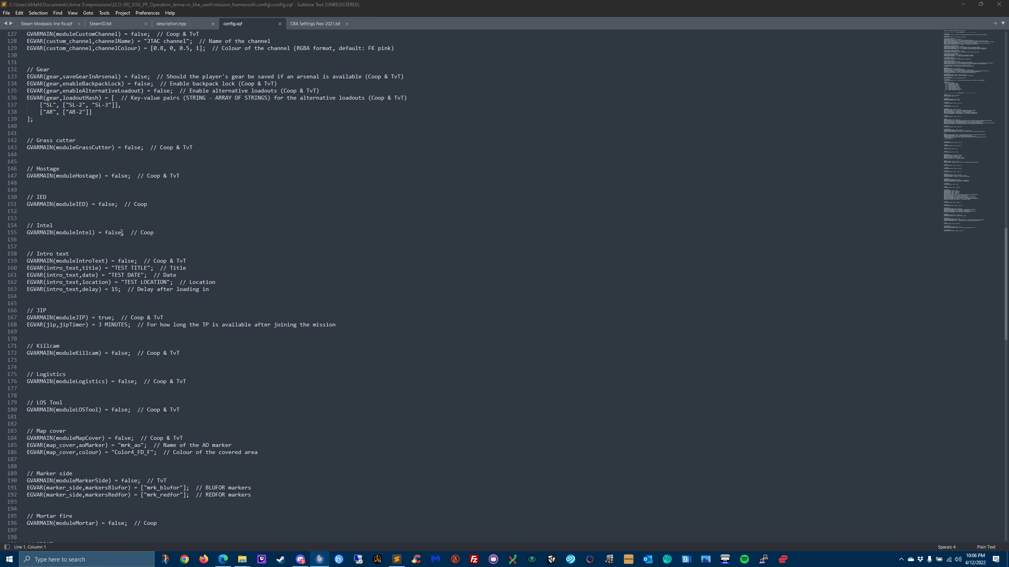
mouse_move(378, 559)
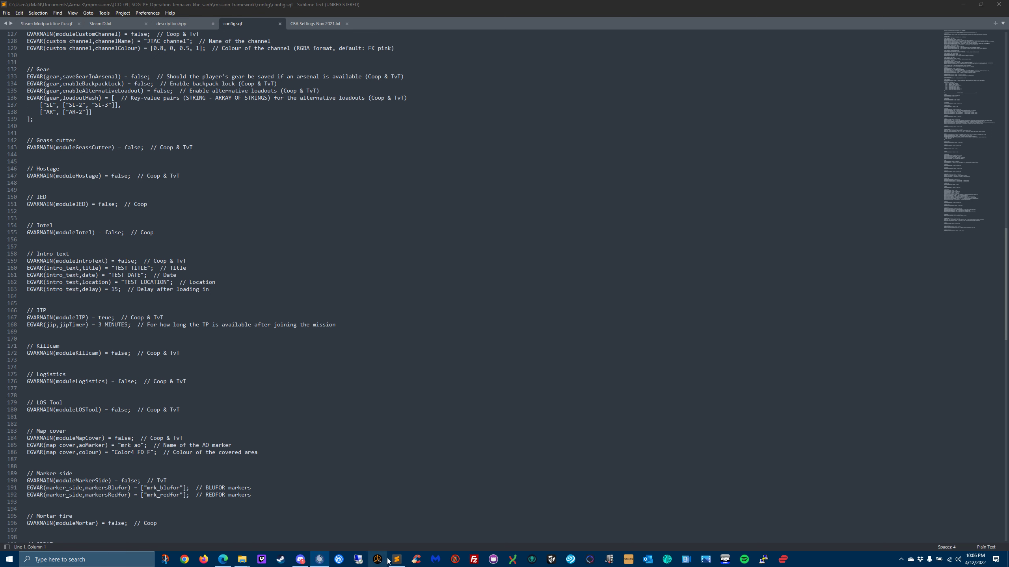
mouse_move(223, 558)
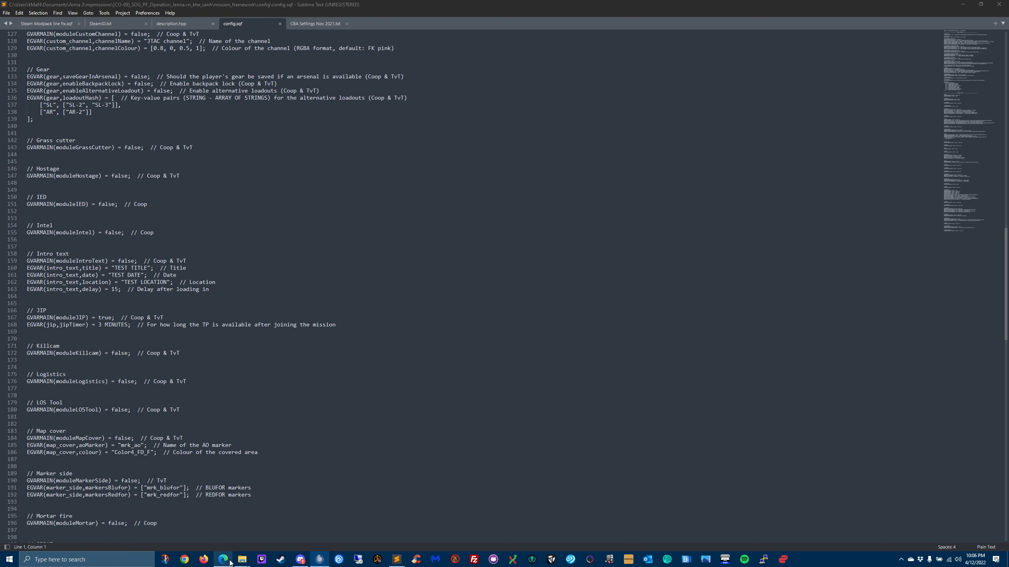
click(223, 559)
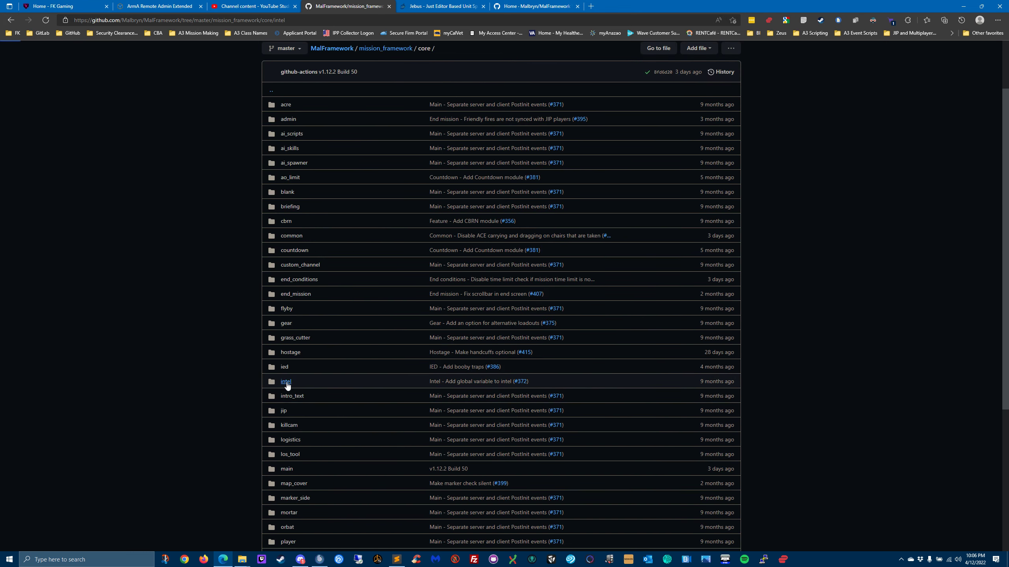
Step: Open the intel folder and read its README usage notes, arguments and example call
click(285, 381)
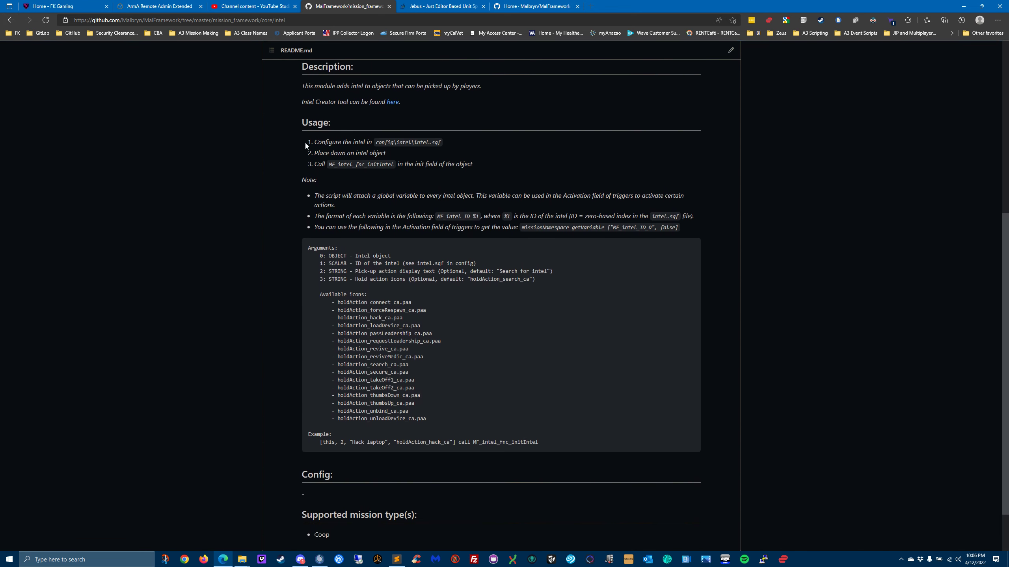
scroll(up, 3)
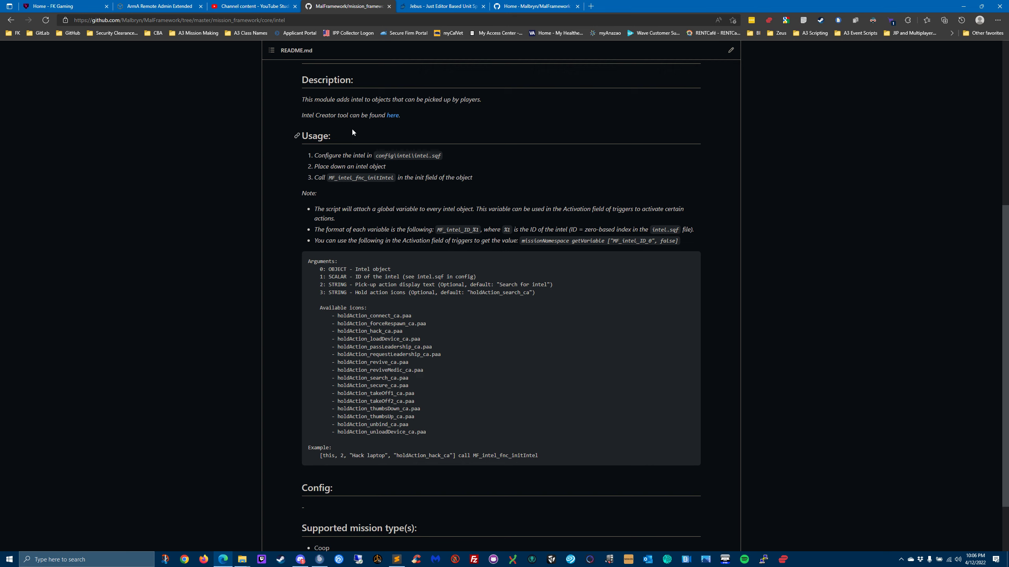
mouse_move(387, 271)
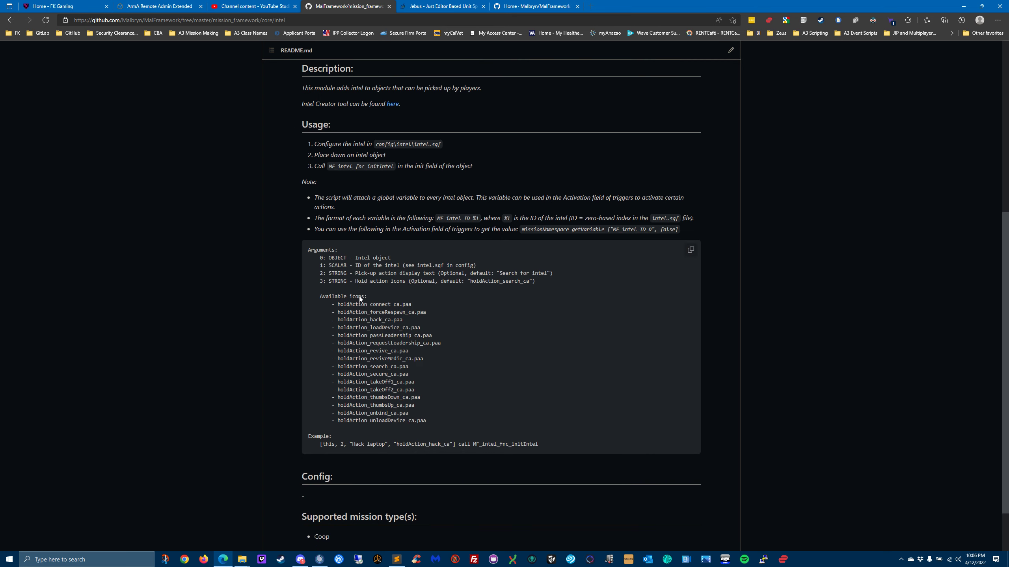
scroll(up, 3)
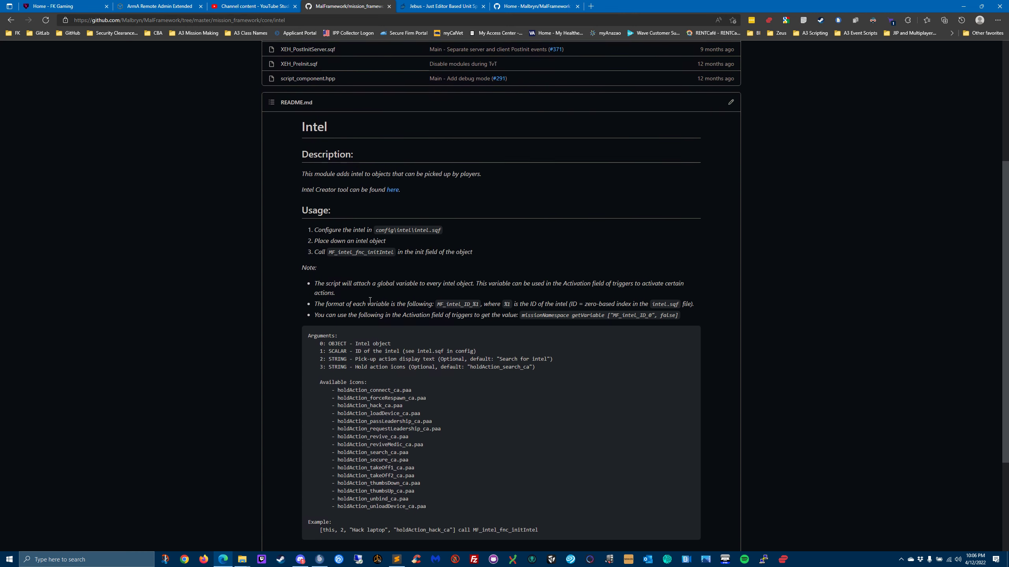
scroll(down, 3)
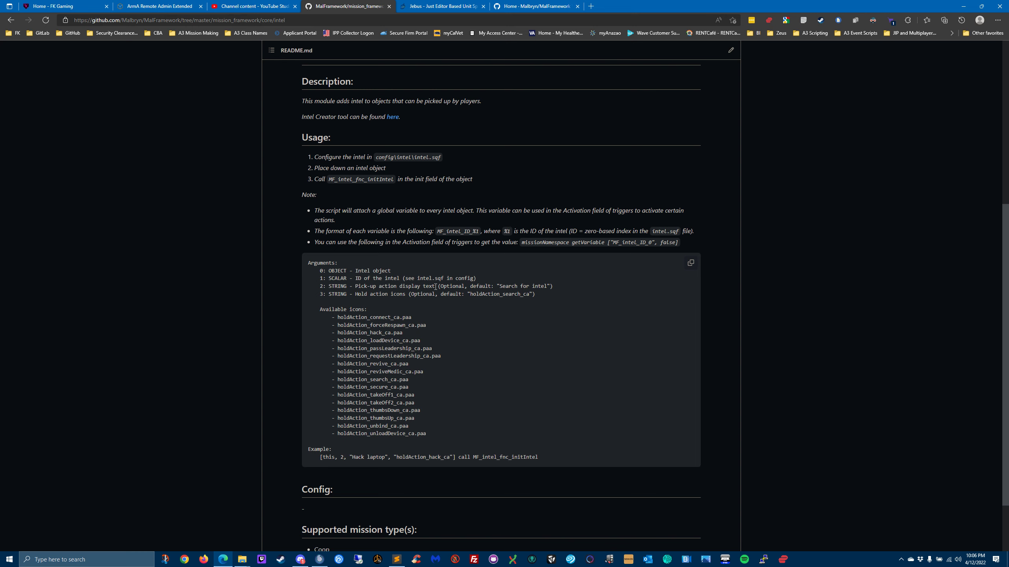
mouse_move(509, 280)
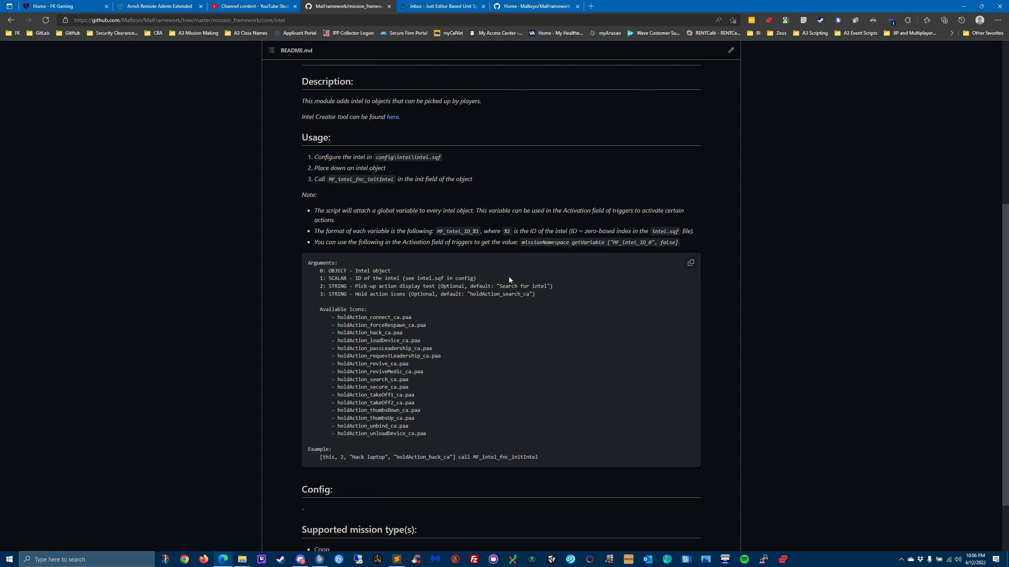
mouse_move(409, 464)
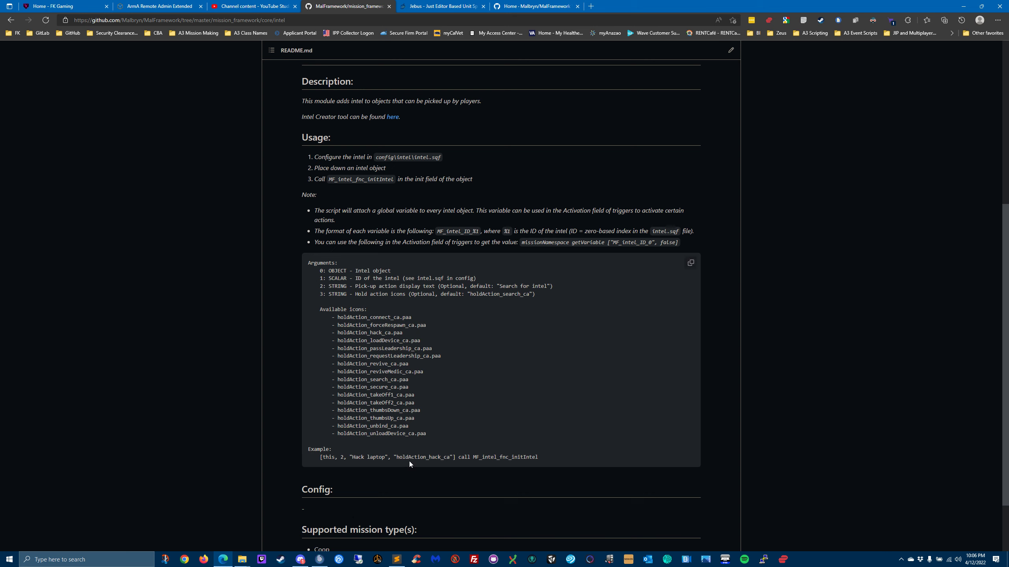
mouse_move(413, 459)
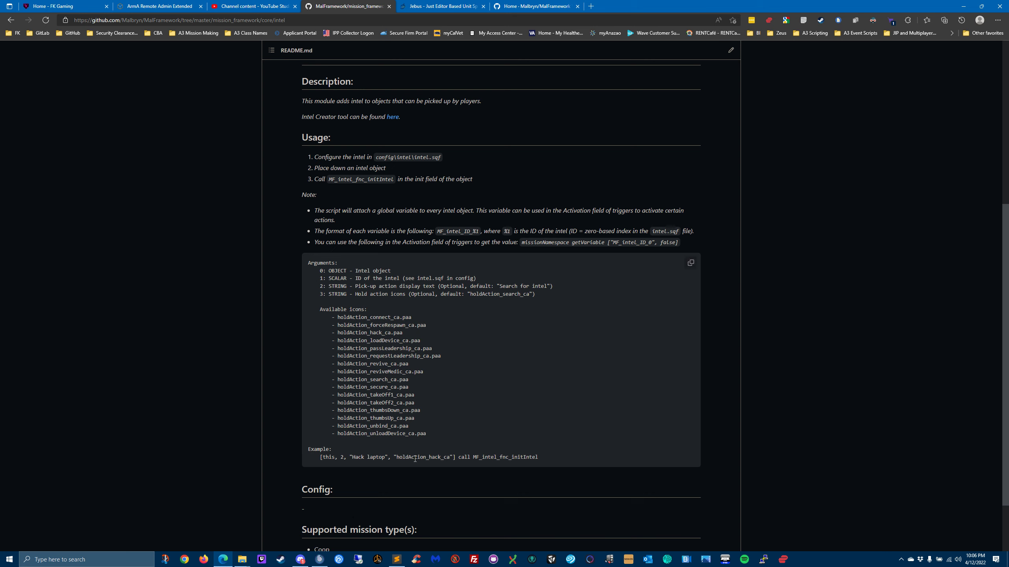
mouse_move(289, 295)
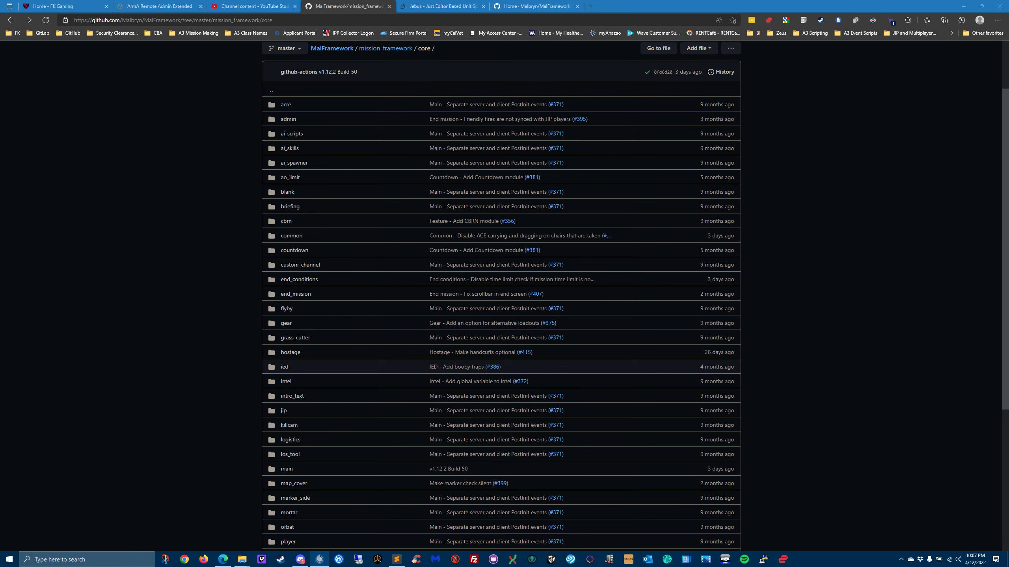
mouse_move(398, 223)
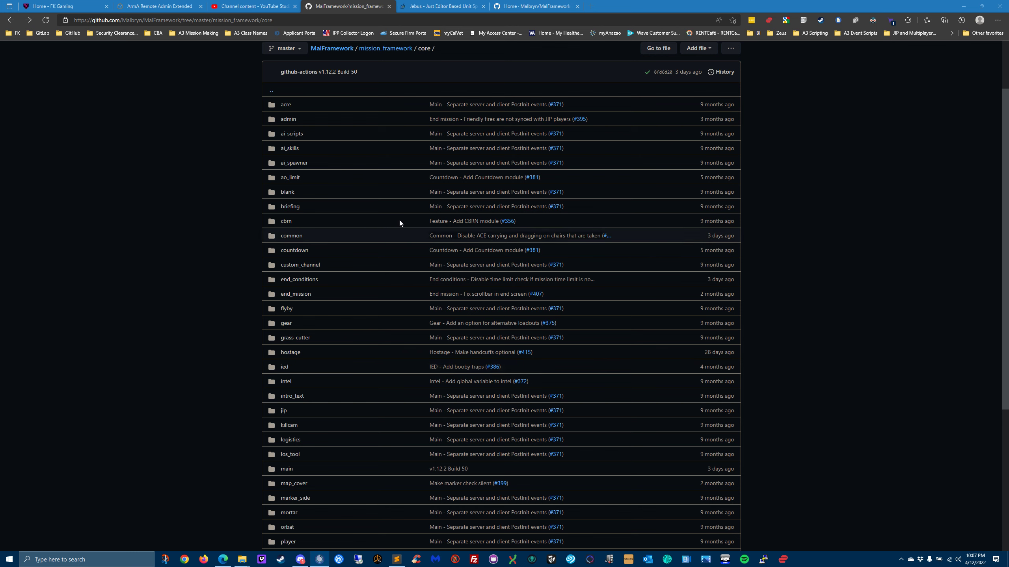
mouse_move(911, 65)
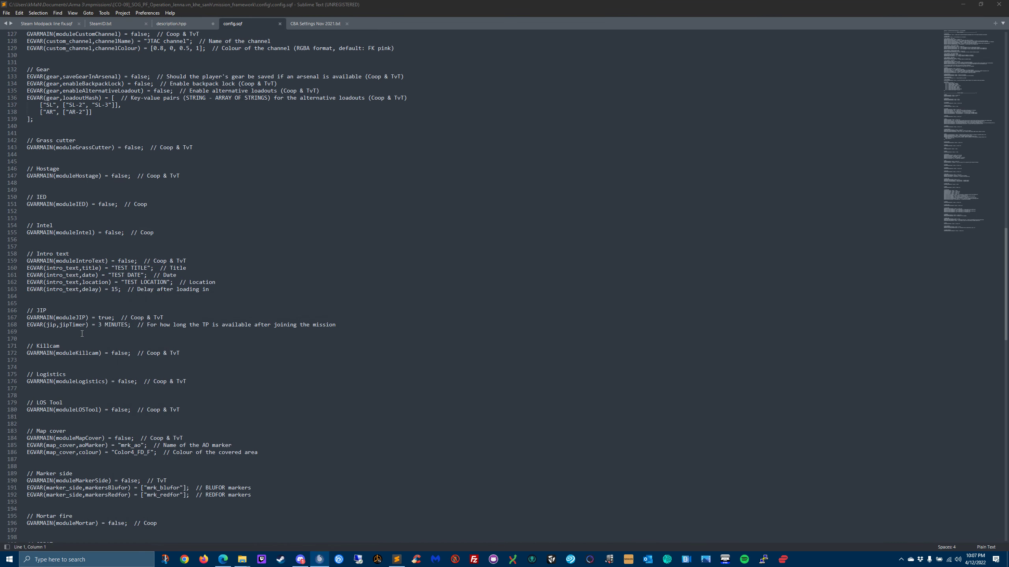
mouse_move(73, 255)
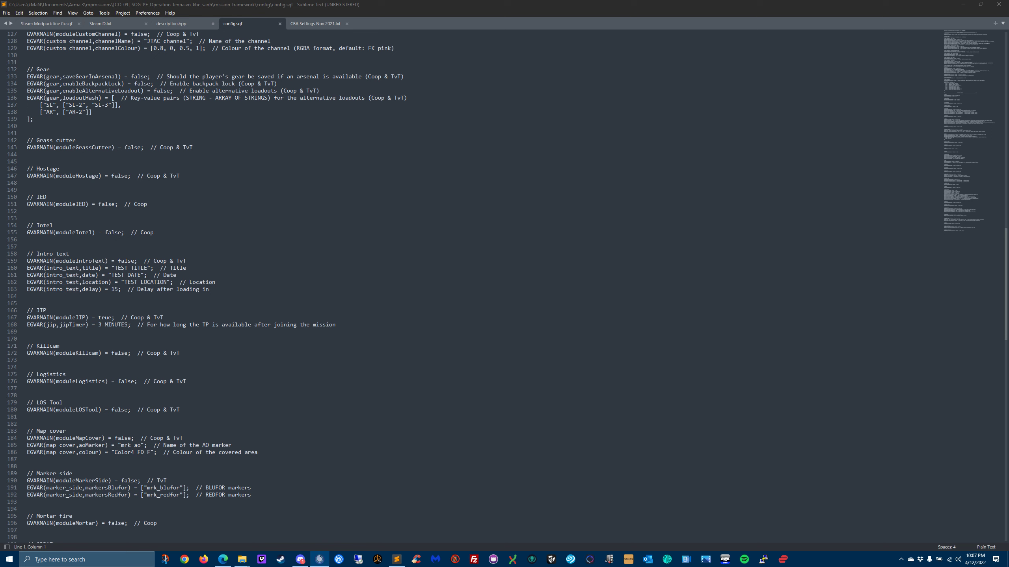
mouse_move(509, 428)
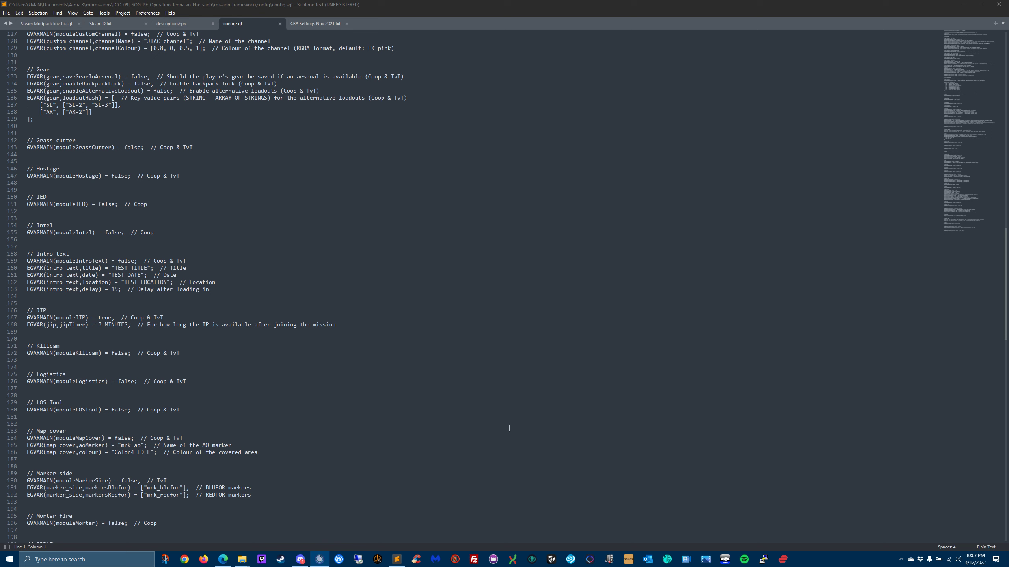
mouse_move(971, 438)
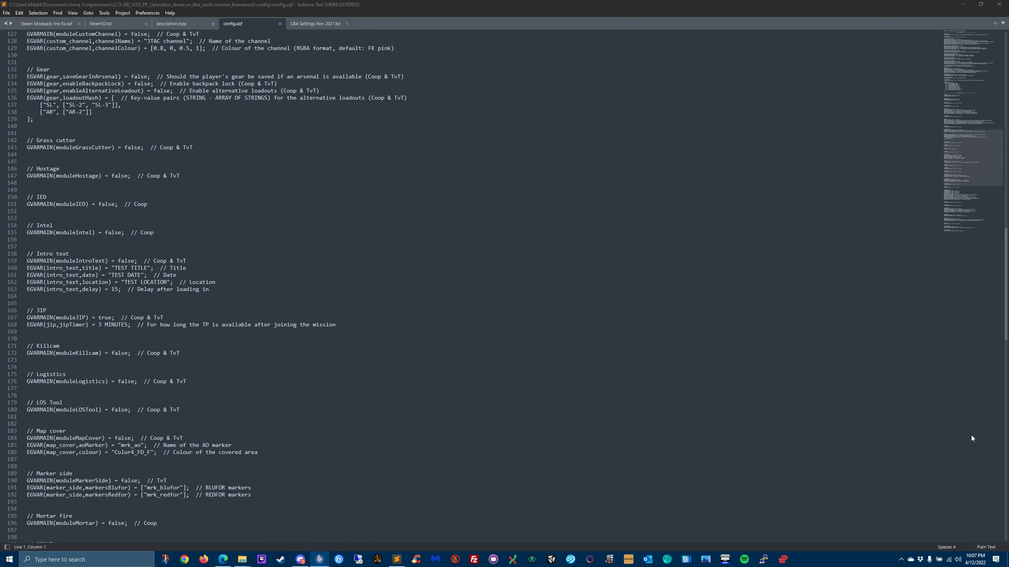
mouse_move(898, 454)
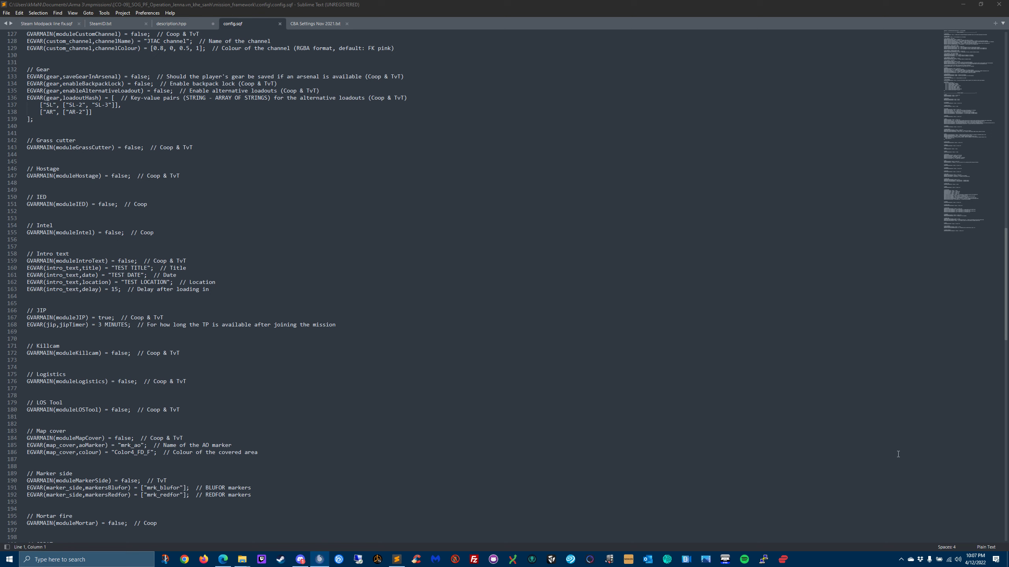
mouse_move(944, 488)
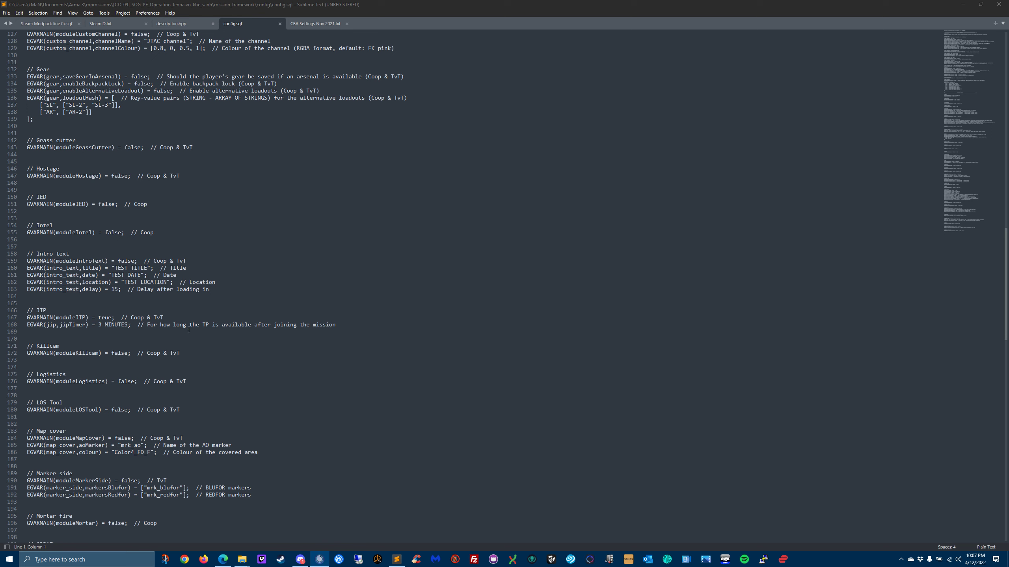
mouse_move(318, 359)
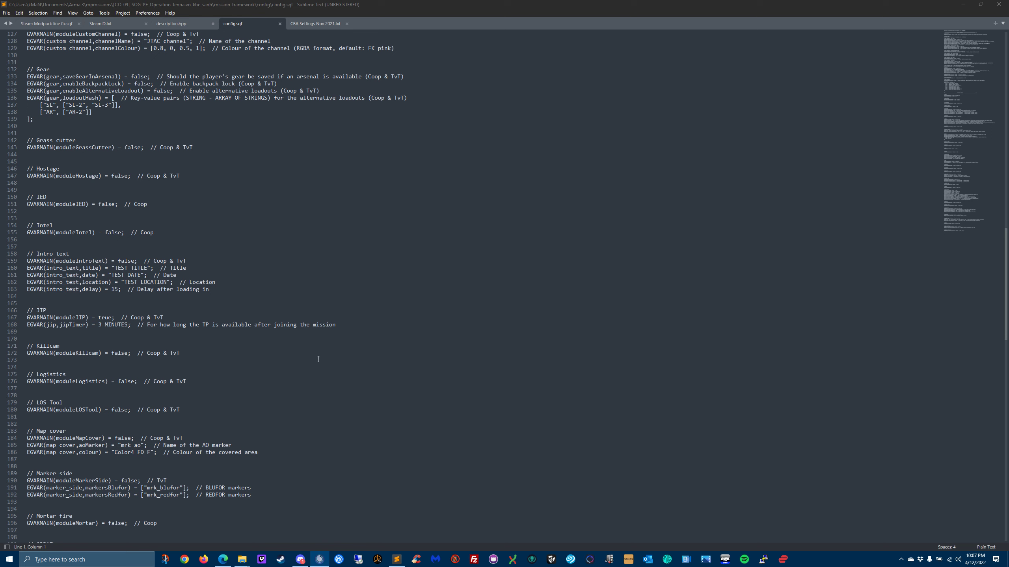
mouse_move(384, 400)
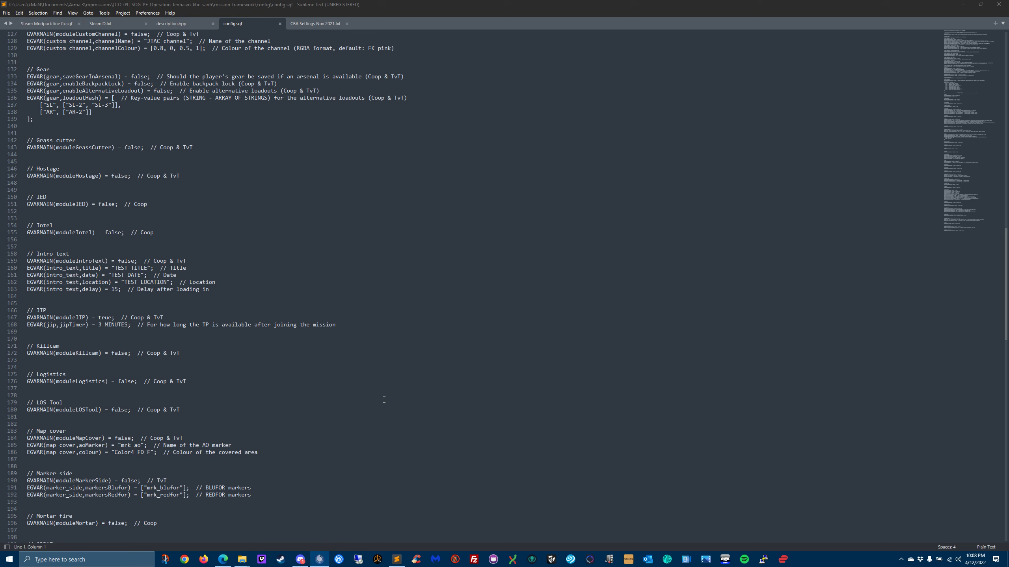
mouse_move(105, 331)
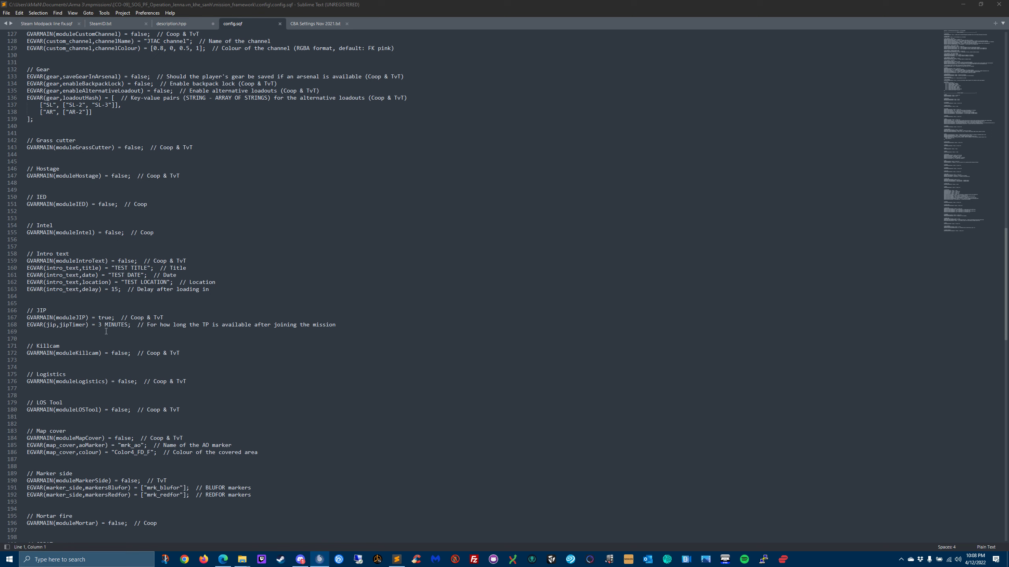
mouse_move(137, 349)
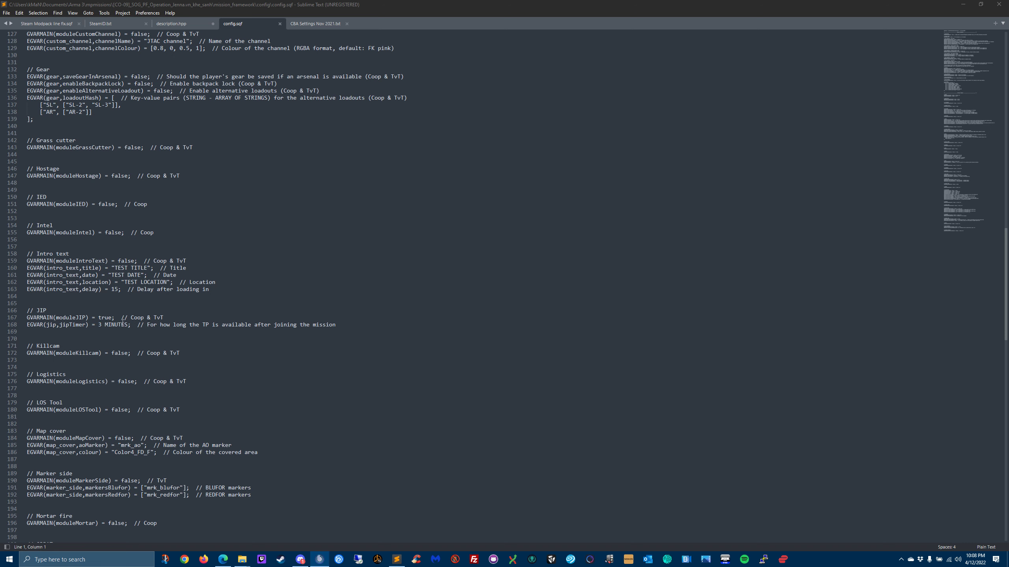
scroll(down, 3)
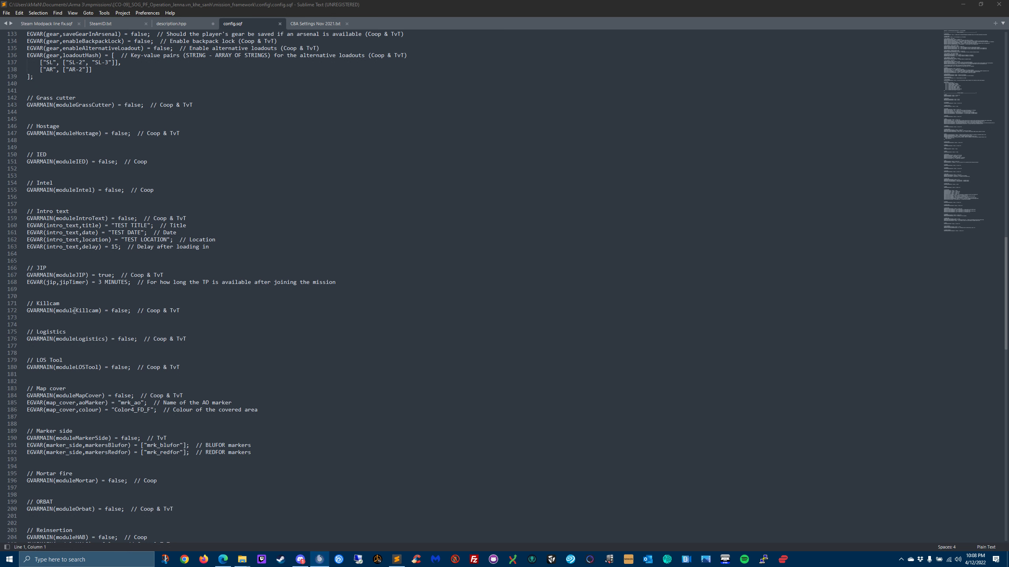
scroll(down, 3)
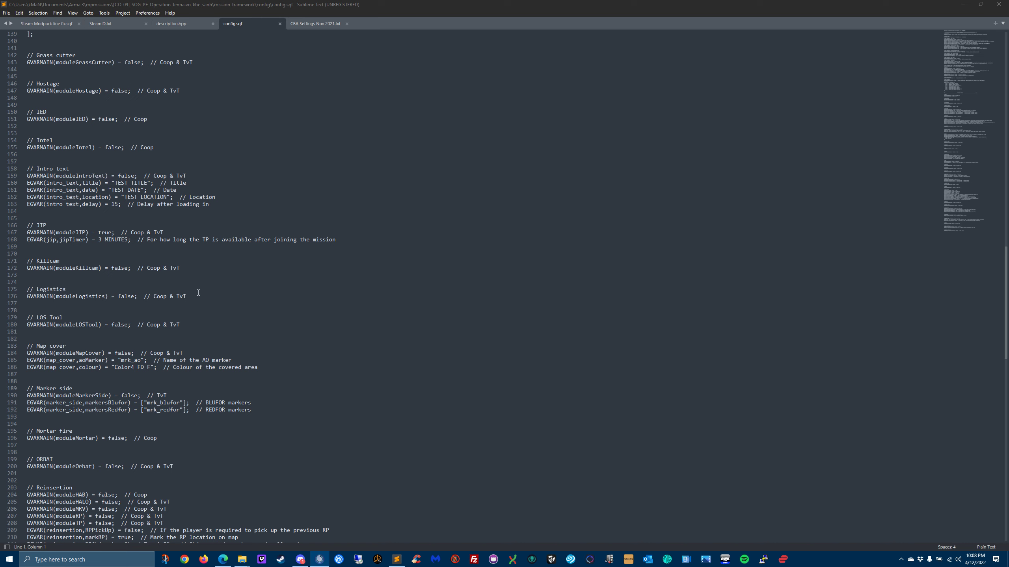
mouse_move(75, 300)
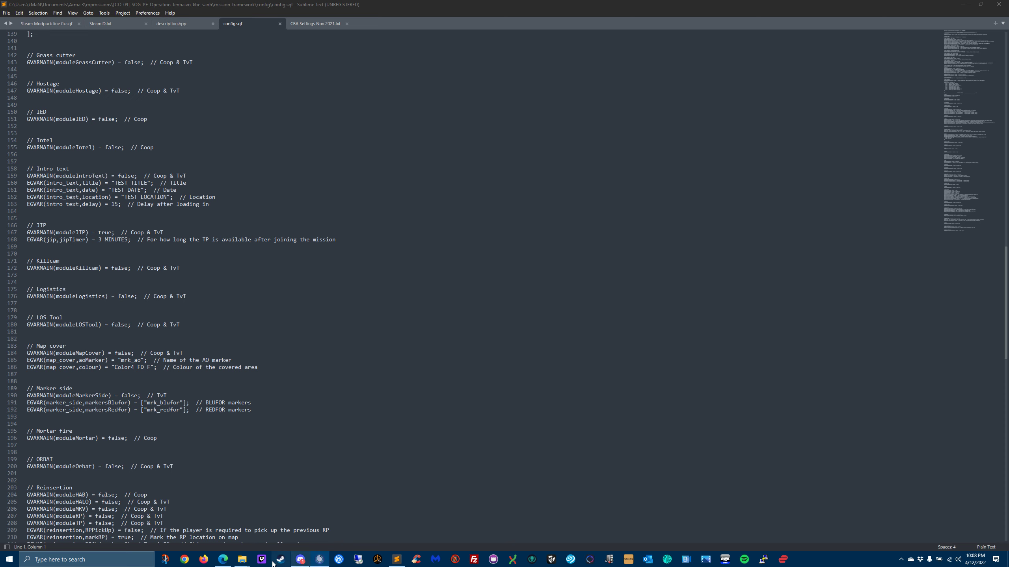
Step: Open the logistics folder under core and read its RRR station and first aid kit README
click(261, 558)
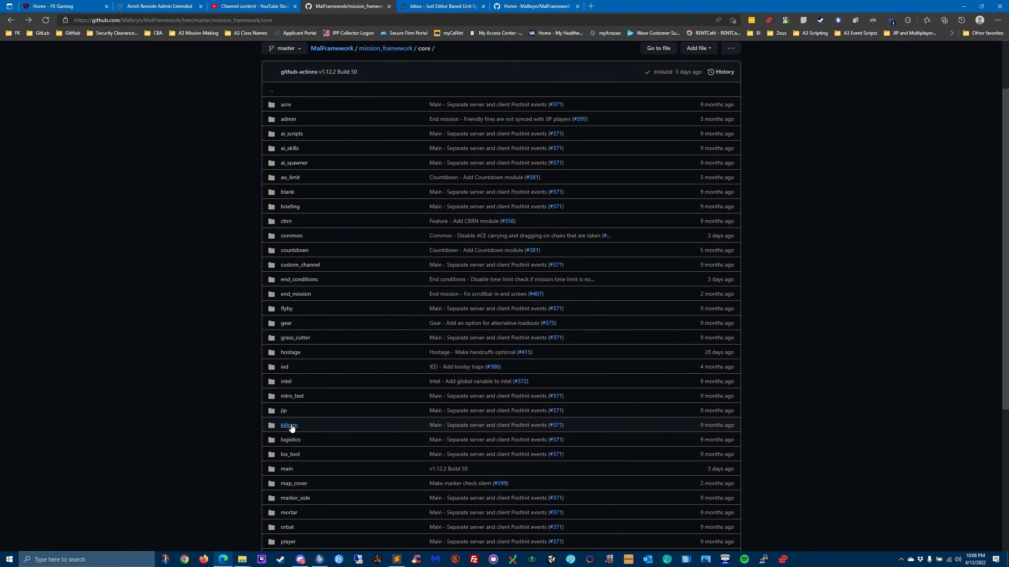
click(290, 439)
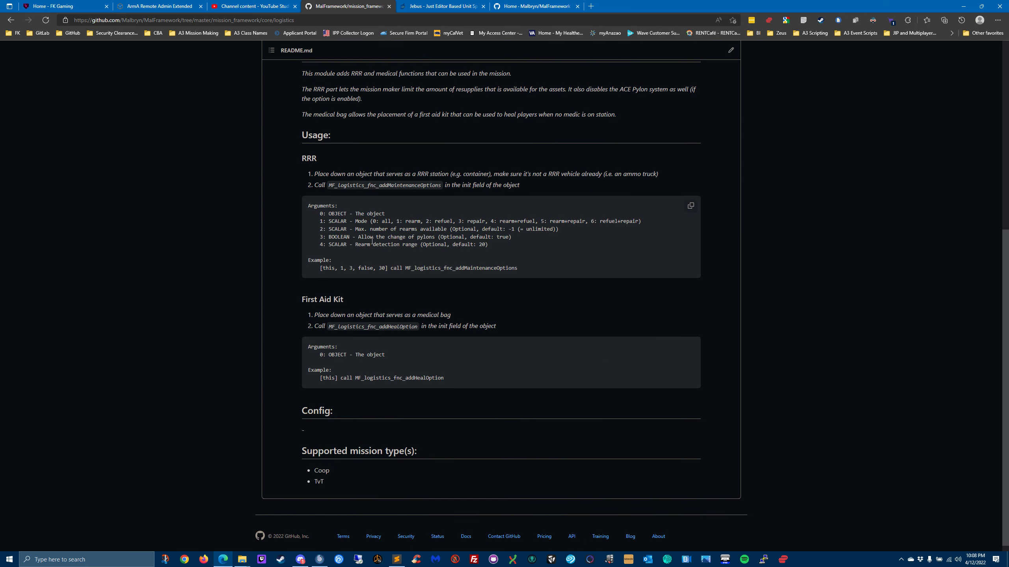
mouse_move(417, 239)
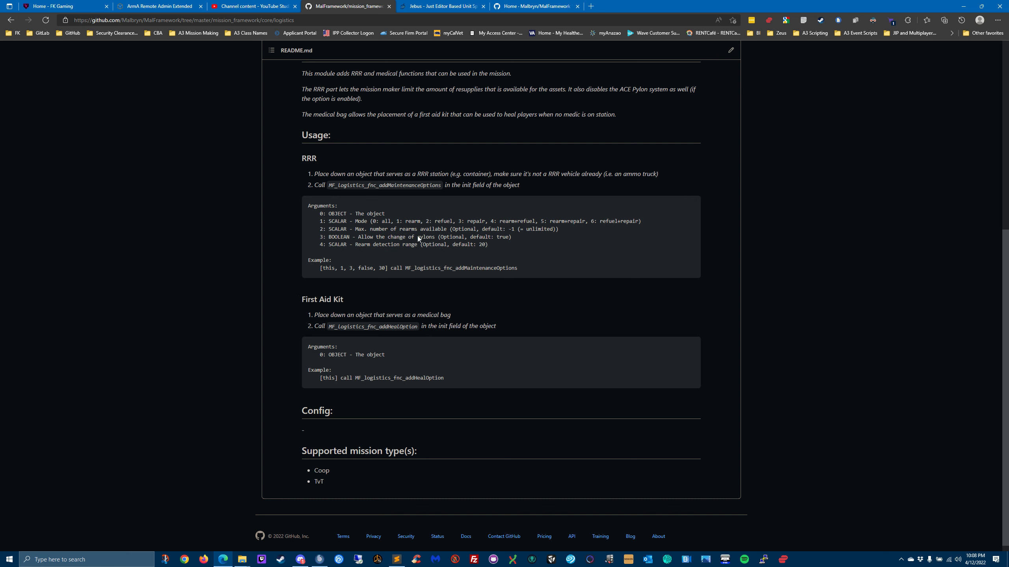
scroll(up, 3)
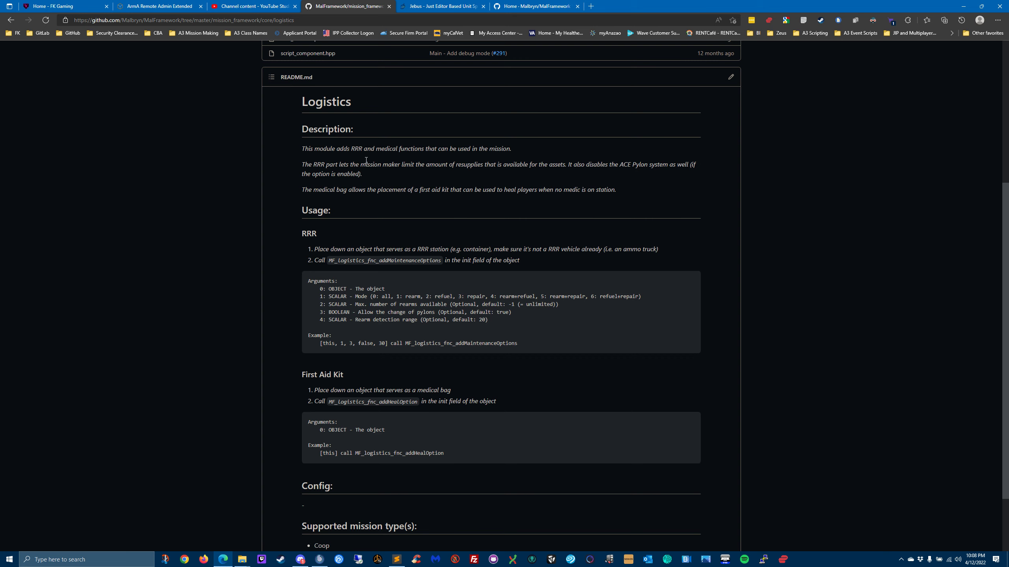
mouse_move(572, 186)
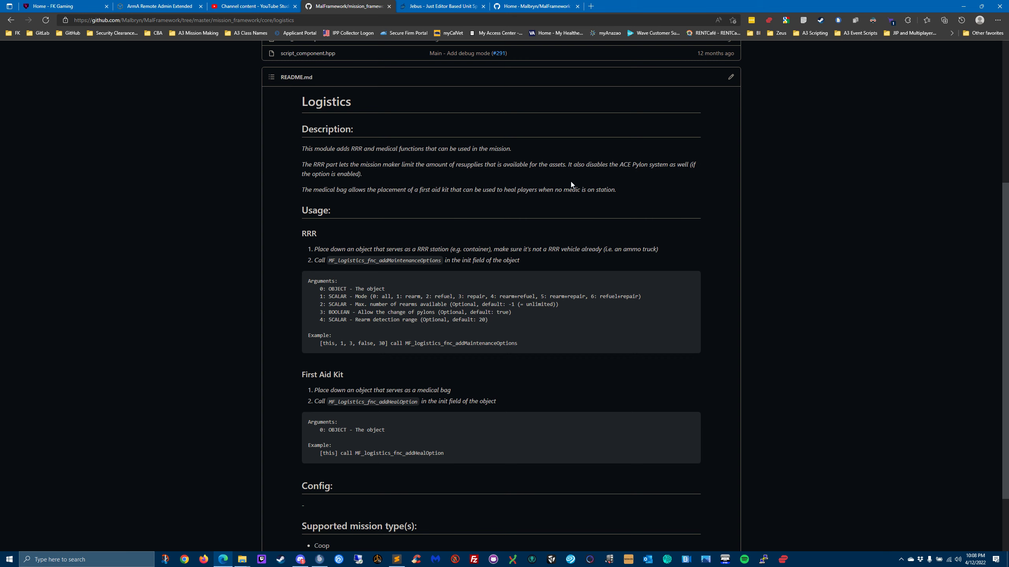
mouse_move(349, 172)
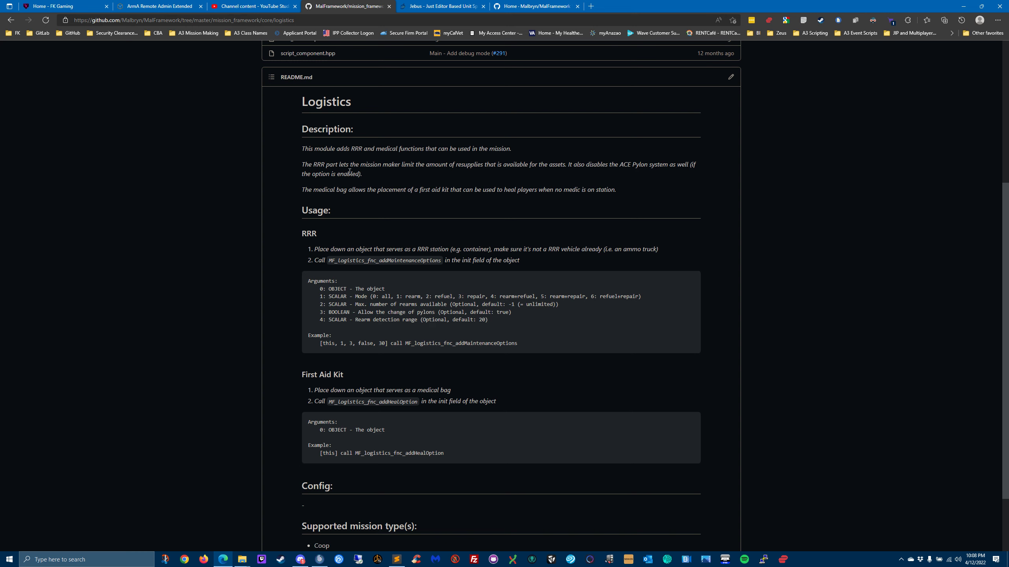
mouse_move(572, 172)
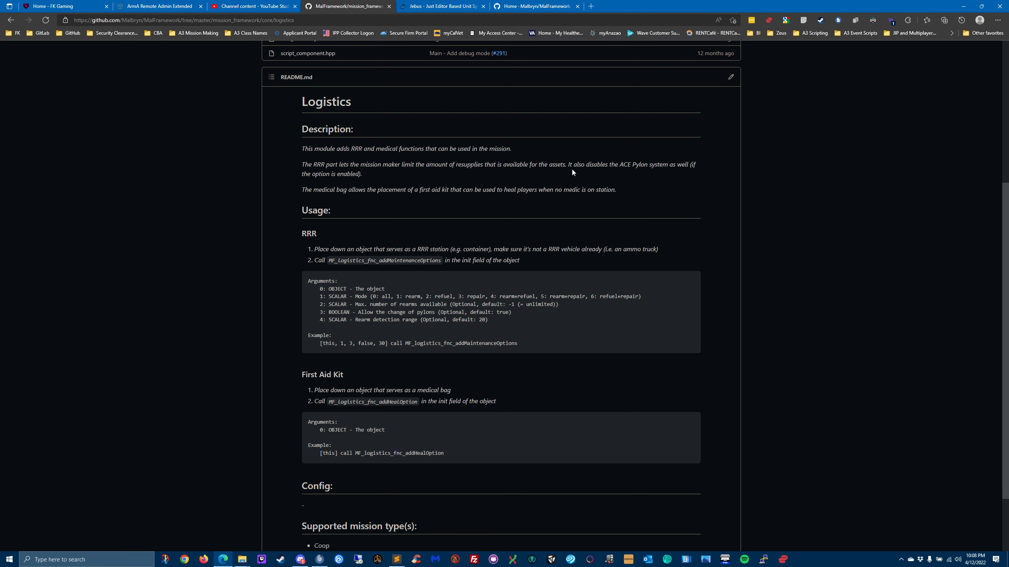
mouse_move(685, 176)
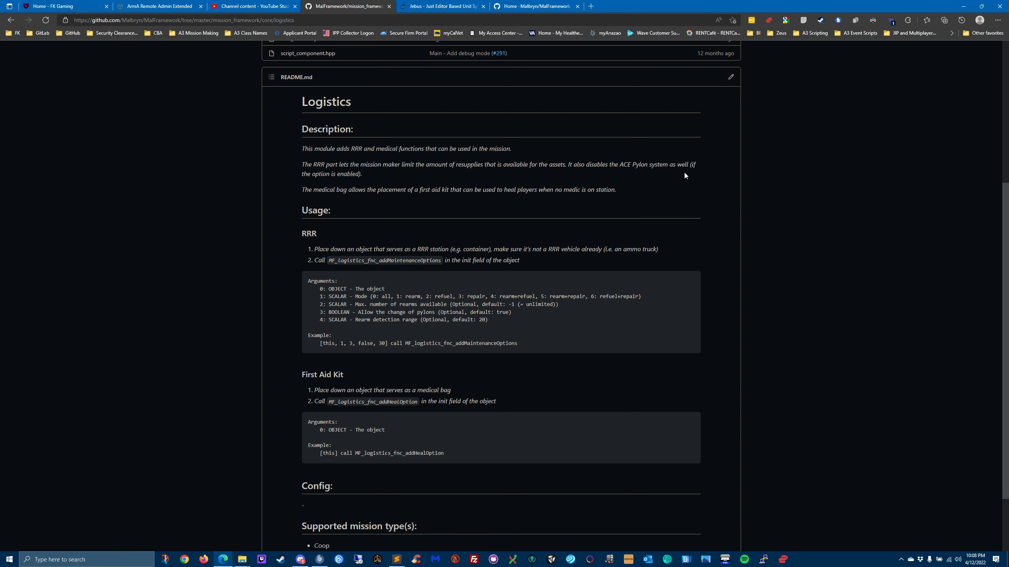
mouse_move(306, 201)
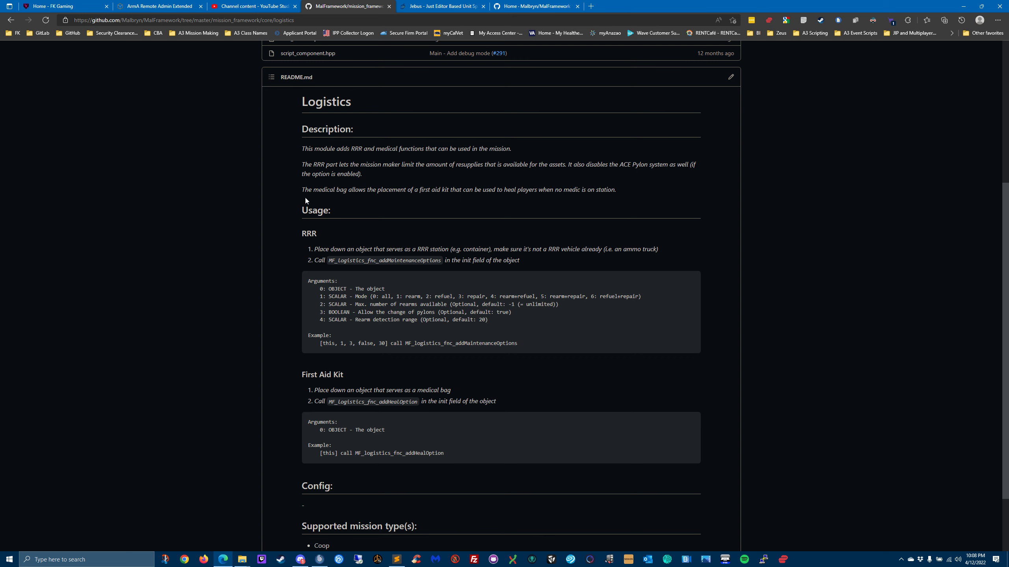
mouse_move(430, 198)
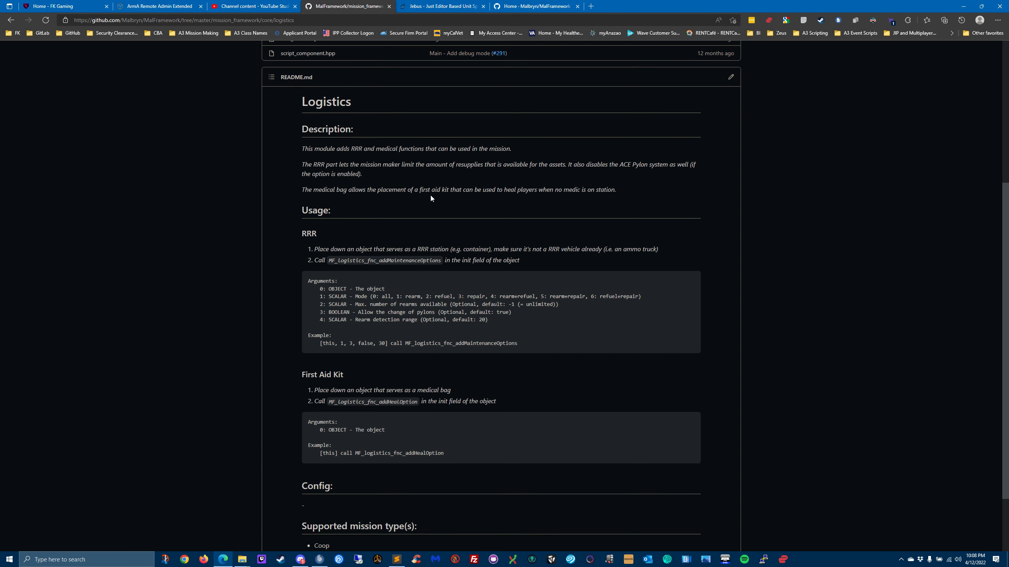
scroll(down, 3)
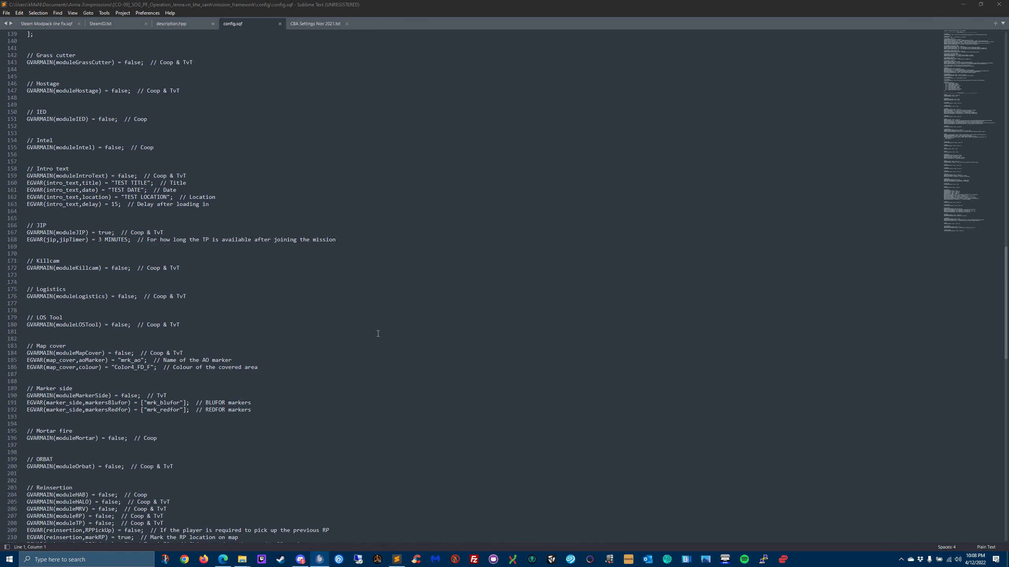
mouse_move(24, 323)
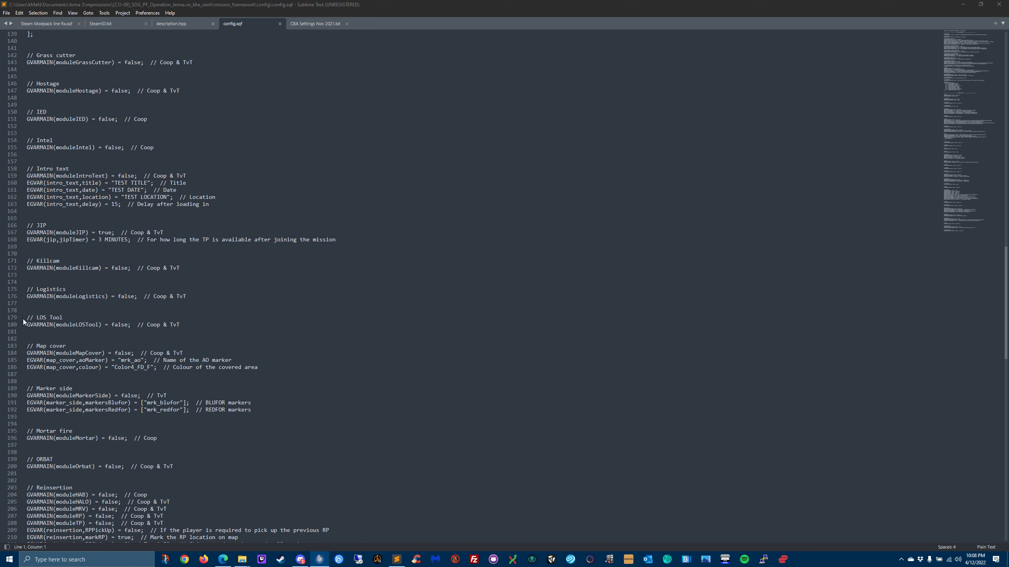
mouse_move(414, 404)
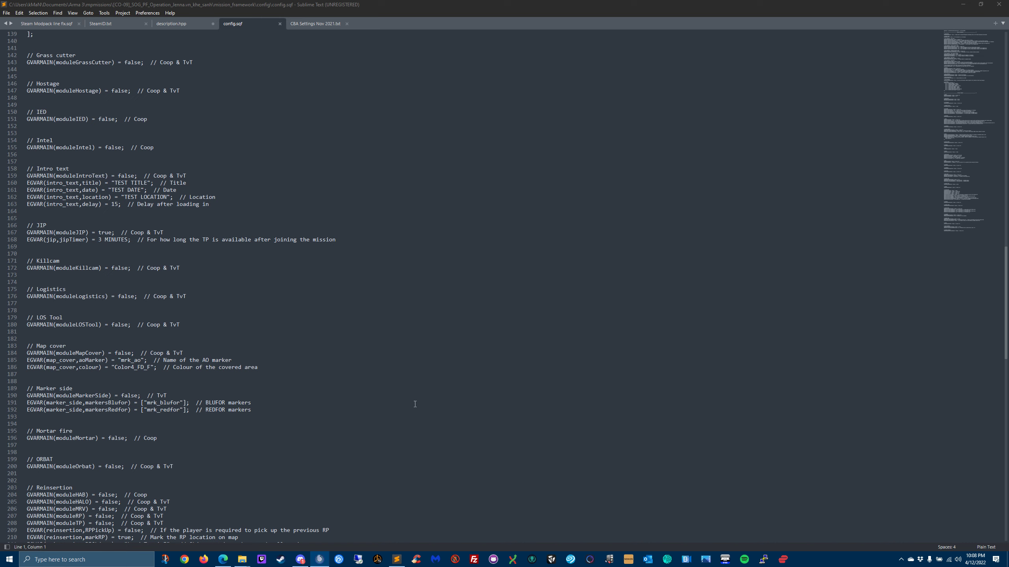
mouse_move(63, 68)
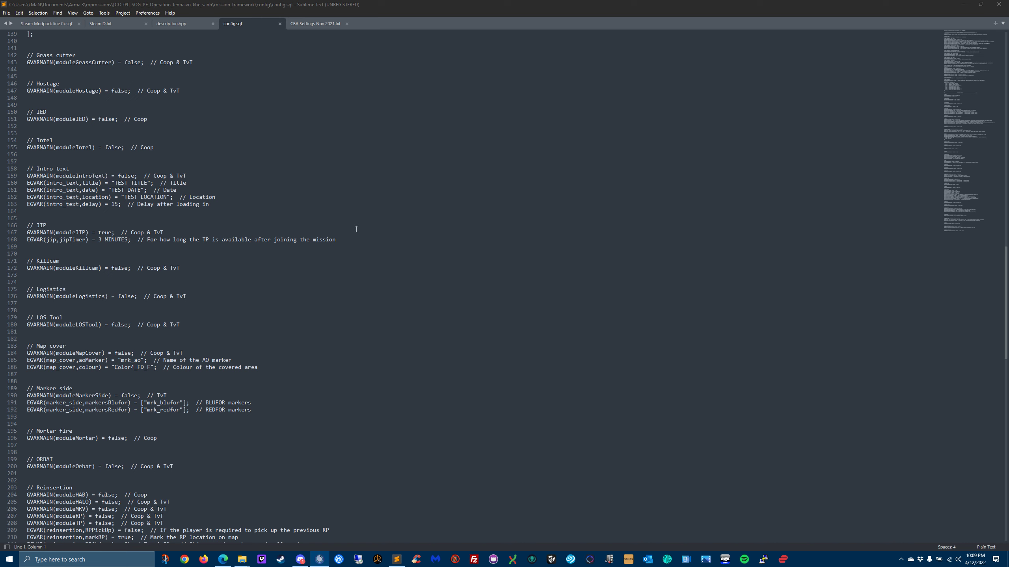
mouse_move(371, 315)
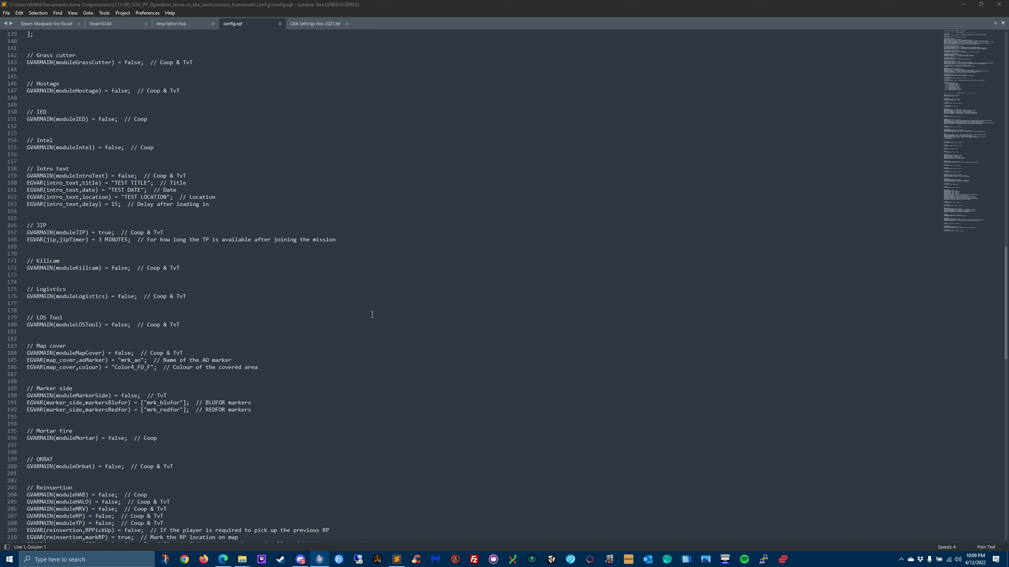
mouse_move(388, 314)
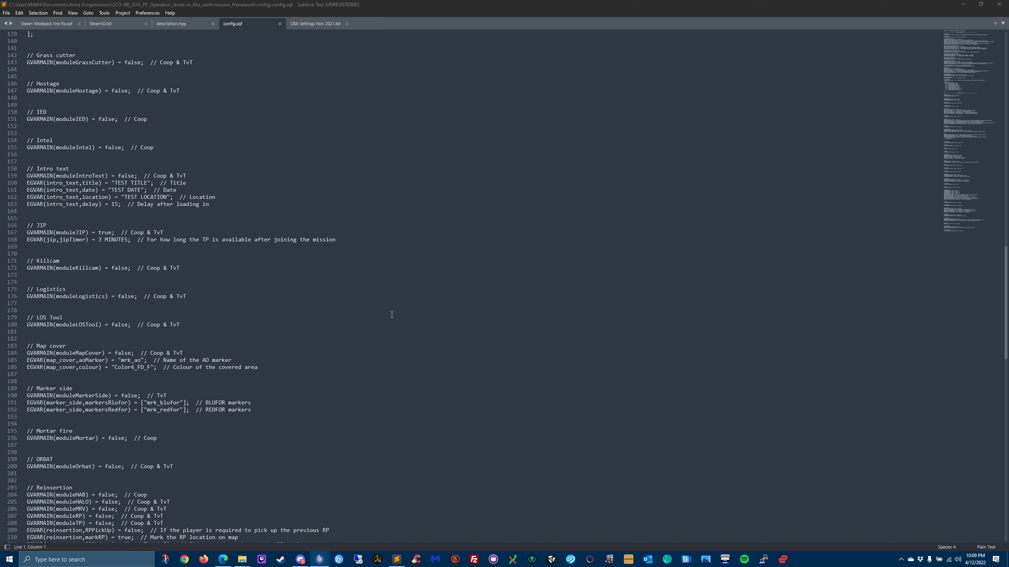
mouse_move(359, 316)
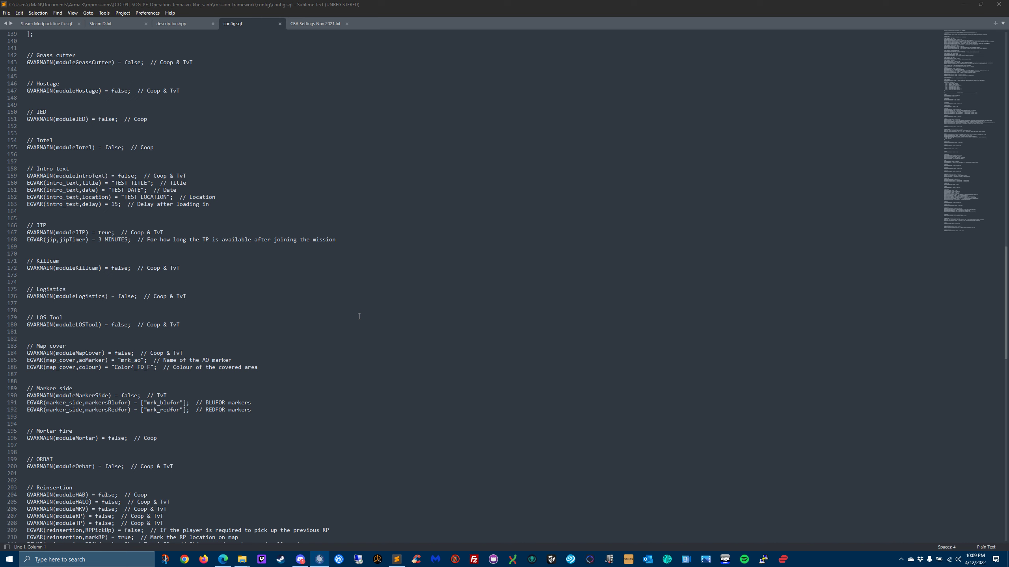
mouse_move(375, 278)
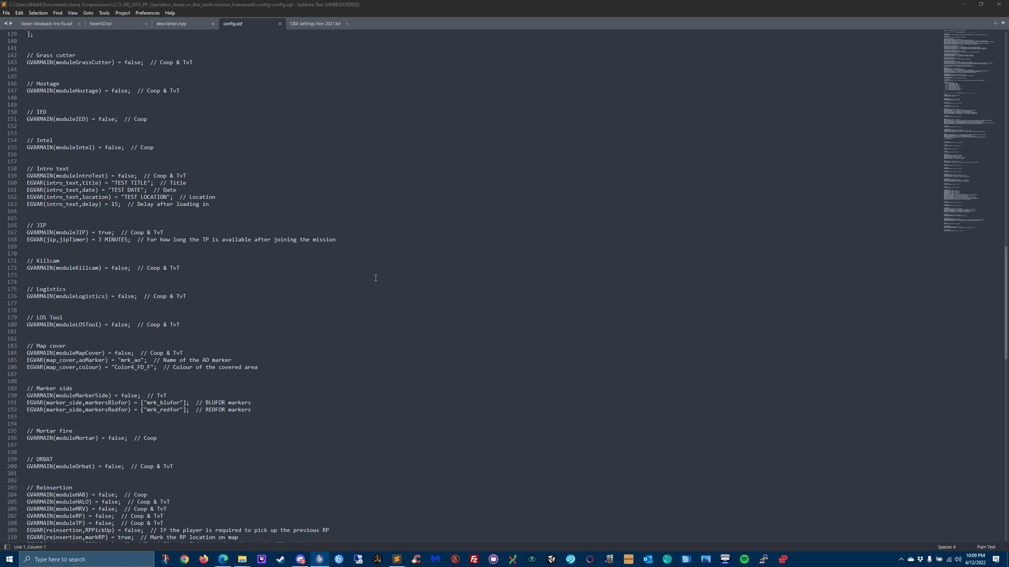
mouse_move(358, 300)
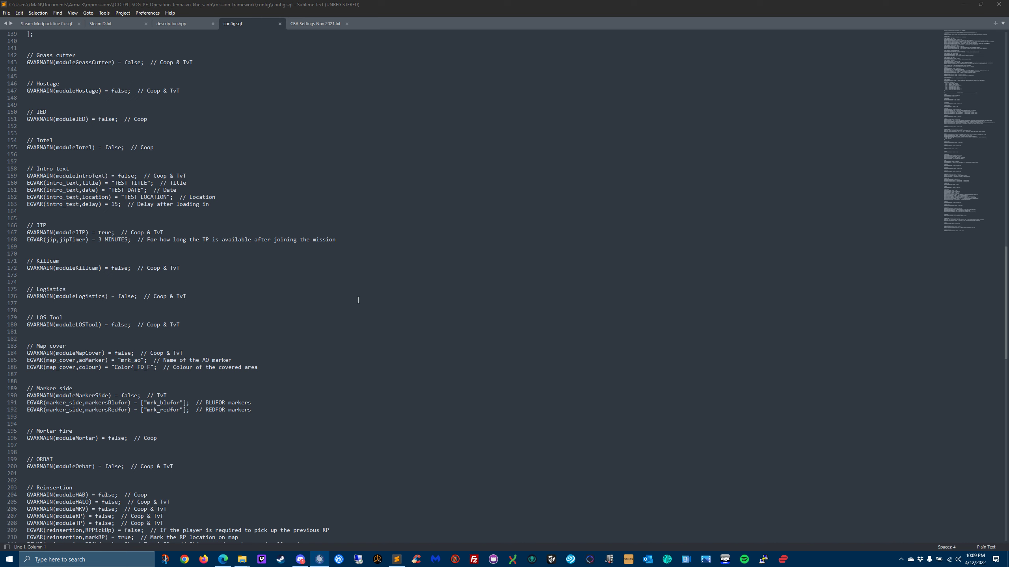
mouse_move(576, 258)
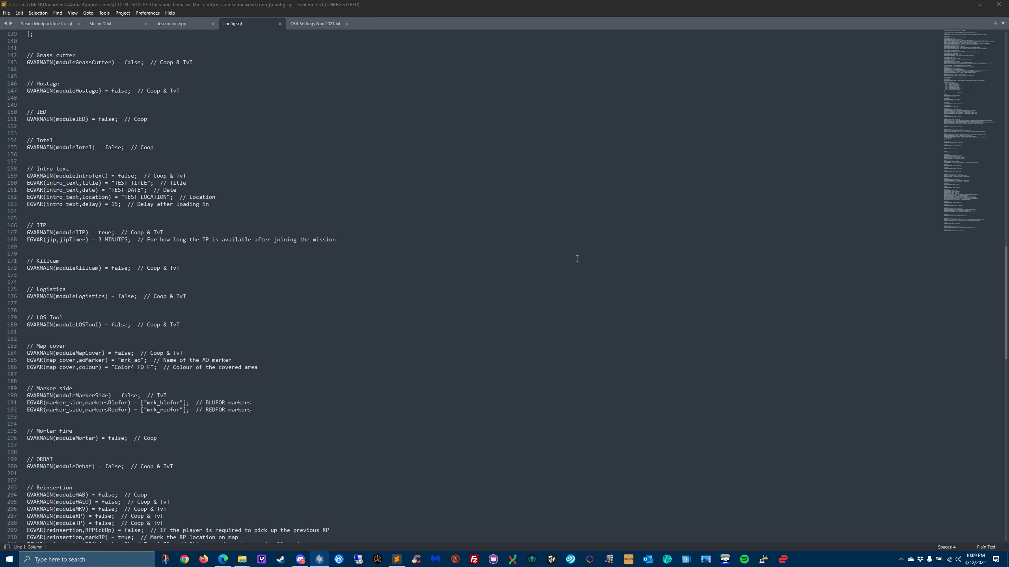
mouse_move(299, 318)
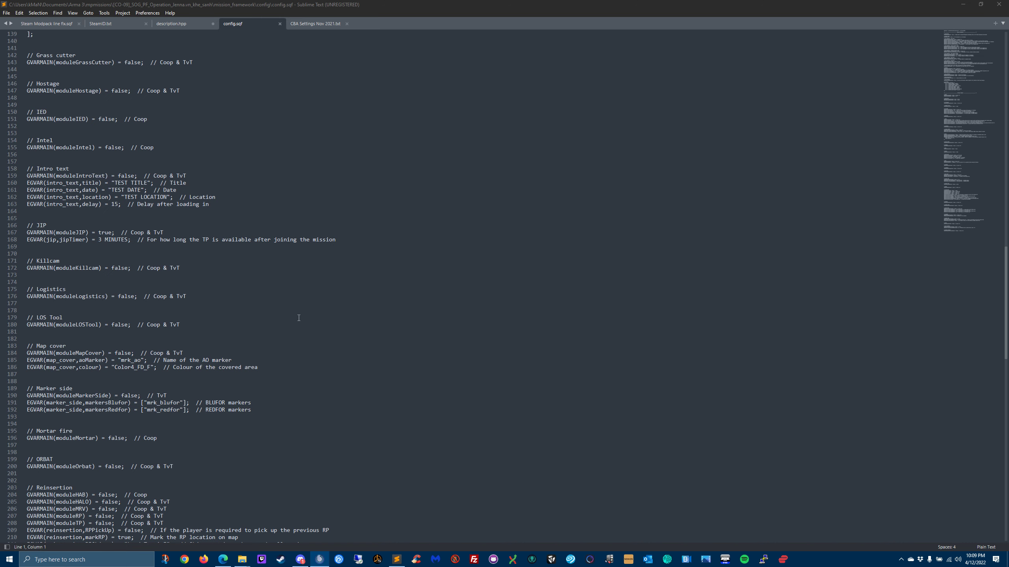
mouse_move(369, 312)
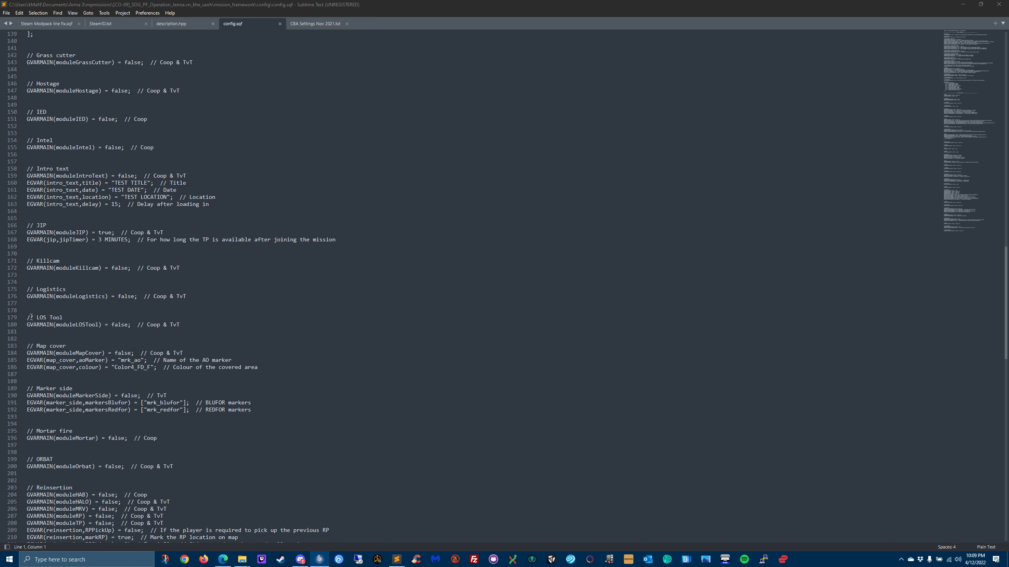
Step: Scroll config.sqf through LOS tool, Map cover and Marker side settings, then return to the core folder
scroll(down, 3)
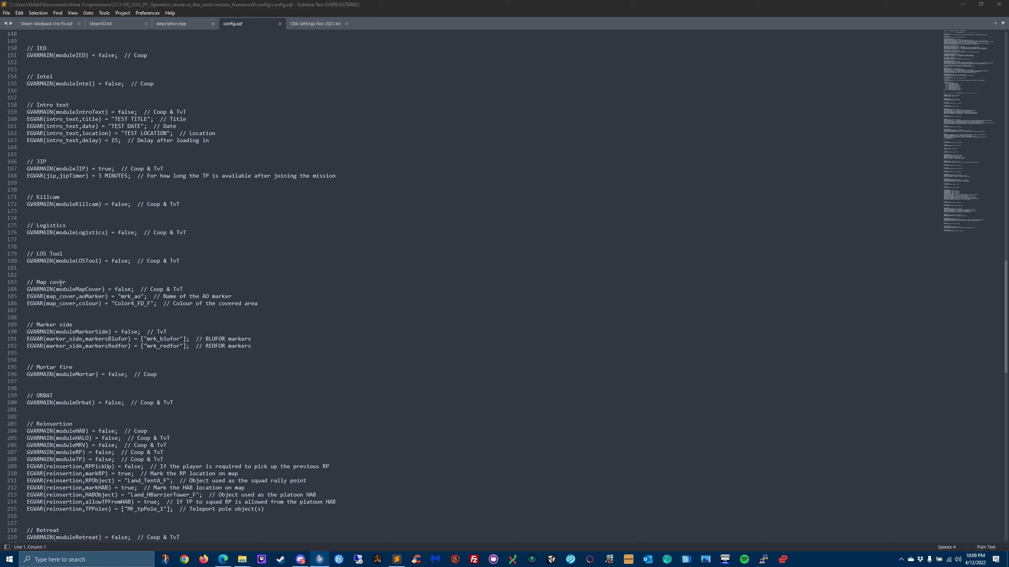
mouse_move(428, 334)
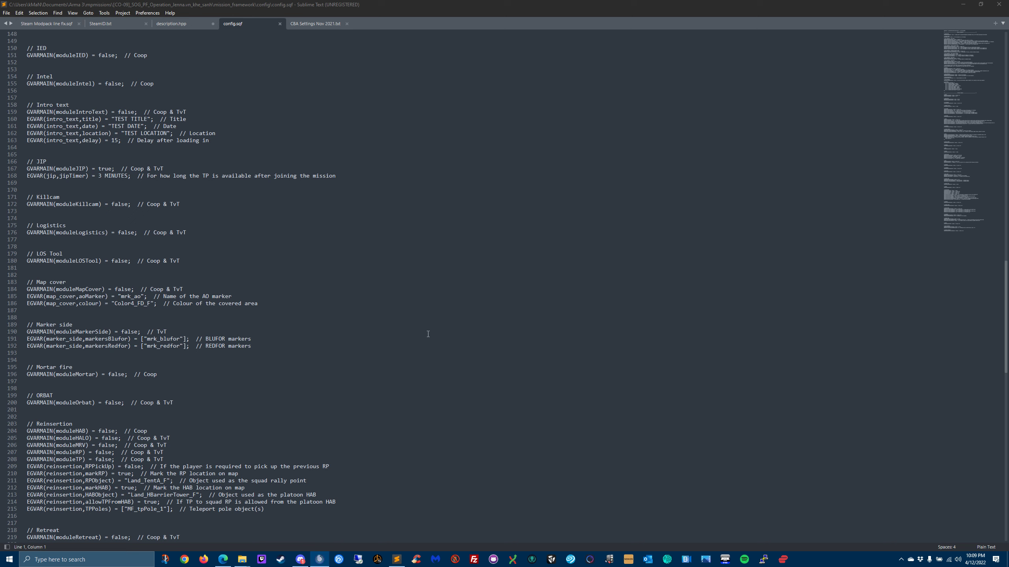
mouse_move(253, 309)
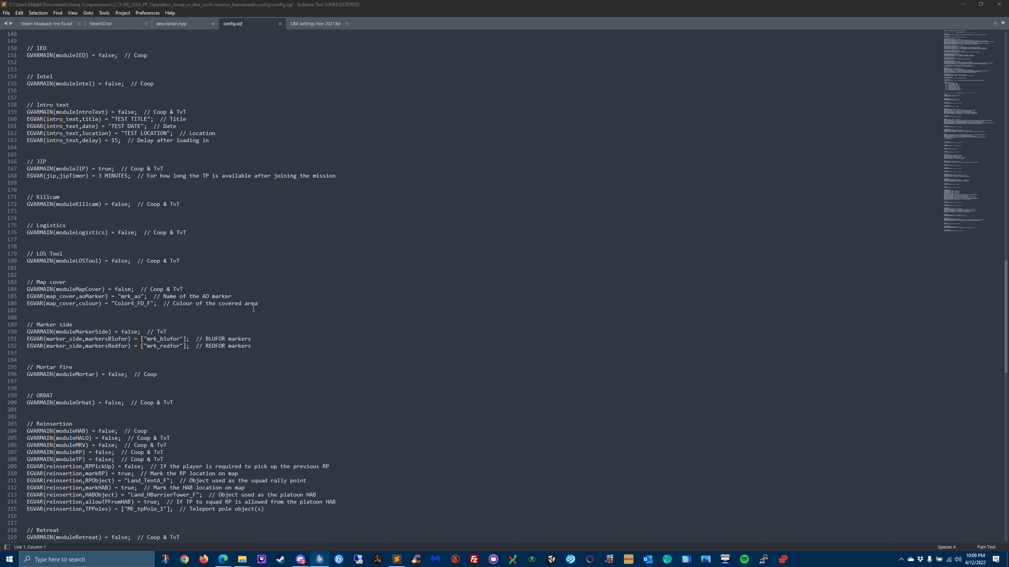
scroll(down, 3)
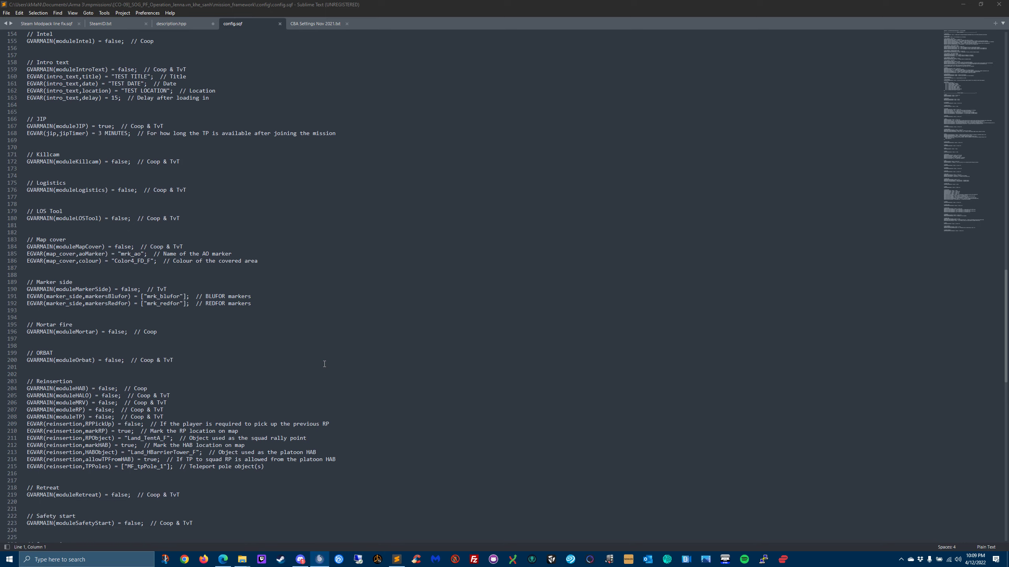
click(222, 559)
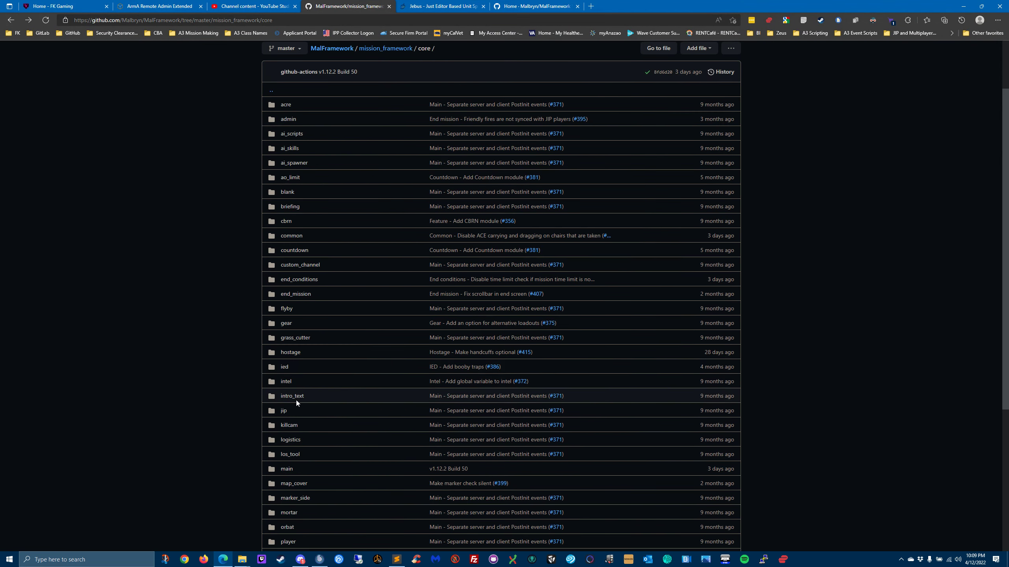
Step: Read the marker_side README, then open the mortar README with its usage arguments
scroll(down, 3)
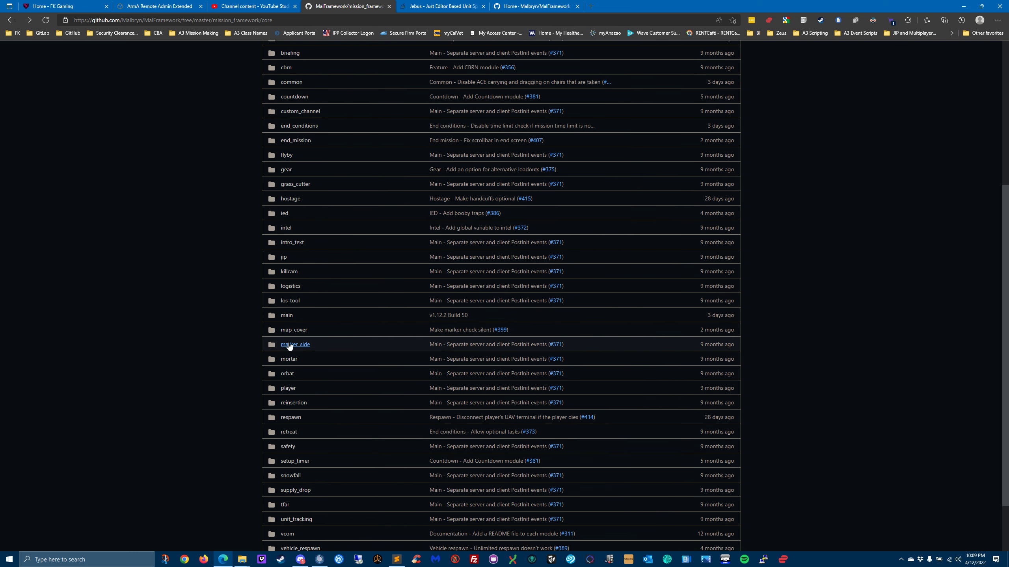
click(294, 344)
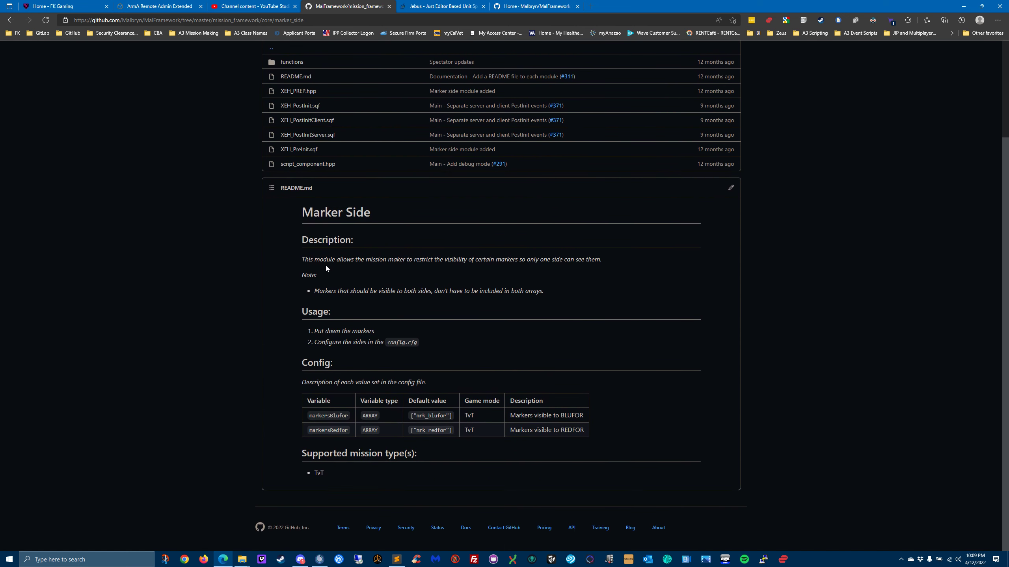
mouse_move(476, 274)
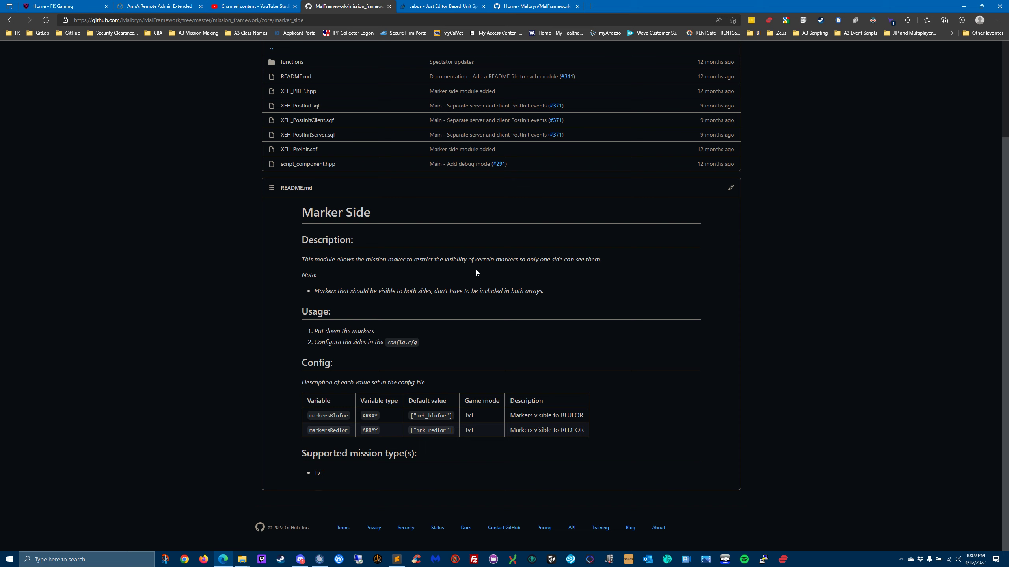
mouse_move(552, 274)
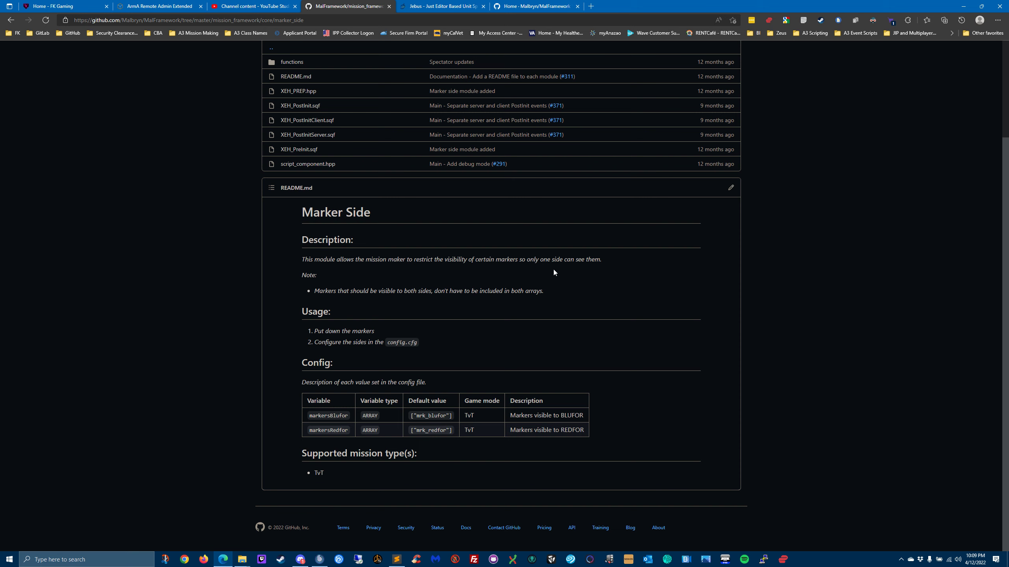
mouse_move(383, 519)
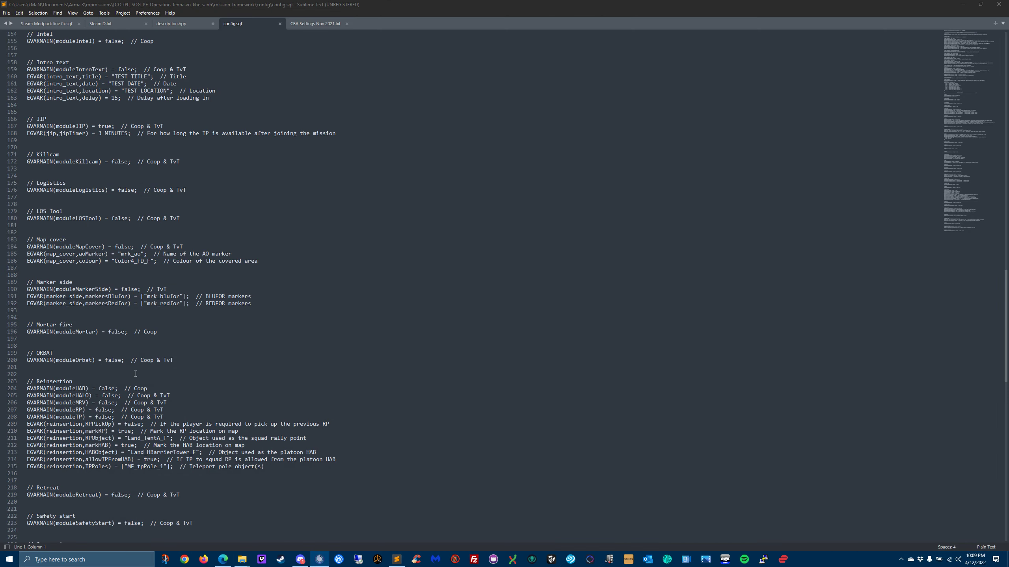
mouse_move(222, 559)
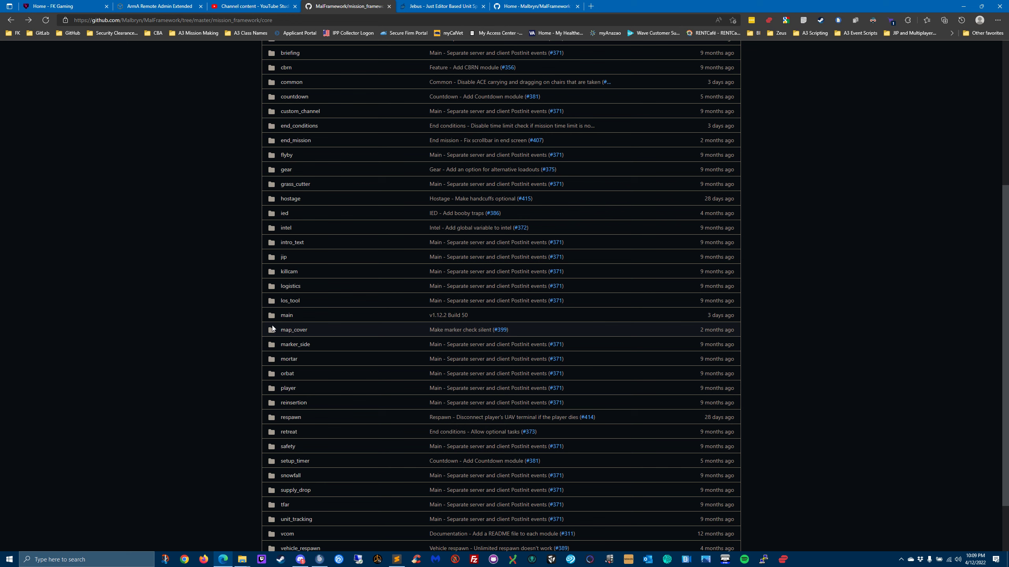
click(289, 359)
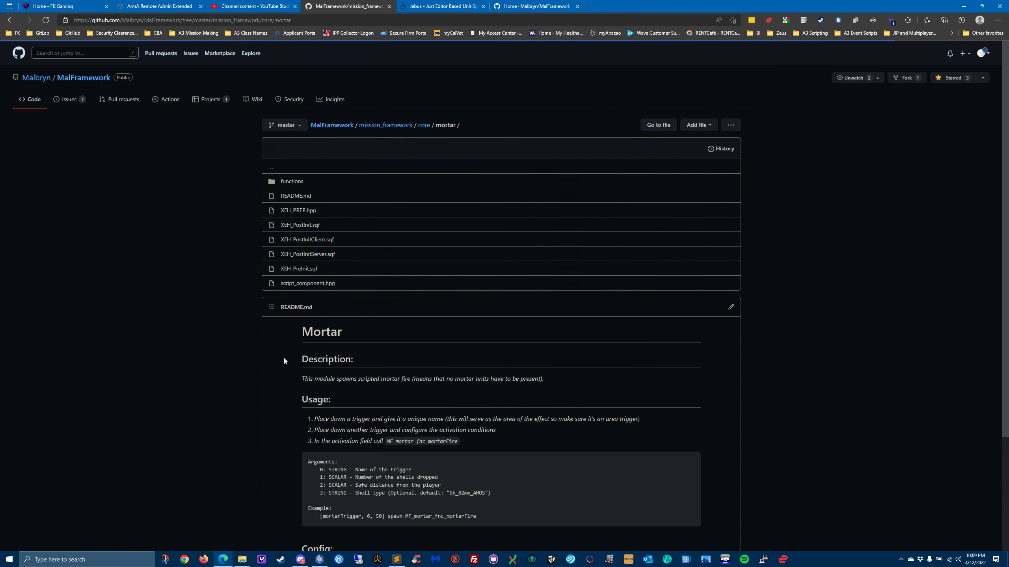
scroll(down, 3)
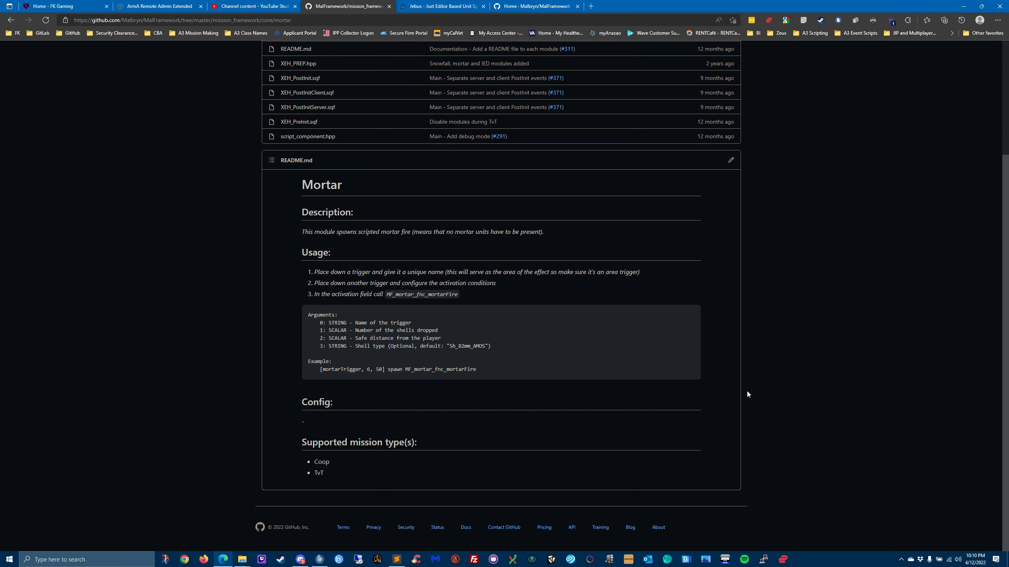
mouse_move(572, 391)
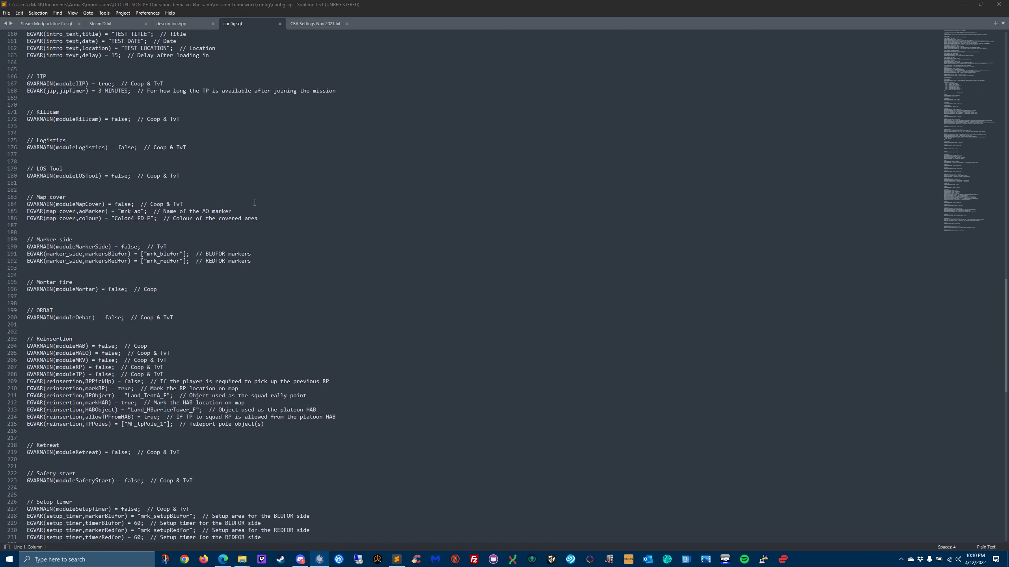
mouse_move(66, 106)
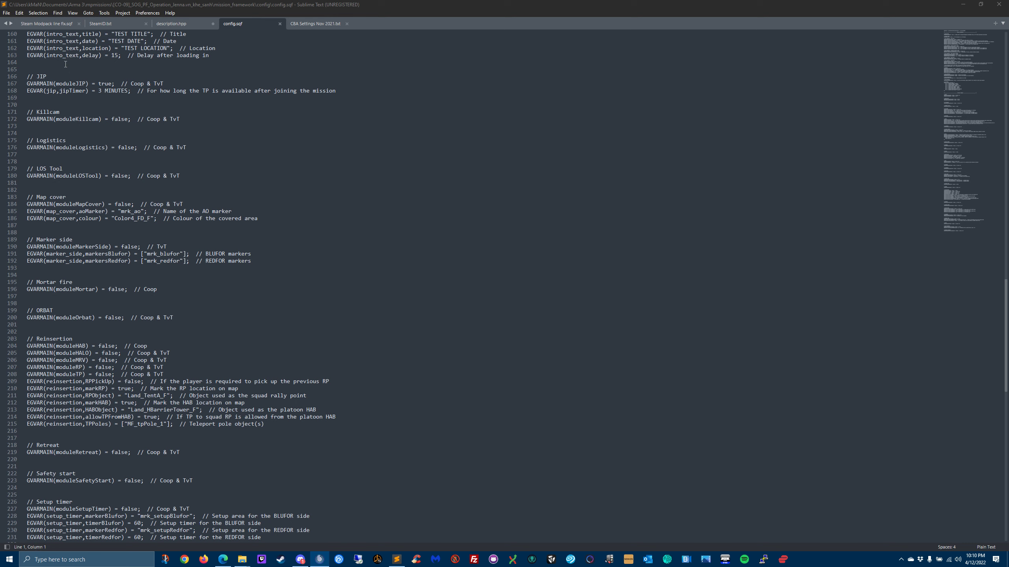
mouse_move(408, 241)
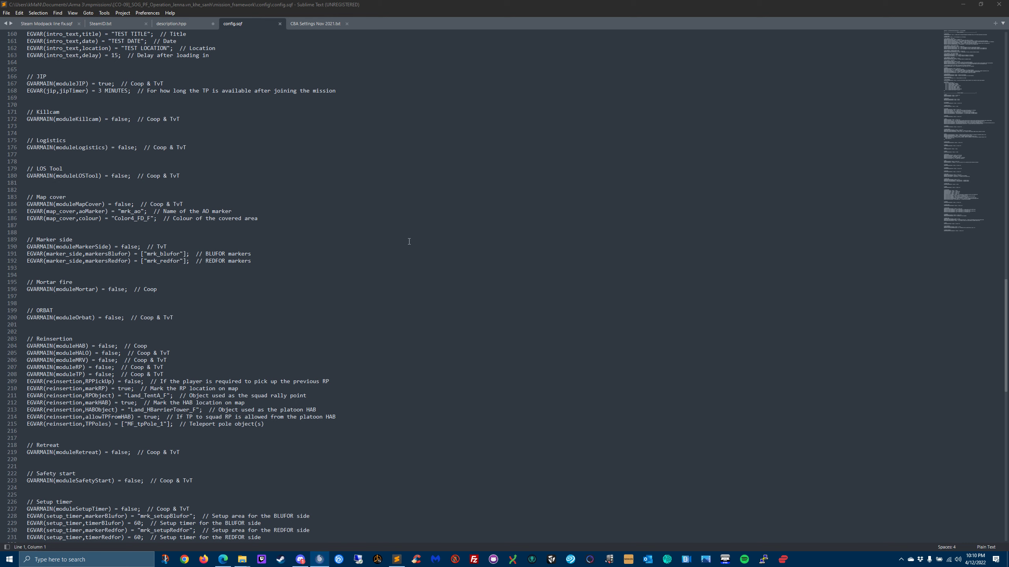
mouse_move(244, 309)
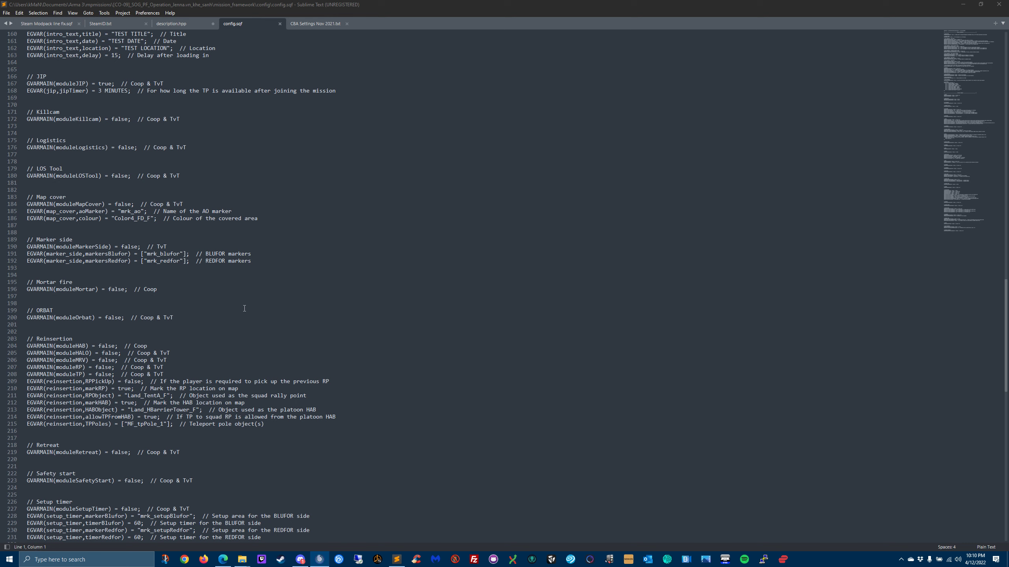
mouse_move(399, 445)
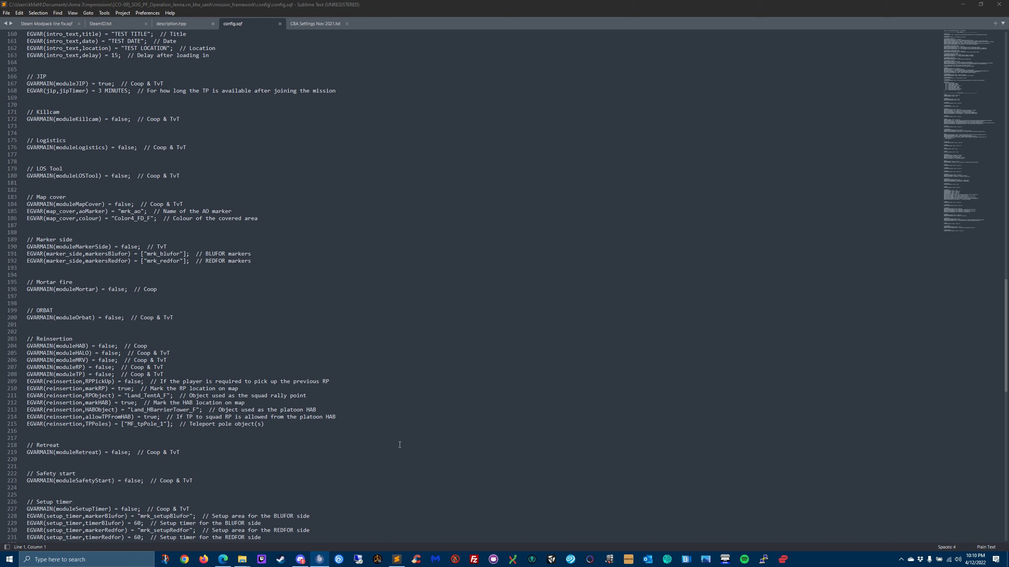
mouse_move(140, 316)
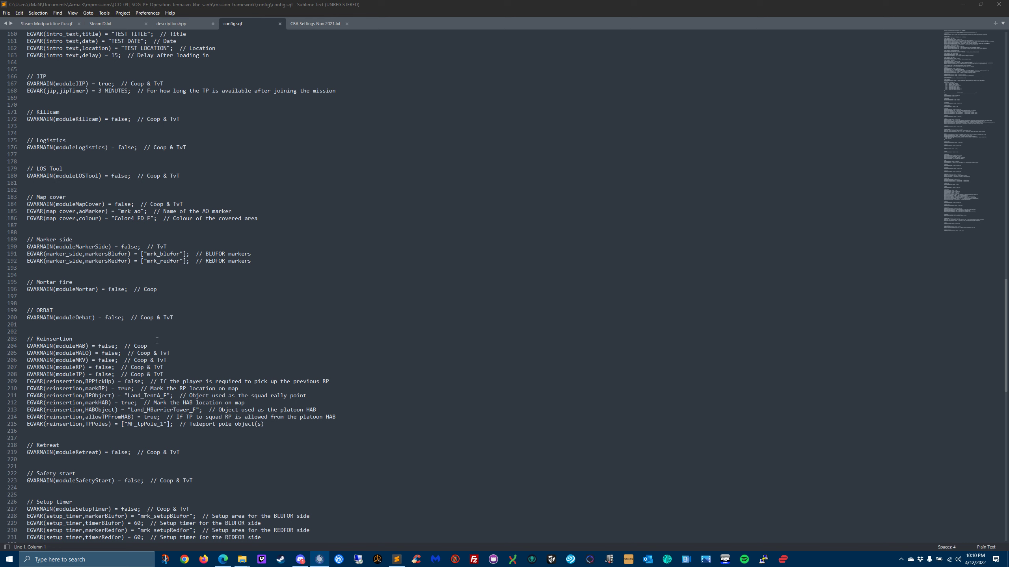
mouse_move(261, 349)
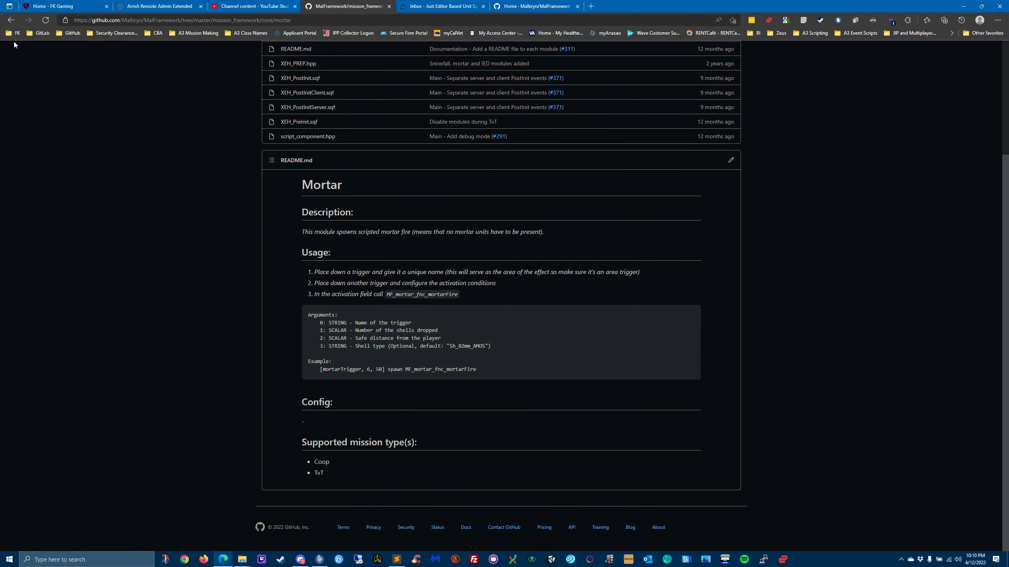
Step: Open the reinsertion folder from core and scroll its README to the config variable table
click(11, 20)
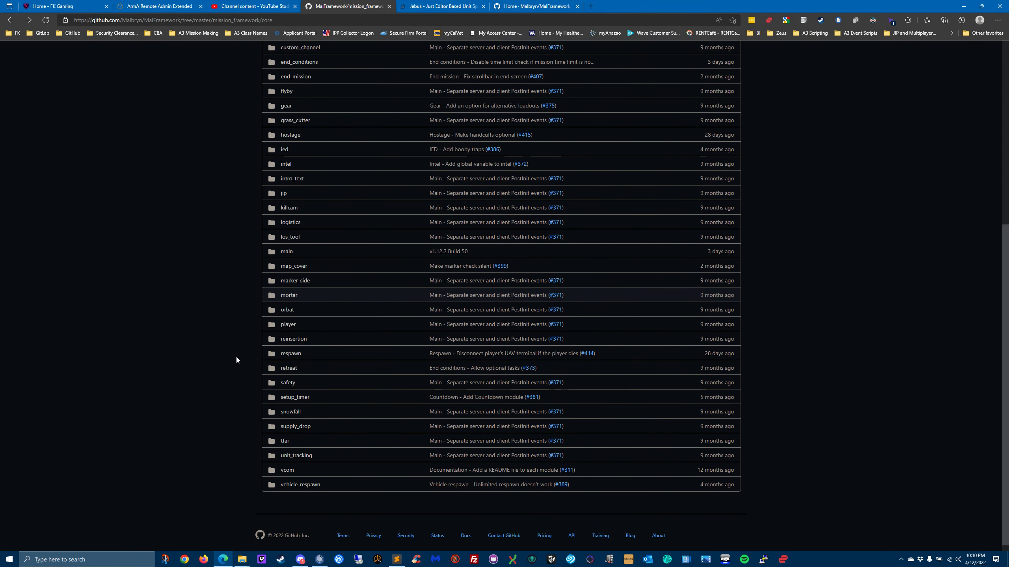
click(292, 339)
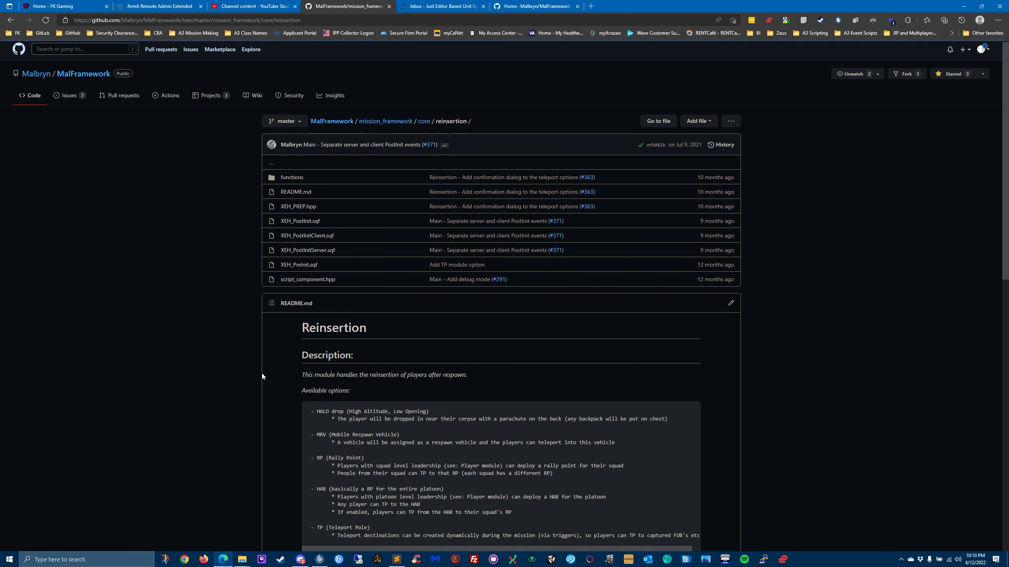
scroll(down, 3)
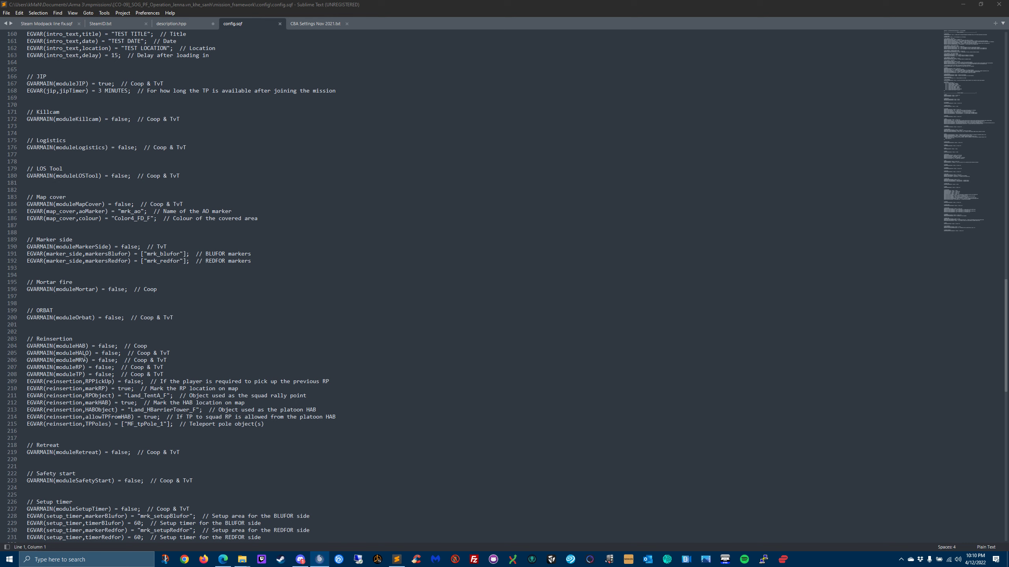
mouse_move(116, 428)
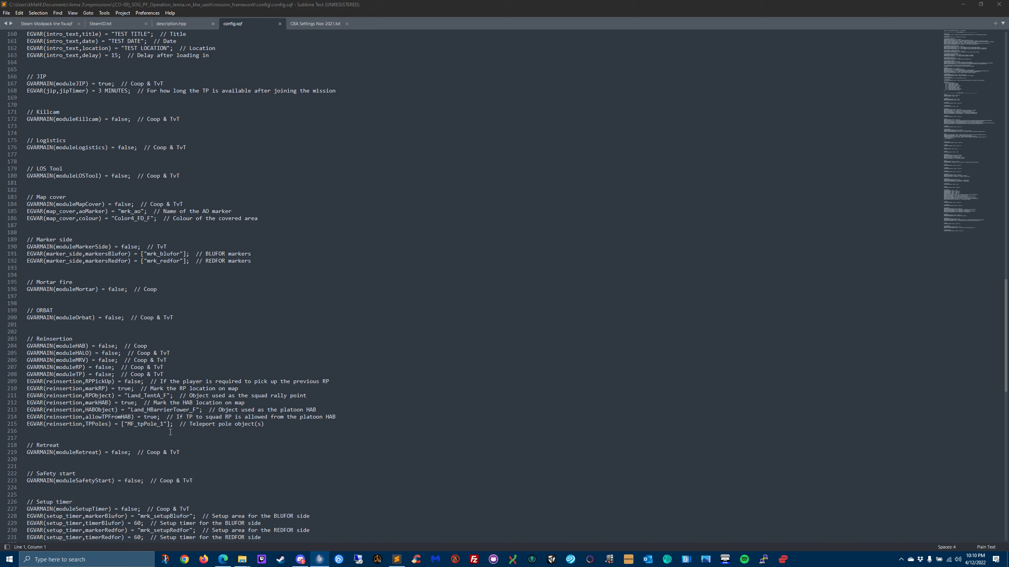
mouse_move(183, 439)
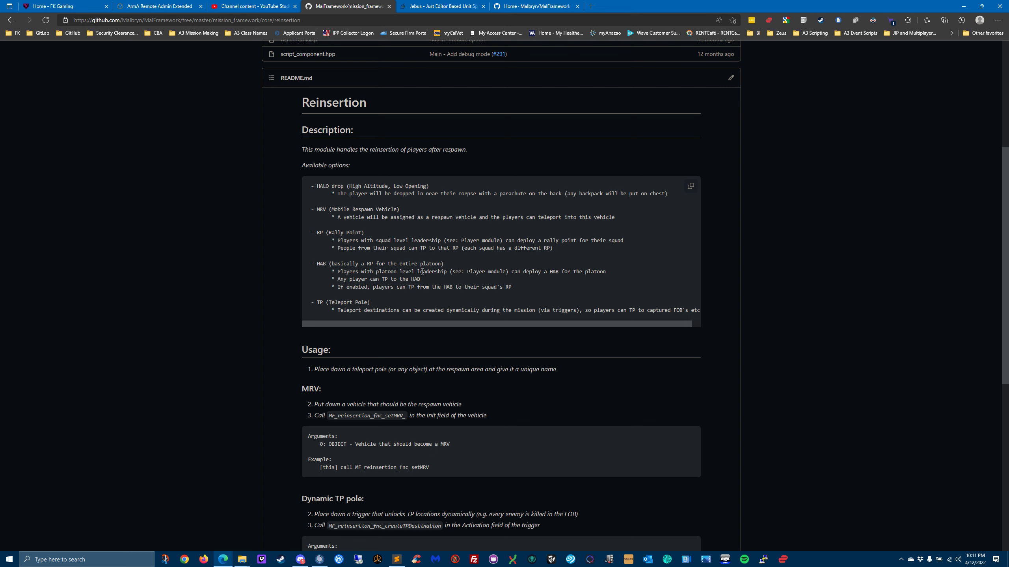
mouse_move(526, 286)
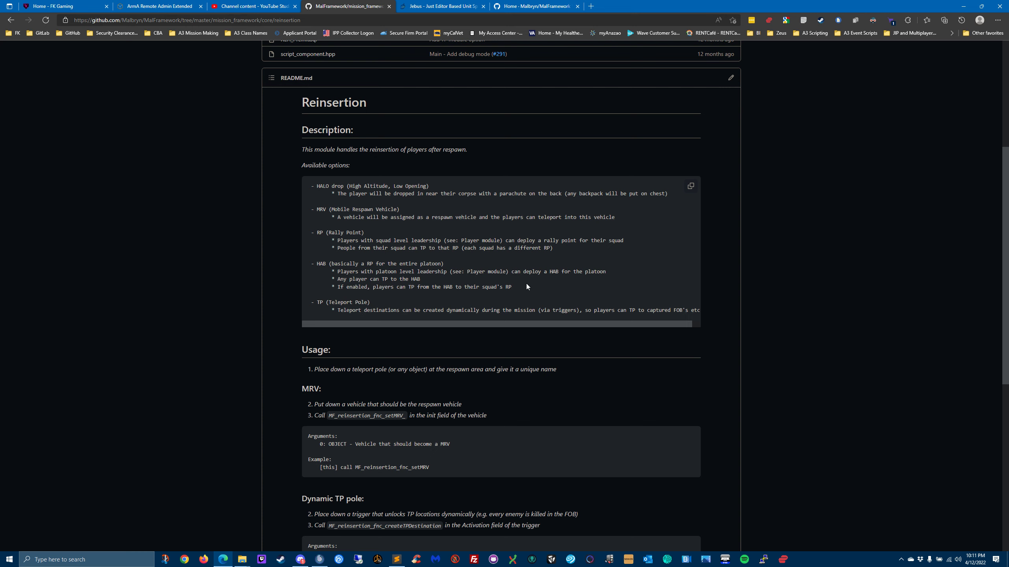
mouse_move(380, 310)
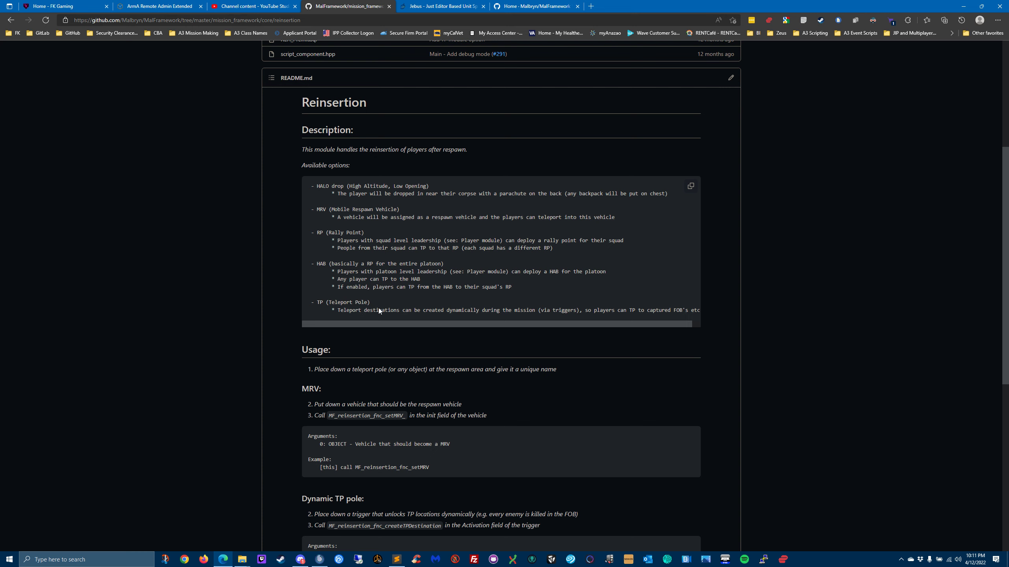
mouse_move(433, 295)
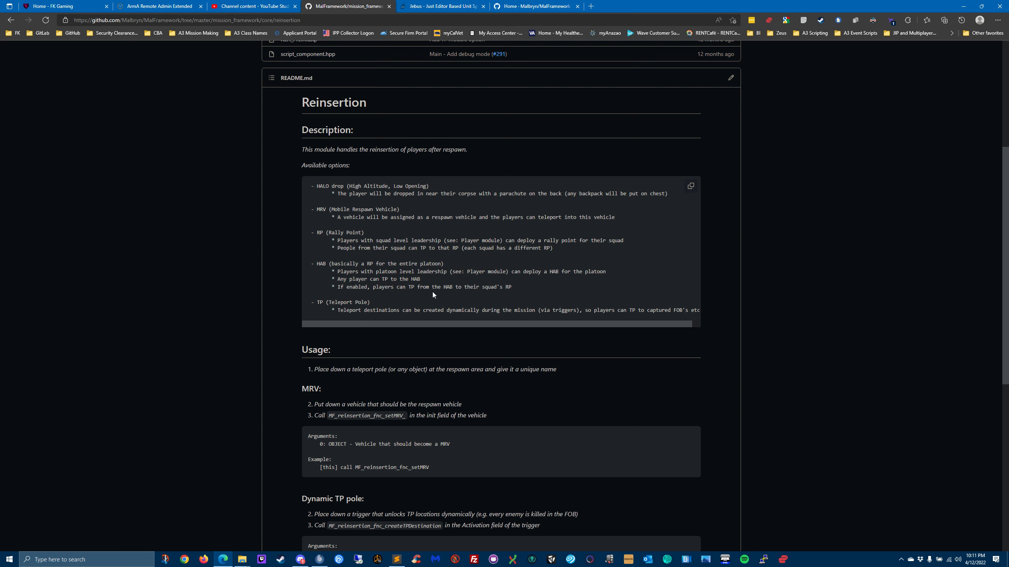
mouse_move(506, 297)
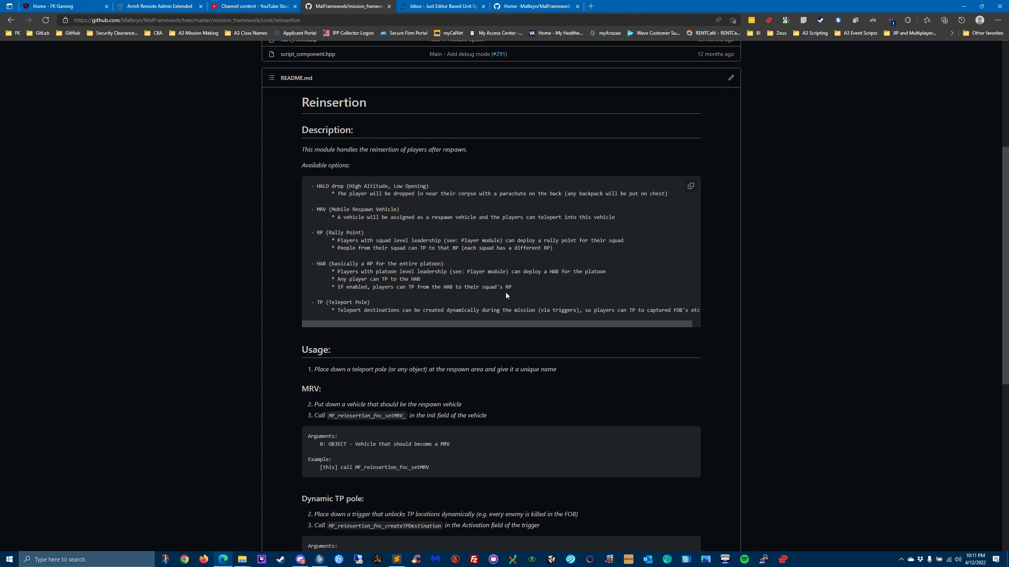
mouse_move(346, 219)
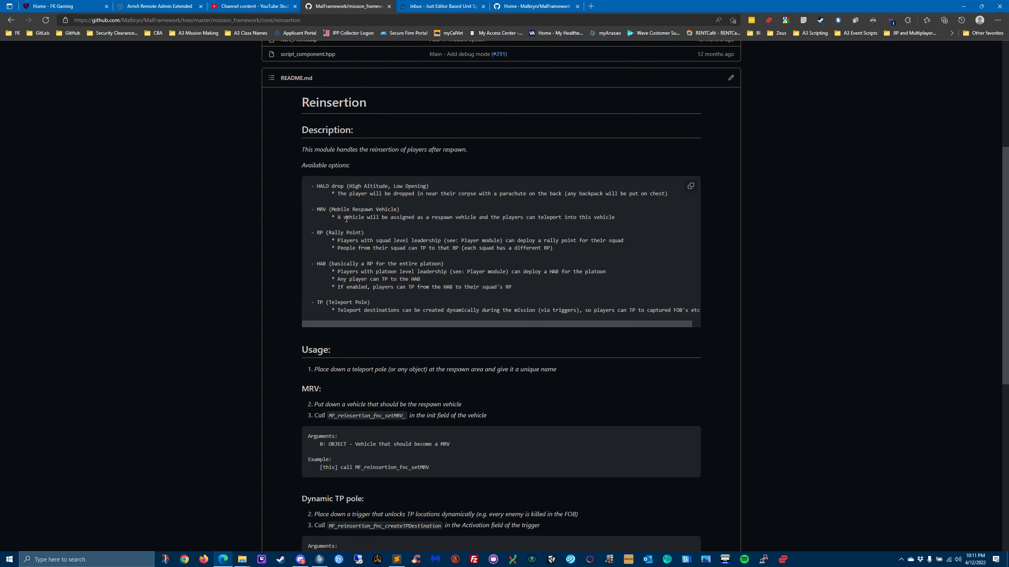
mouse_move(407, 226)
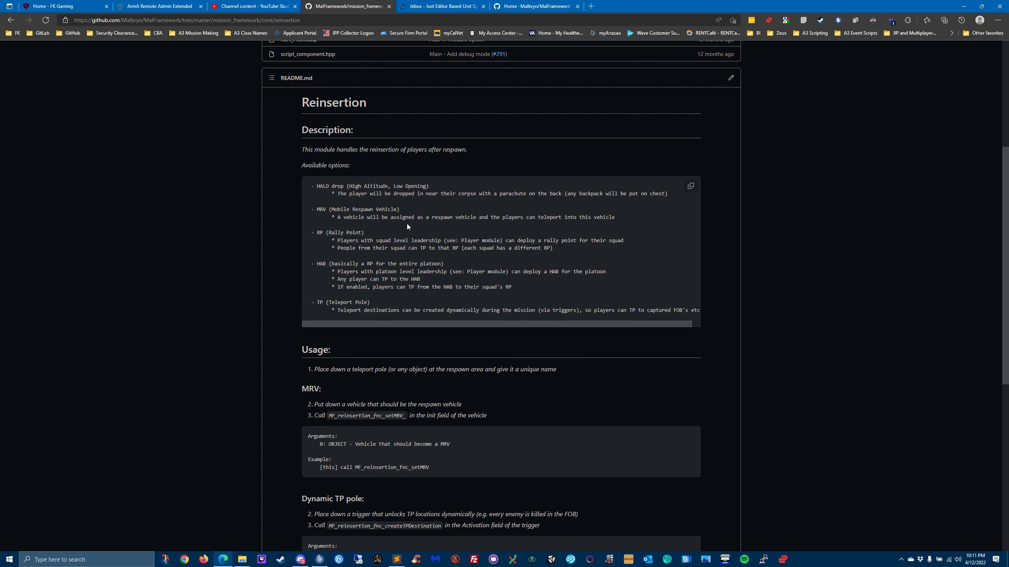
scroll(down, 3)
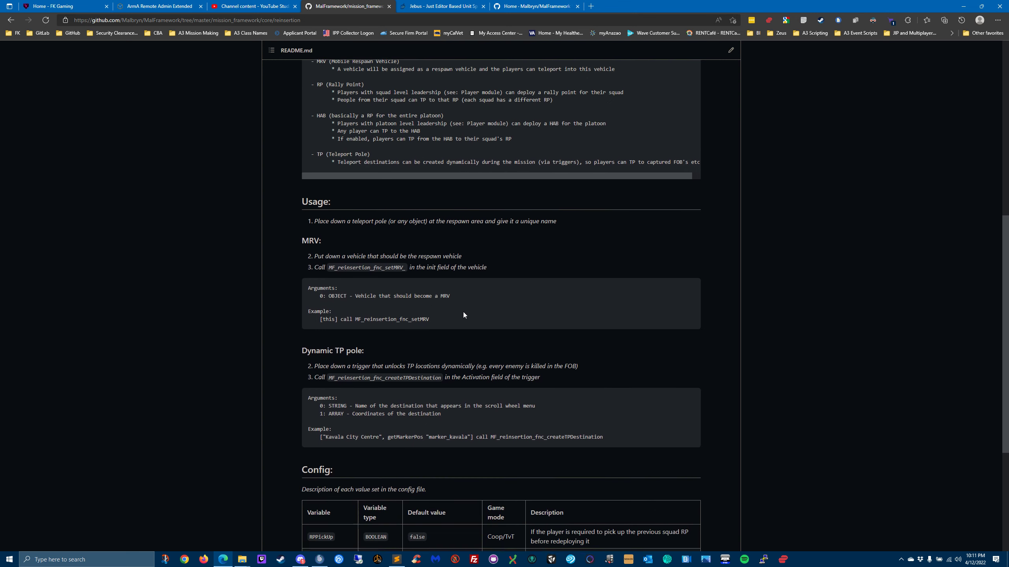
scroll(down, 3)
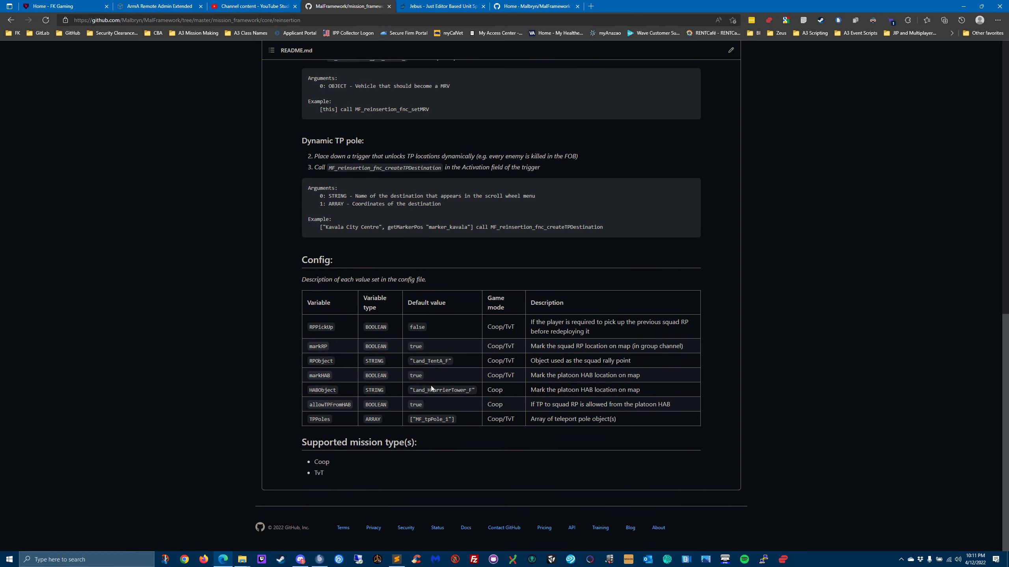
scroll(up, 3)
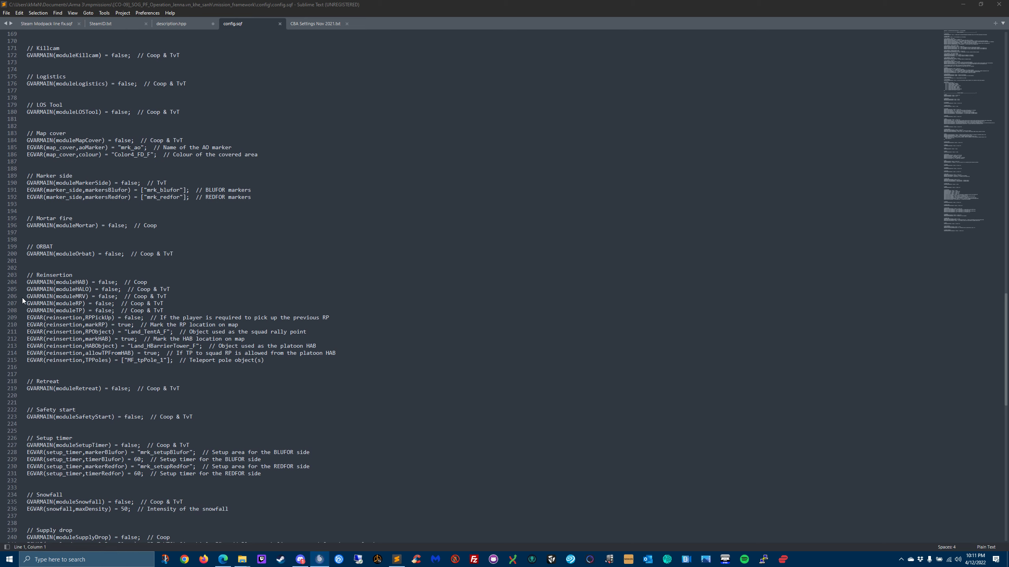
scroll(down, 3)
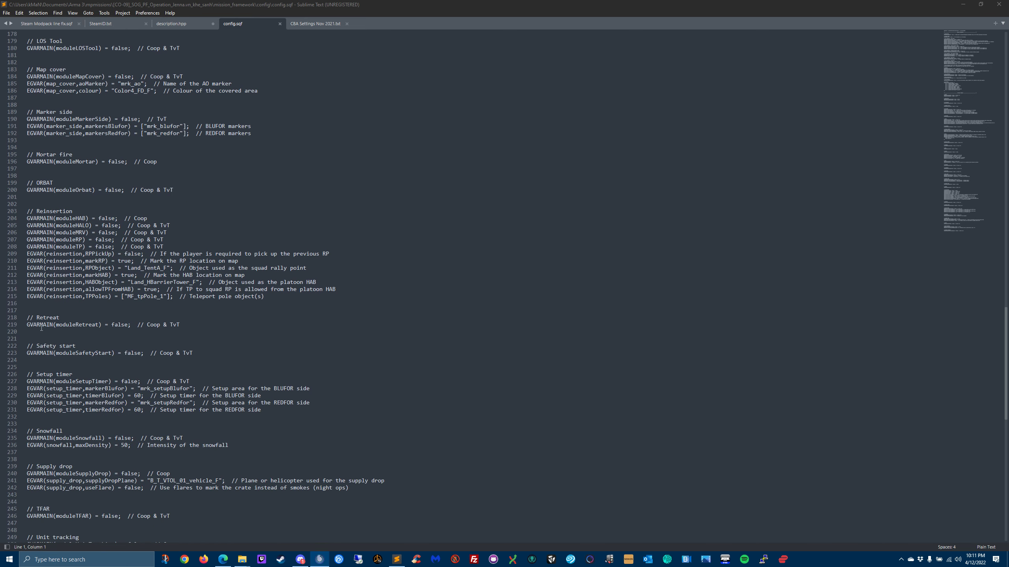
scroll(down, 3)
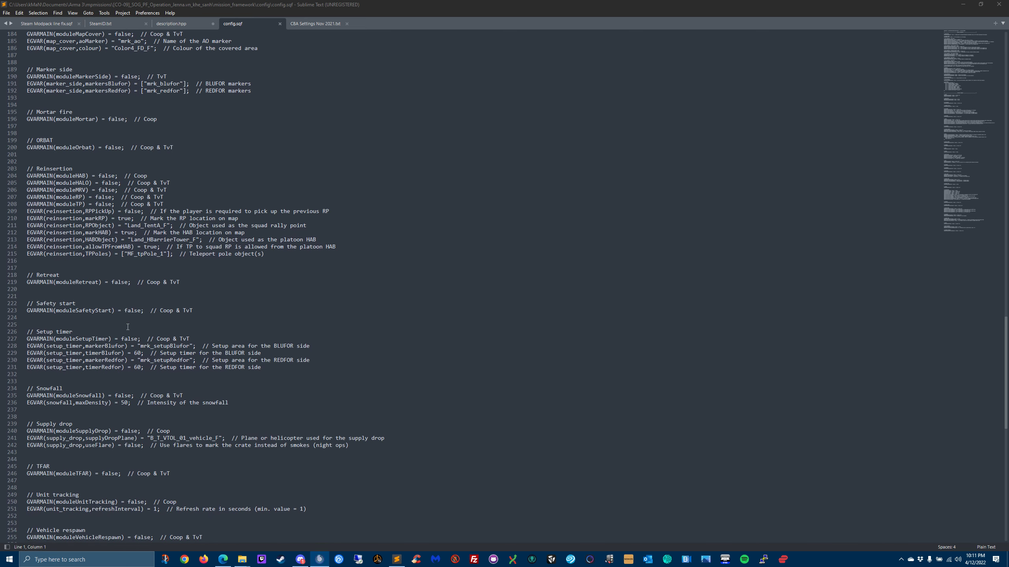
mouse_move(126, 319)
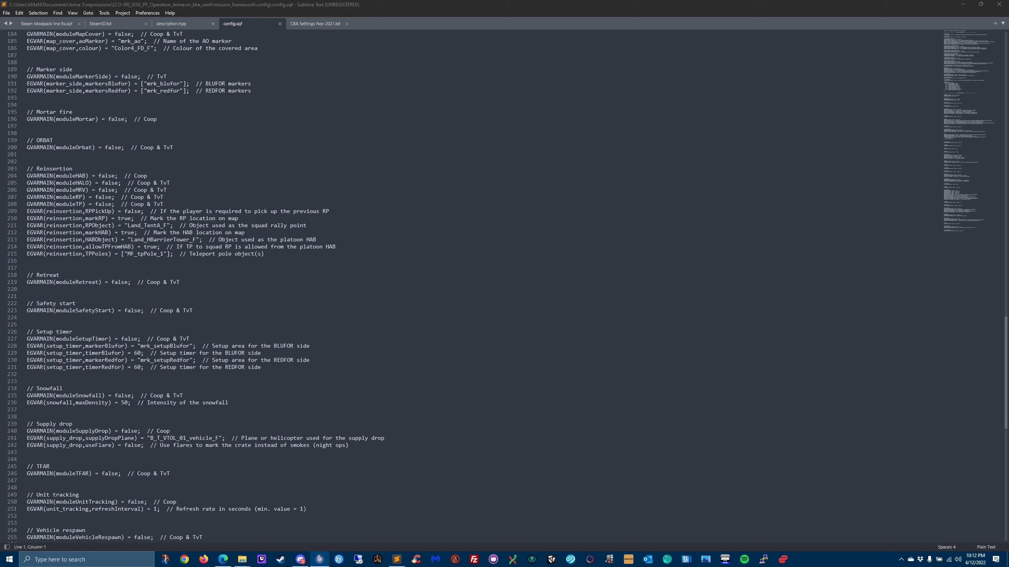
mouse_move(197, 411)
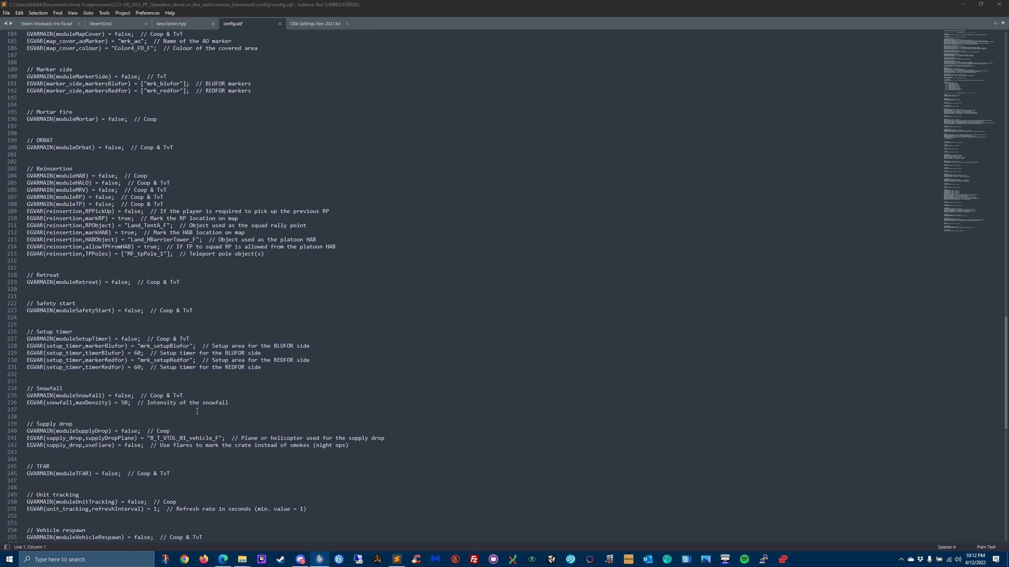
scroll(down, 3)
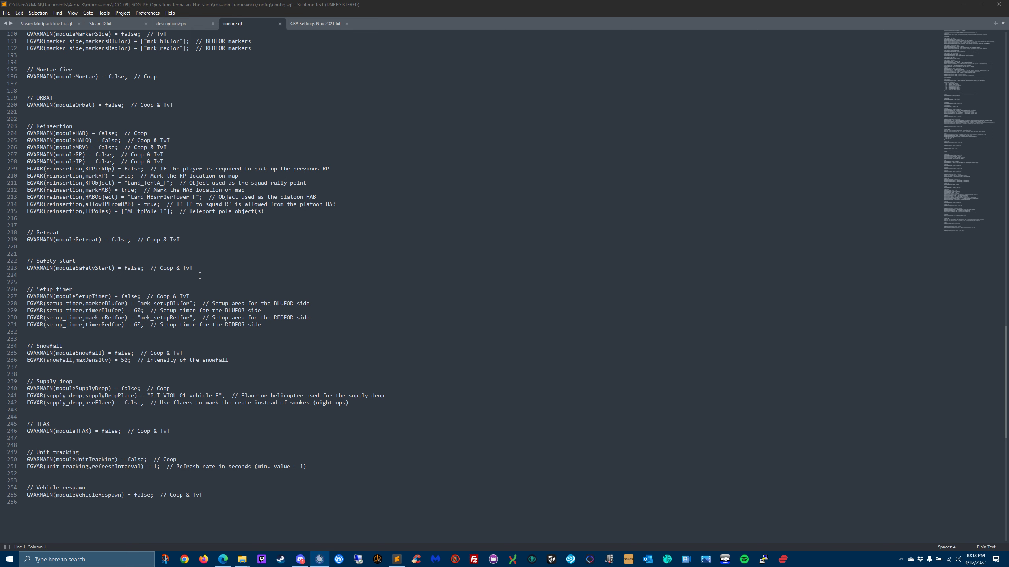
Step: Open the safety folder in mission_framework/core and view its README
click(223, 559)
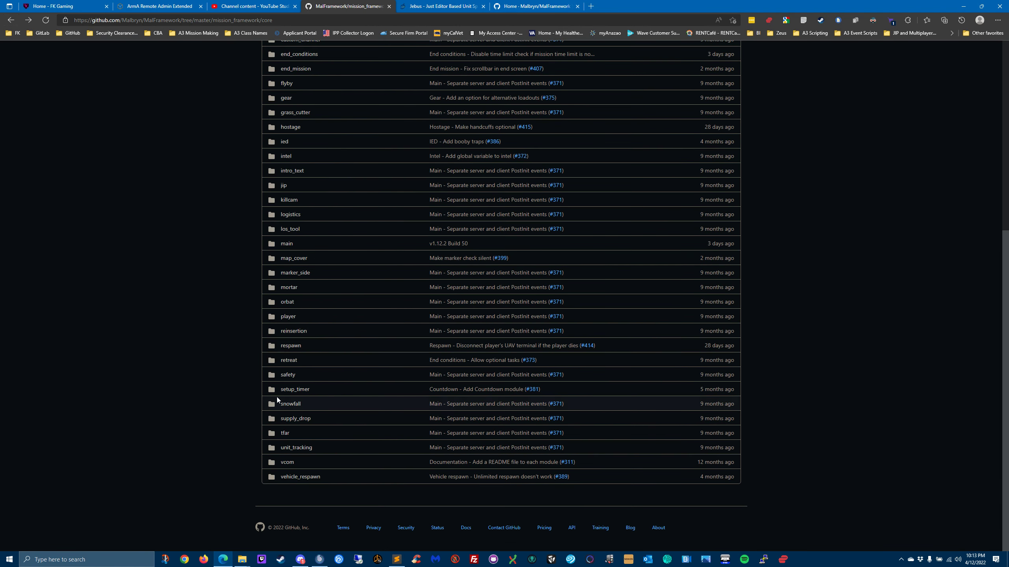
click(288, 375)
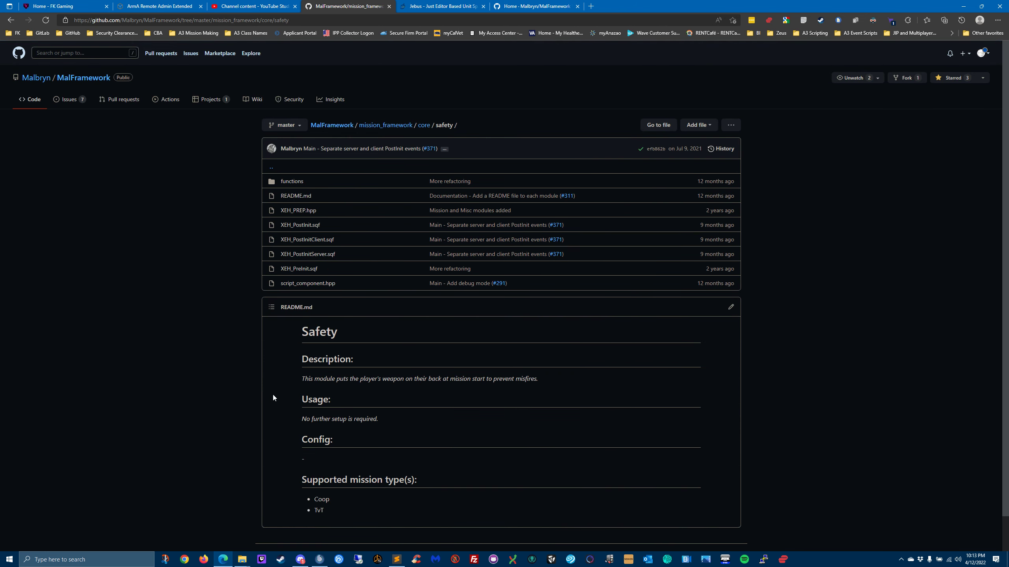
mouse_move(309, 399)
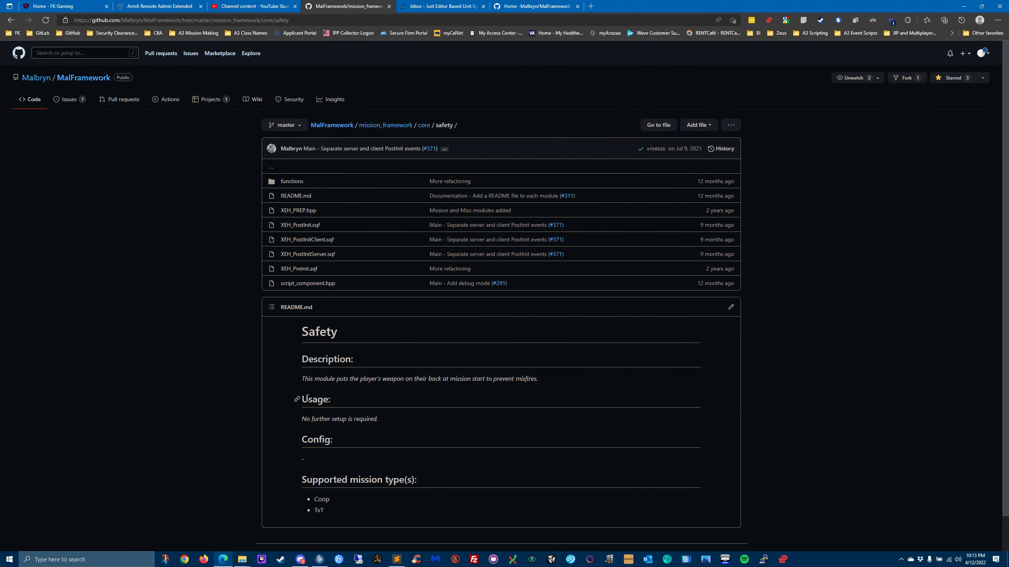
mouse_move(432, 391)
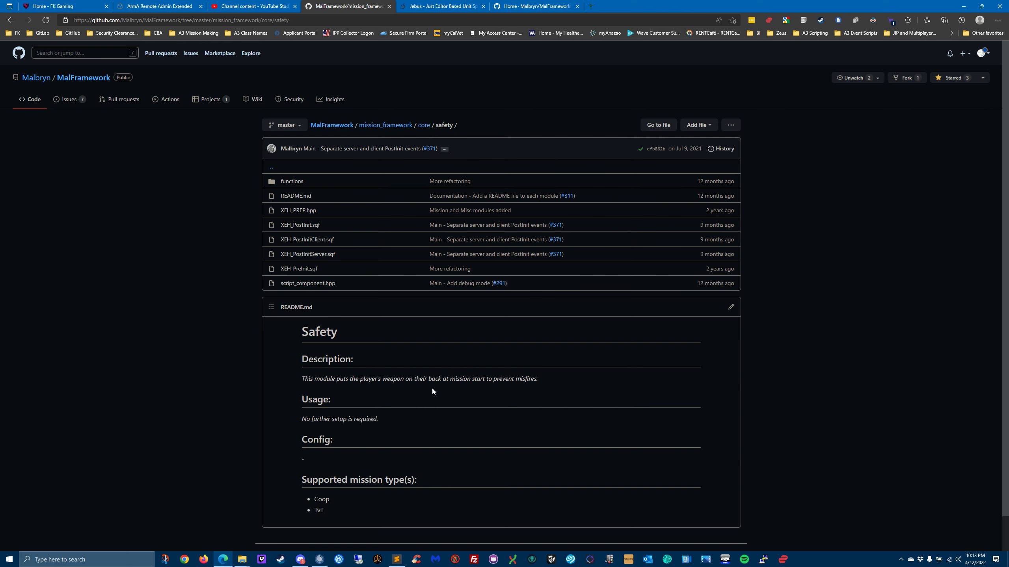
mouse_move(524, 398)
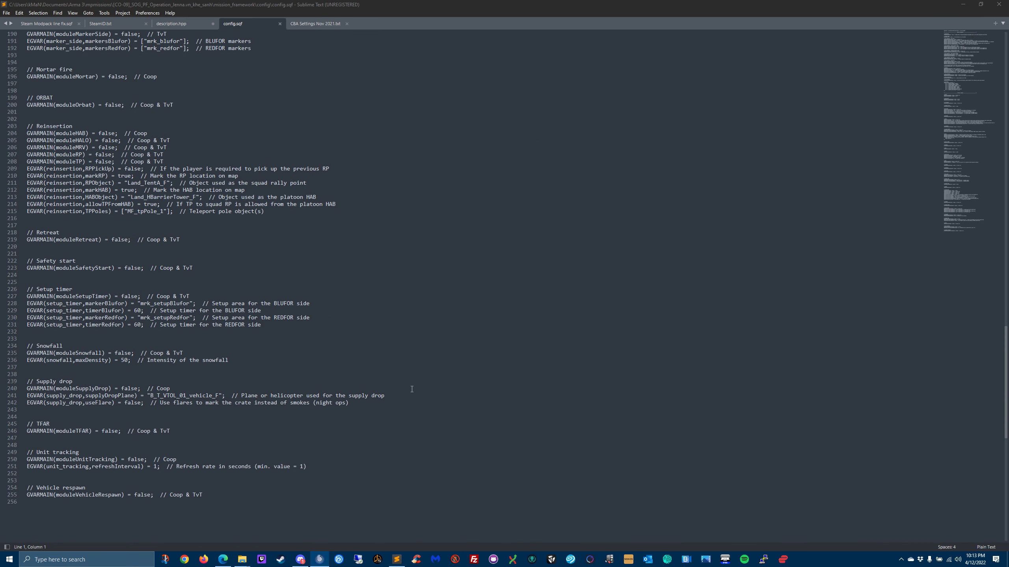
mouse_move(182, 386)
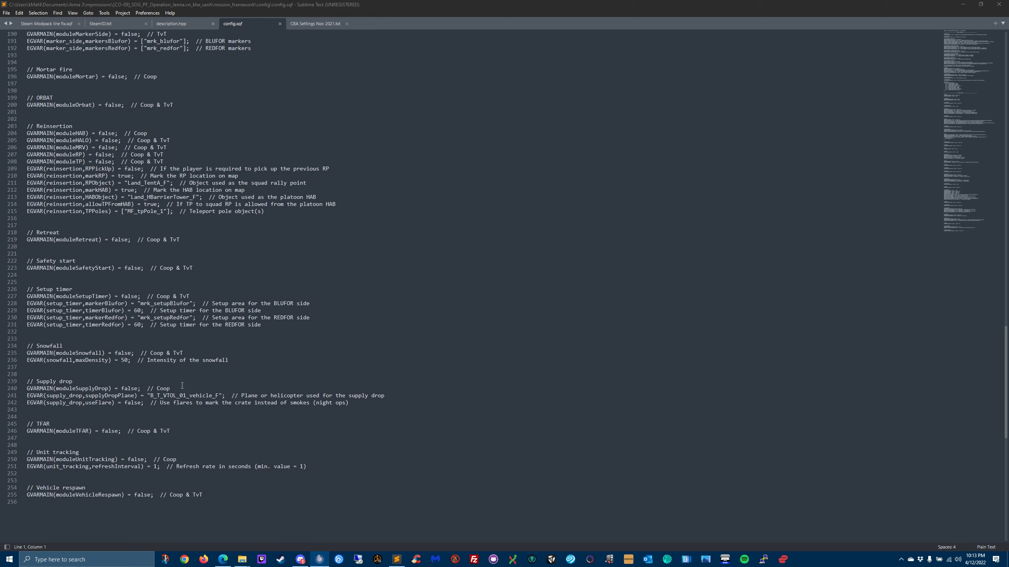
mouse_move(481, 401)
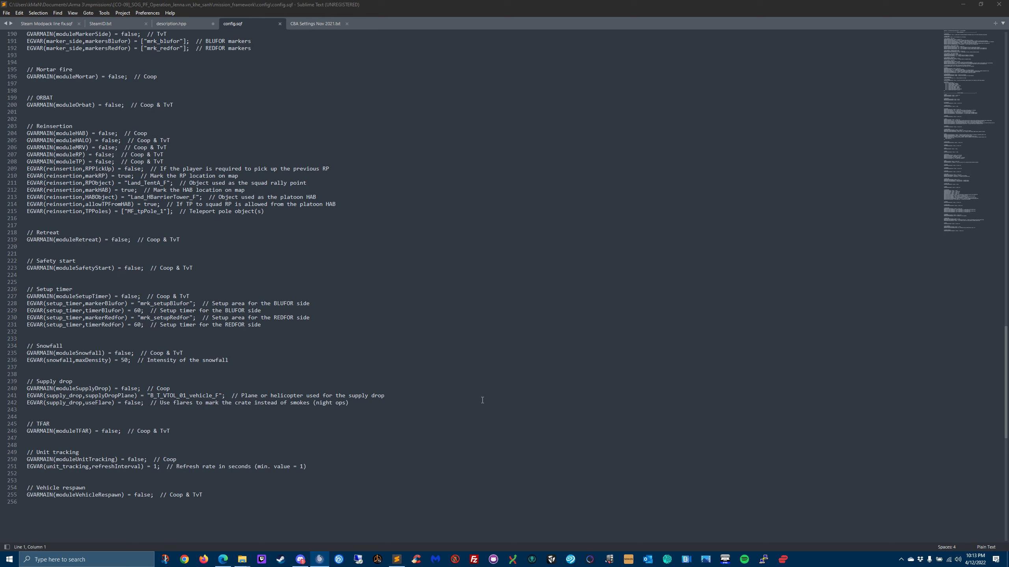
mouse_move(341, 354)
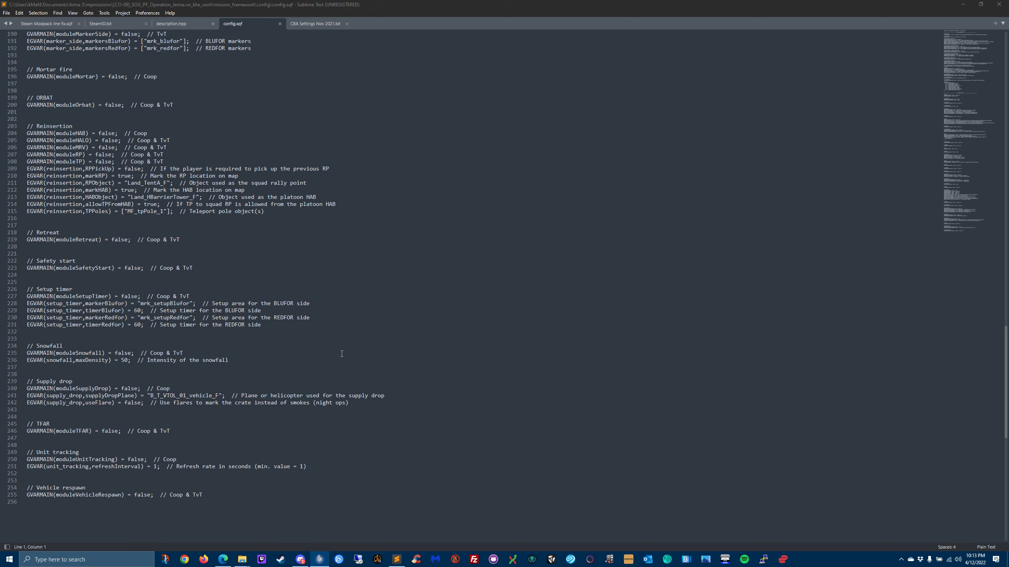
mouse_move(352, 353)
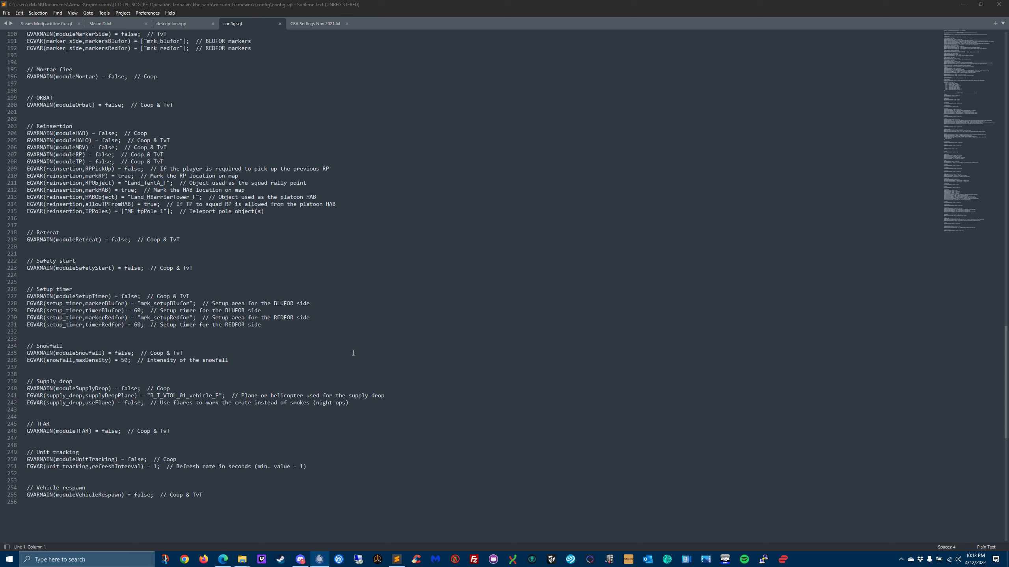
mouse_move(489, 344)
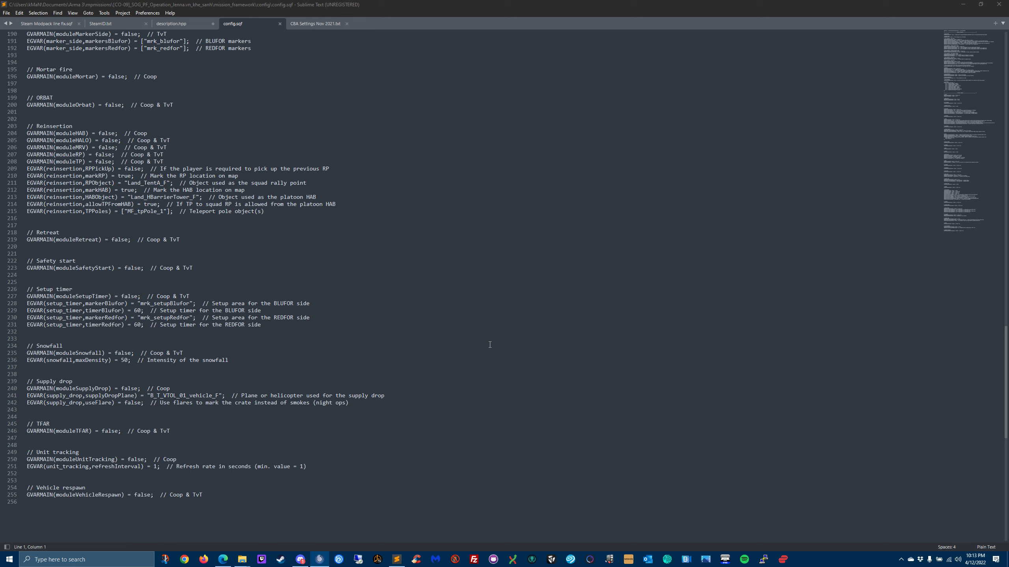
mouse_move(599, 411)
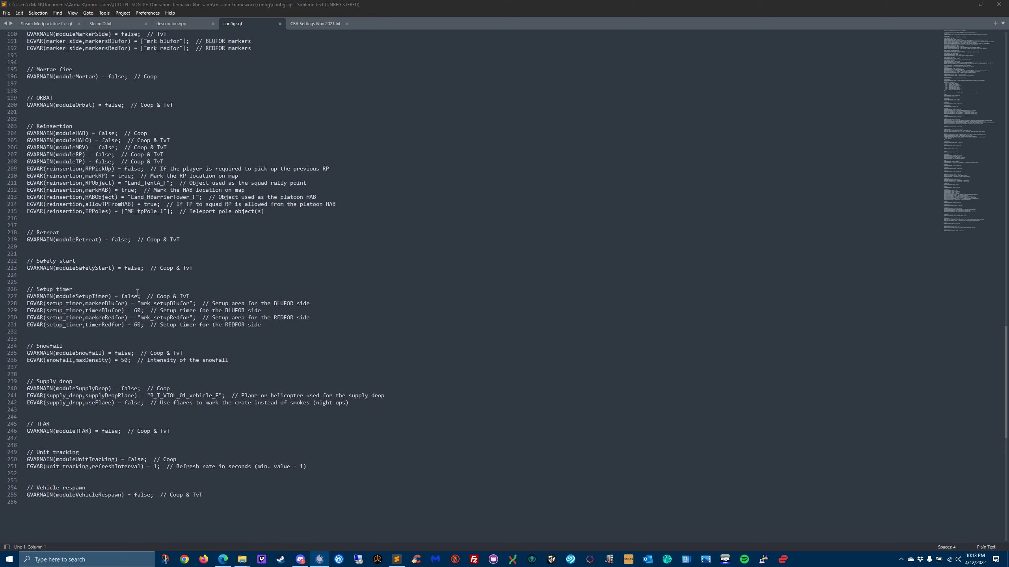
Step: Scroll config.sqf to the Safety start through Vehicle respawn settings around lines 199–256
scroll(down, 3)
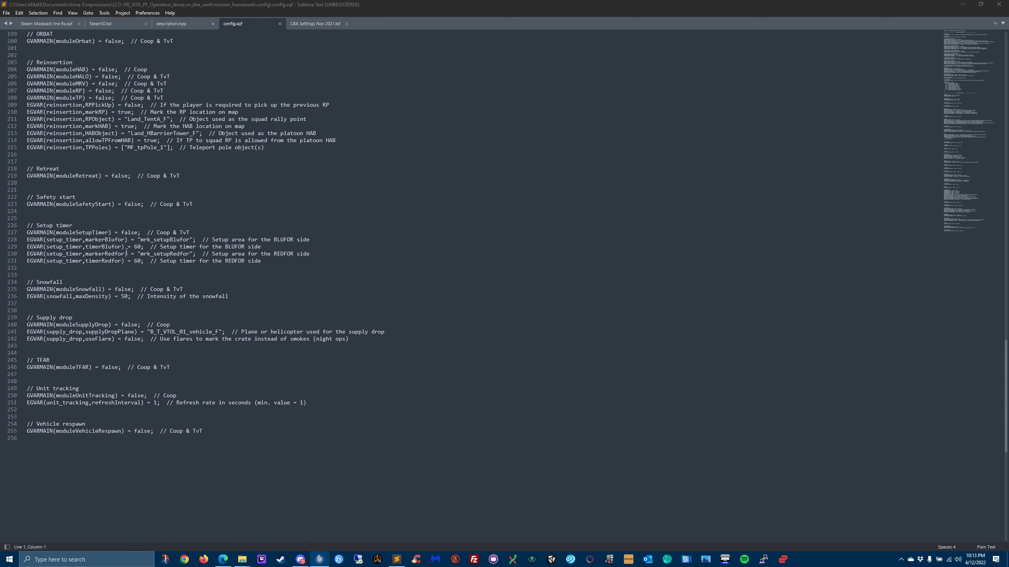
mouse_move(211, 268)
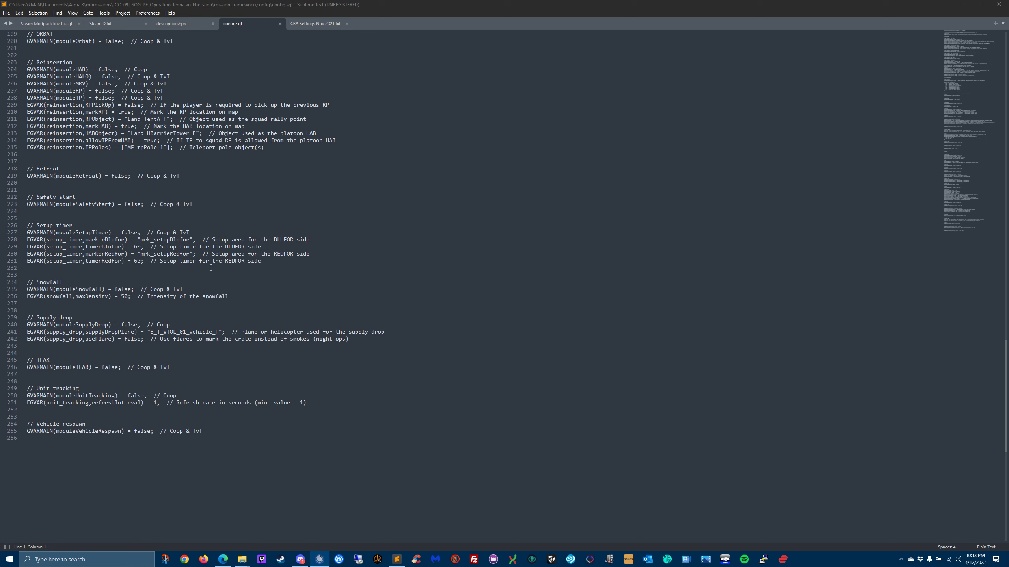
mouse_move(303, 250)
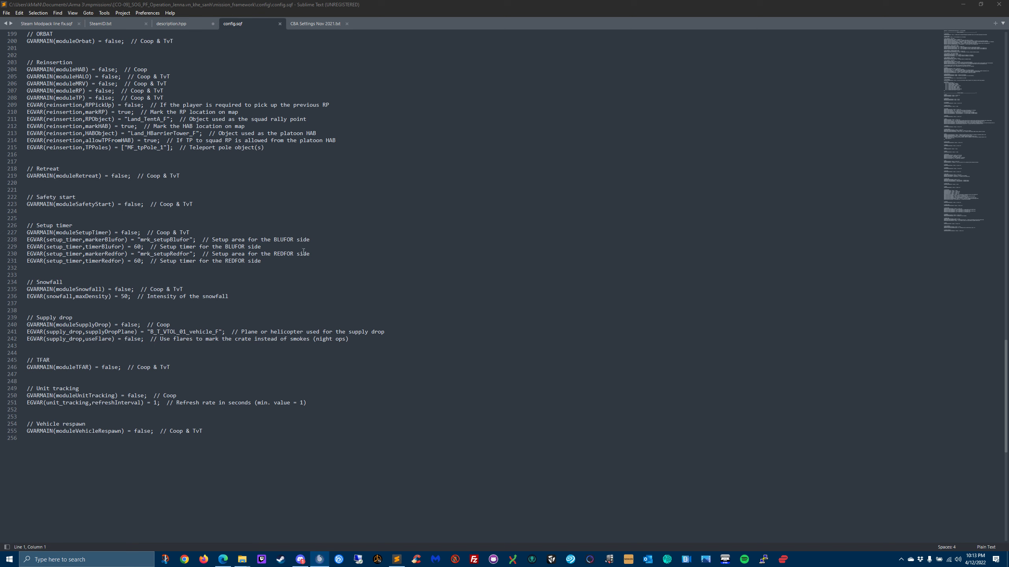
mouse_move(243, 280)
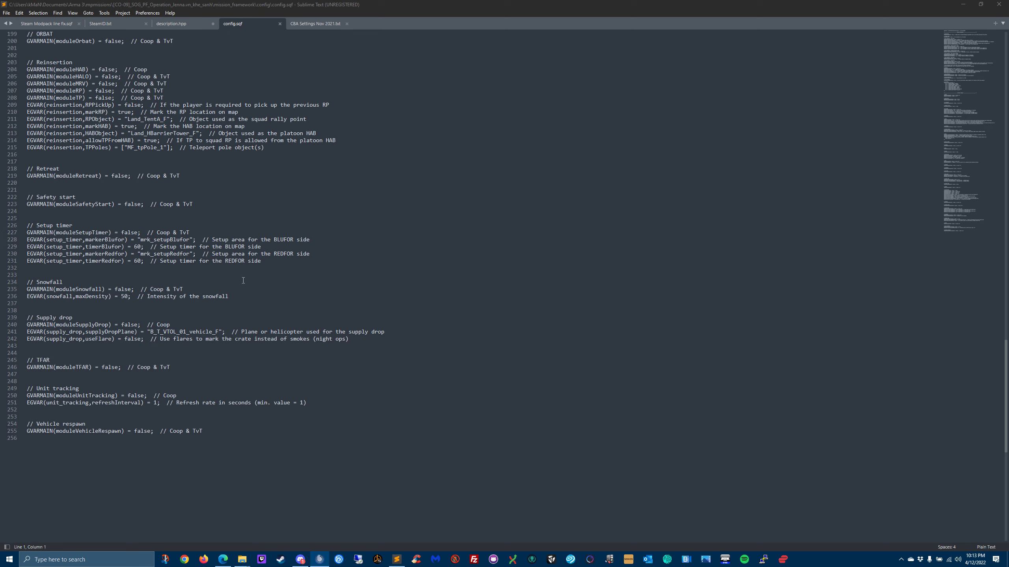
mouse_move(300, 285)
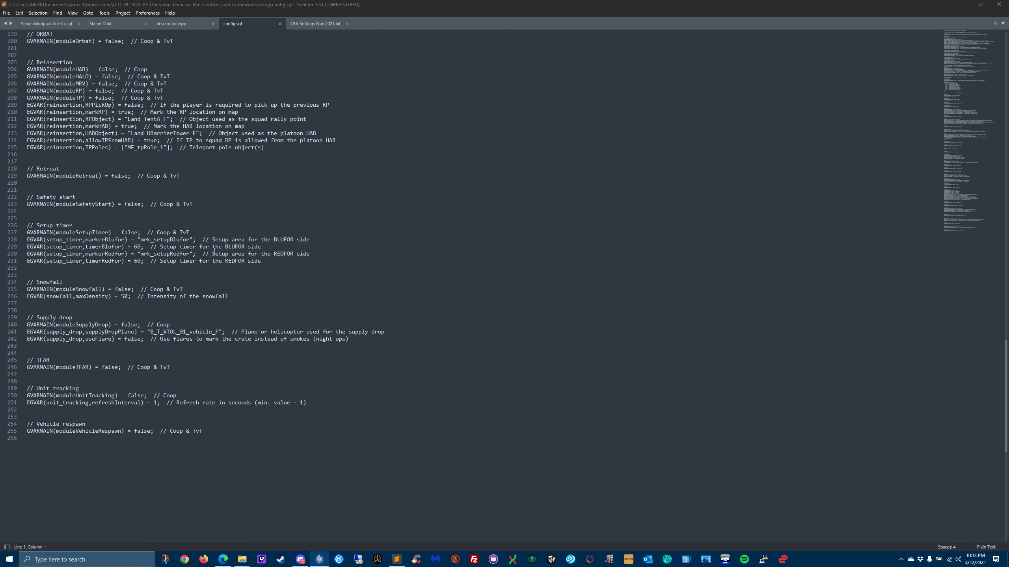
mouse_move(277, 267)
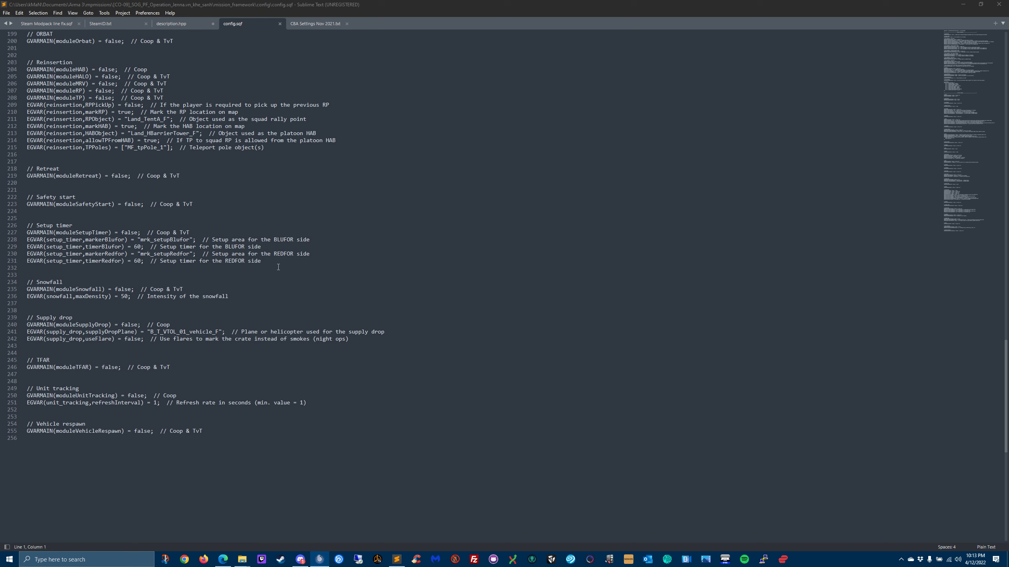
mouse_move(398, 278)
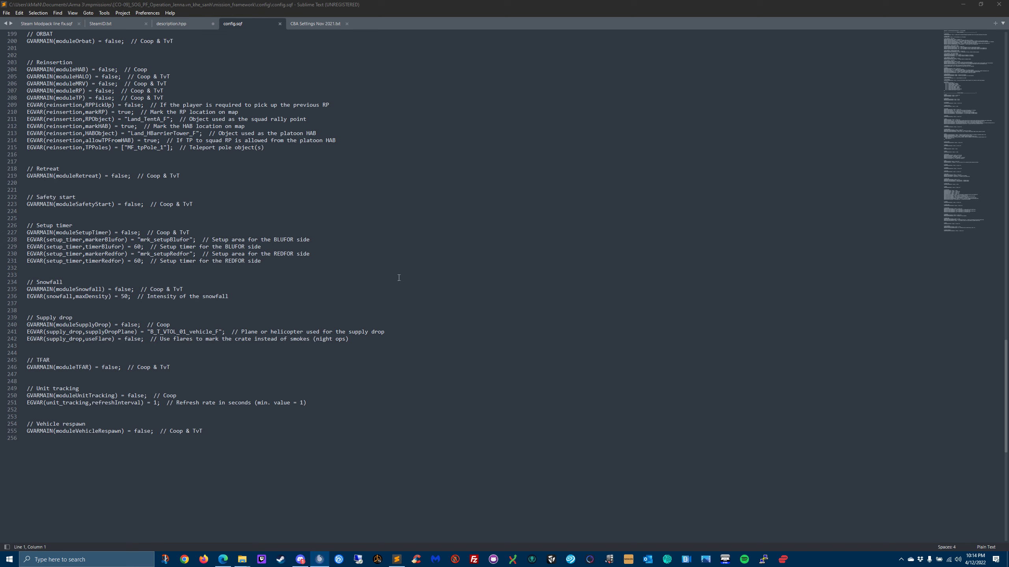
mouse_move(498, 292)
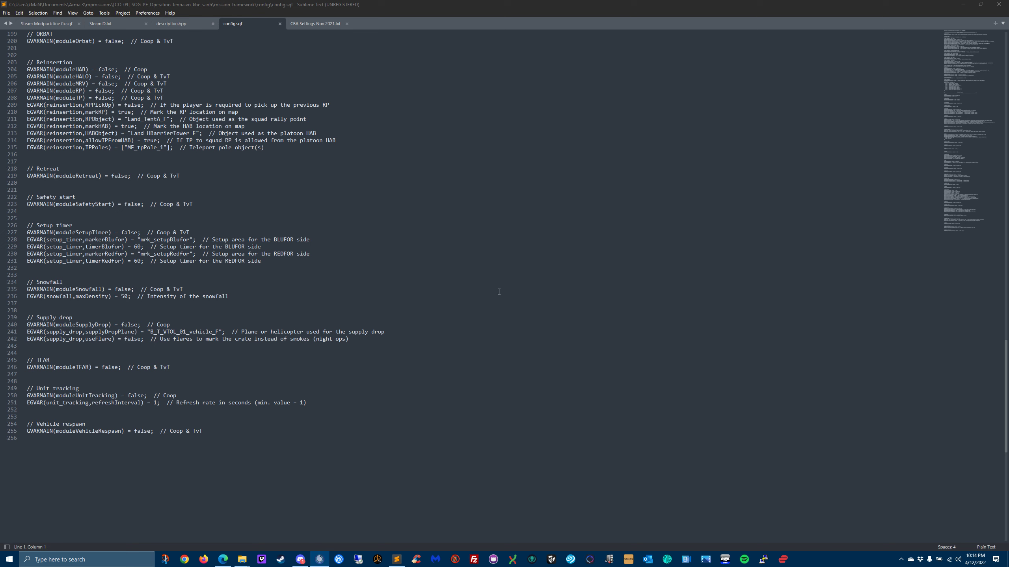
mouse_move(458, 289)
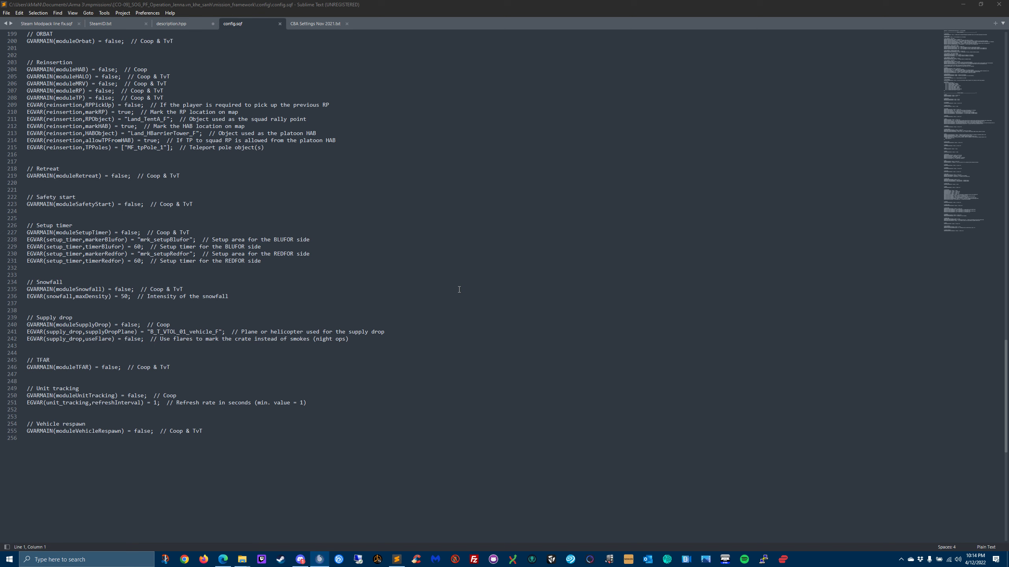
mouse_move(505, 292)
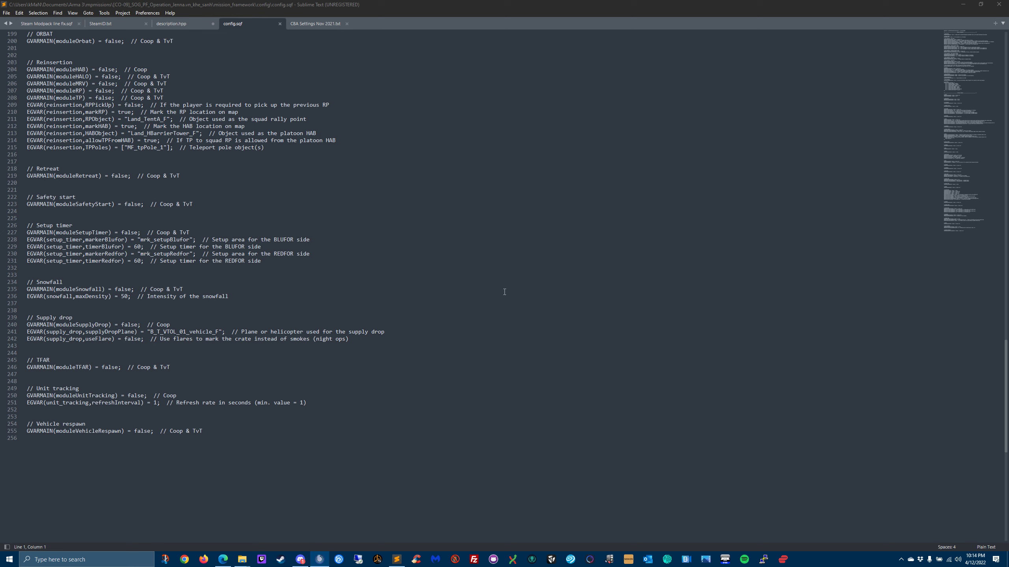
mouse_move(325, 295)
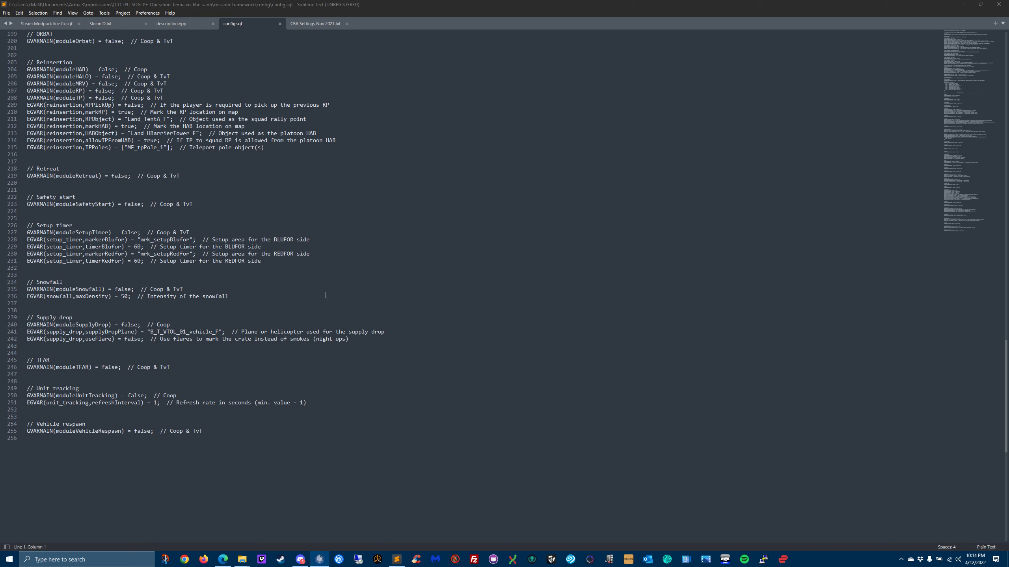
mouse_move(398, 267)
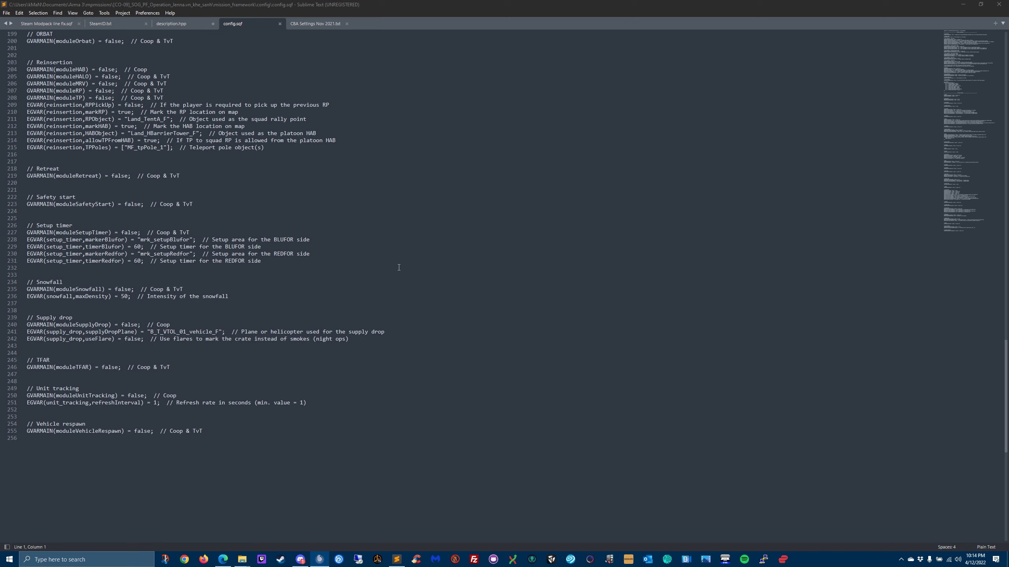
mouse_move(206, 268)
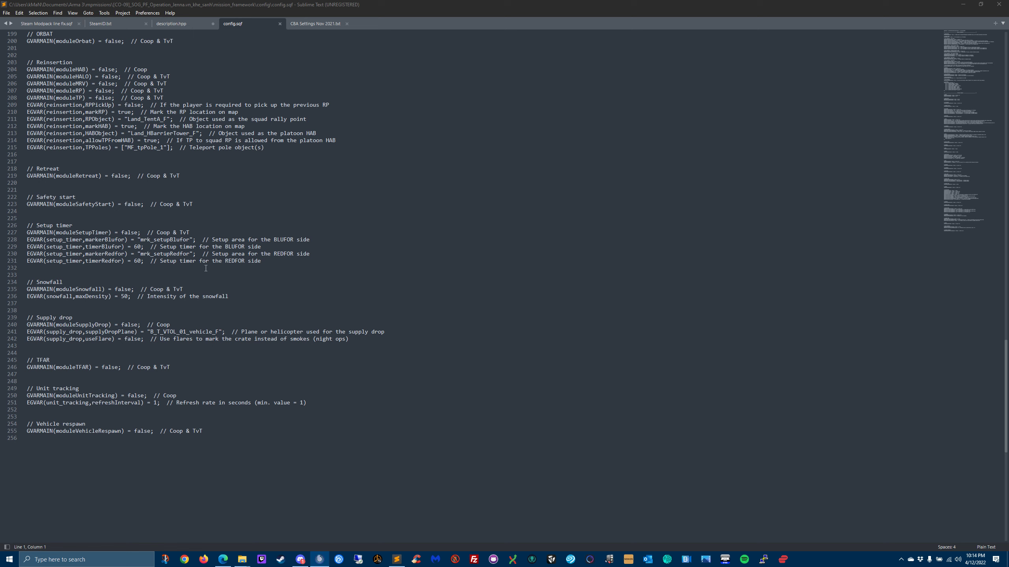
Step: Look over the Setup timer through Unit tracking and Vehicle respawn settings in config.sqf
scroll(down, 3)
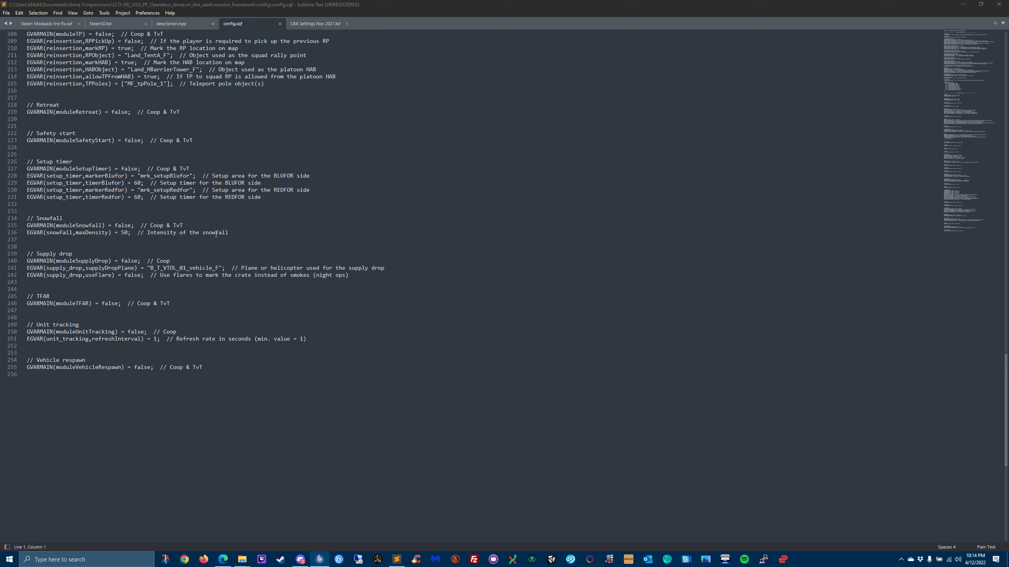
scroll(up, 3)
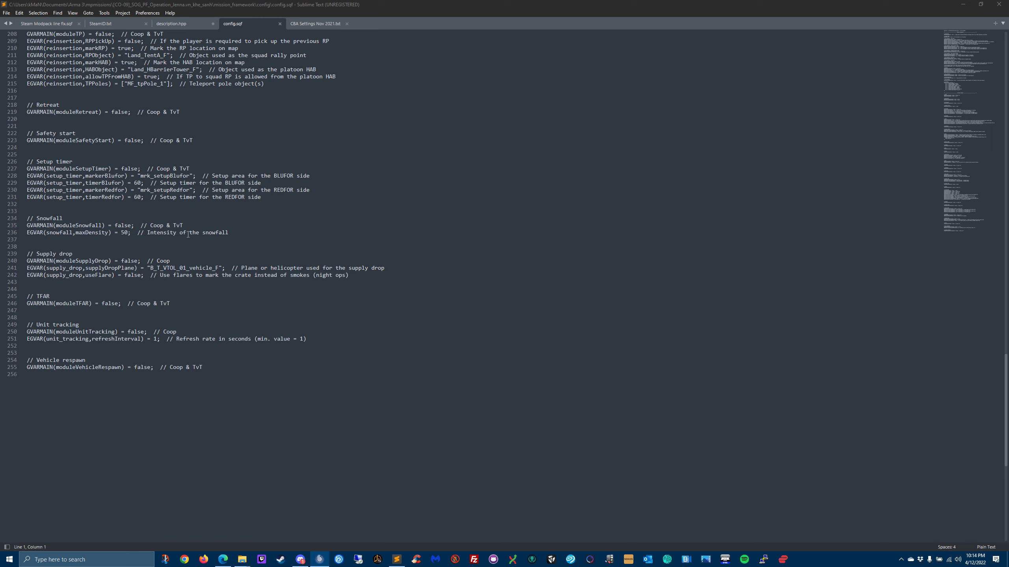
mouse_move(105, 246)
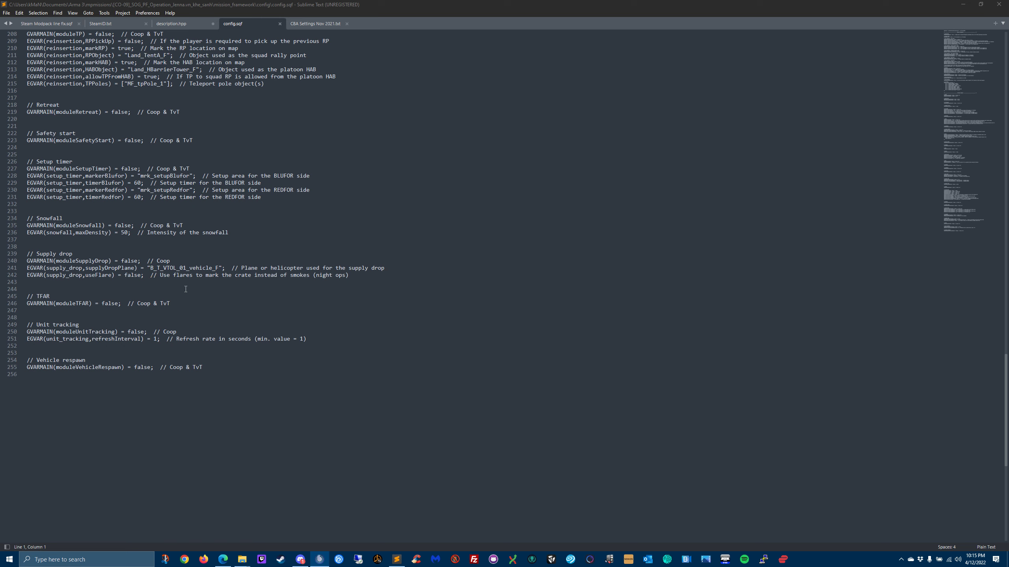
mouse_move(212, 285)
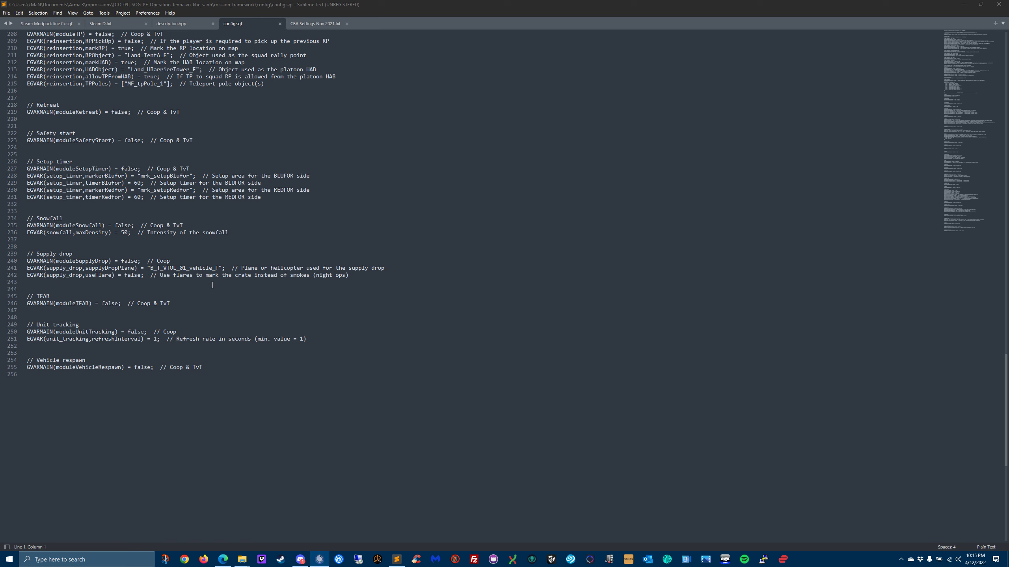
mouse_move(222, 279)
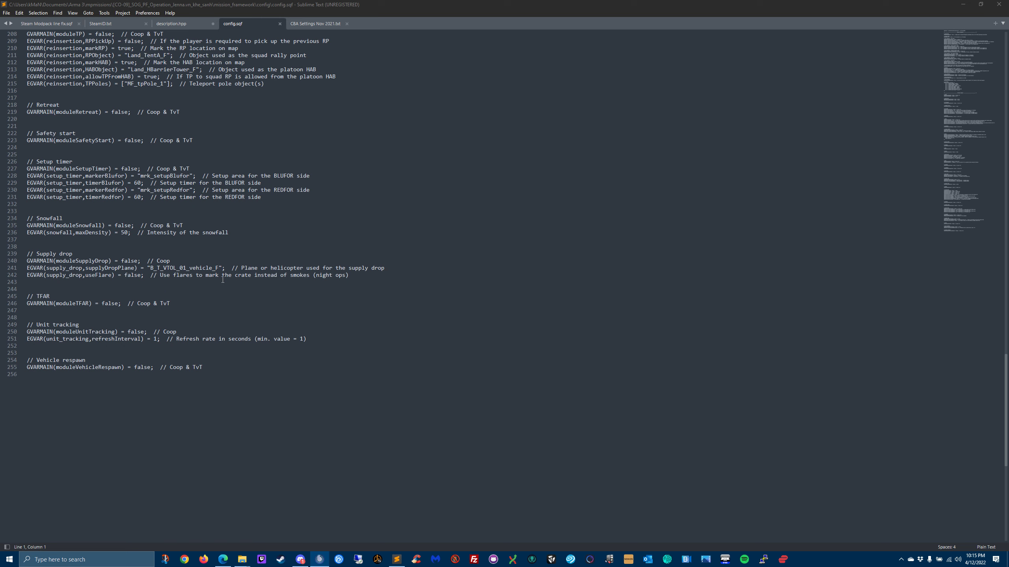
mouse_move(275, 283)
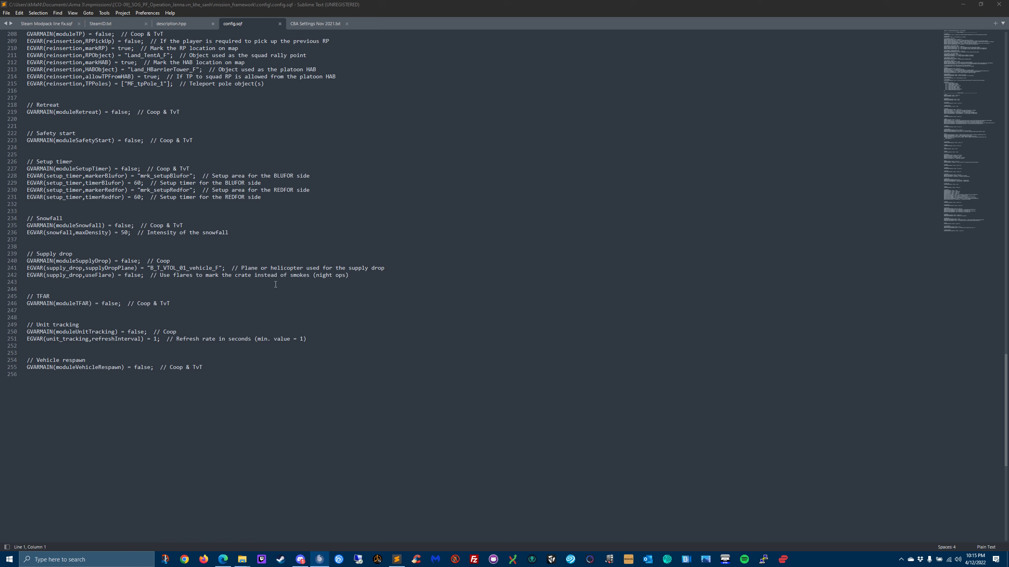
mouse_move(235, 294)
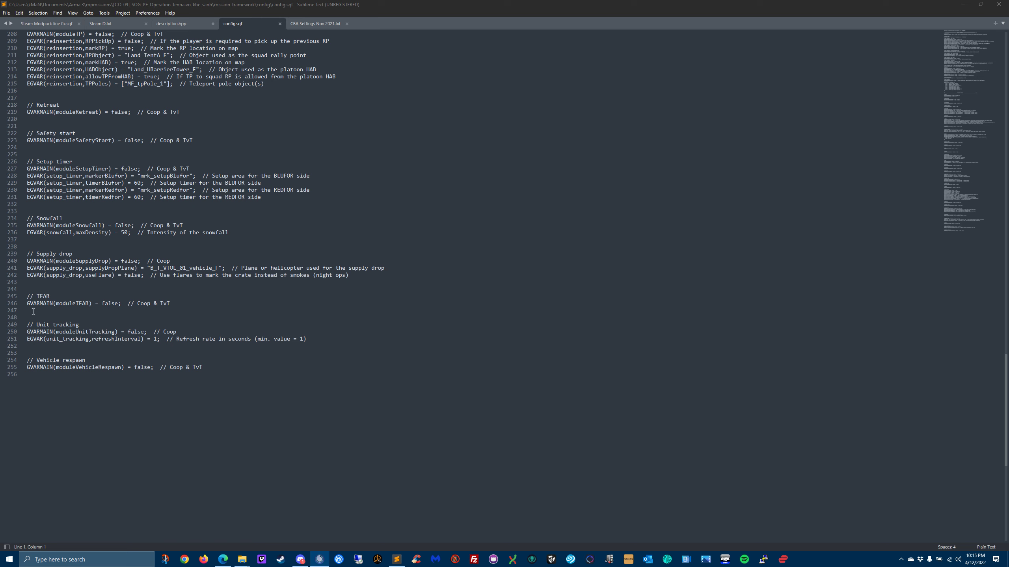
click(40, 352)
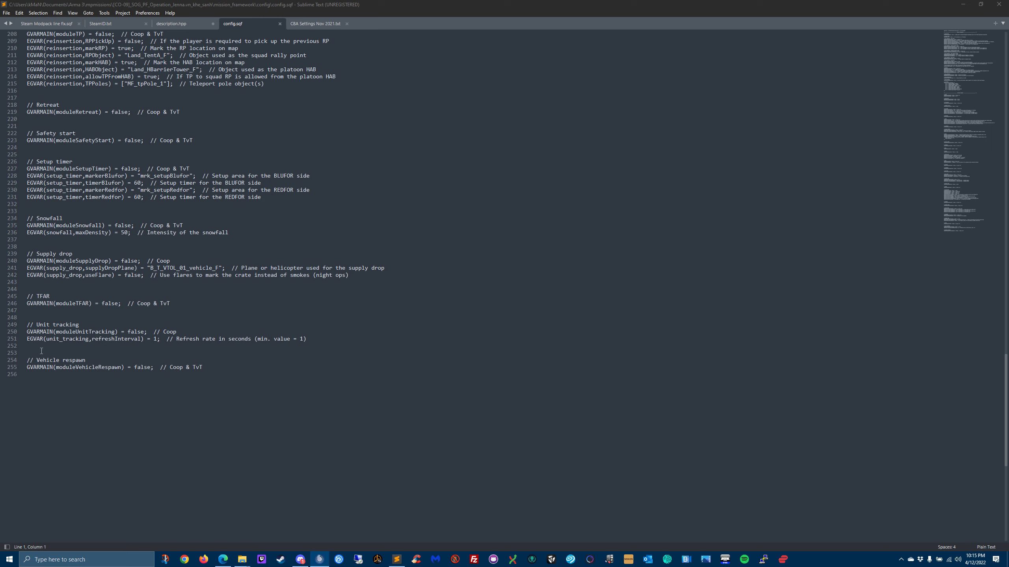
mouse_move(216, 558)
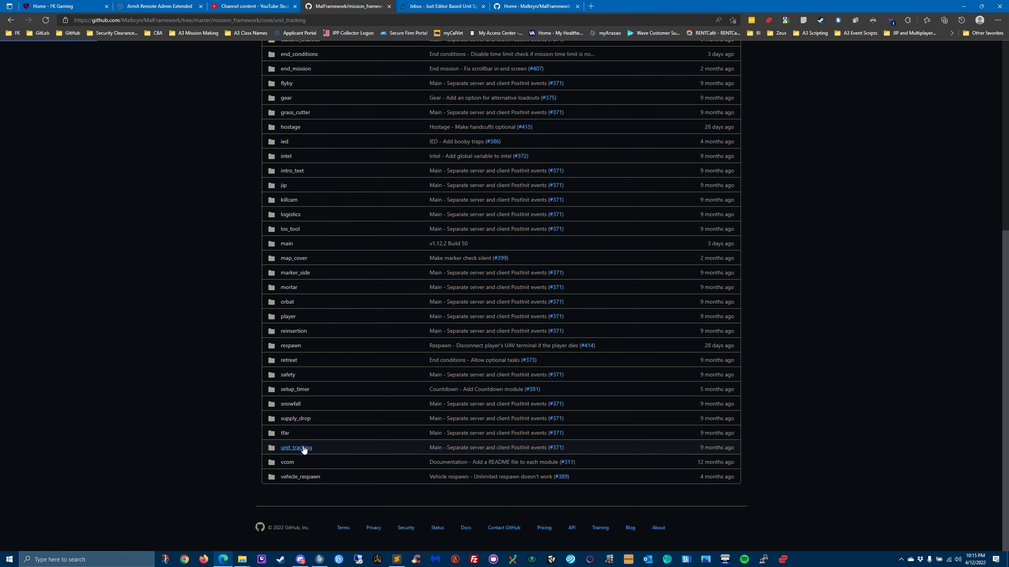
Step: View the Unit Tracking module README with its refreshInterval config setting
click(296, 447)
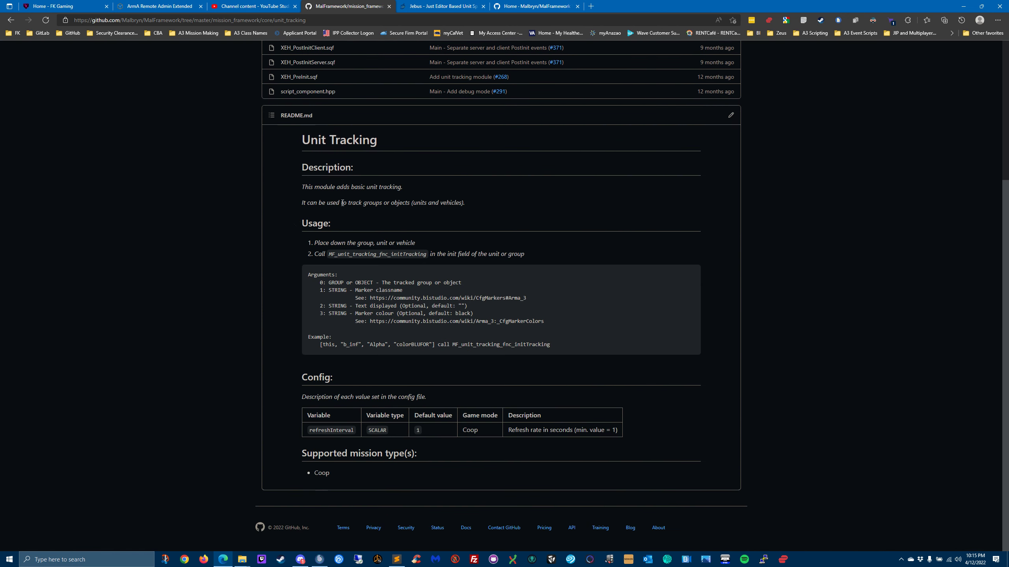
mouse_move(418, 212)
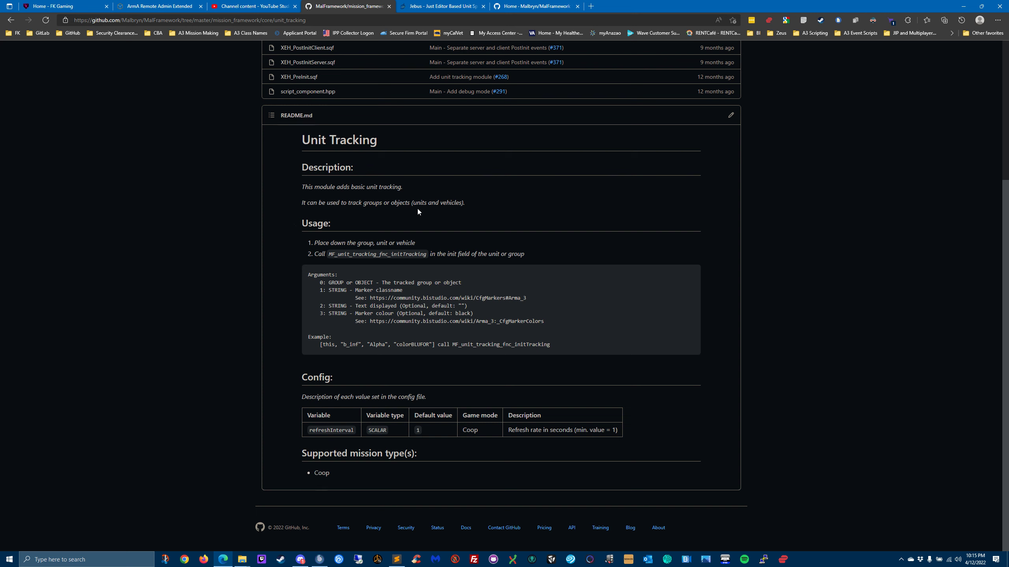
mouse_move(440, 279)
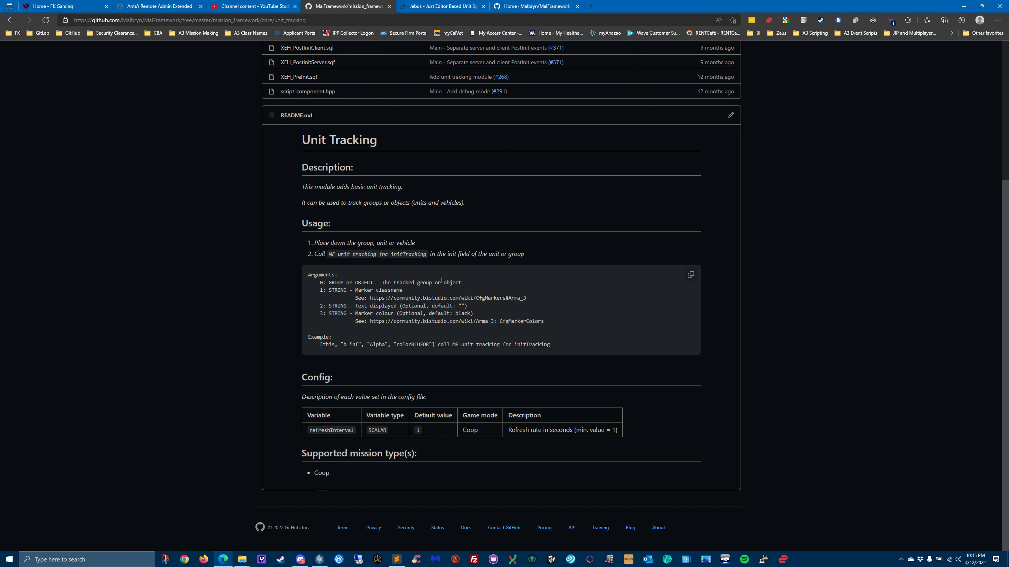
mouse_move(387, 50)
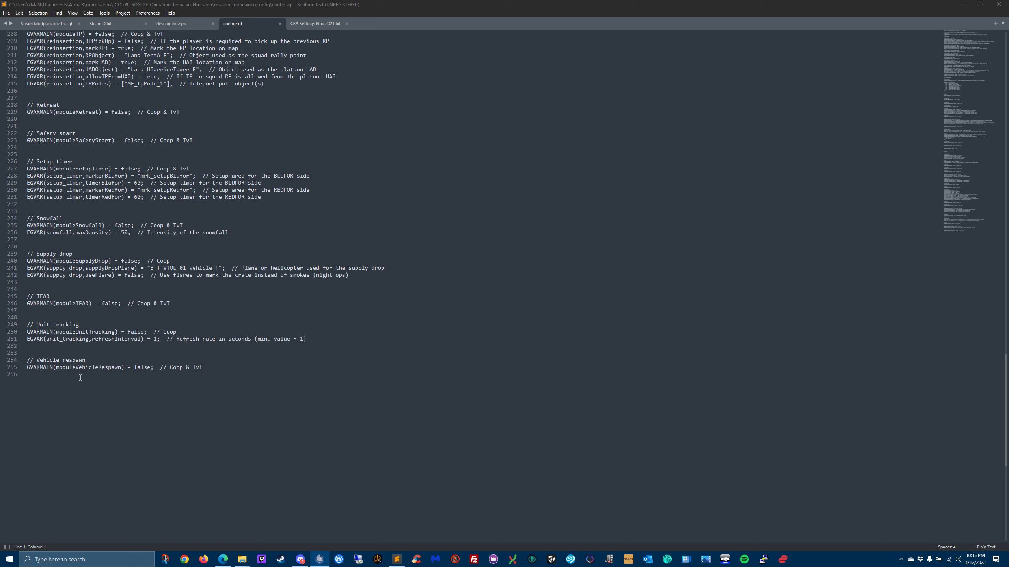
mouse_move(134, 378)
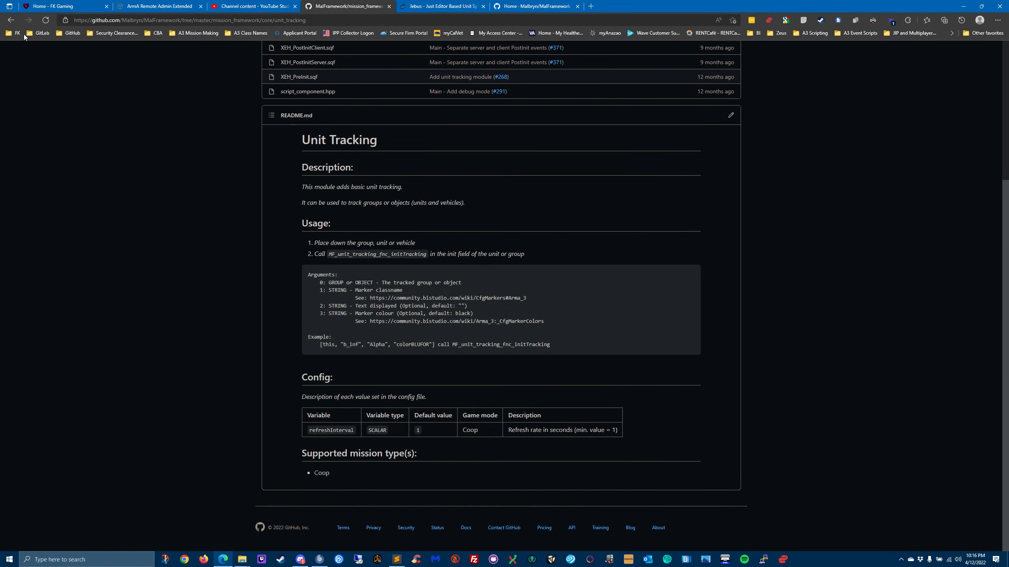
Step: Return to the core folder list and view the Vehicle Respawn module README
click(11, 19)
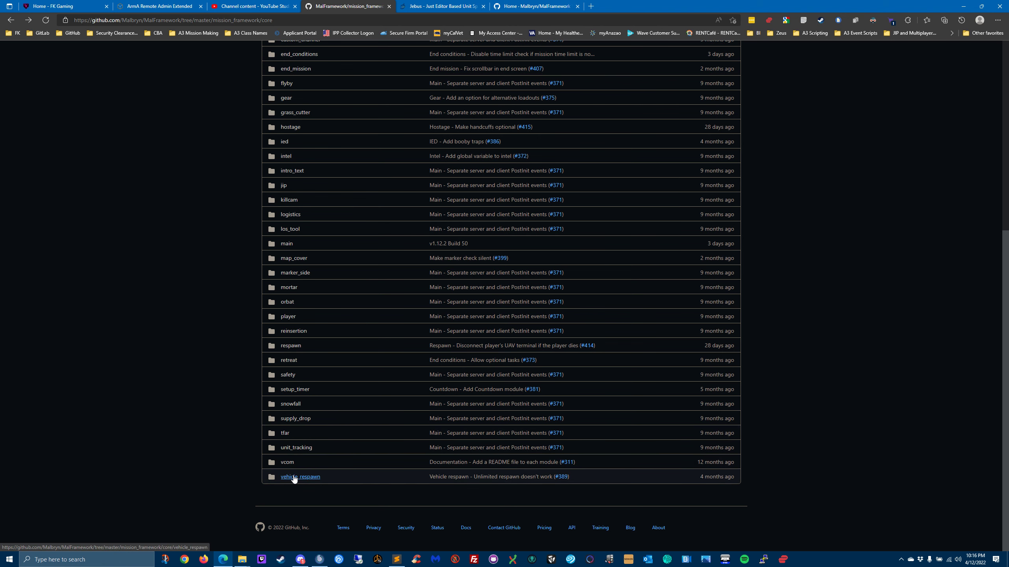
click(299, 477)
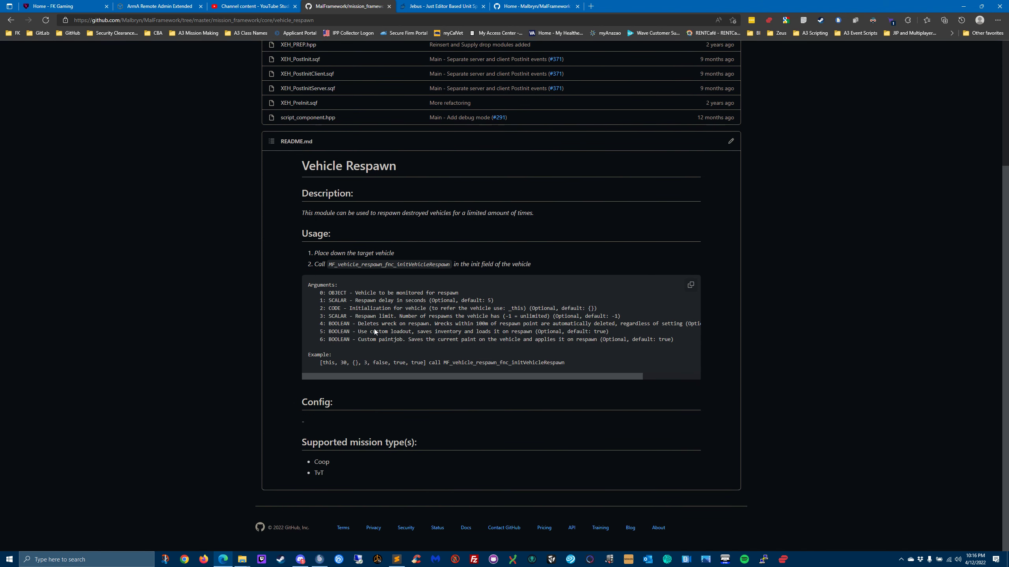
mouse_move(532, 371)
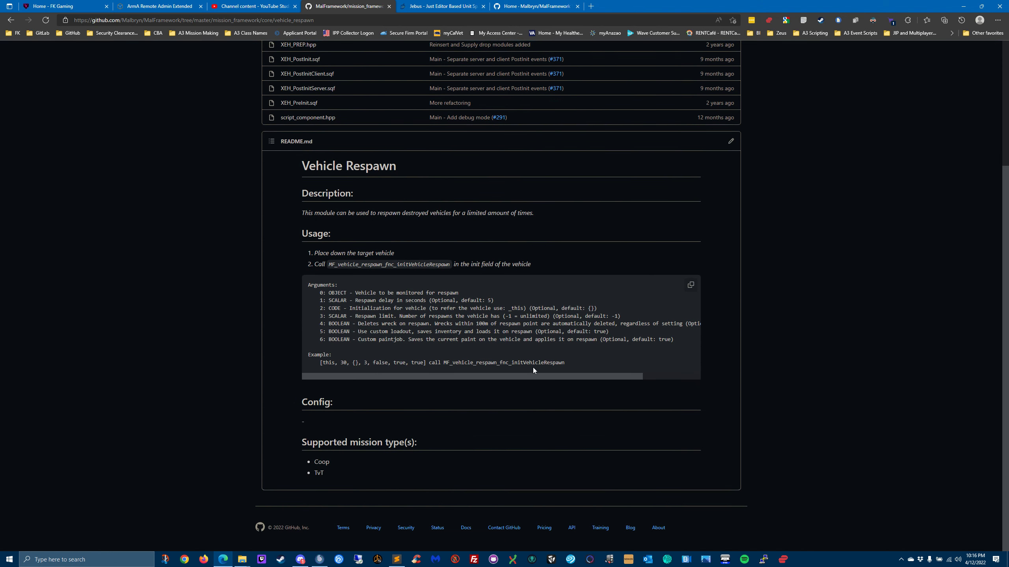
mouse_move(369, 359)
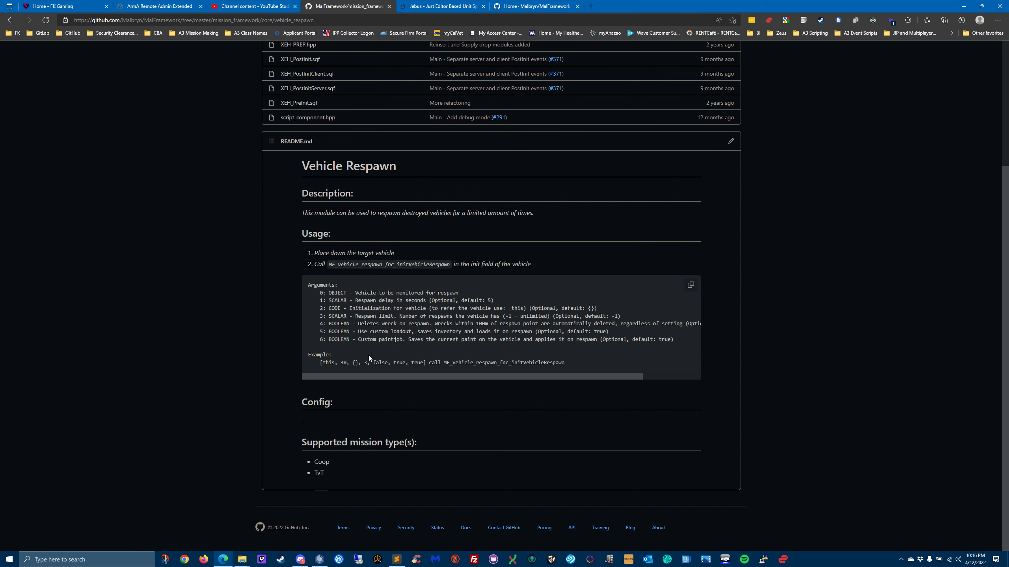
mouse_move(266, 543)
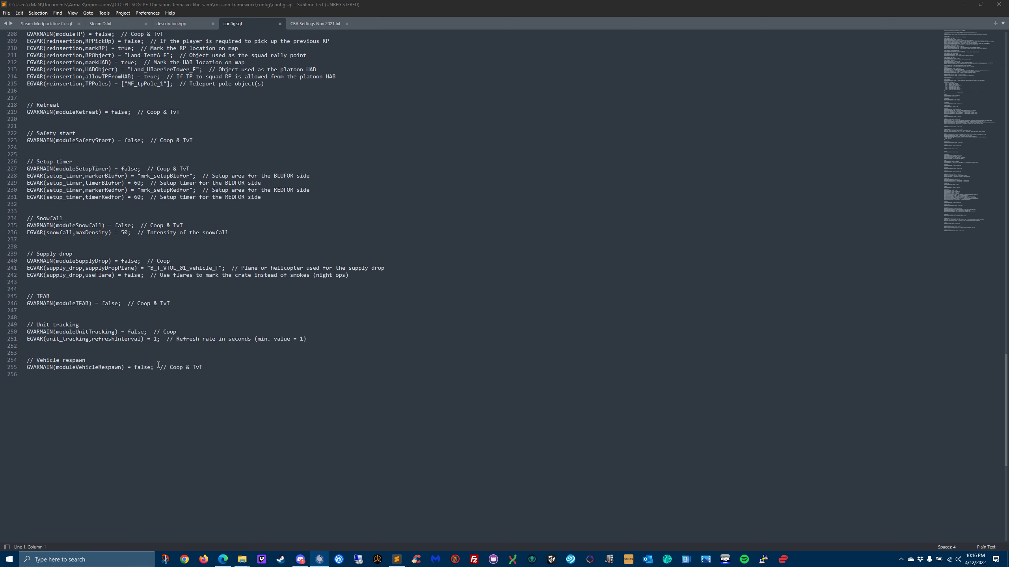
Step: Scroll config.sqf to line 1 showing the Debug mode and Mission type parameters
scroll(up, 3)
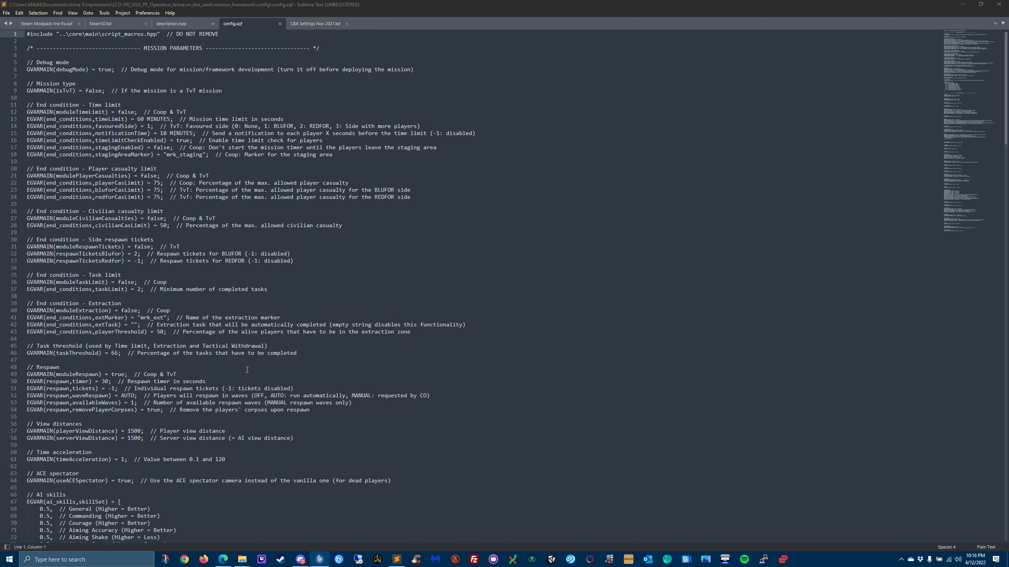
mouse_move(225, 83)
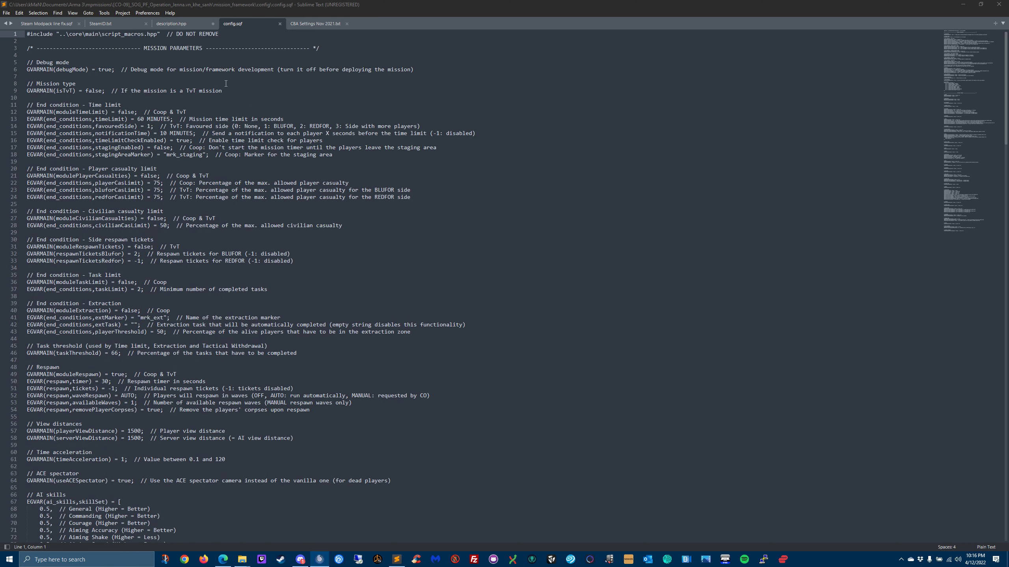
mouse_move(174, 272)
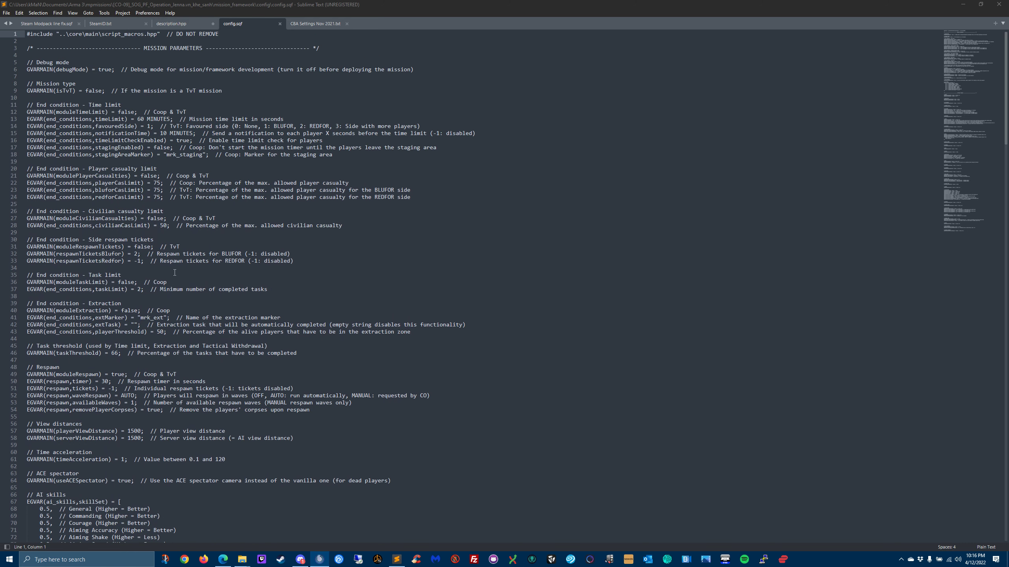